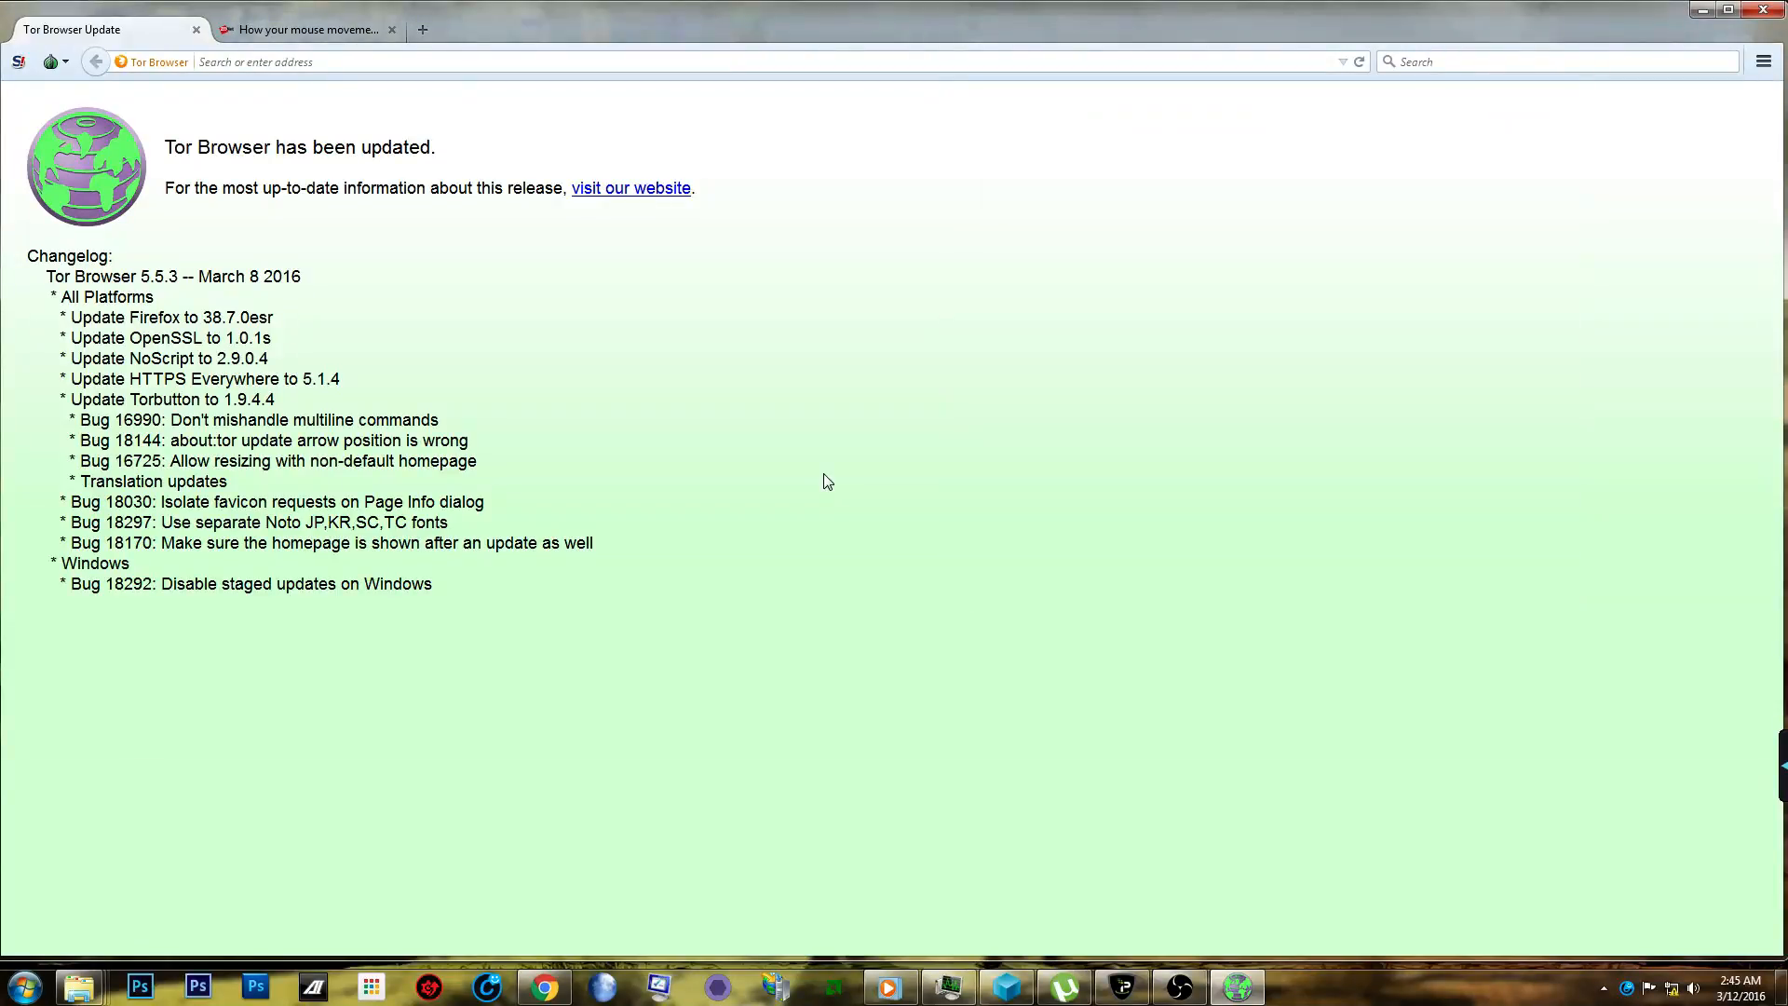
{"action": "mouse_move", "coordinate": [830, 499]}
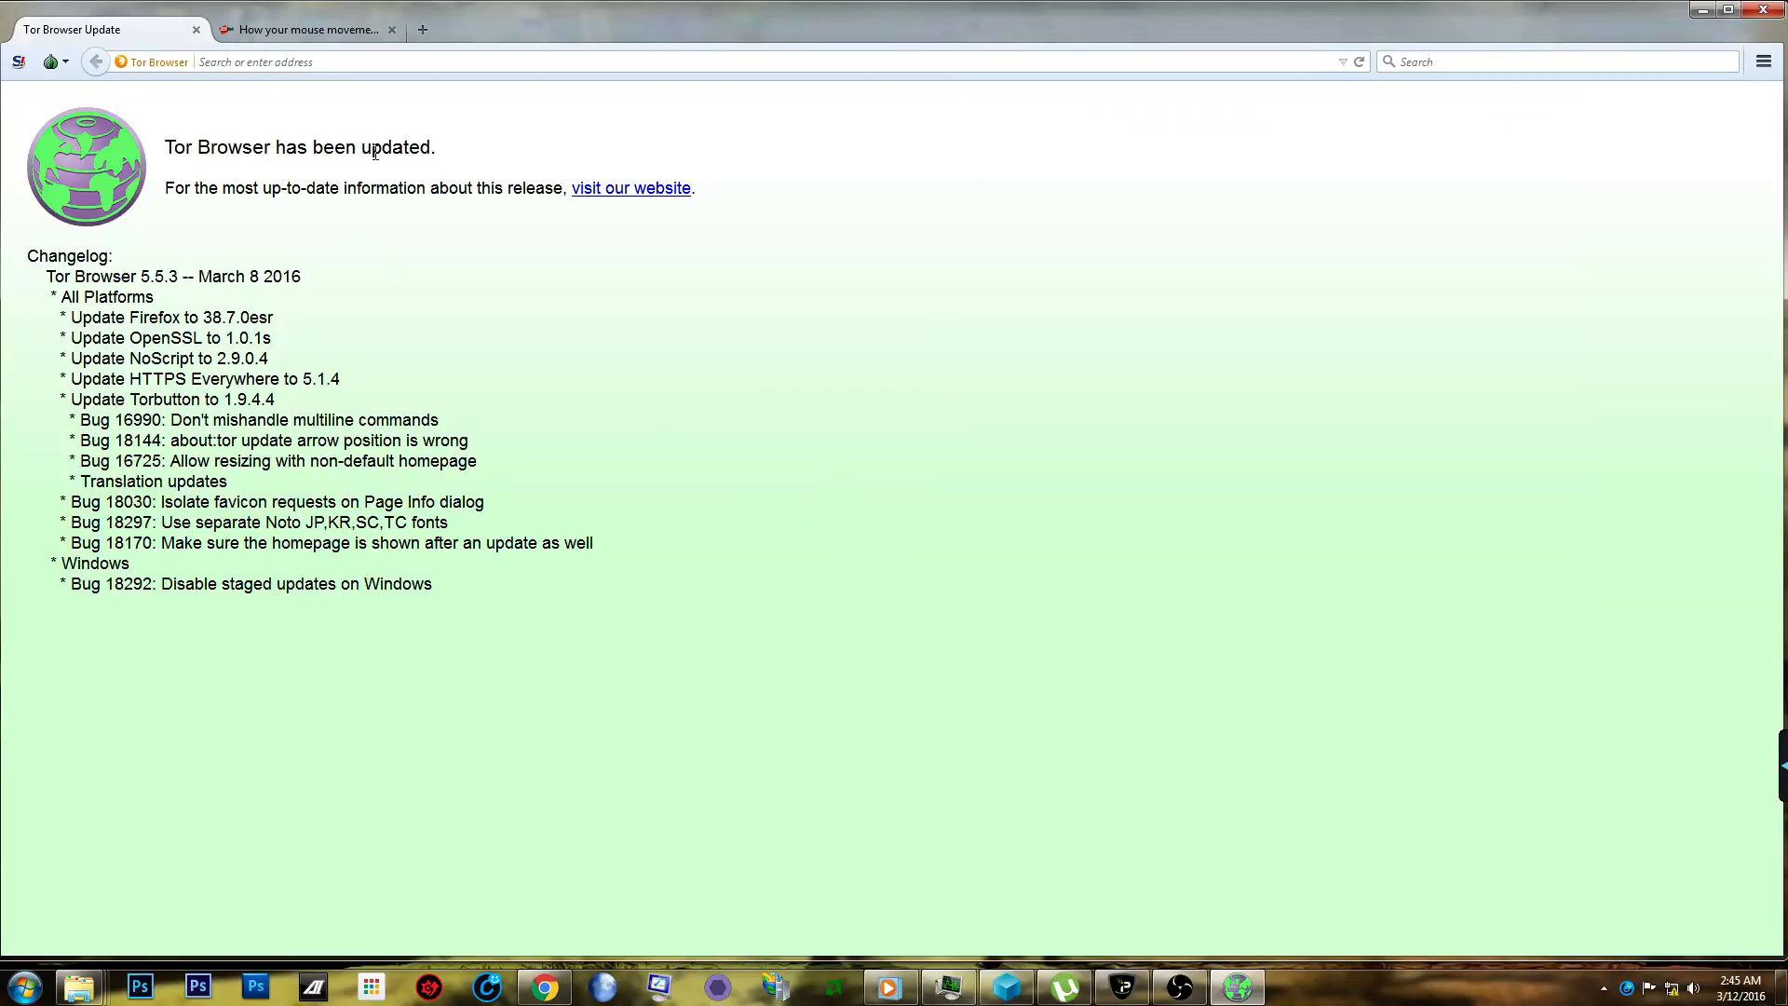
{"action": "mouse_move", "coordinate": [404, 184]}
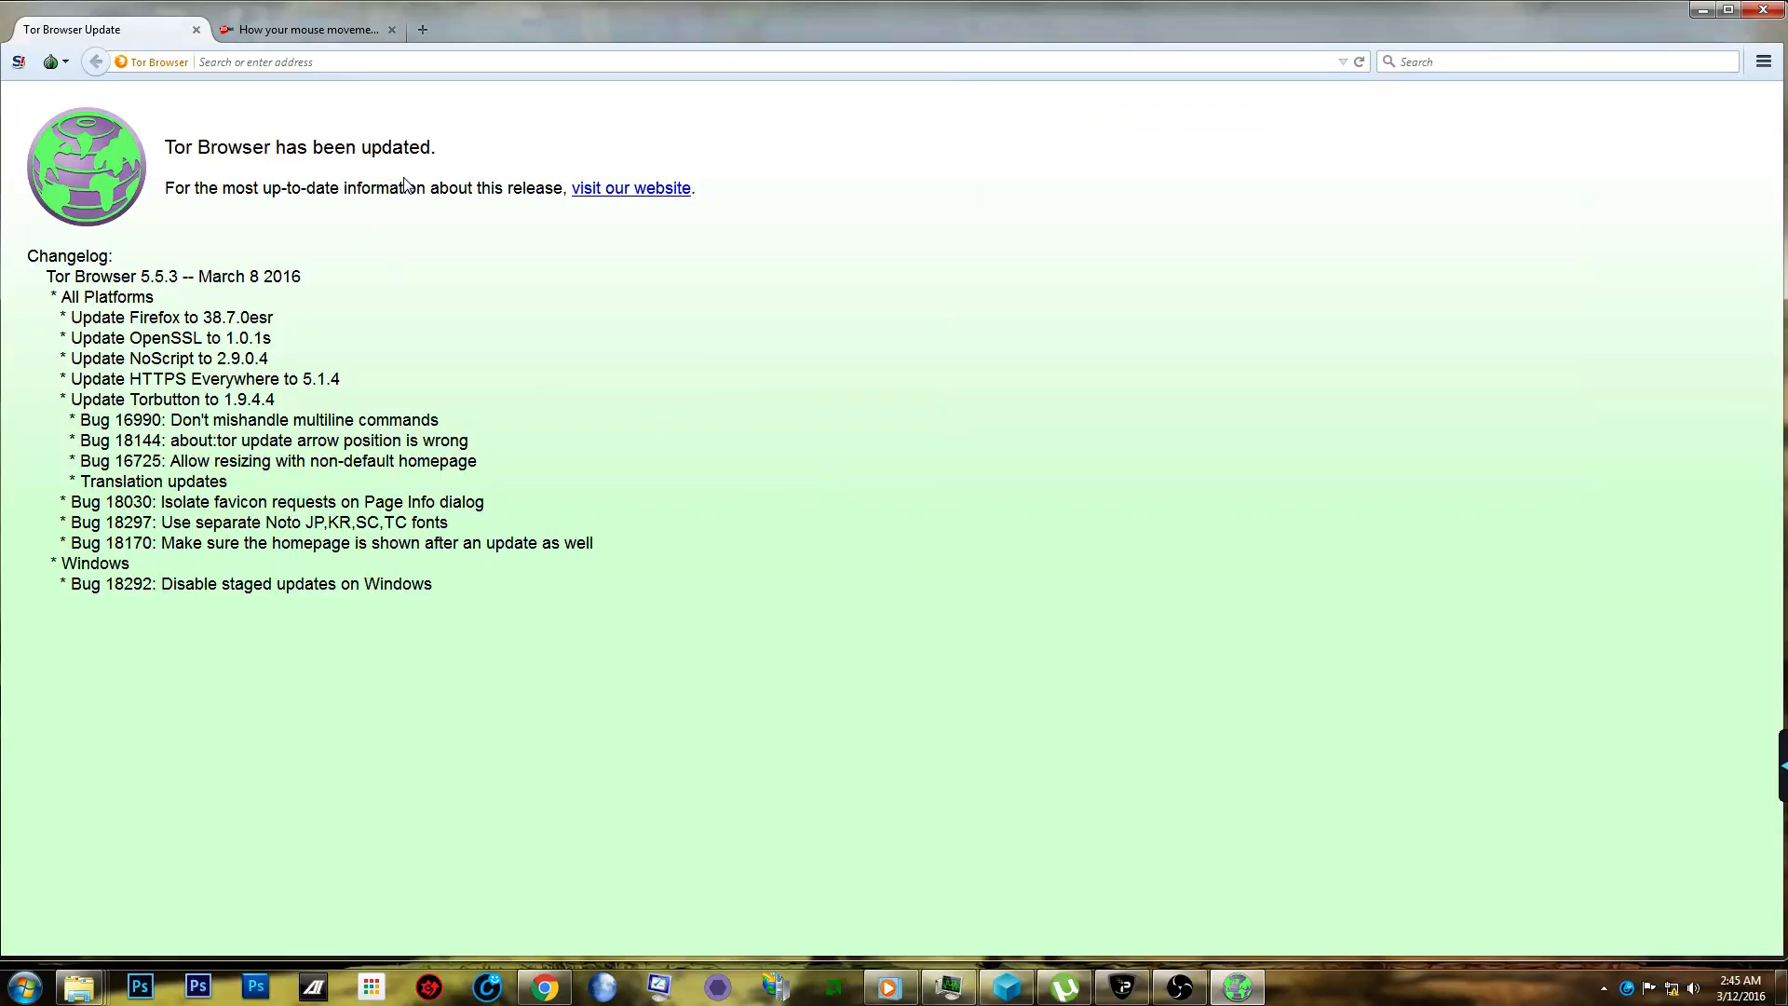
{"action": "mouse_move", "coordinate": [419, 190]}
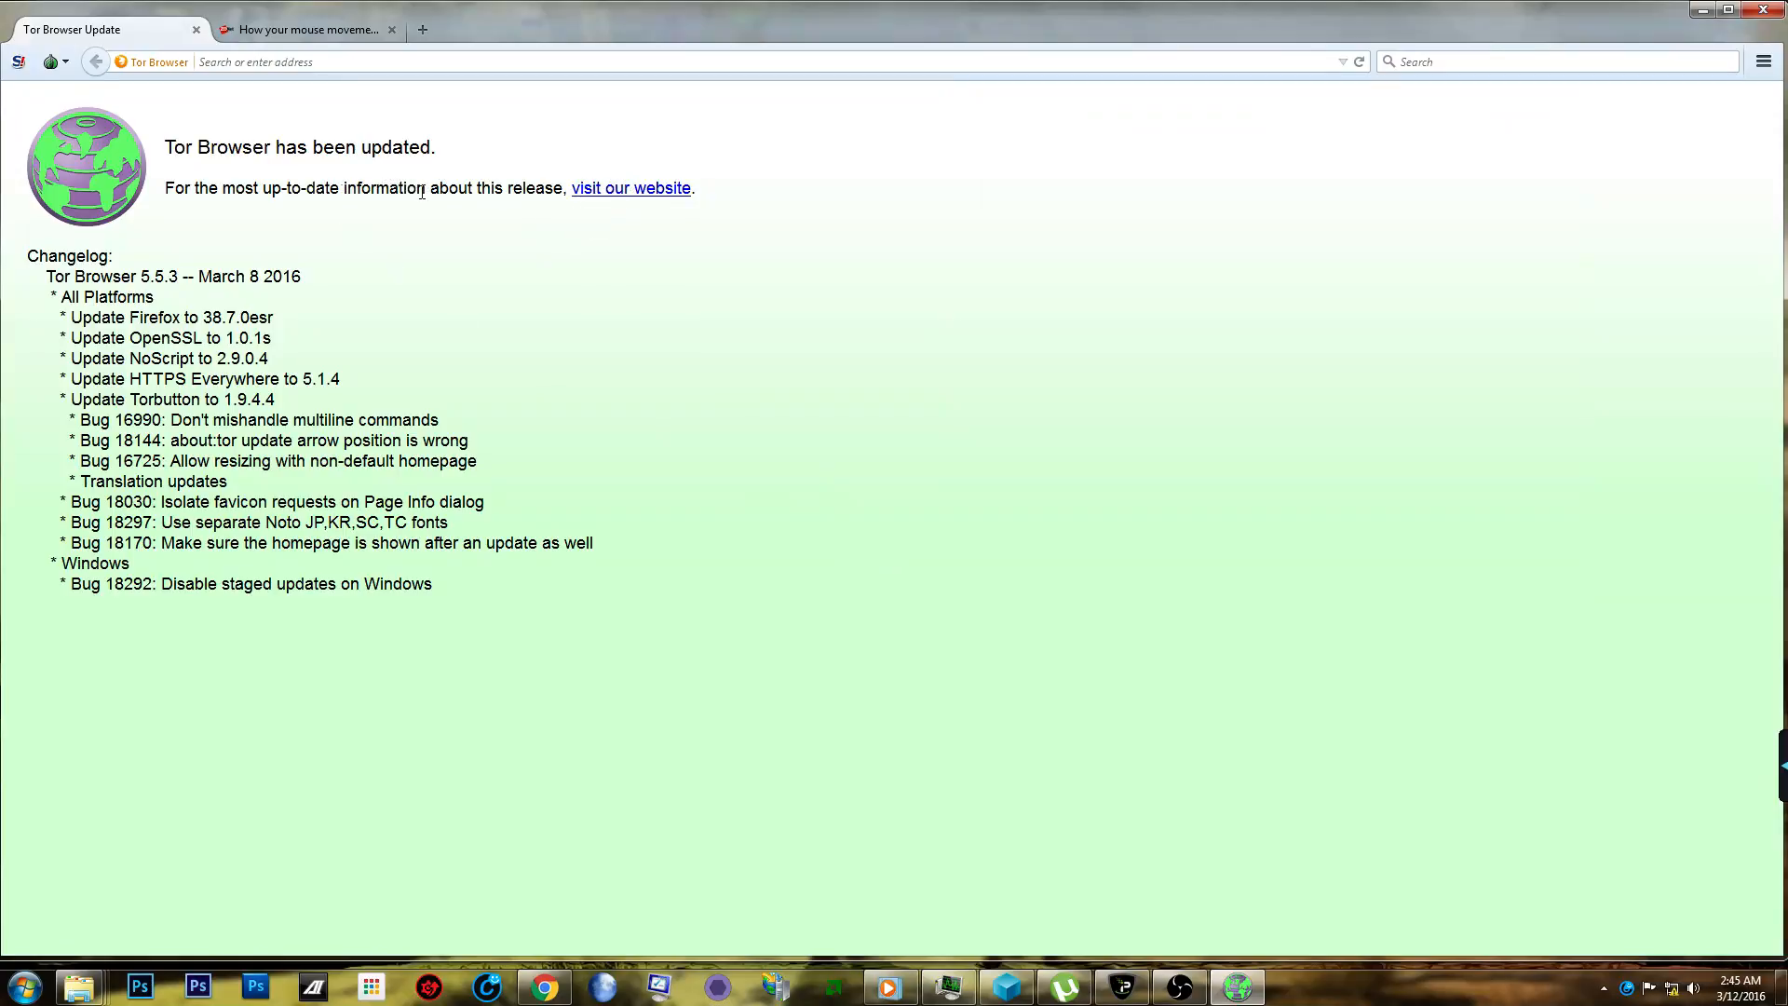
{"action": "mouse_move", "coordinate": [559, 251]}
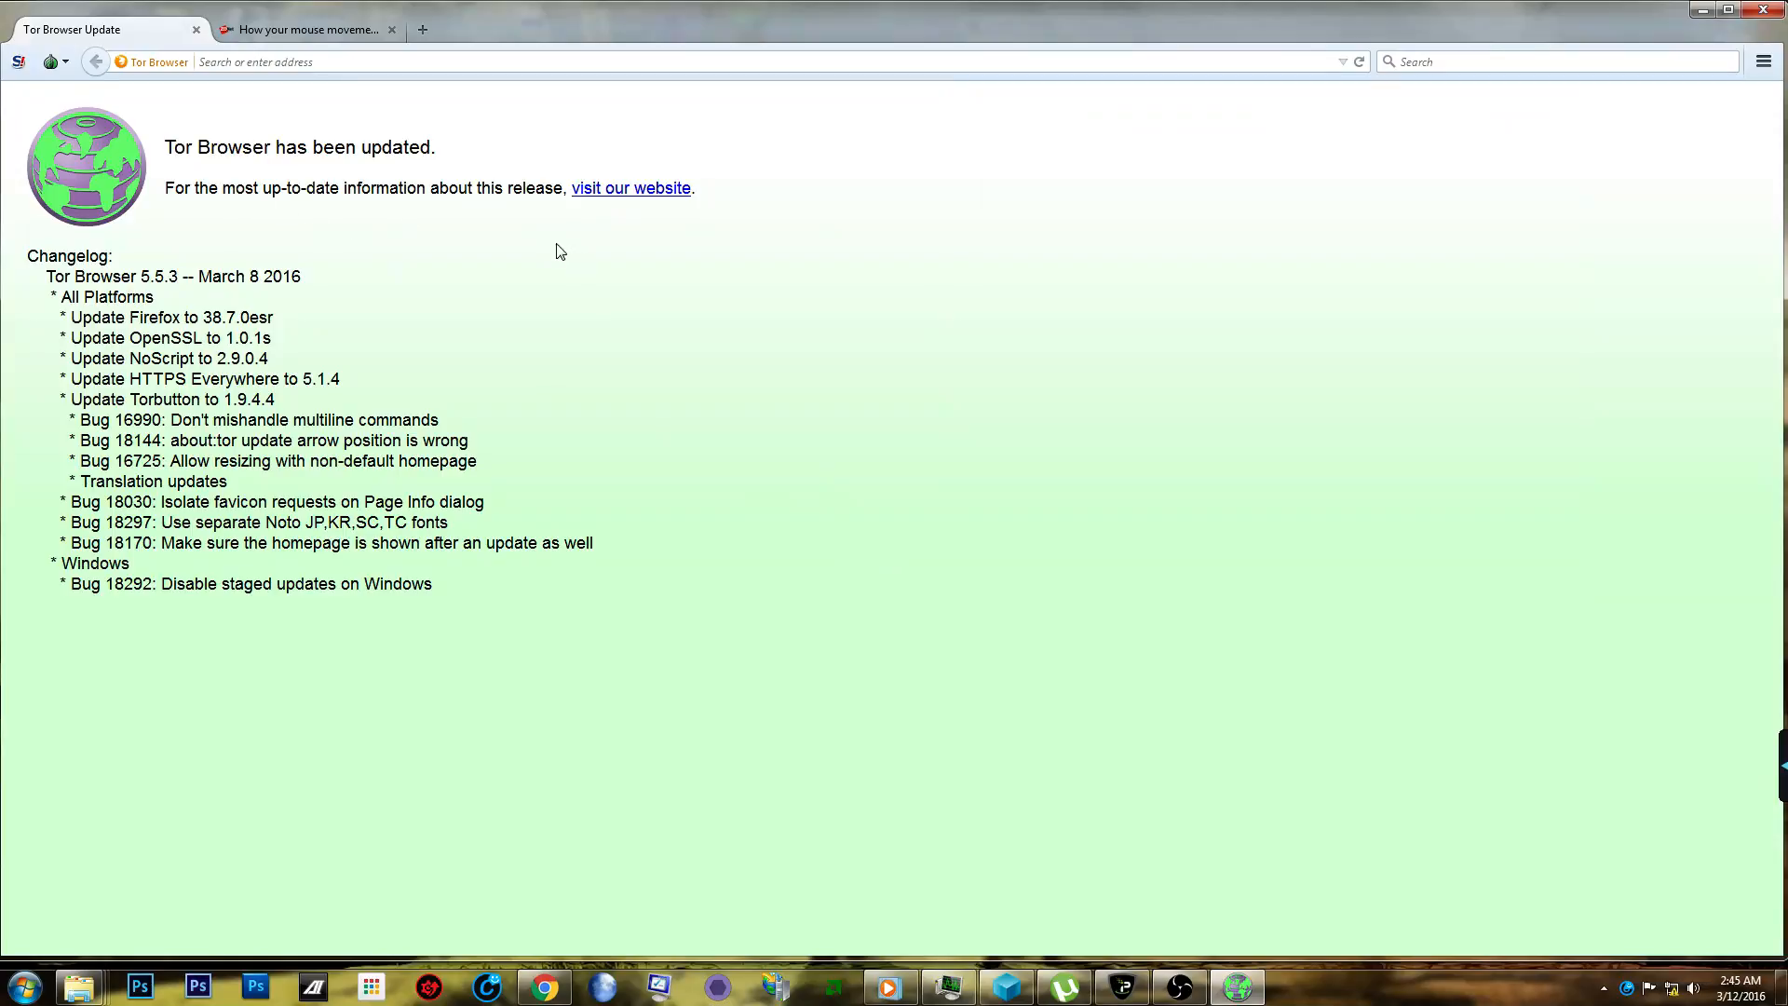
{"action": "mouse_move", "coordinate": [384, 117]}
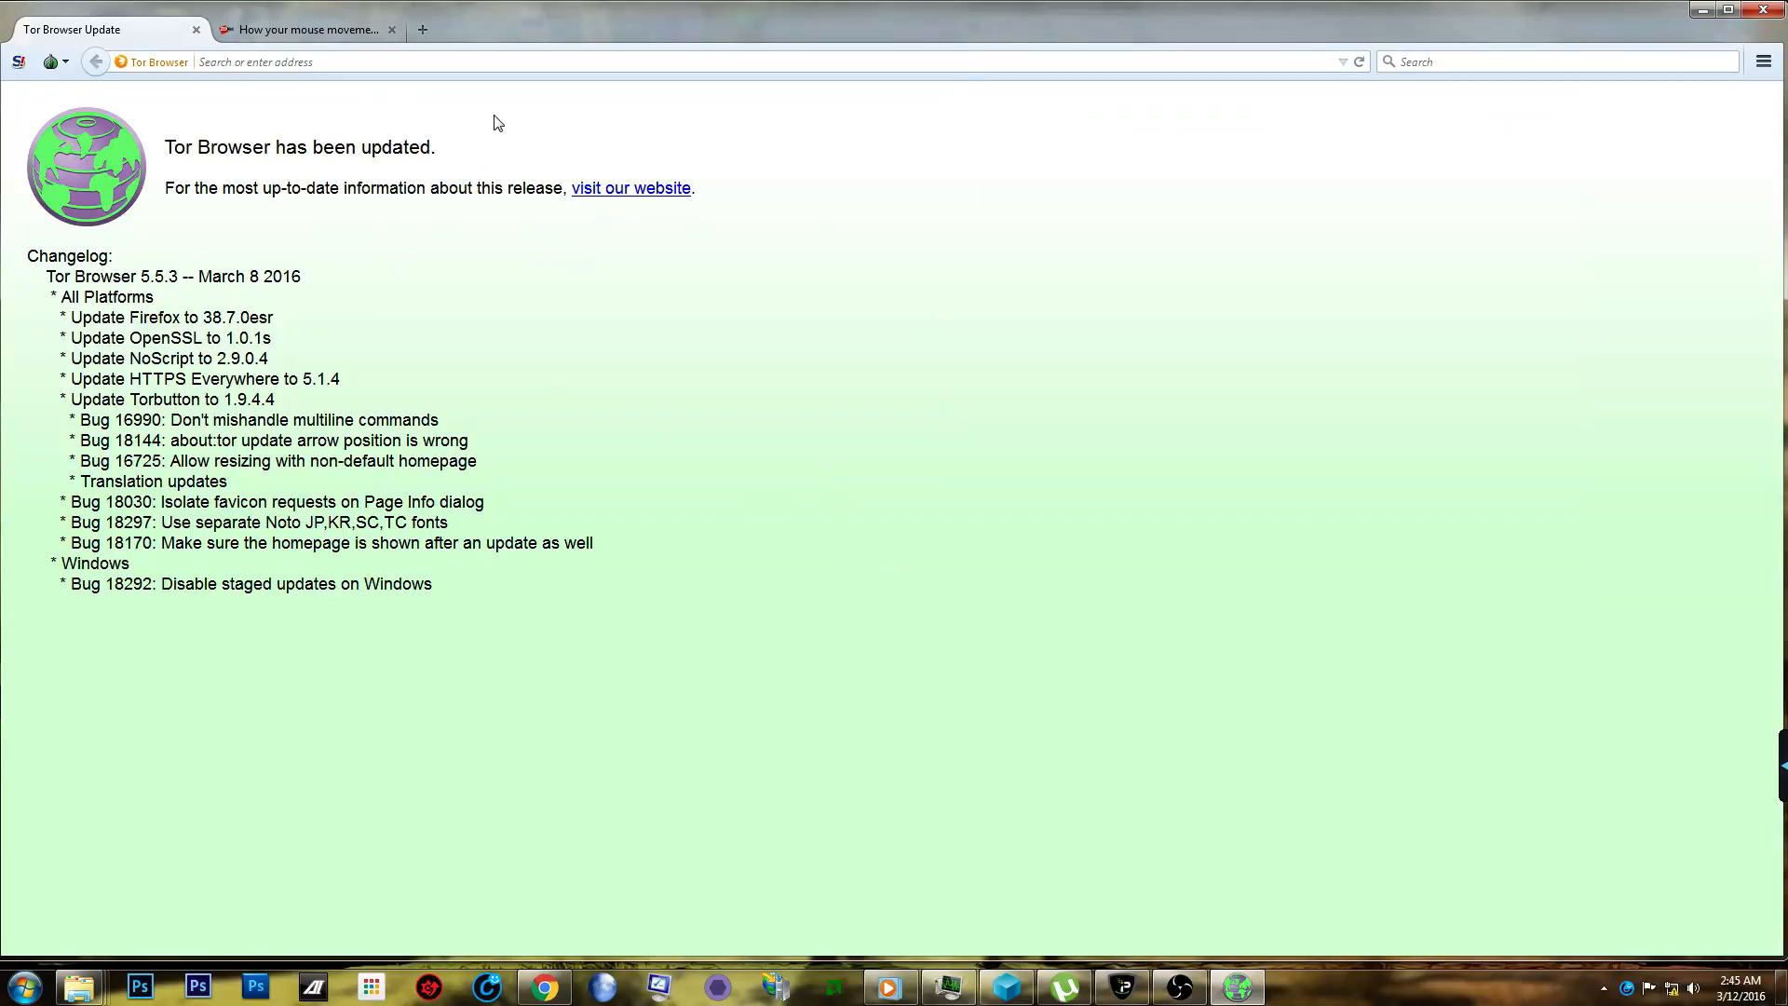
{"action": "mouse_move", "coordinate": [1007, 302]}
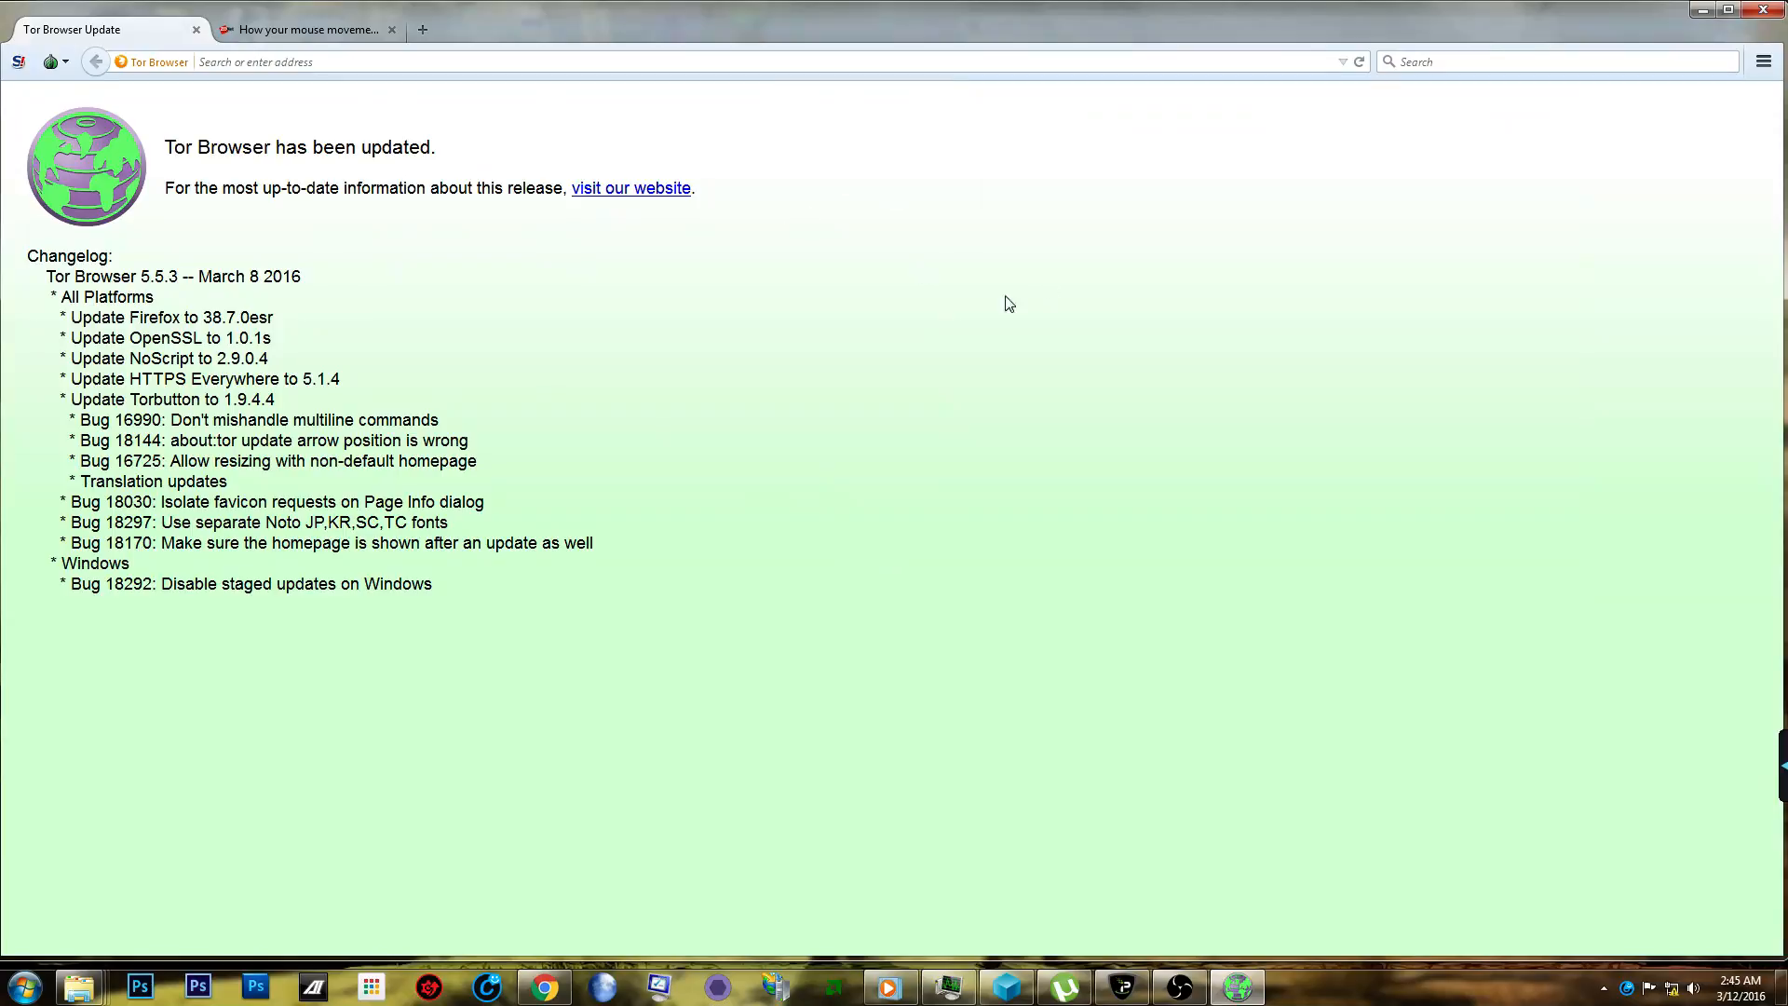
{"action": "mouse_move", "coordinate": [1075, 422]}
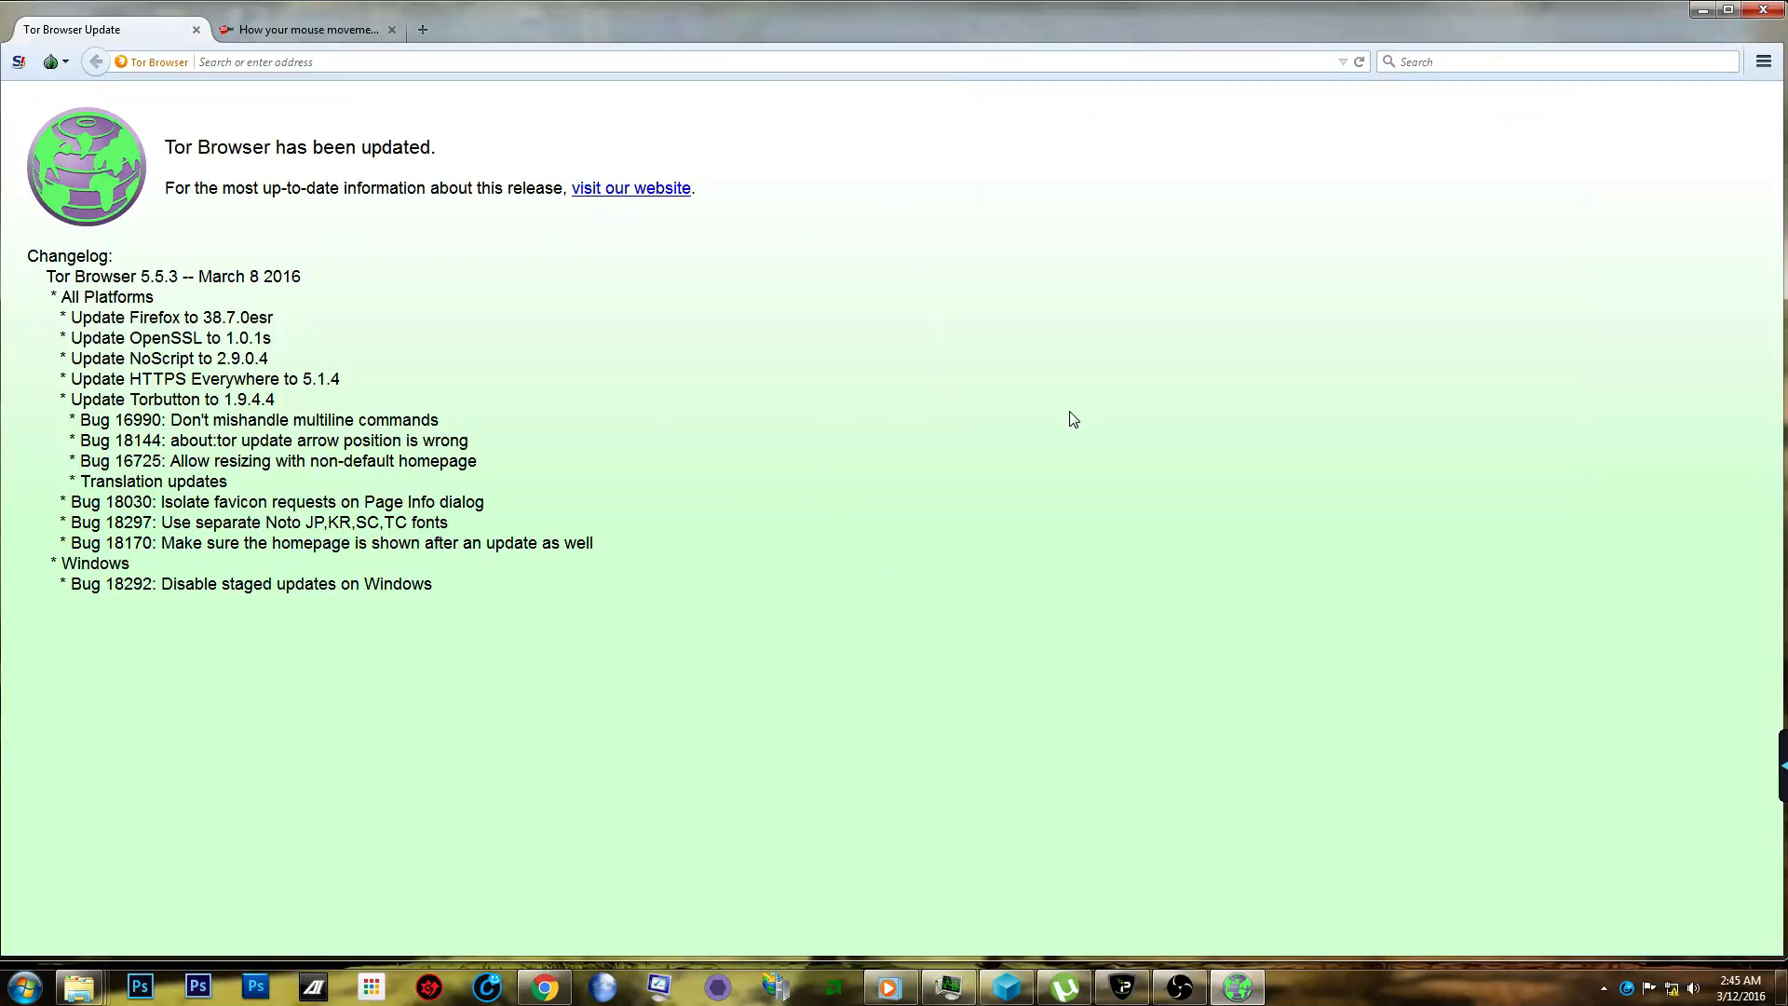
{"action": "mouse_move", "coordinate": [1050, 399]}
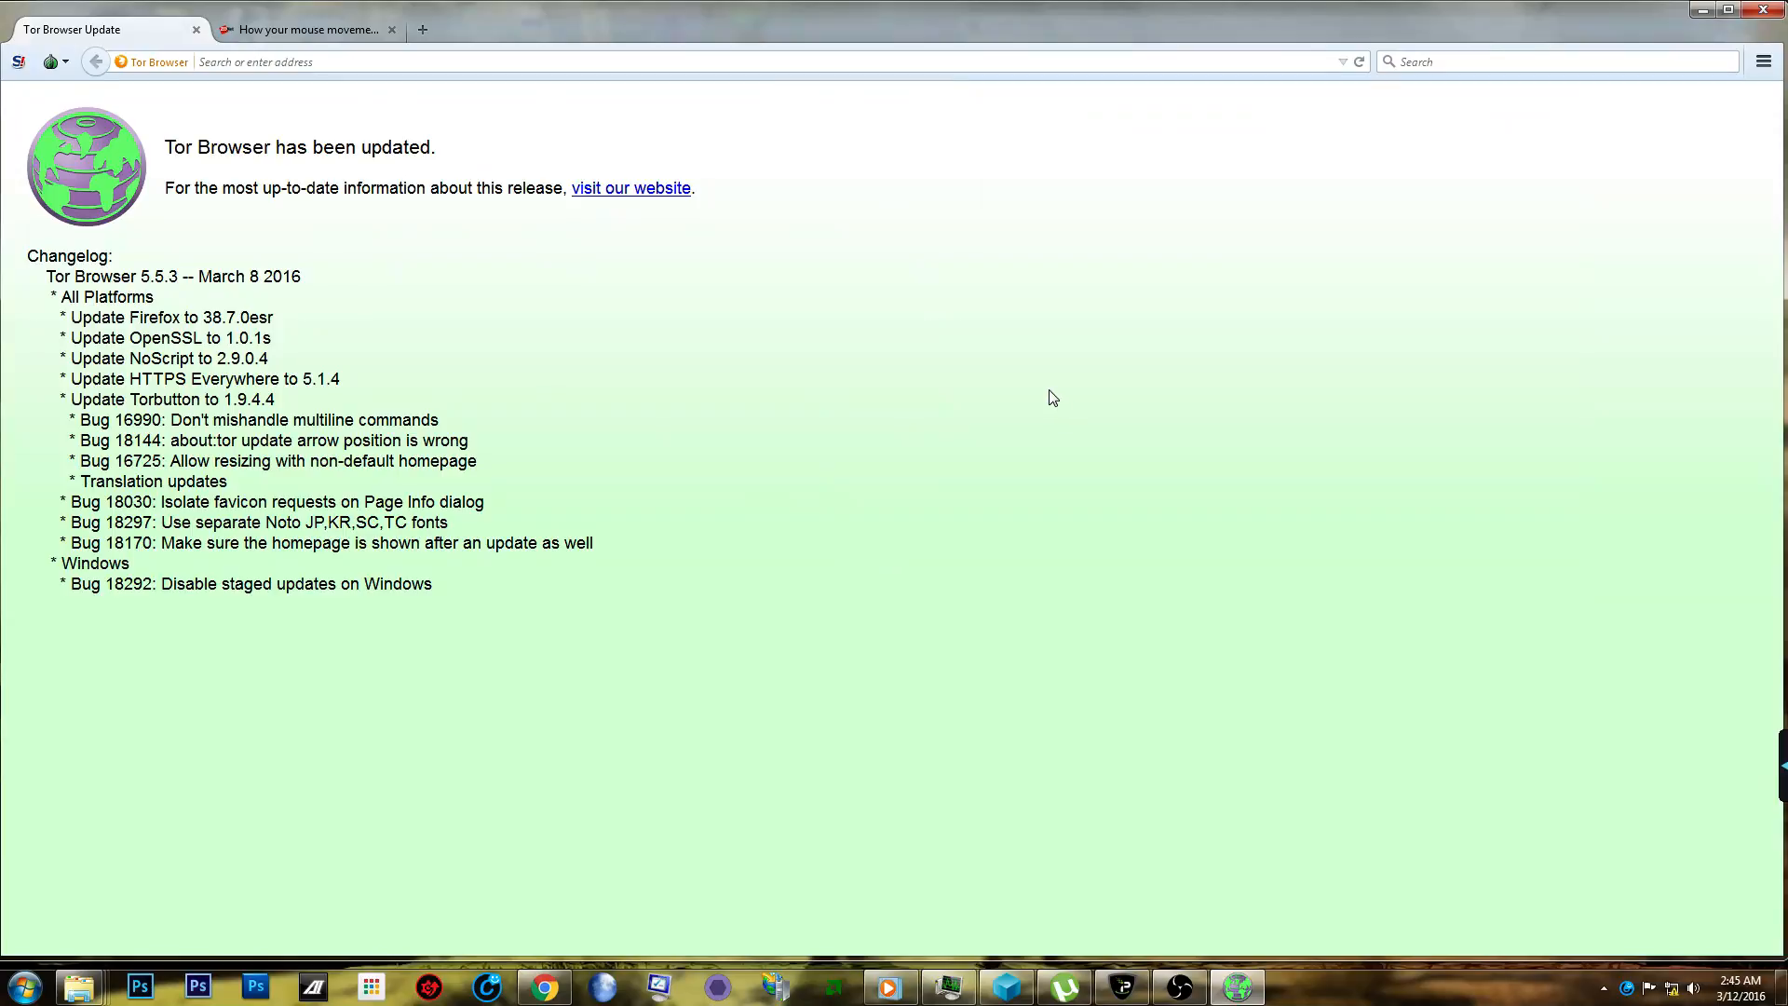
{"action": "mouse_move", "coordinate": [1047, 393]}
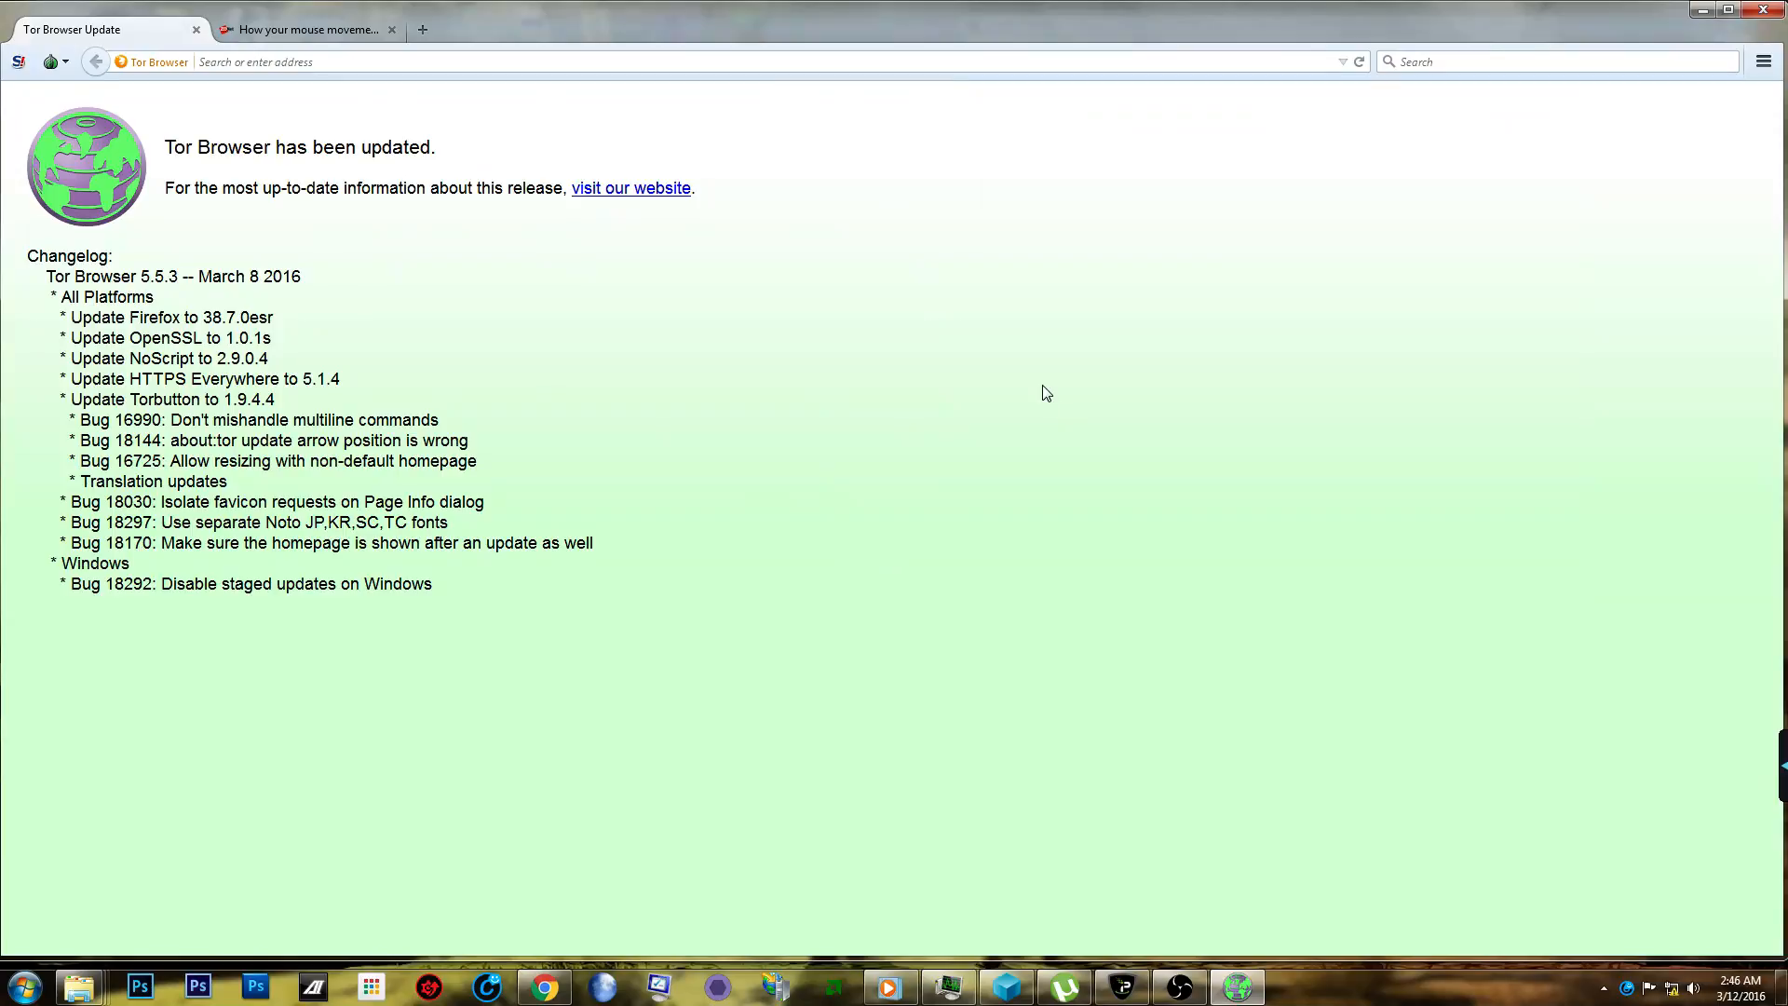
{"action": "mouse_move", "coordinate": [1030, 386]}
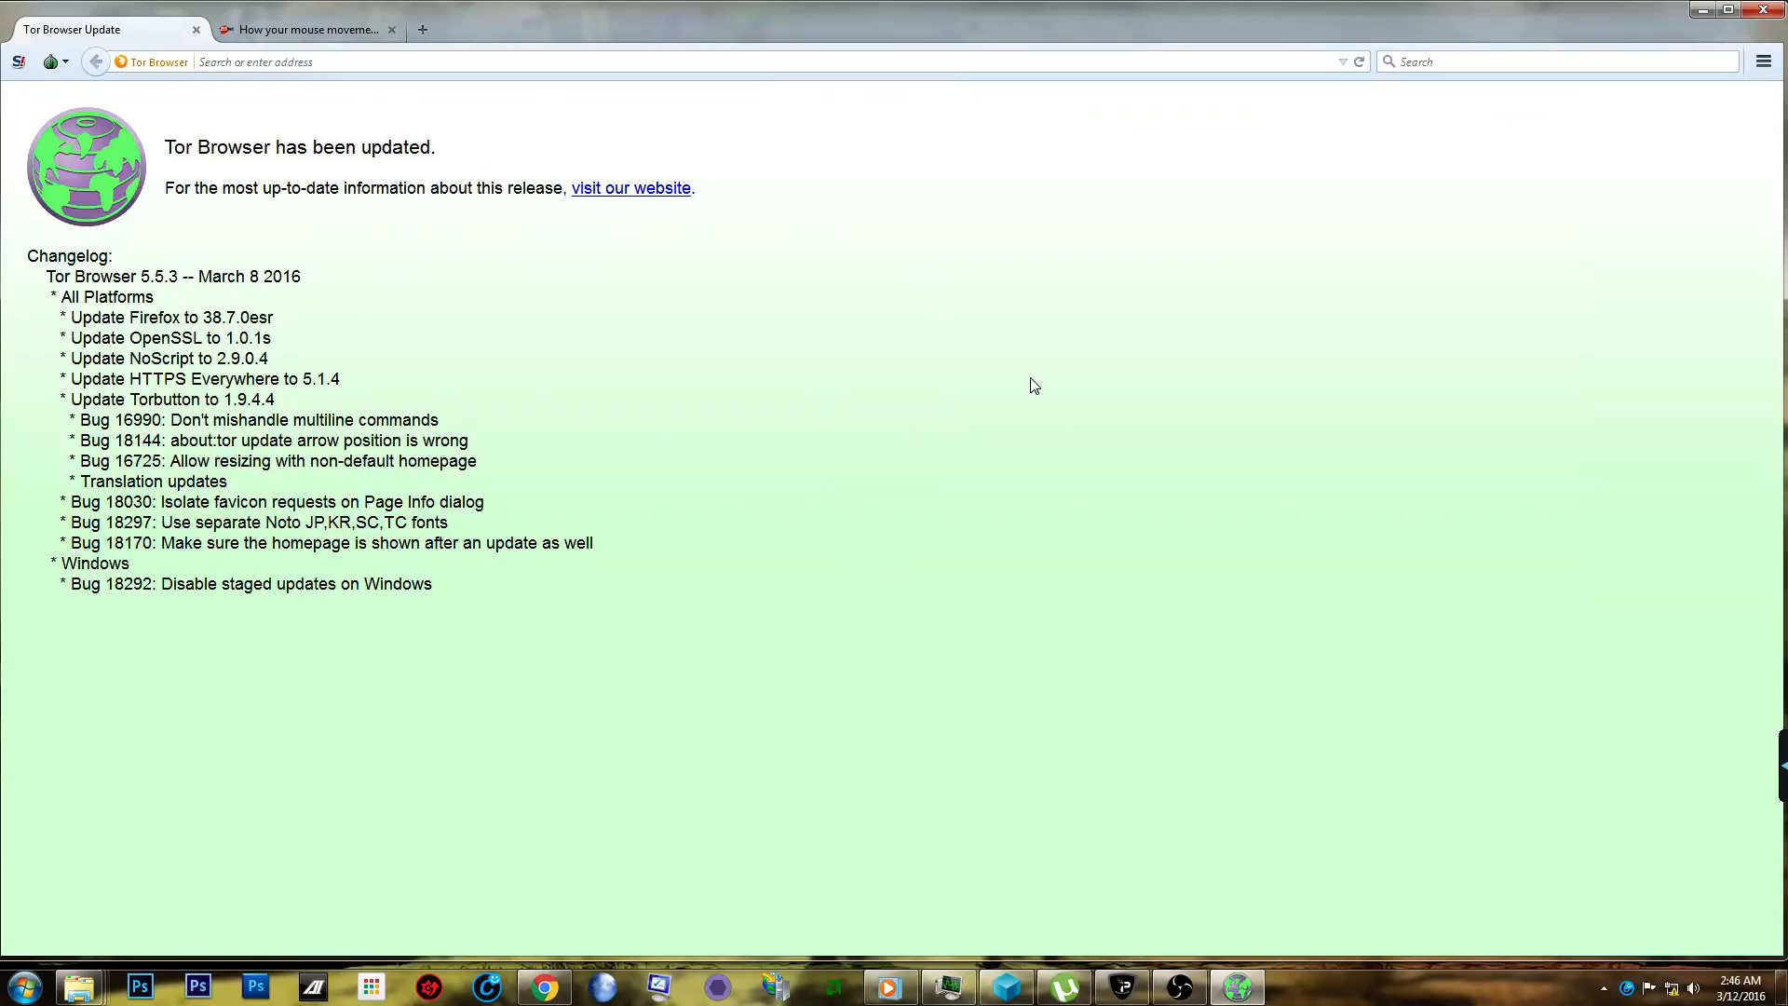
{"action": "mouse_move", "coordinate": [1020, 381]}
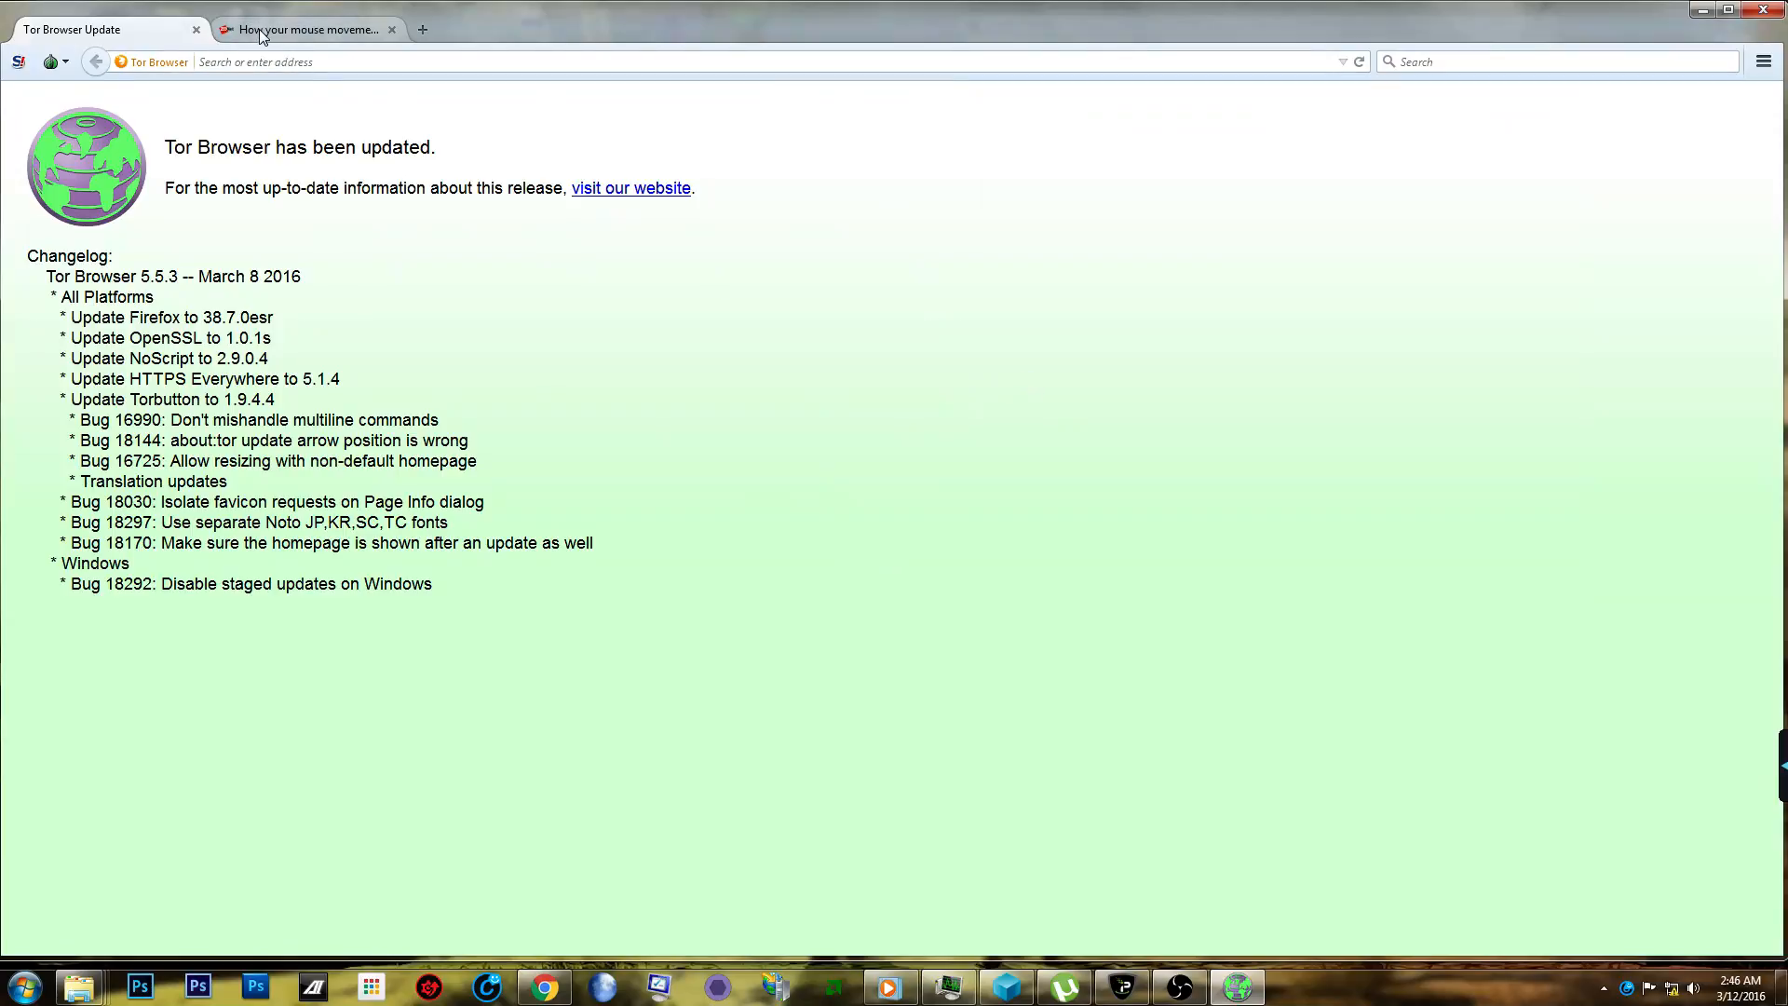
Switch to the 'How your mouse movements…' tab and read the article's opening paragraphs on fingerprints despite masked IPs.
{"action": "left_click", "coordinate": [302, 28]}
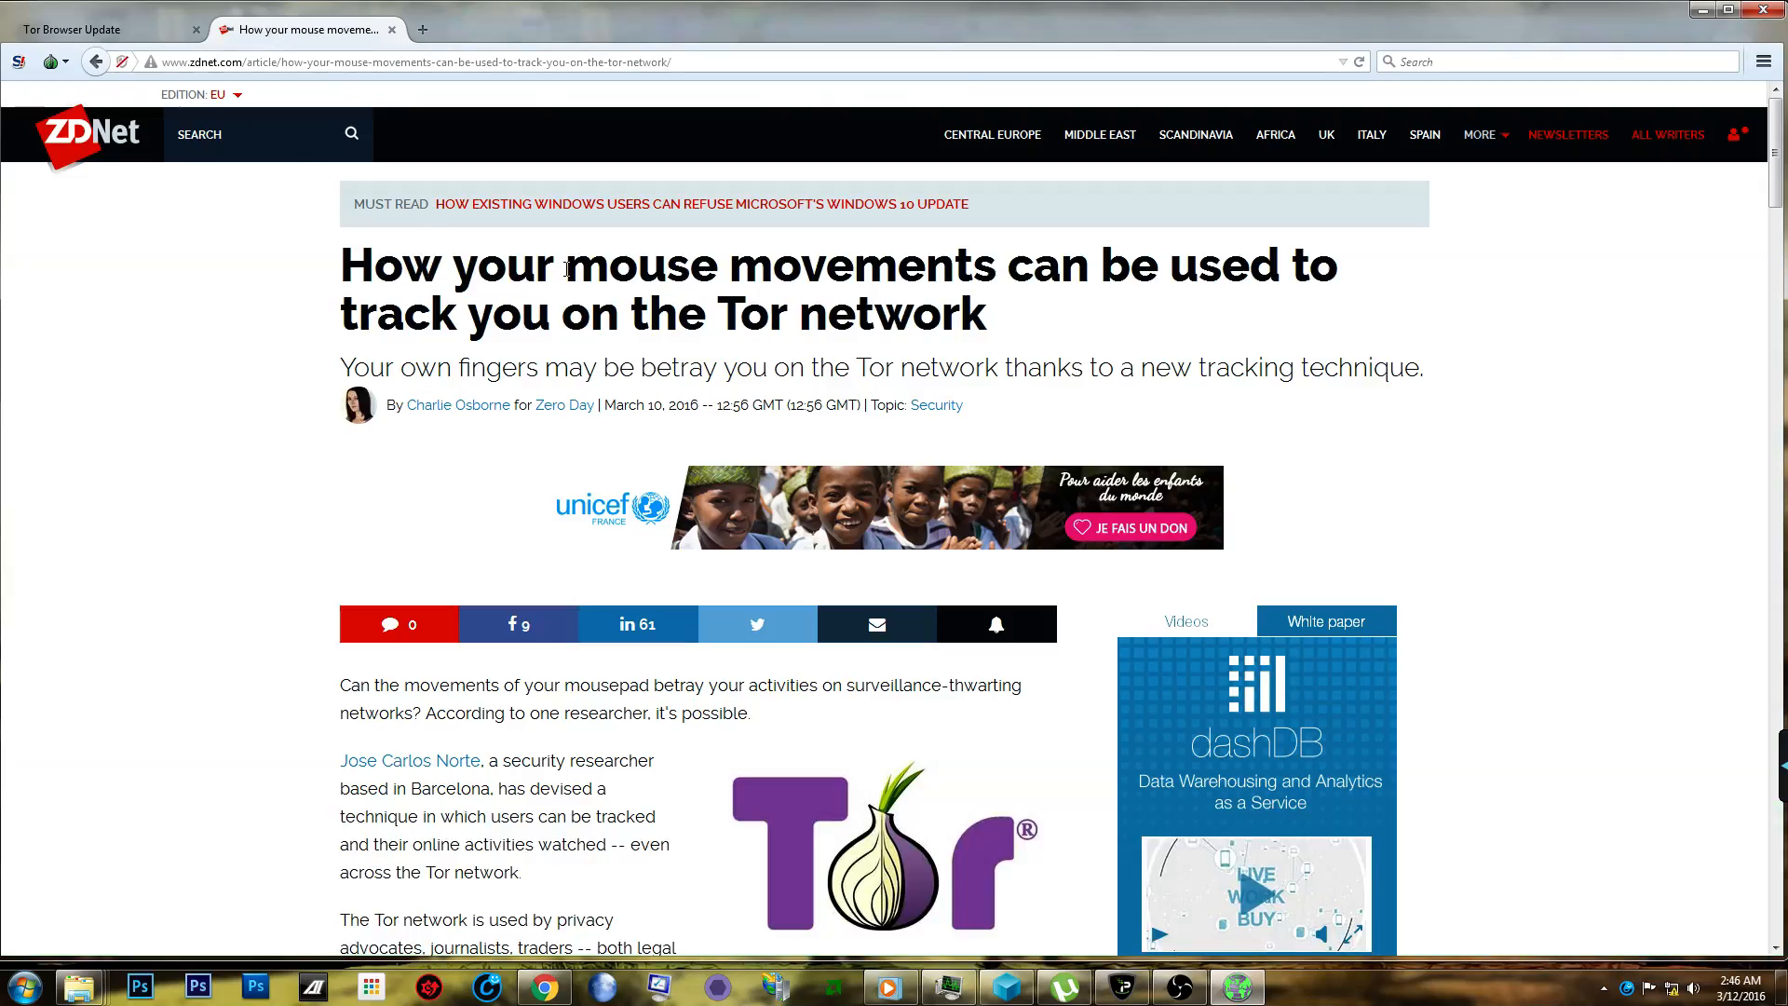
{"action": "mouse_move", "coordinate": [1192, 280]}
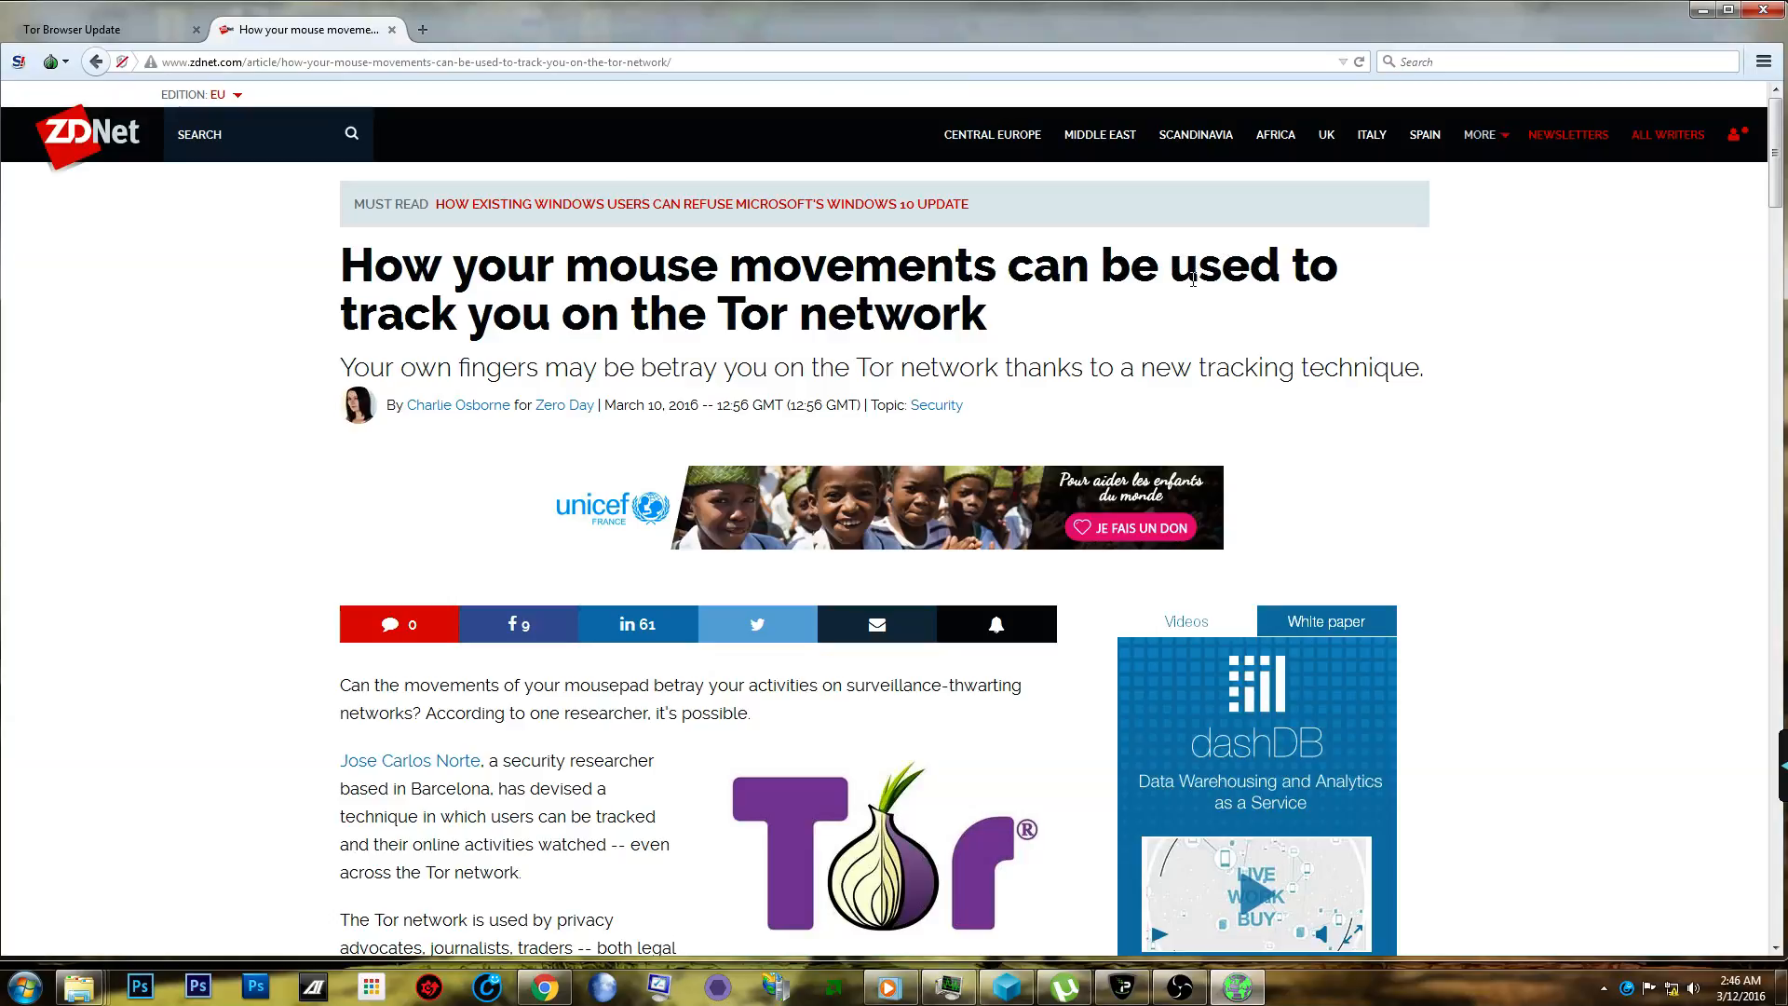
{"action": "mouse_move", "coordinate": [1022, 332]}
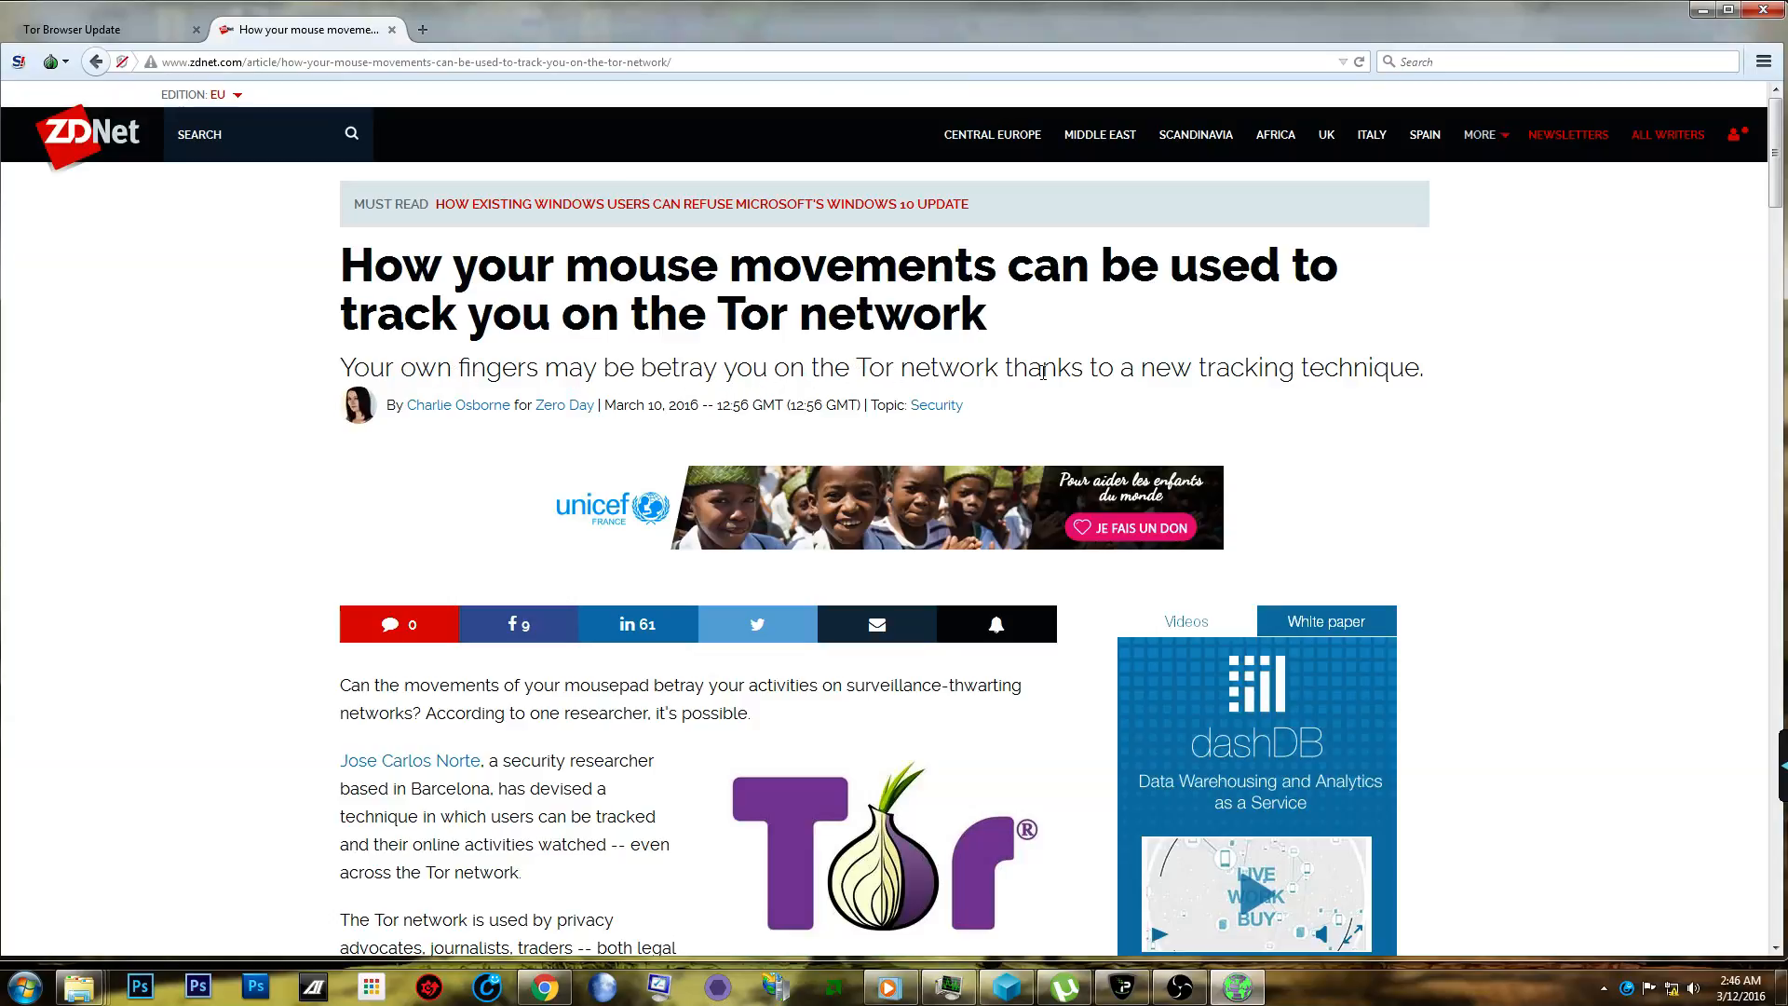
{"action": "mouse_move", "coordinate": [1410, 414]}
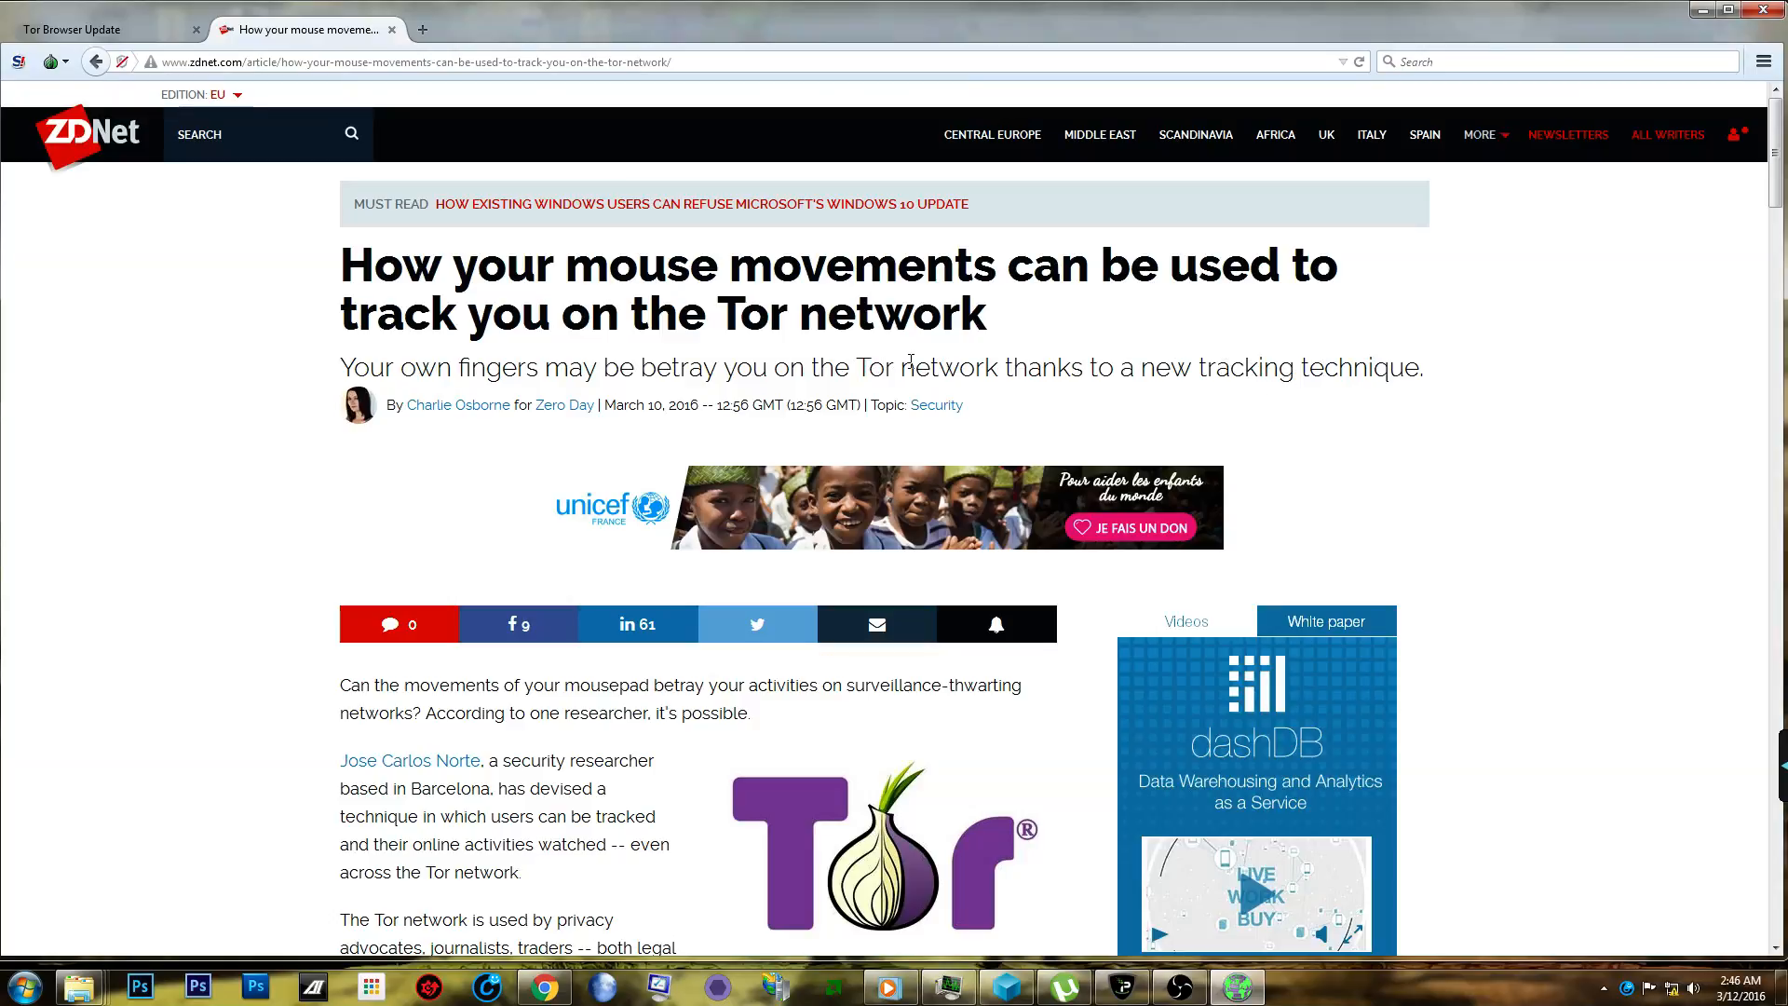
{"action": "mouse_move", "coordinate": [1082, 397]}
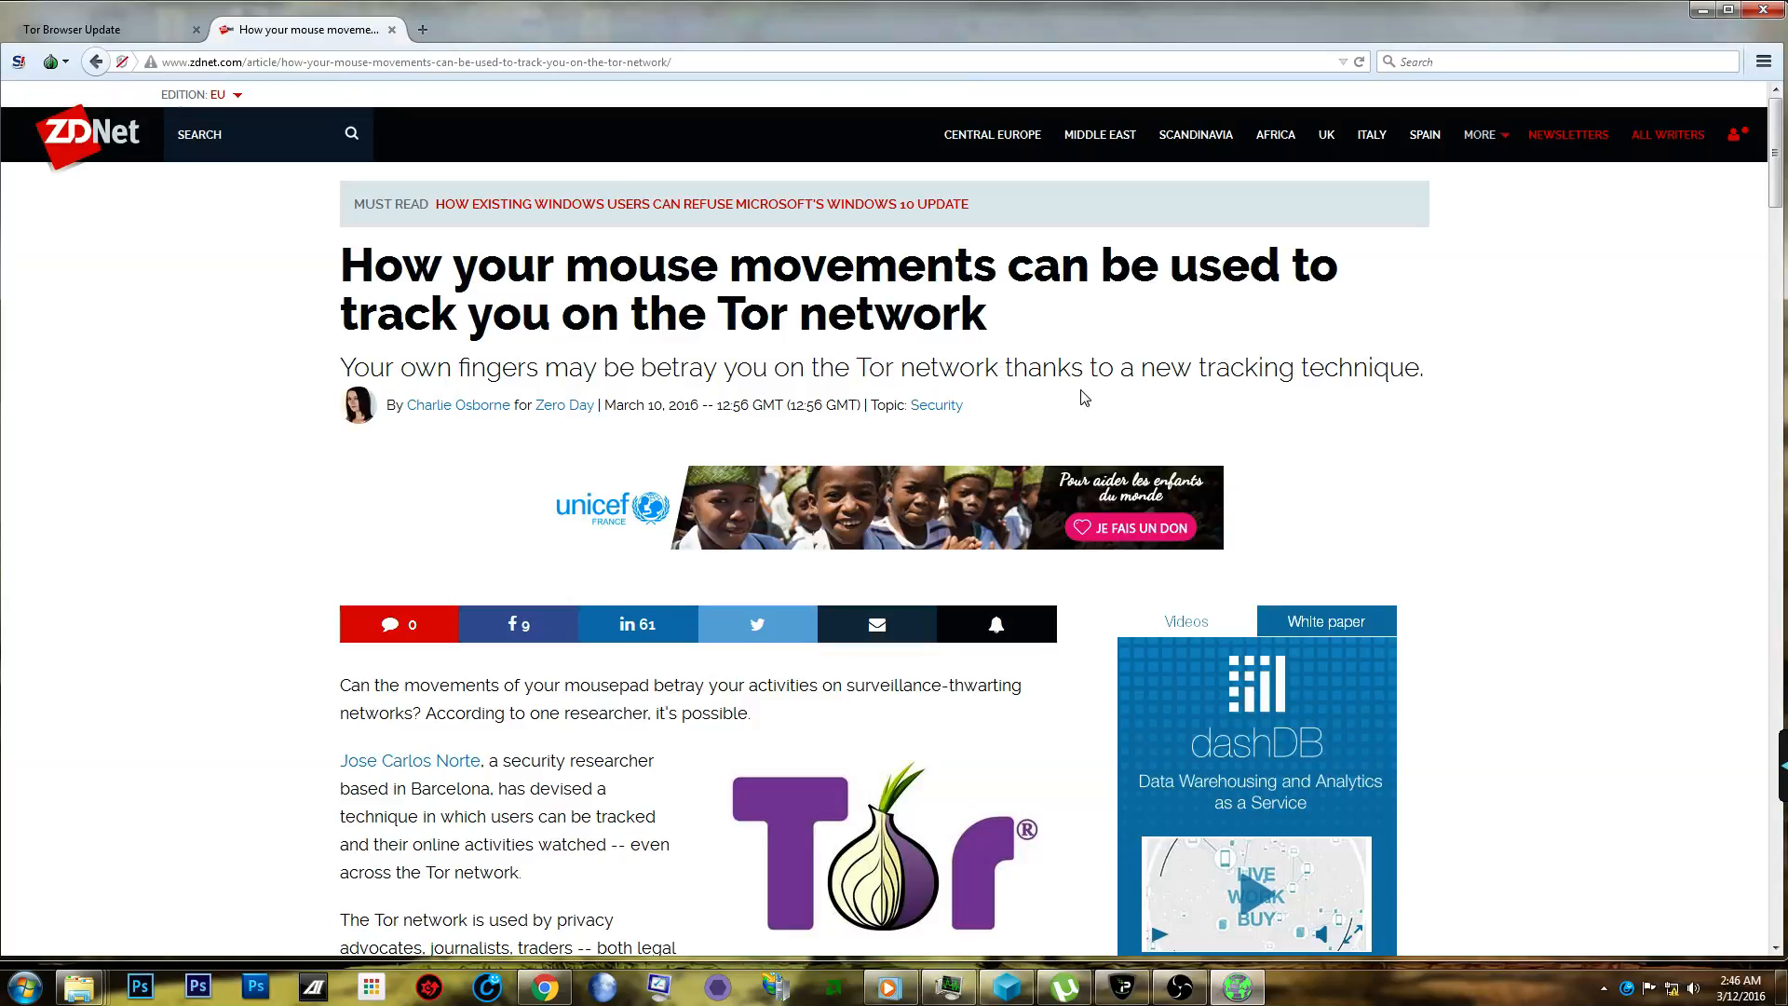
{"action": "mouse_move", "coordinate": [481, 429]}
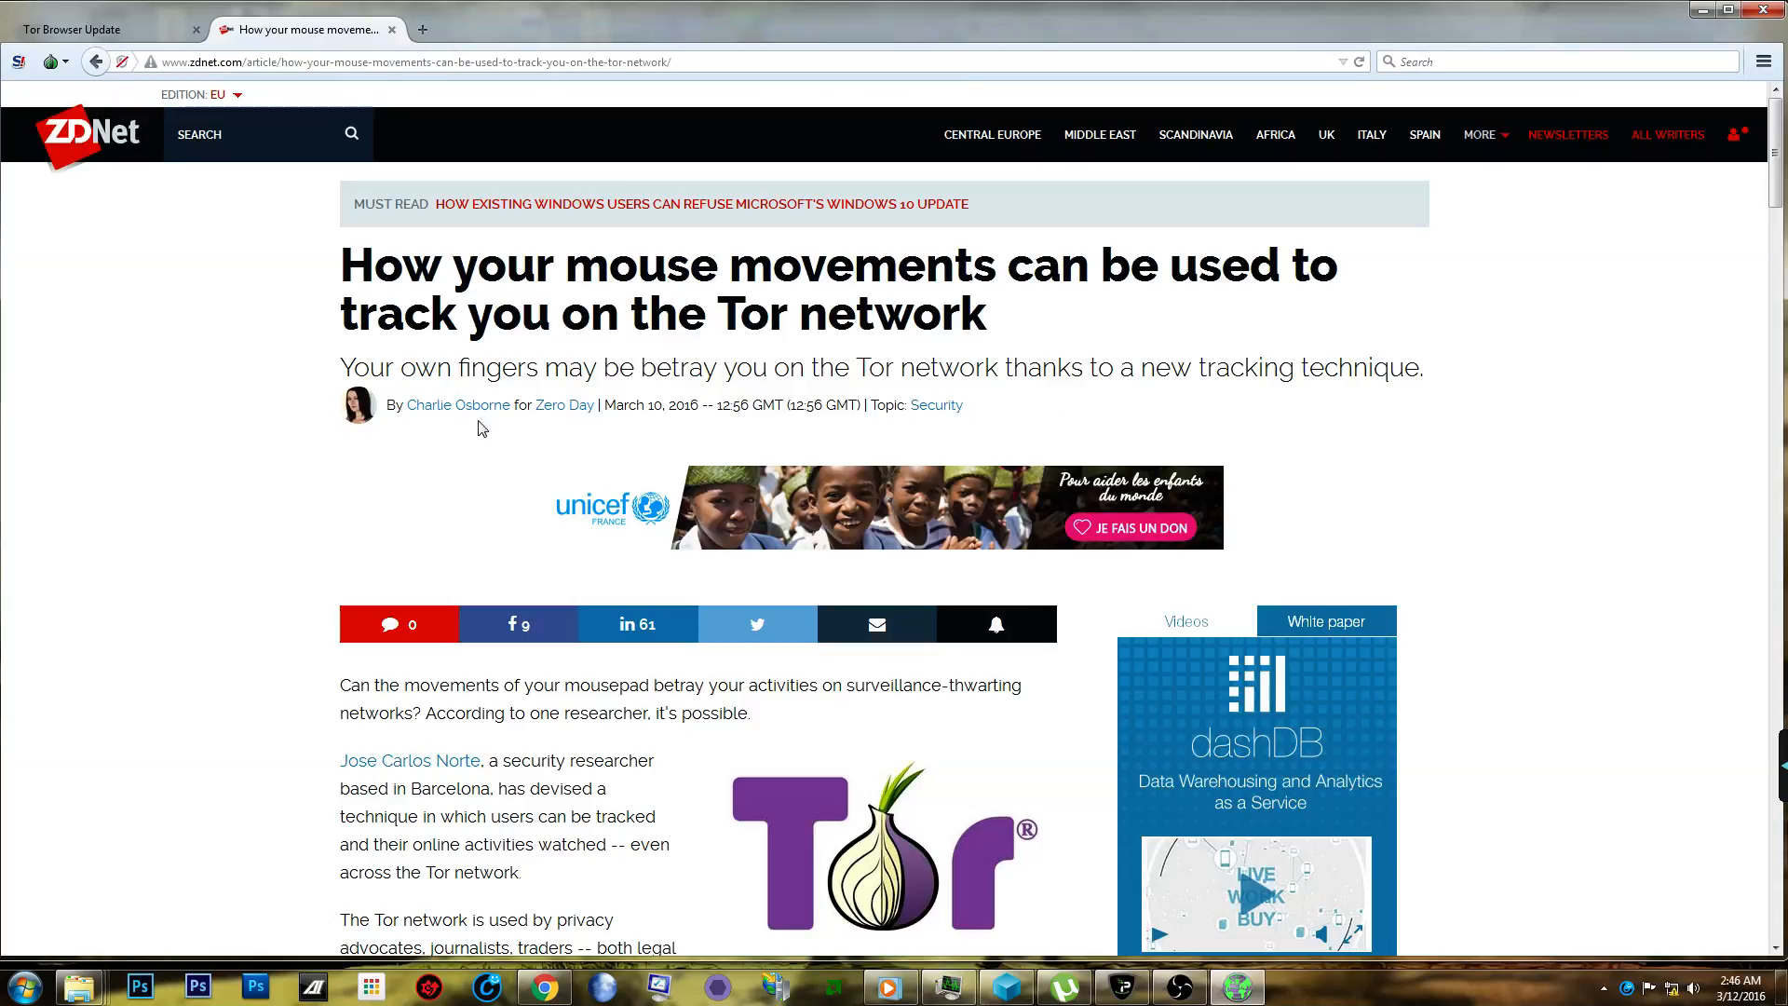
{"action": "mouse_move", "coordinate": [386, 512]}
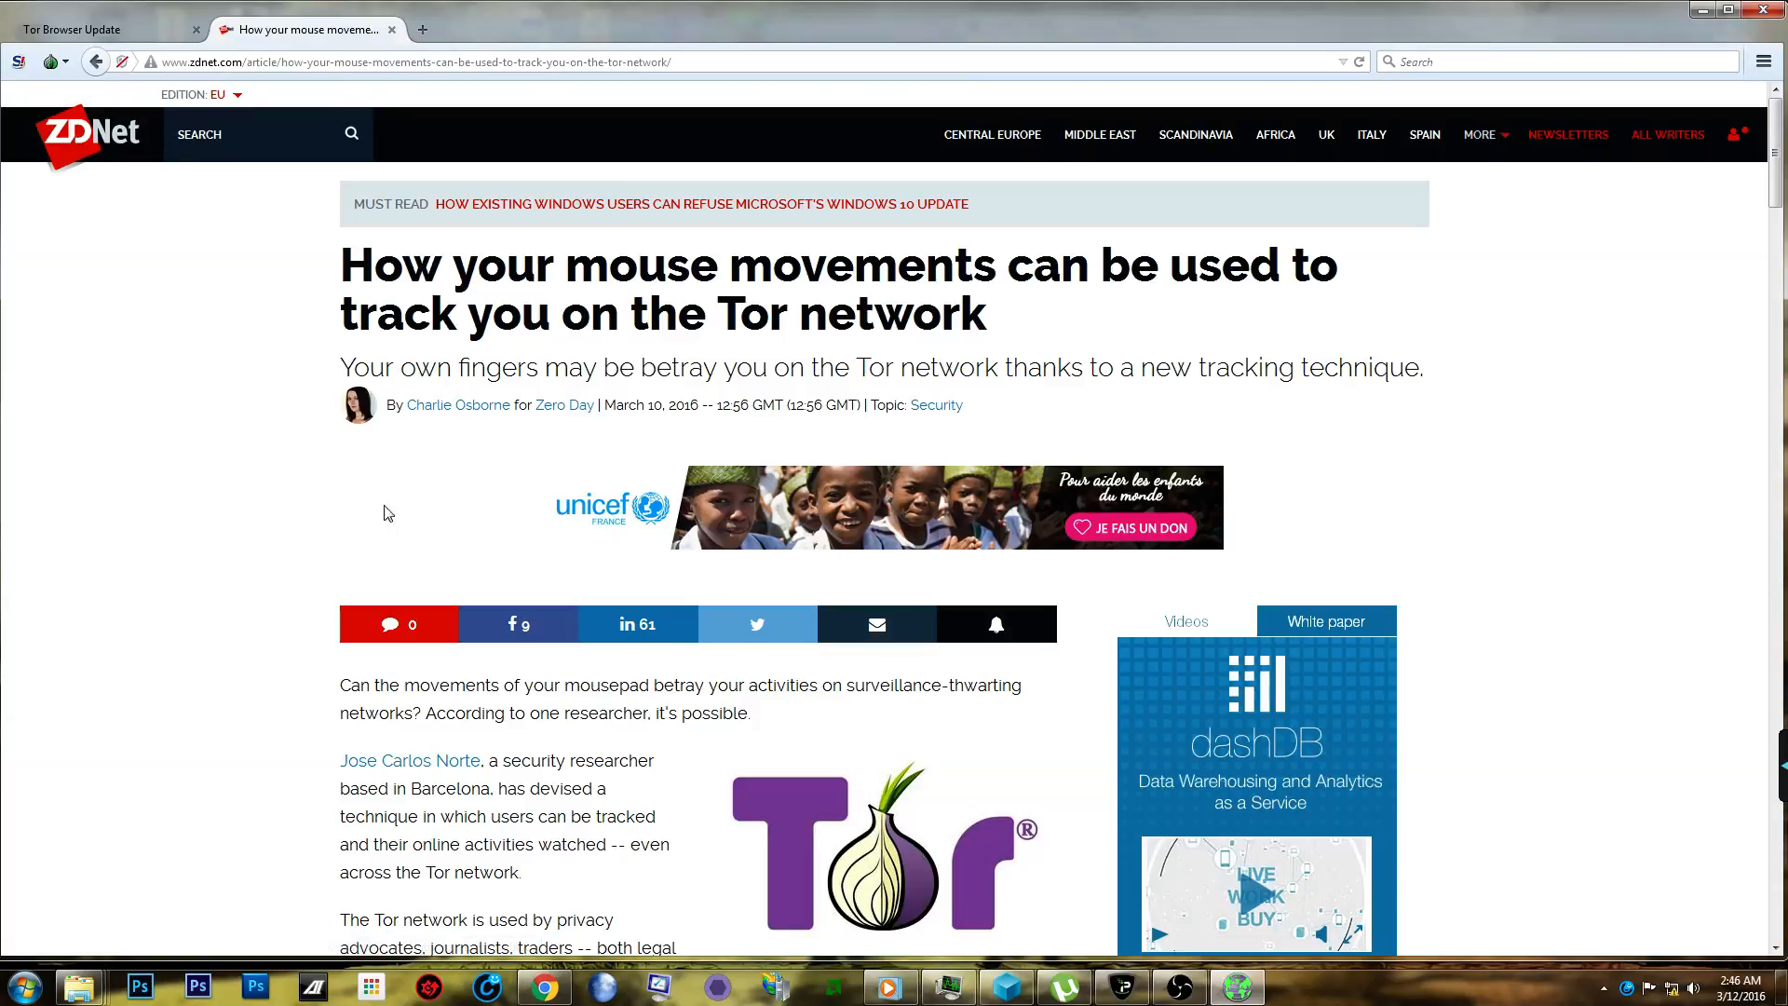
{"action": "scroll", "scroll_direction": "down", "scroll_amount": 3}
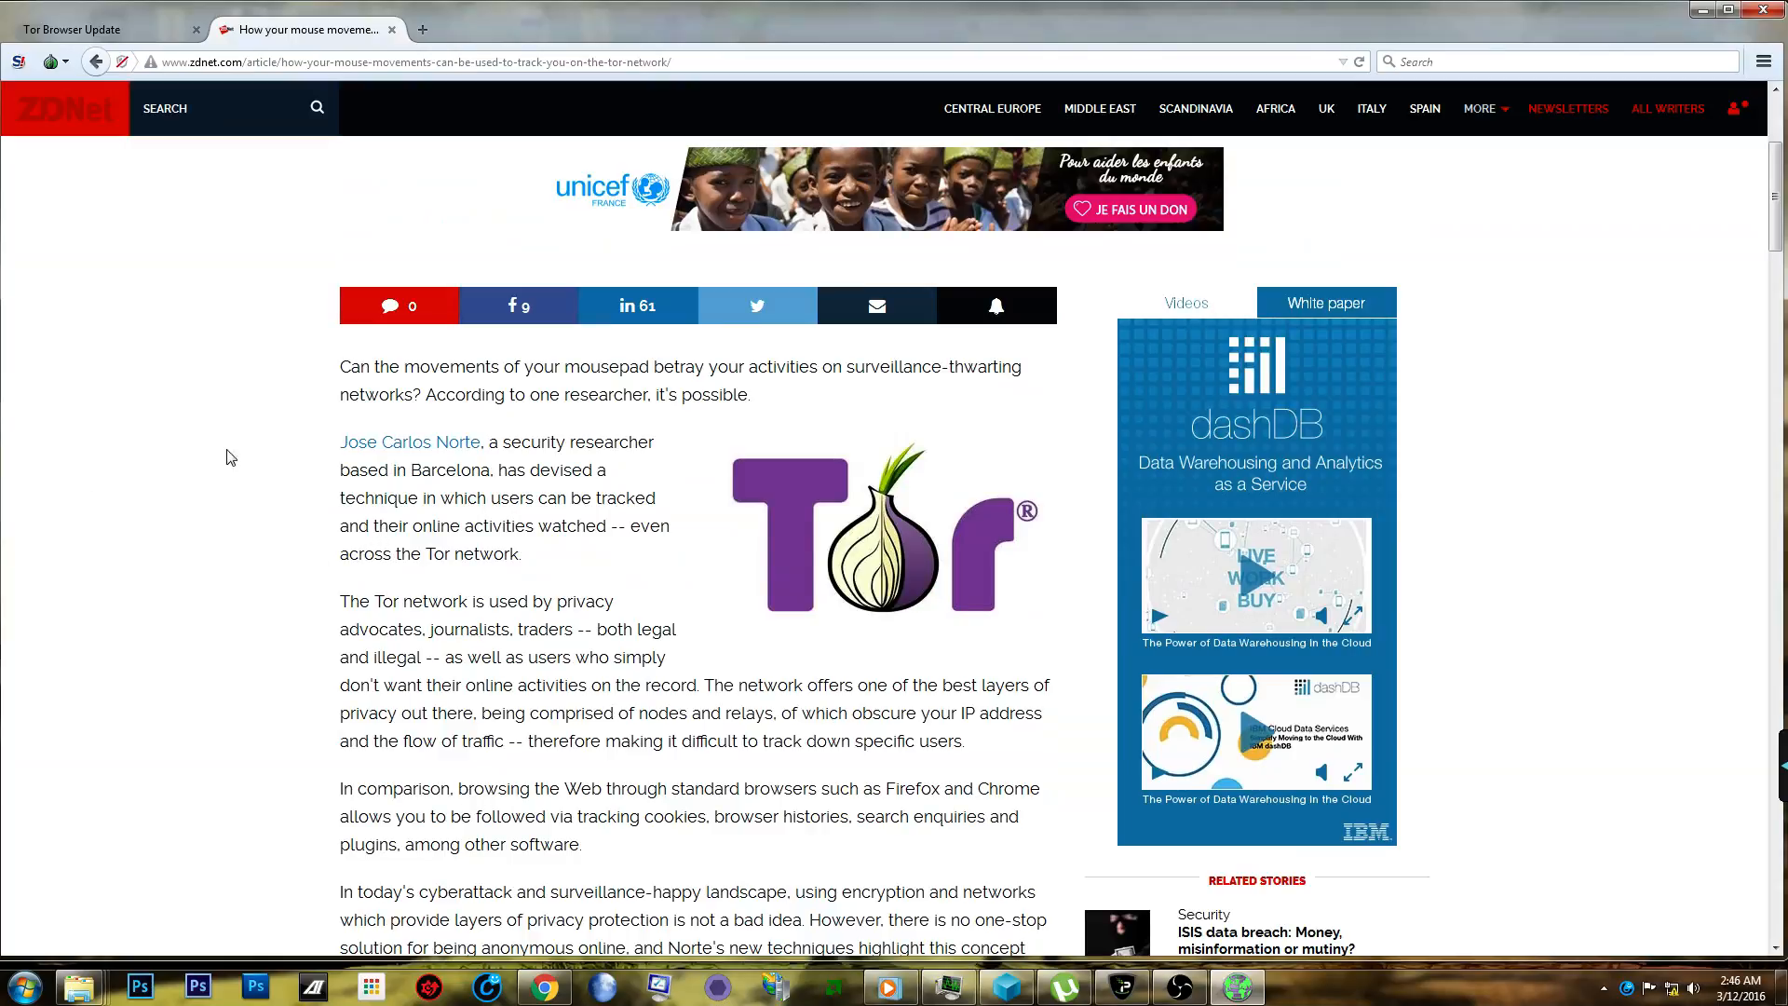
{"action": "mouse_move", "coordinate": [367, 103]}
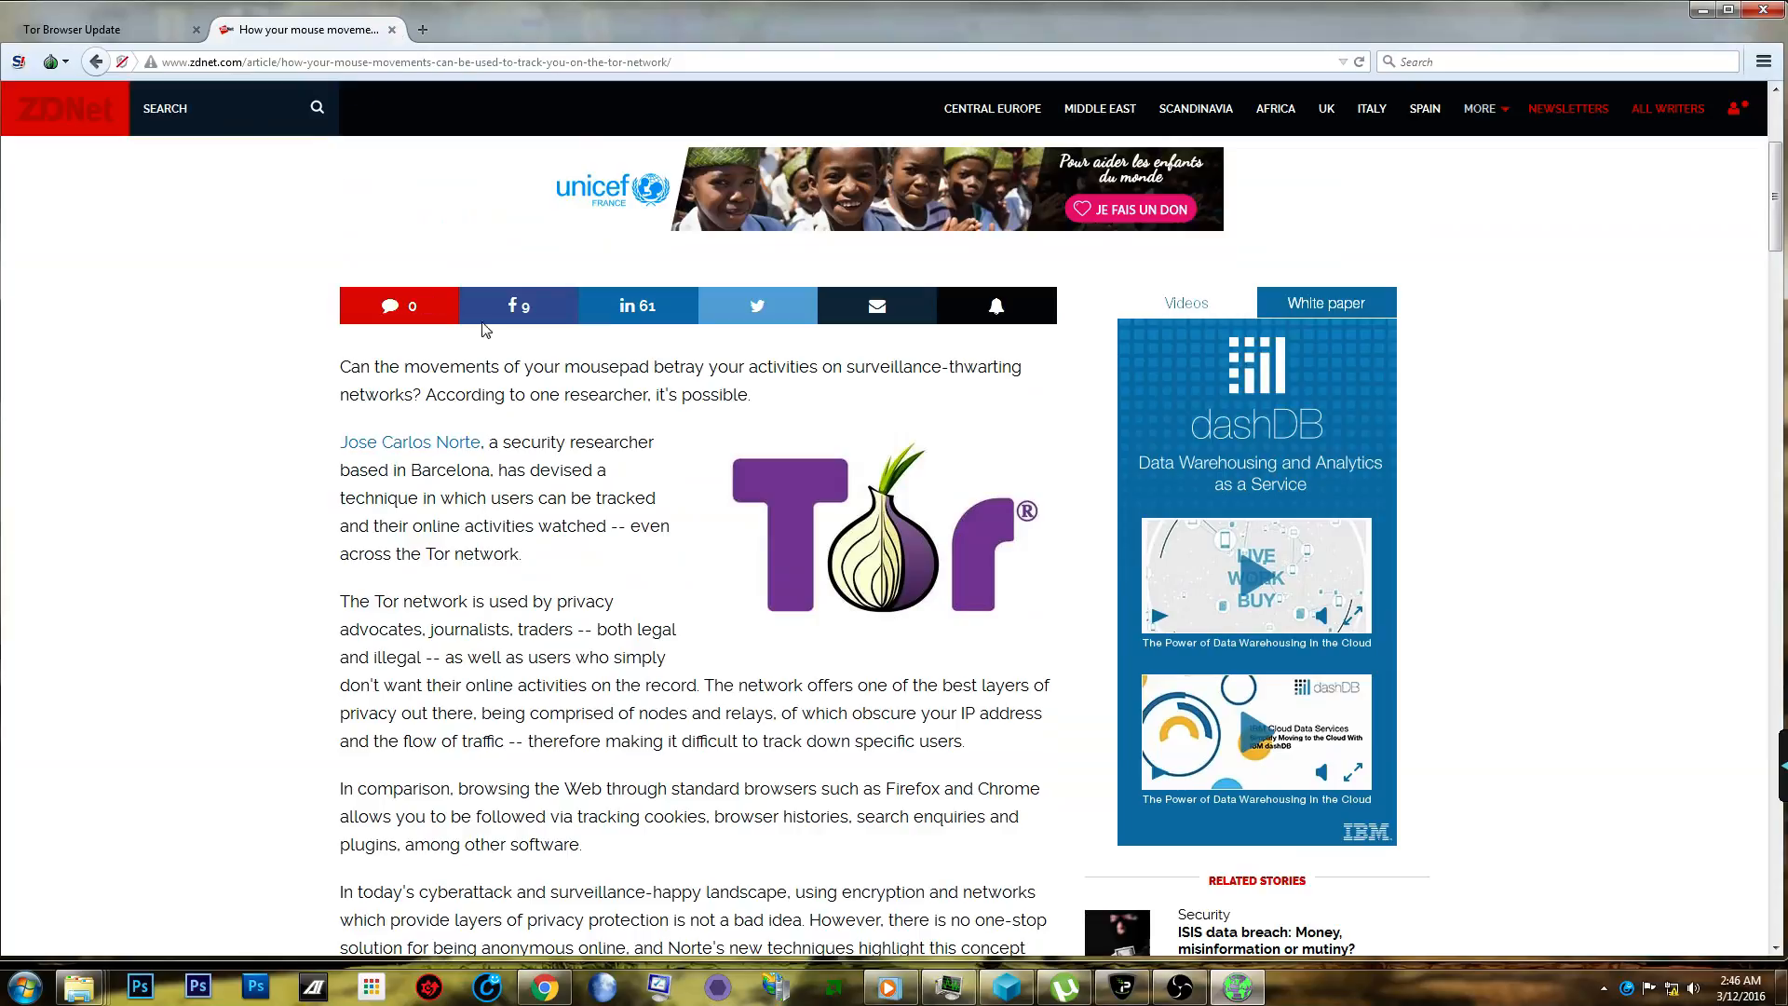
{"action": "mouse_move", "coordinate": [654, 579]}
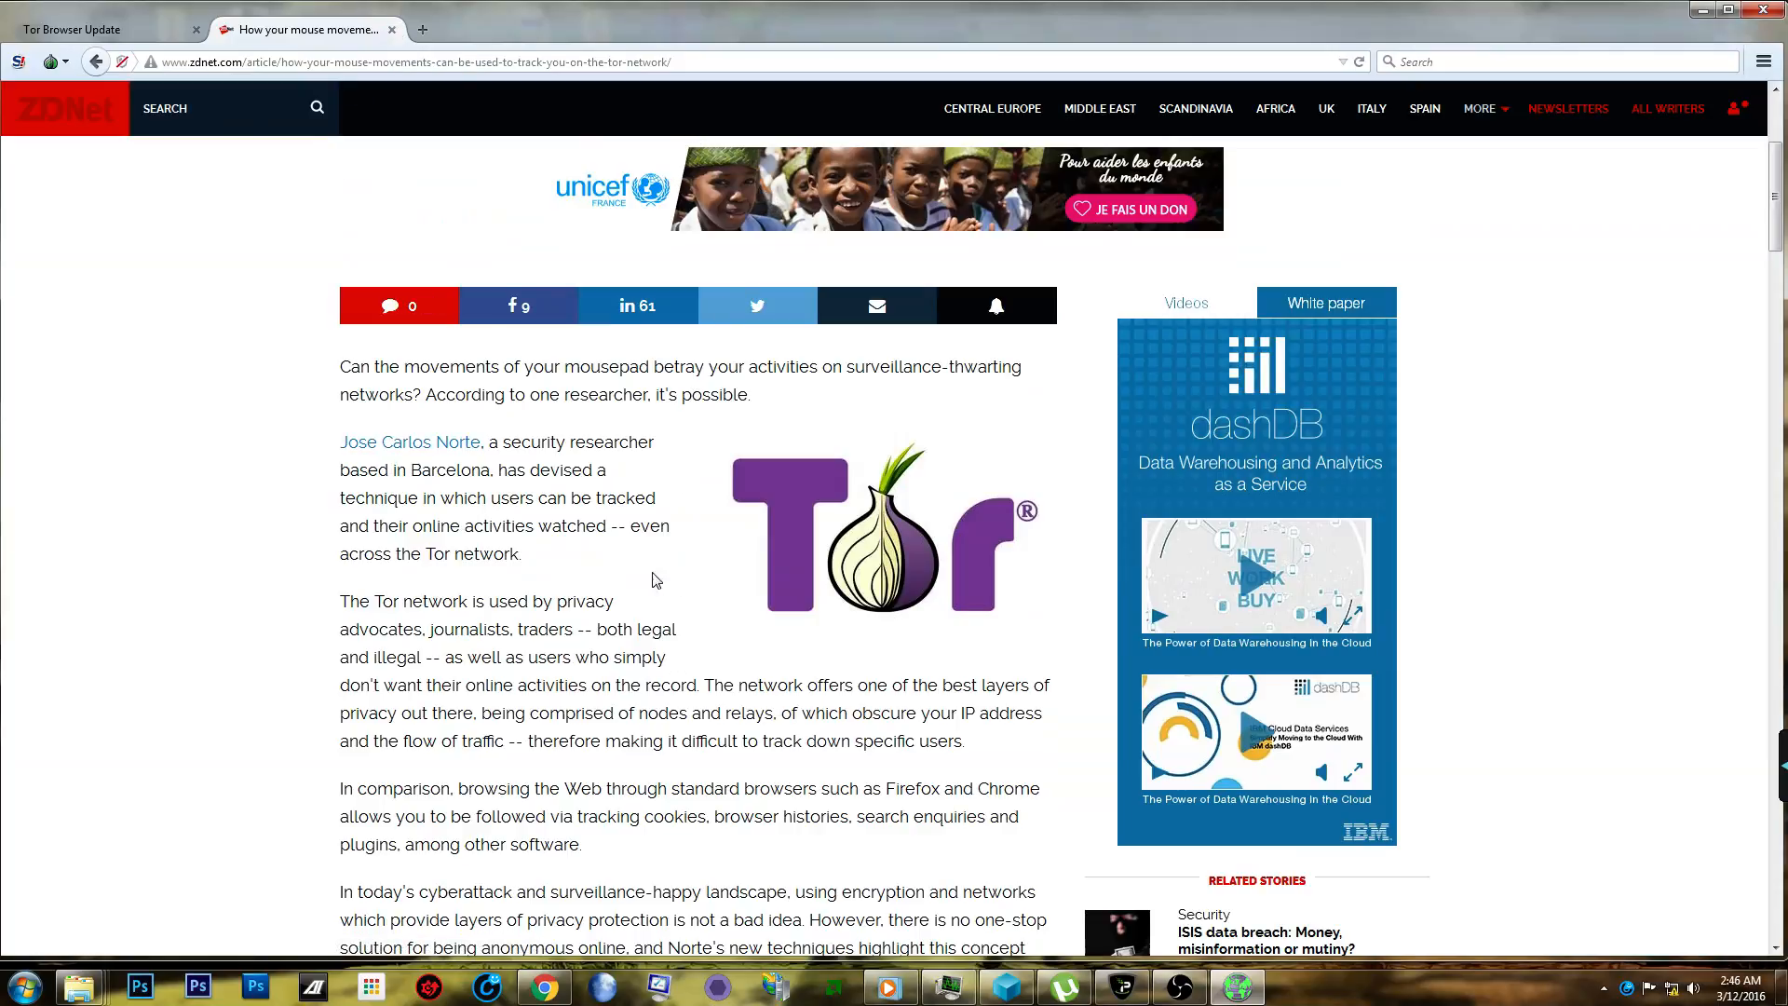
{"action": "mouse_move", "coordinate": [359, 586]}
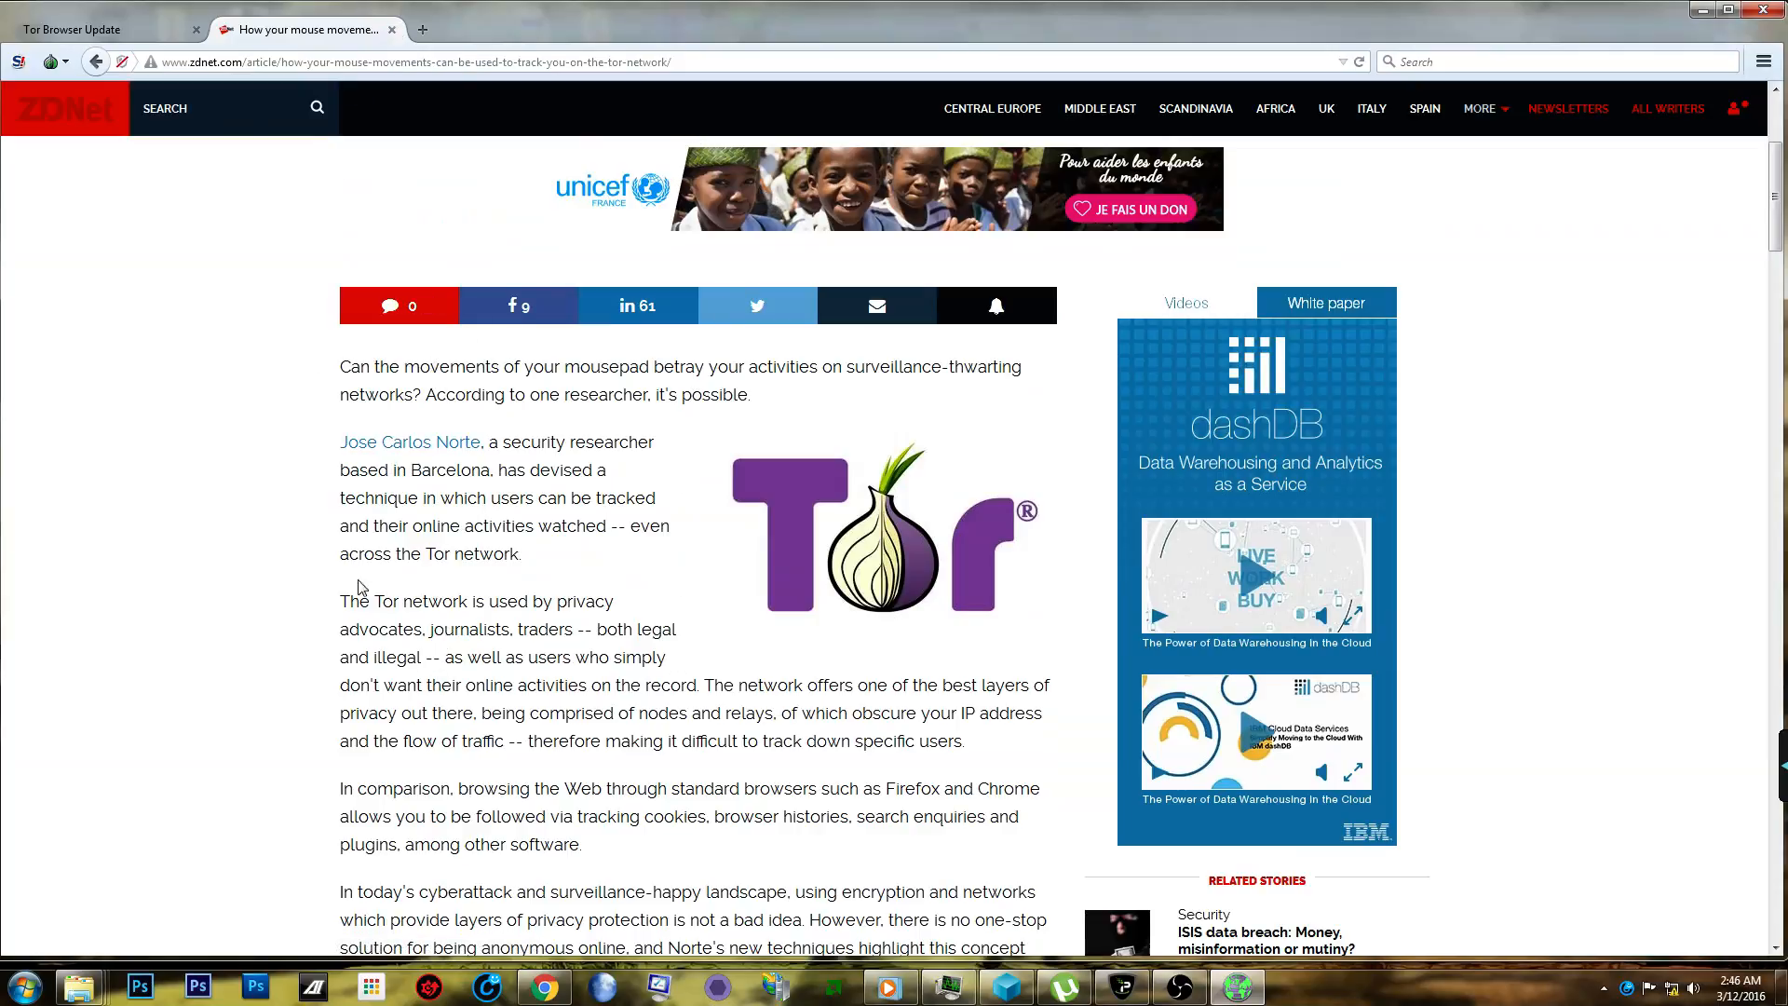
{"action": "mouse_move", "coordinate": [697, 226]}
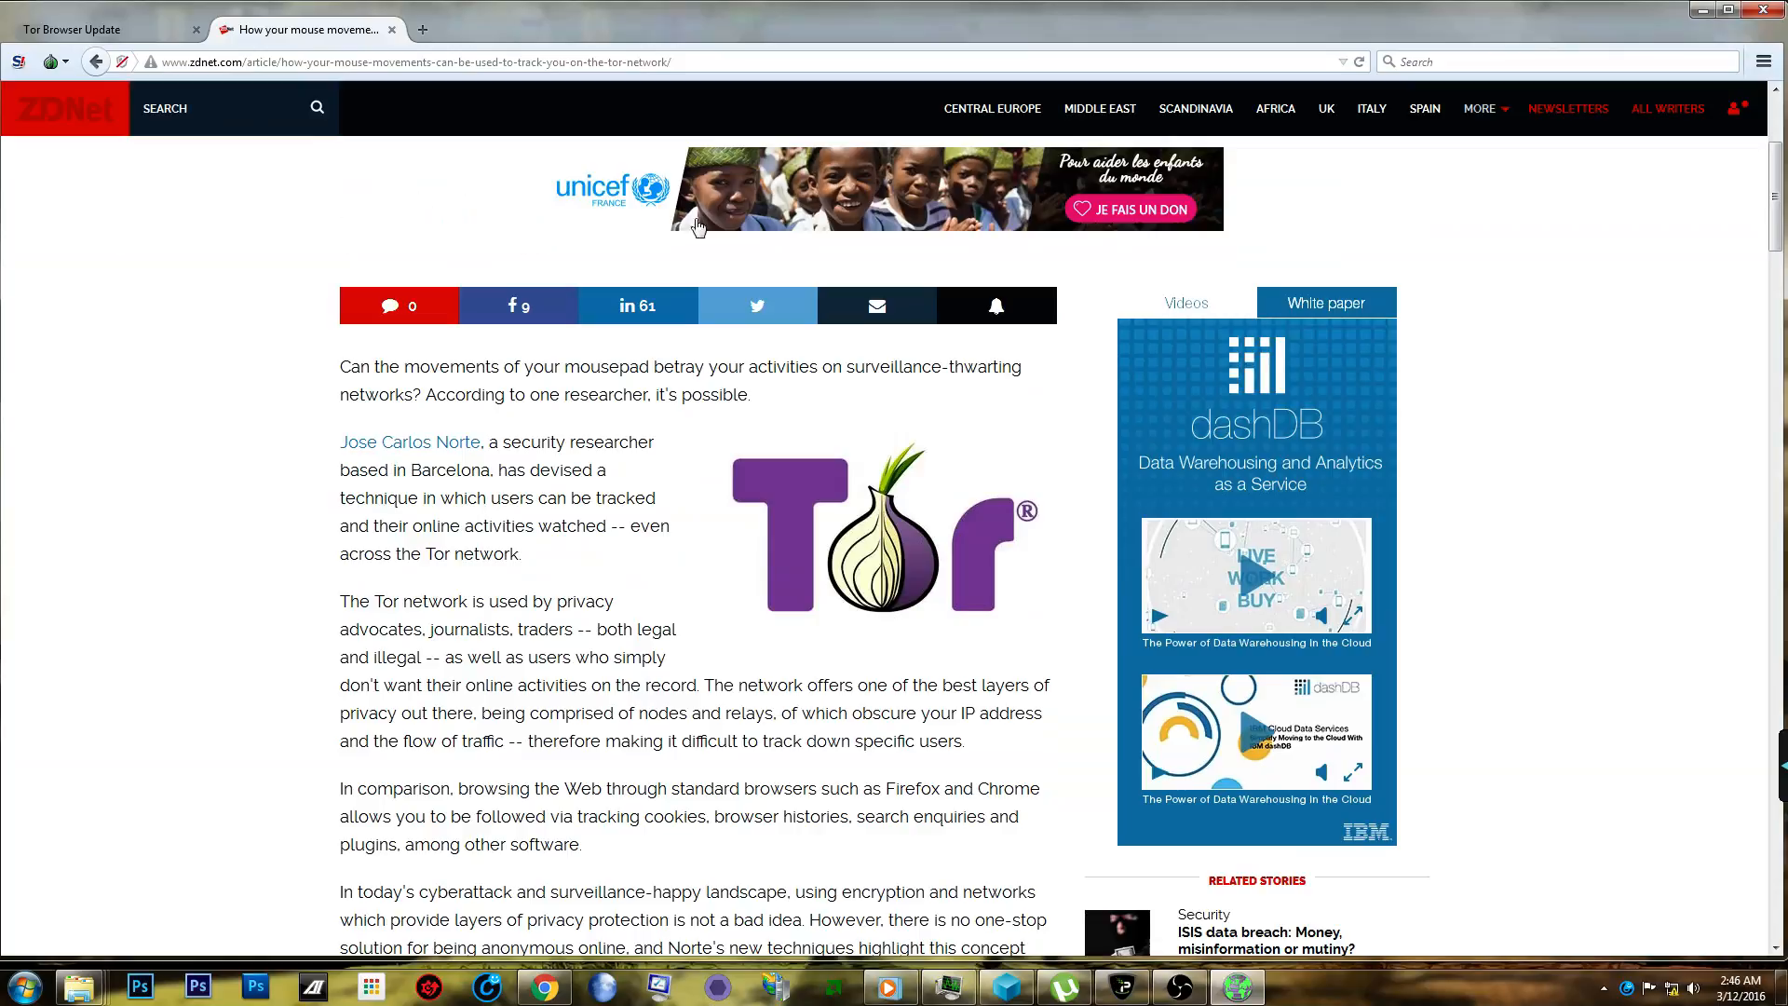
{"action": "mouse_move", "coordinate": [423, 214]}
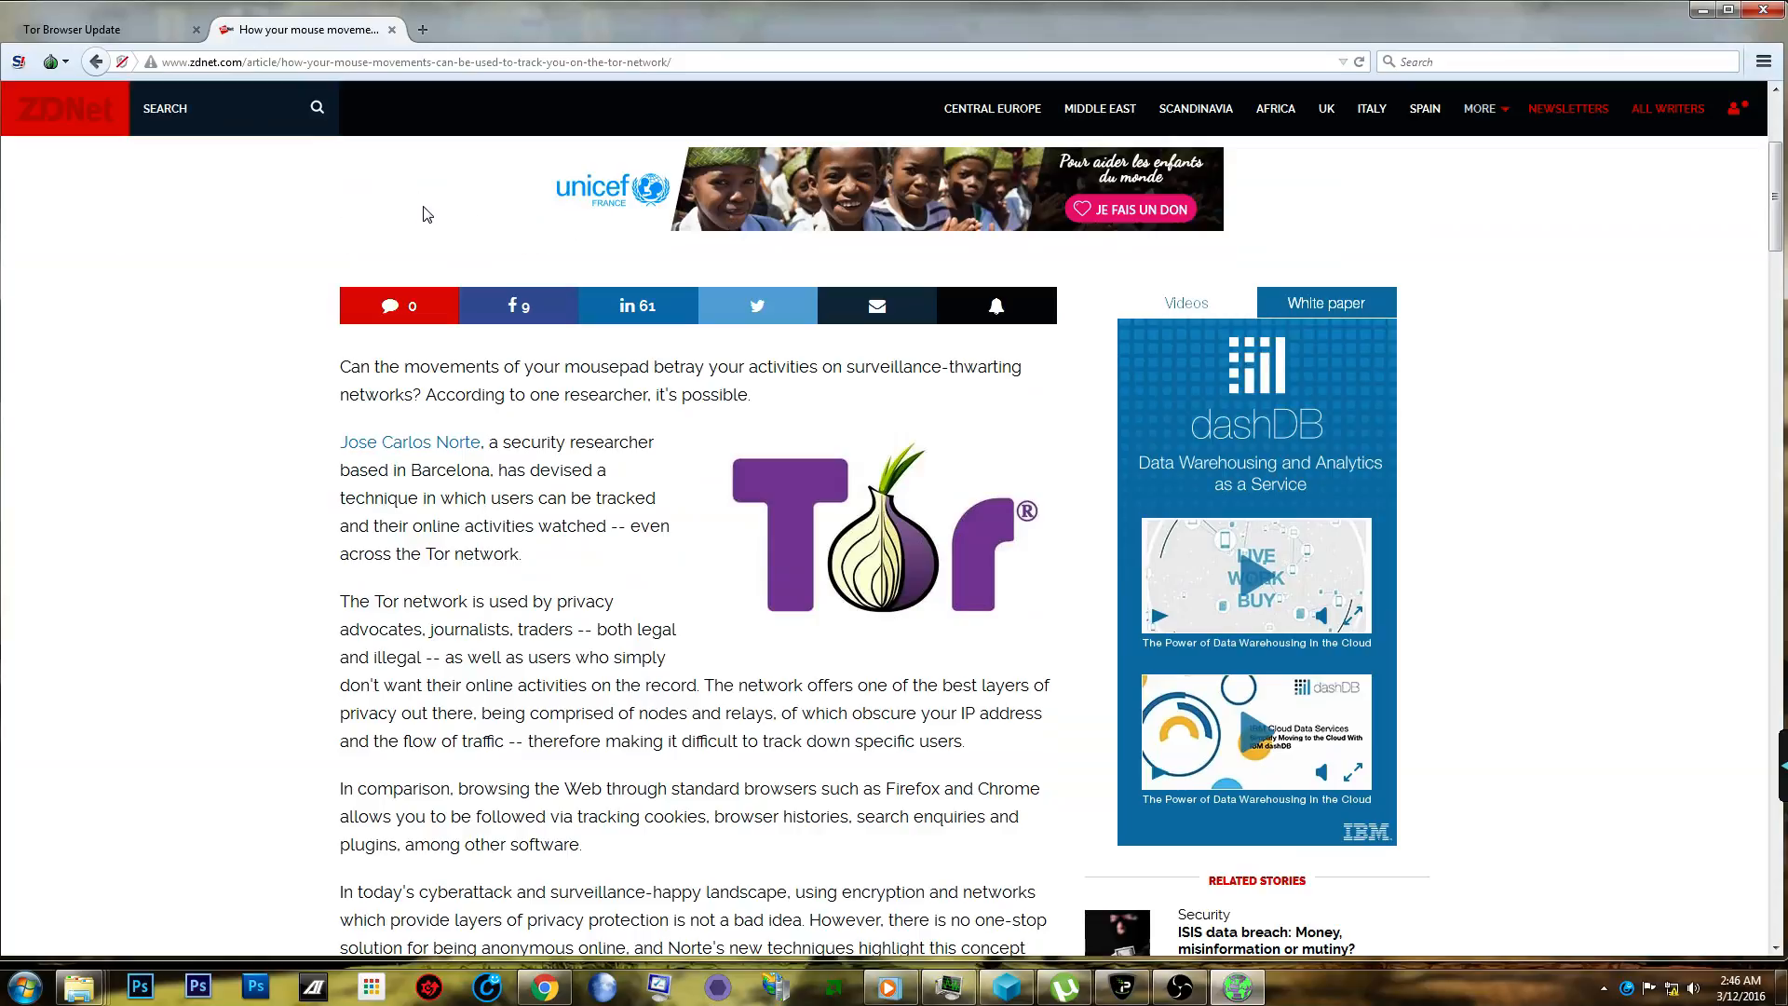
{"action": "scroll", "scroll_direction": "down", "scroll_amount": 3}
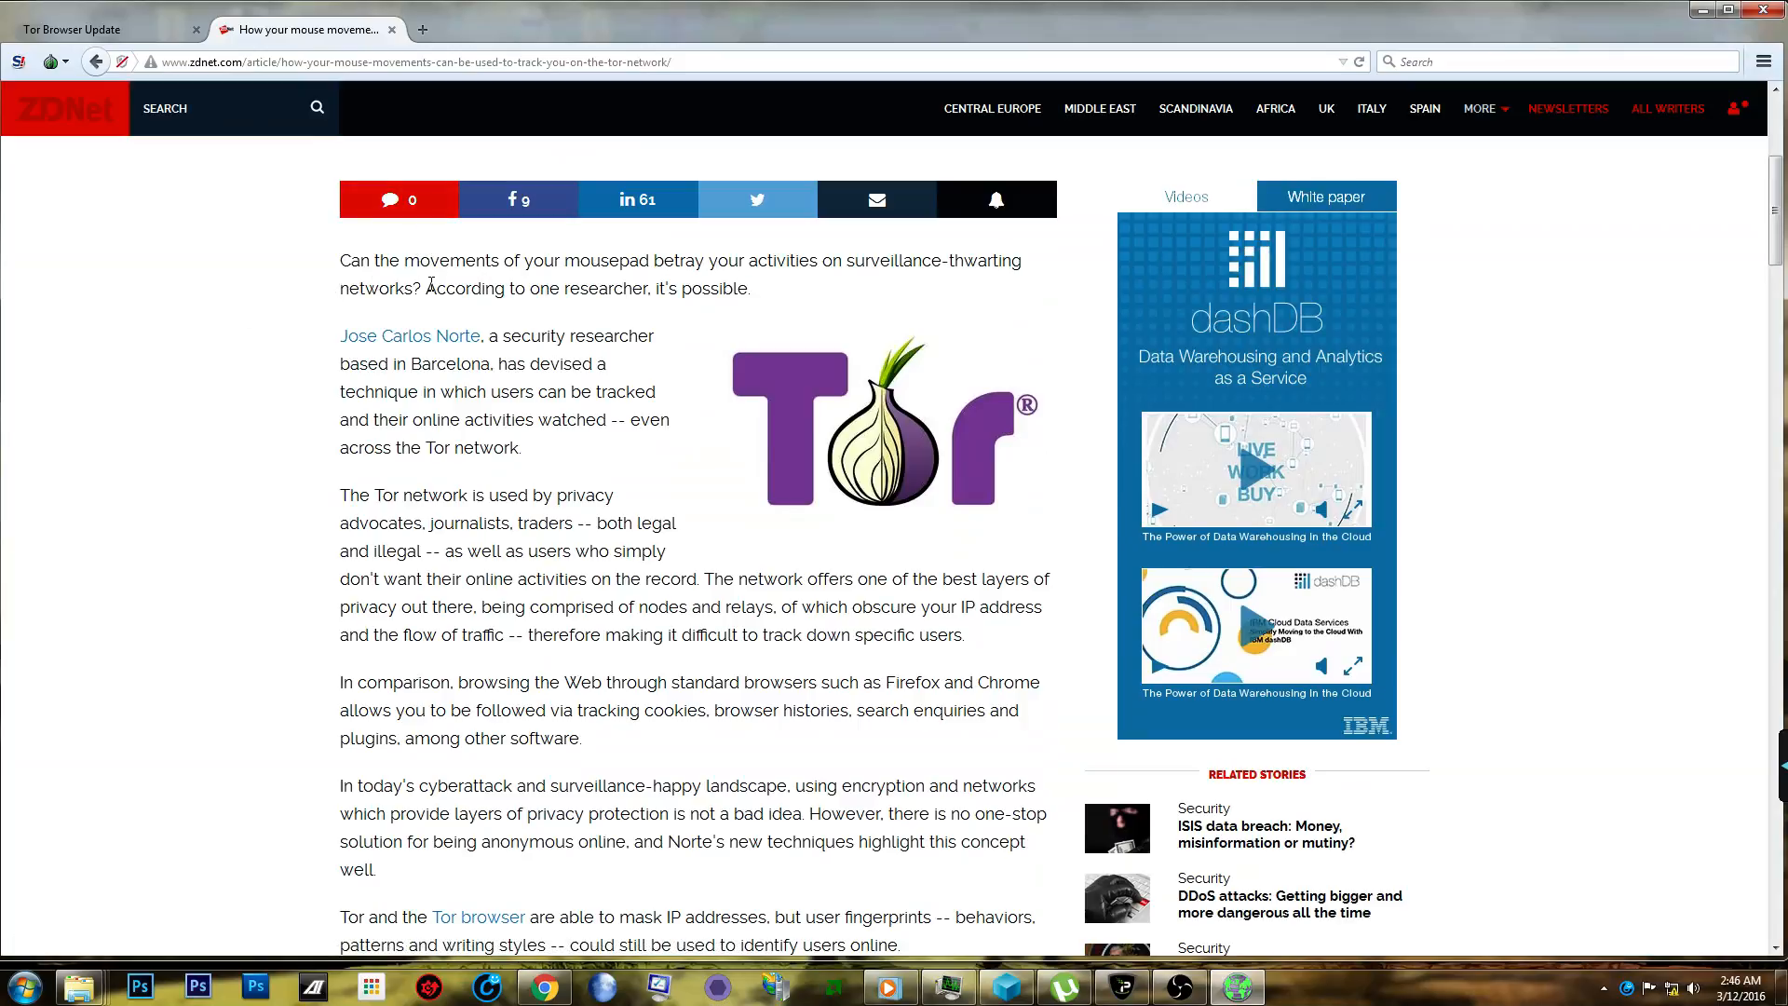
{"action": "mouse_move", "coordinate": [582, 333]}
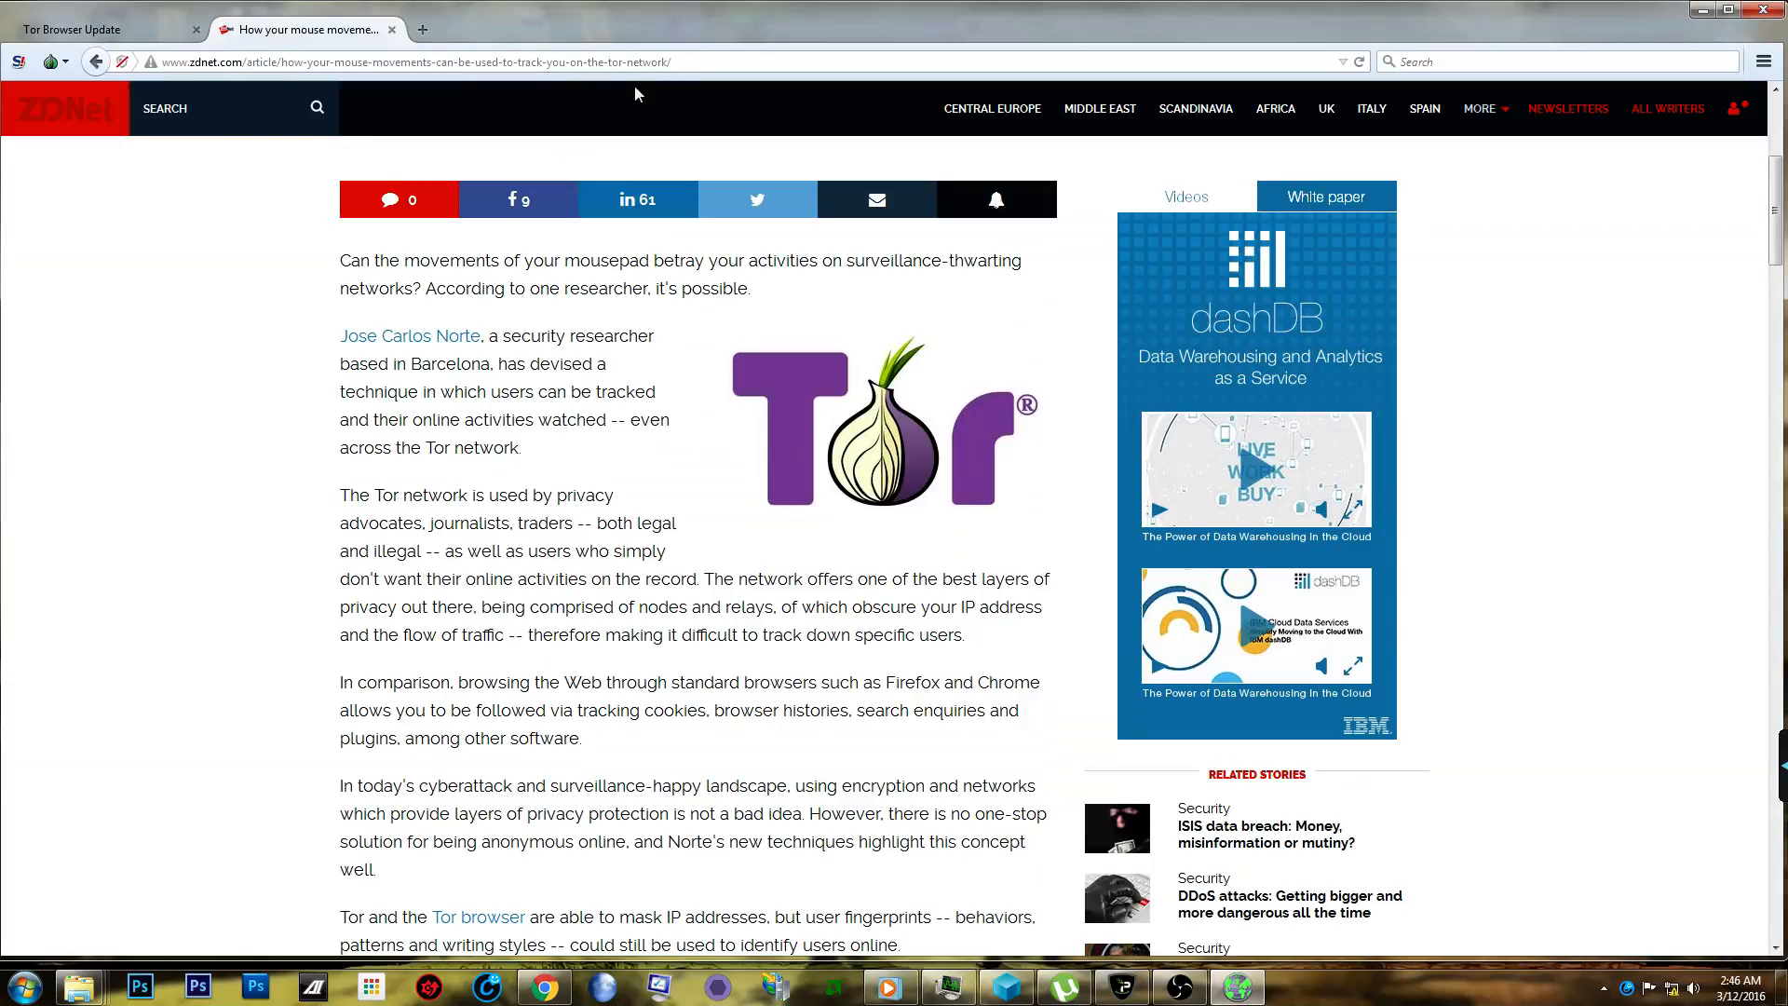
{"action": "mouse_move", "coordinate": [479, 527]}
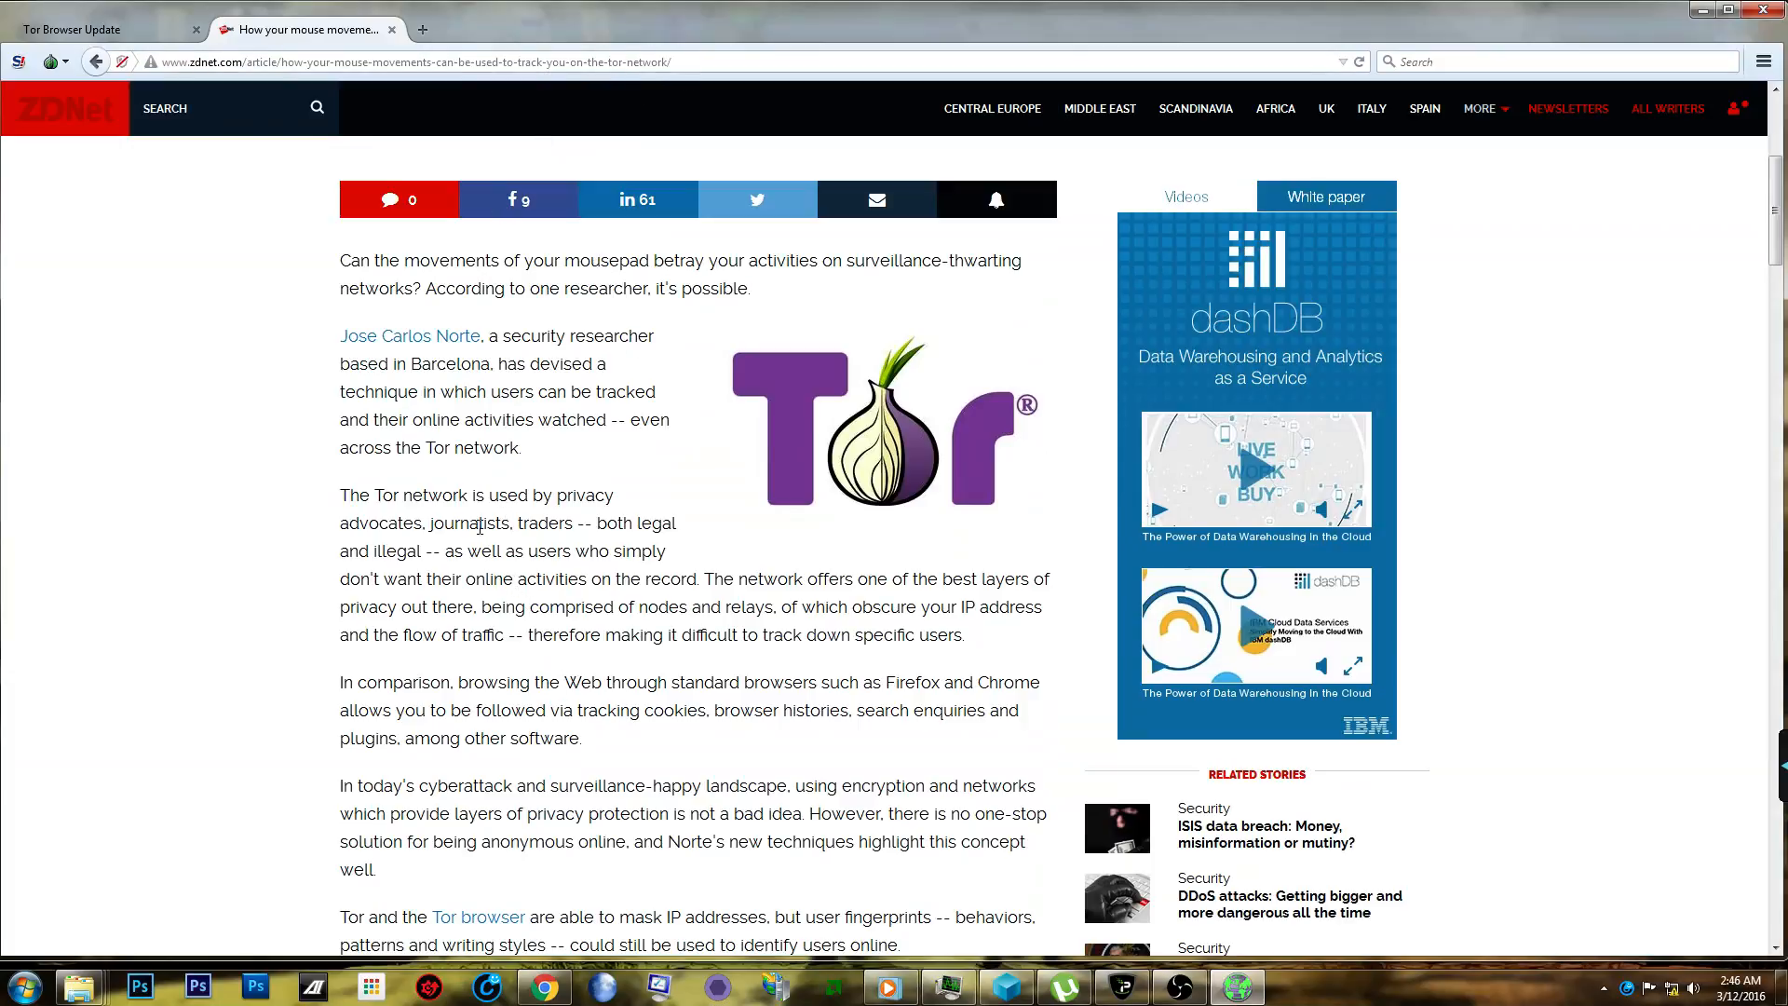
Scroll the article down to the UberCookie and getClientRects fingerprinting paragraphs.
{"action": "scroll", "scroll_direction": "down", "scroll_amount": 3}
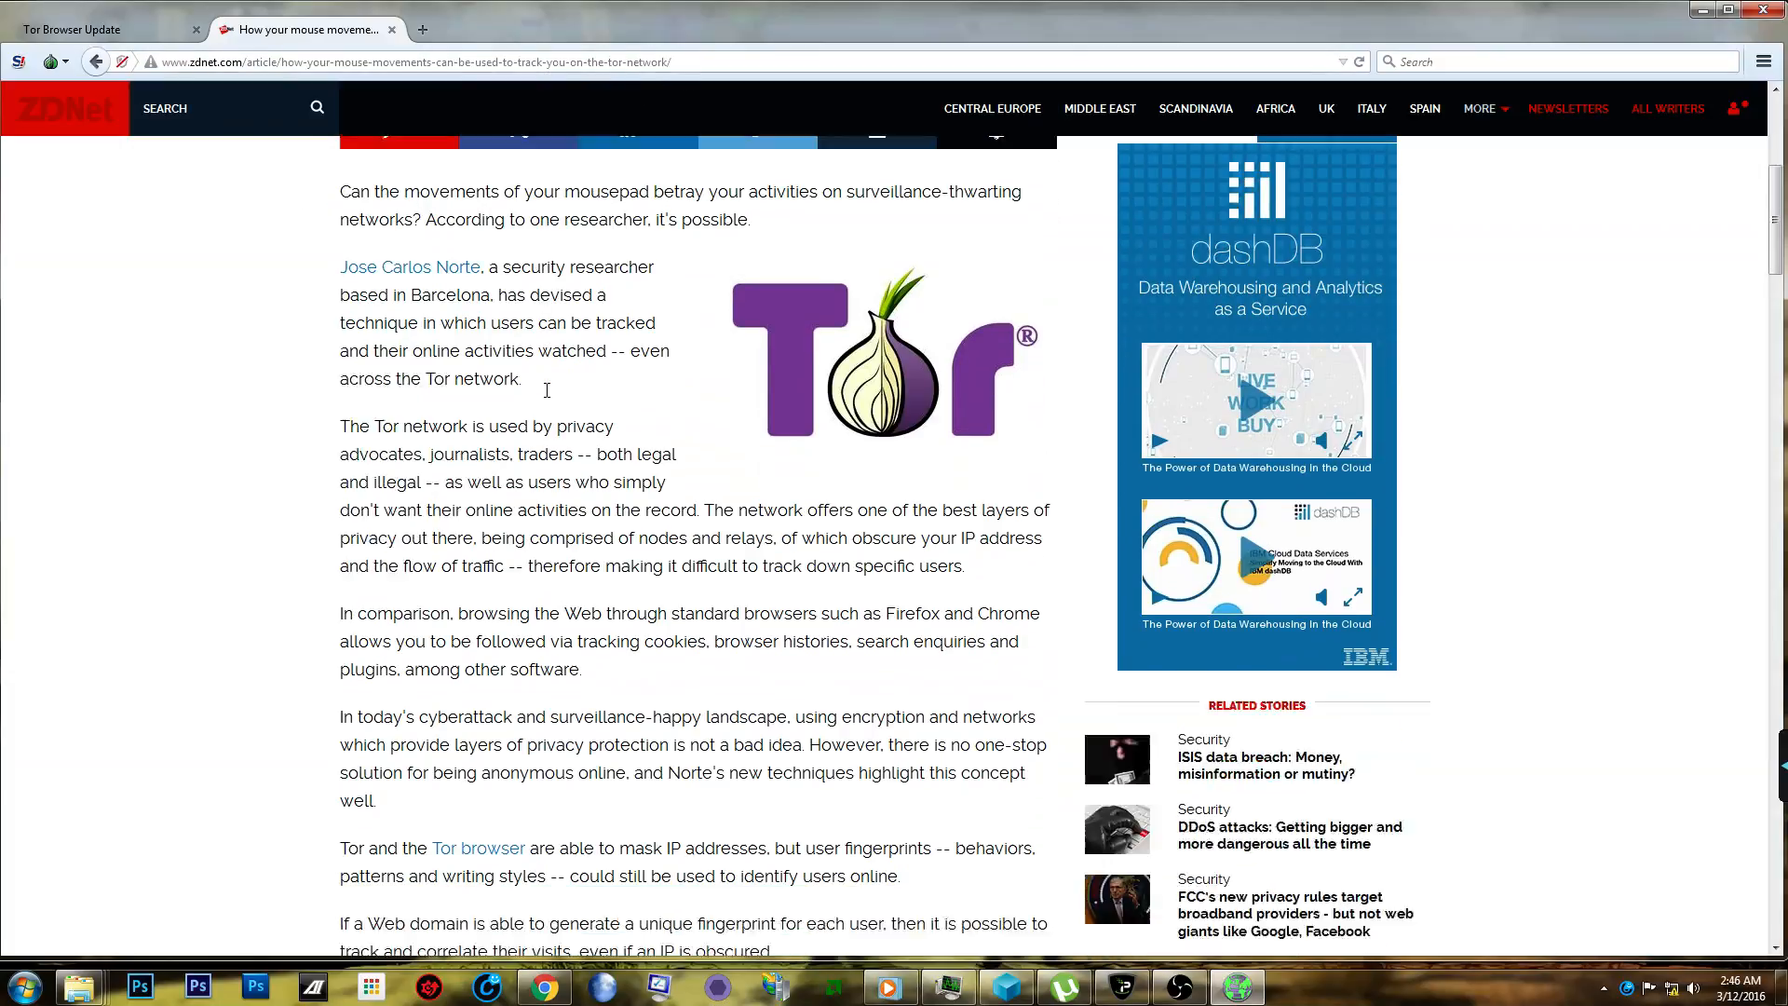
{"action": "scroll", "scroll_direction": "down", "scroll_amount": 3}
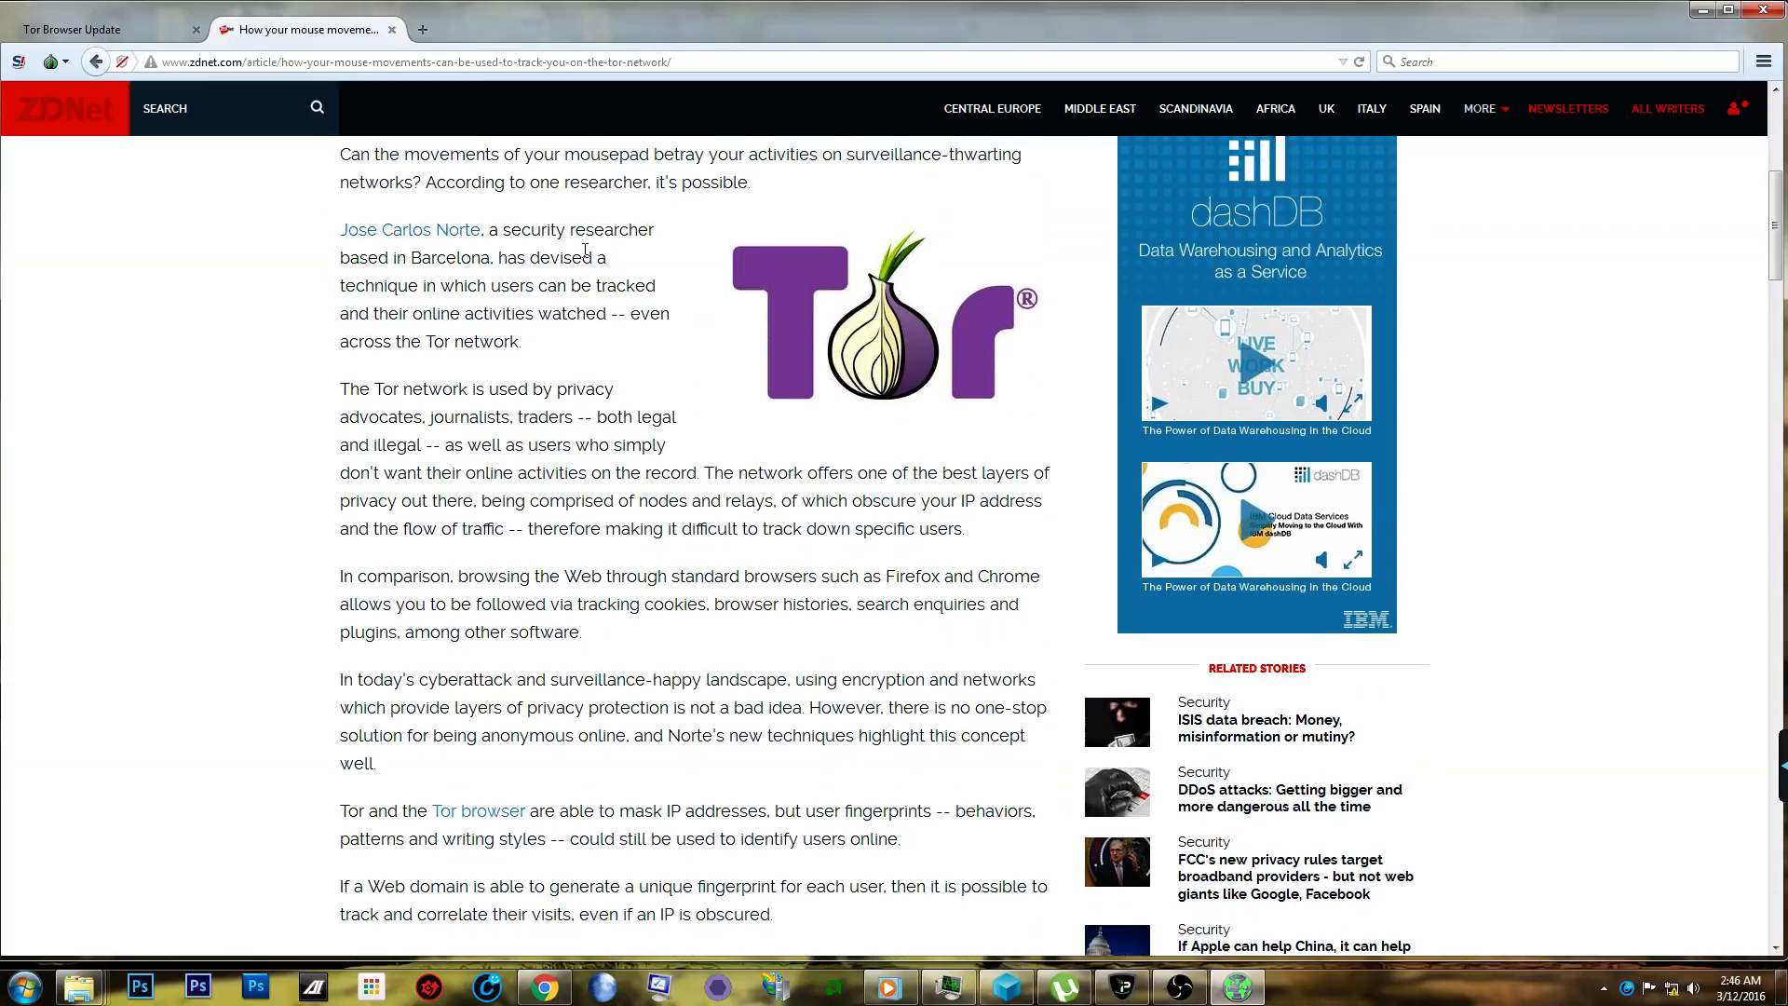
{"action": "scroll", "scroll_direction": "down", "scroll_amount": 3}
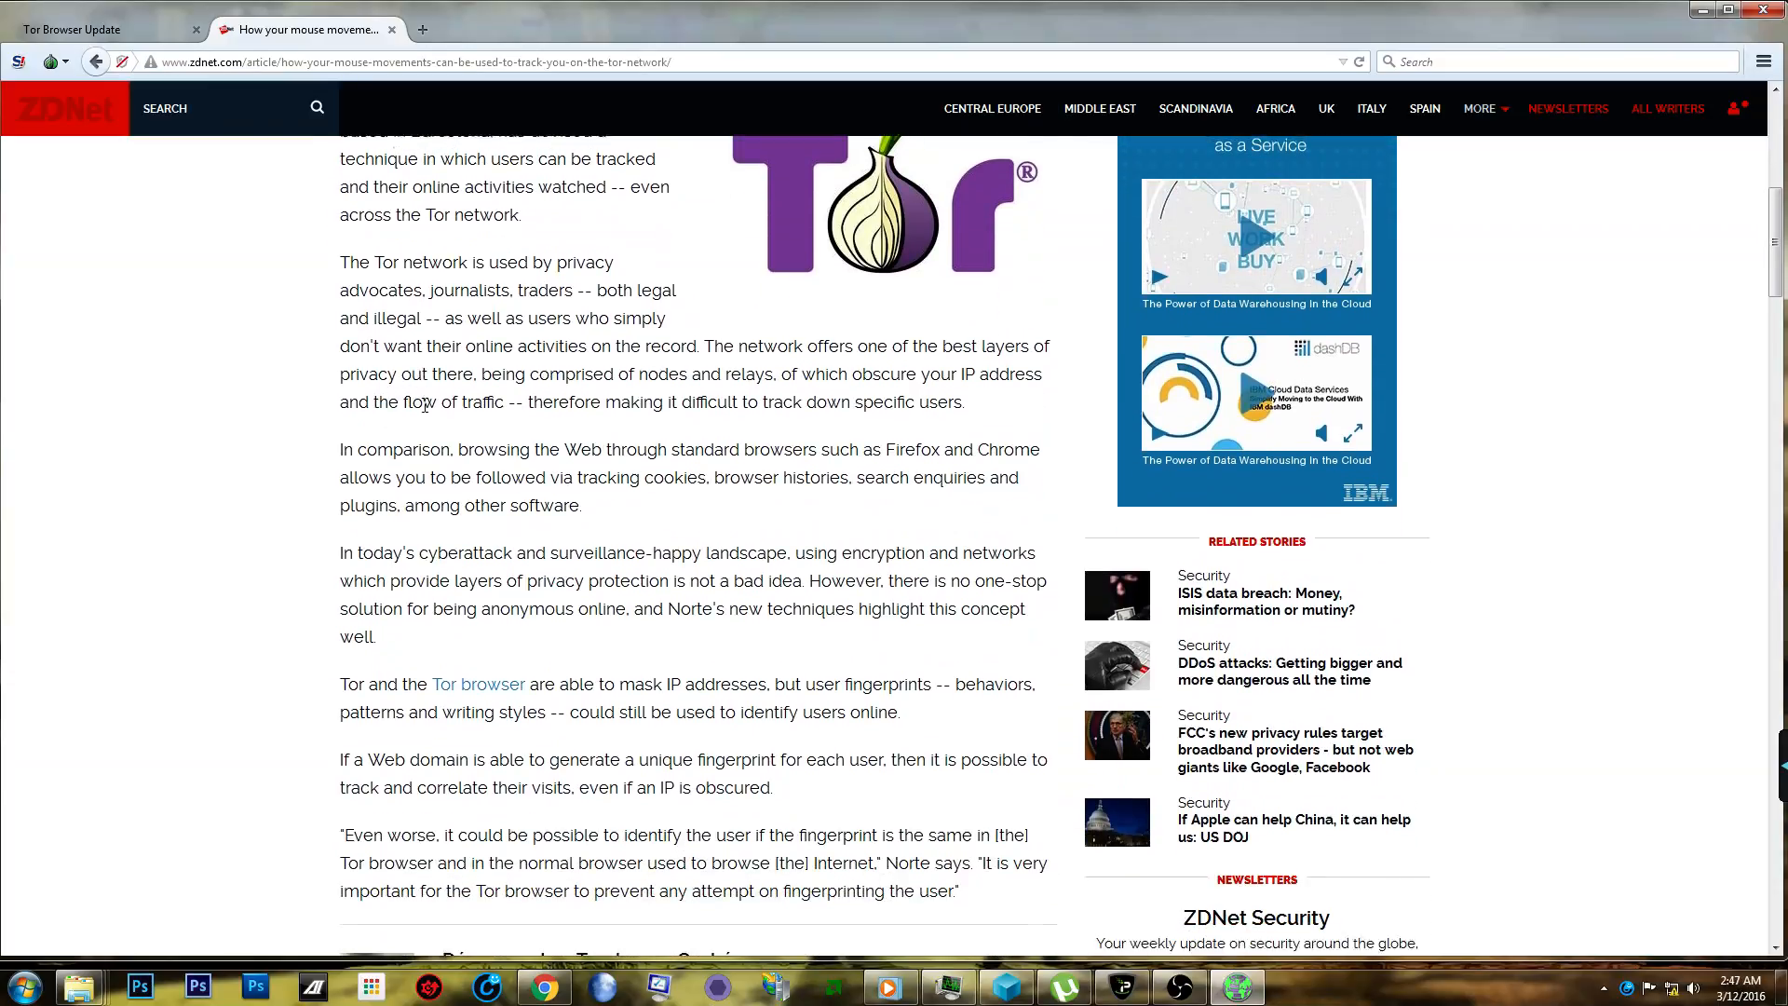
{"action": "scroll", "scroll_direction": "down", "scroll_amount": 3}
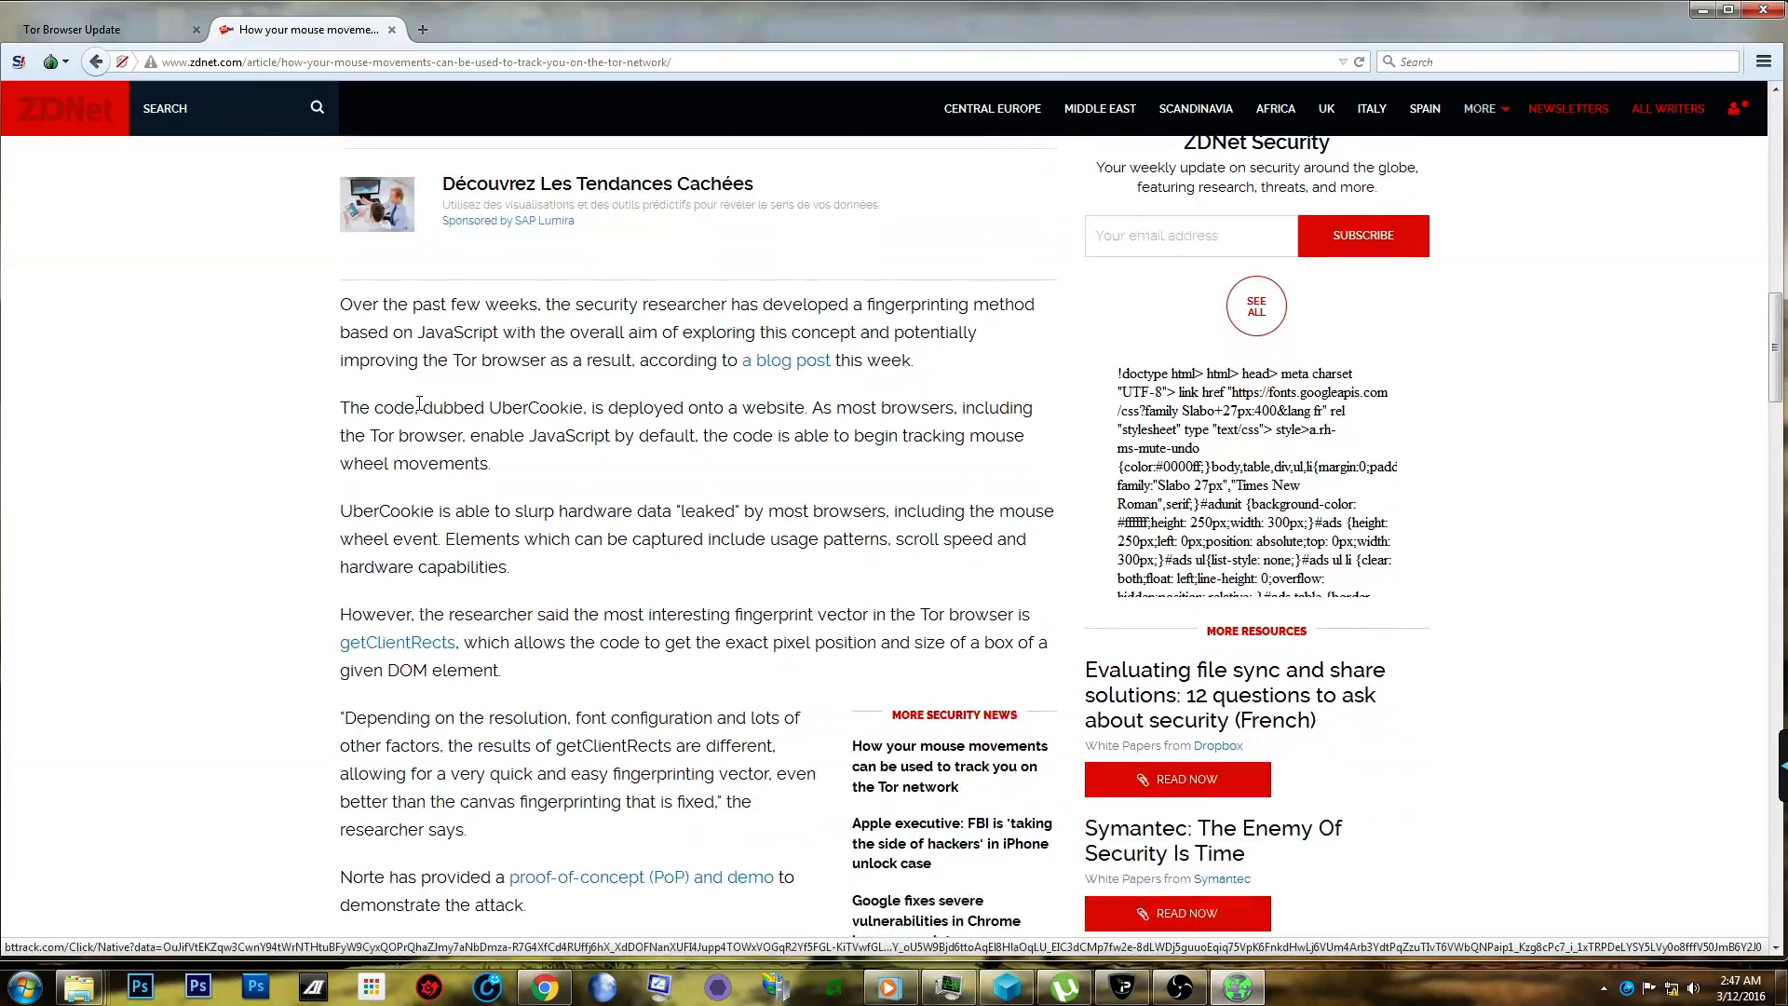
{"action": "scroll", "scroll_direction": "down", "scroll_amount": 3}
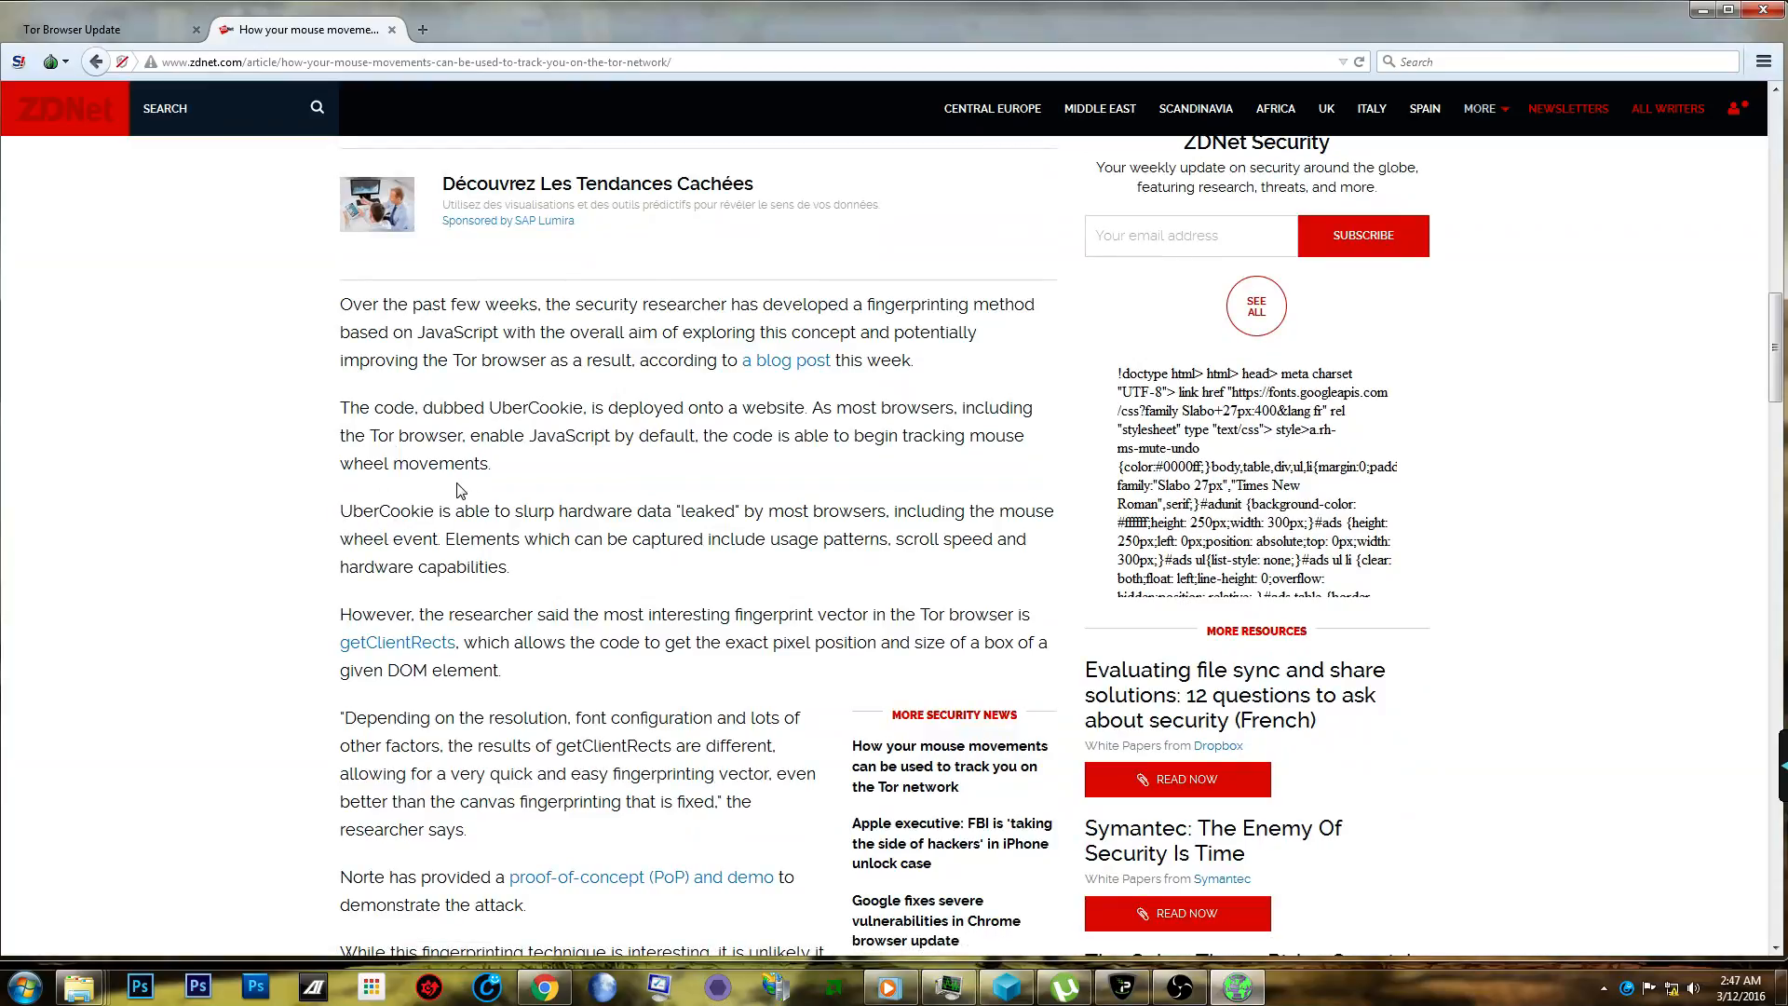
{"action": "mouse_move", "coordinate": [512, 464]}
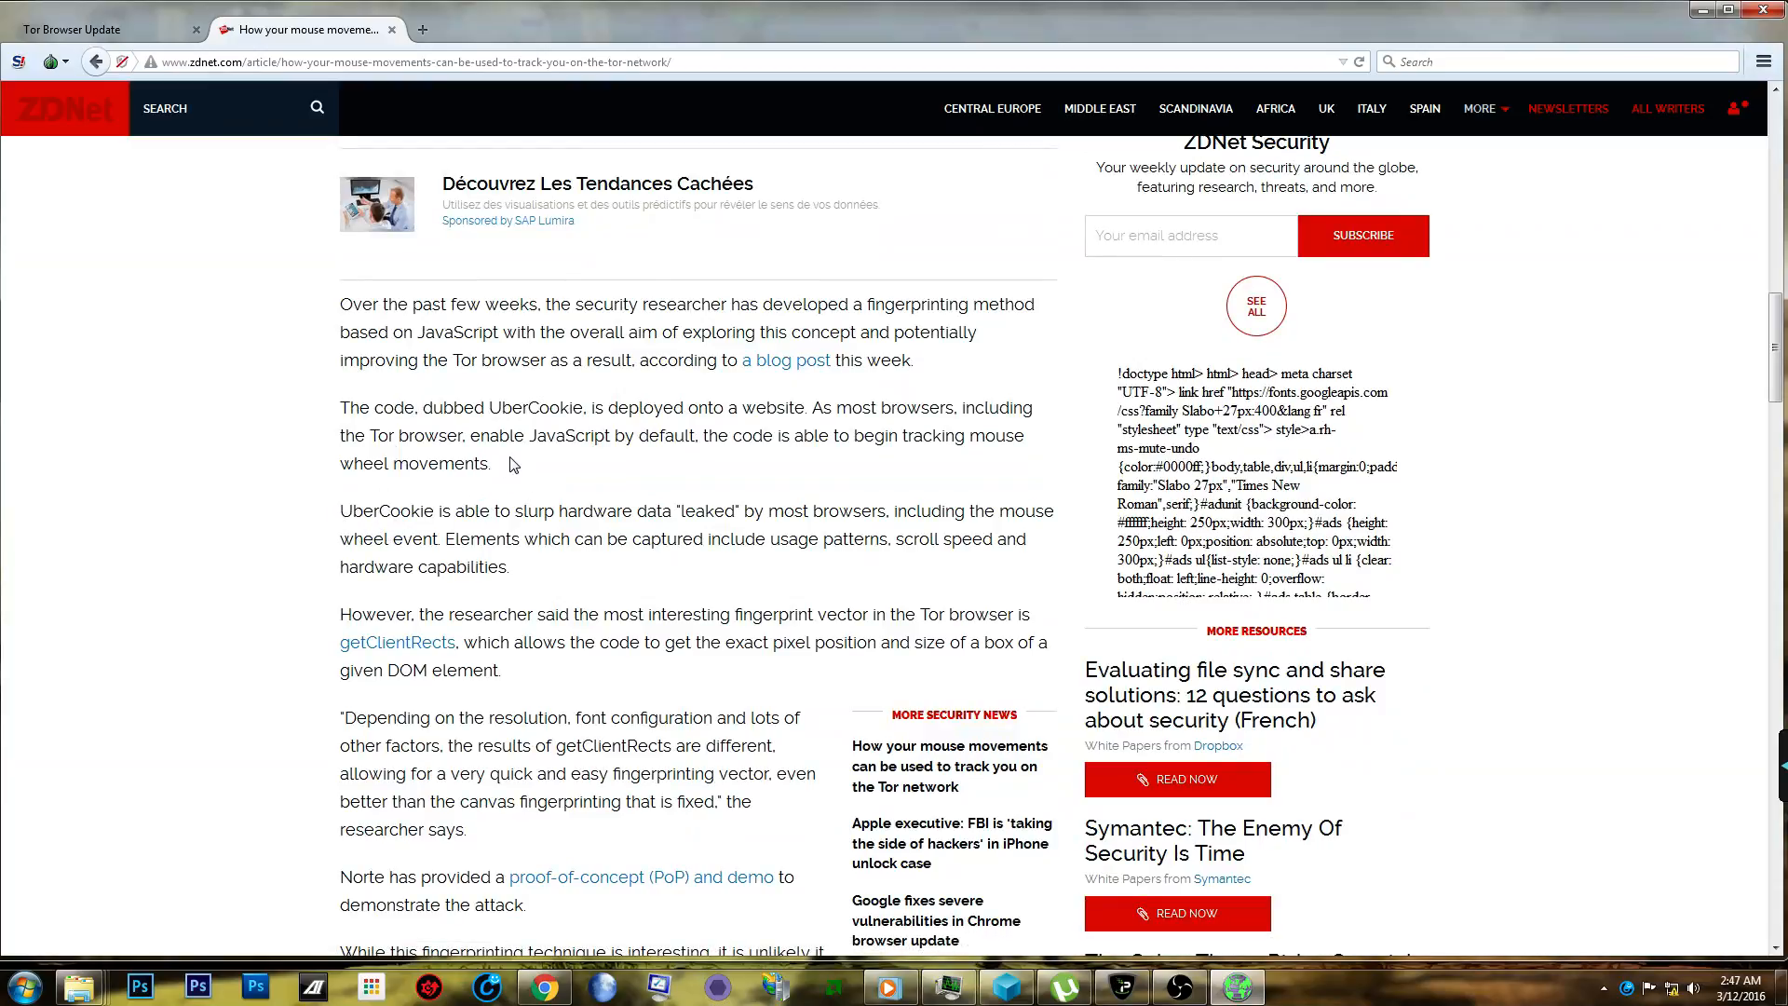
{"action": "mouse_move", "coordinate": [393, 508]}
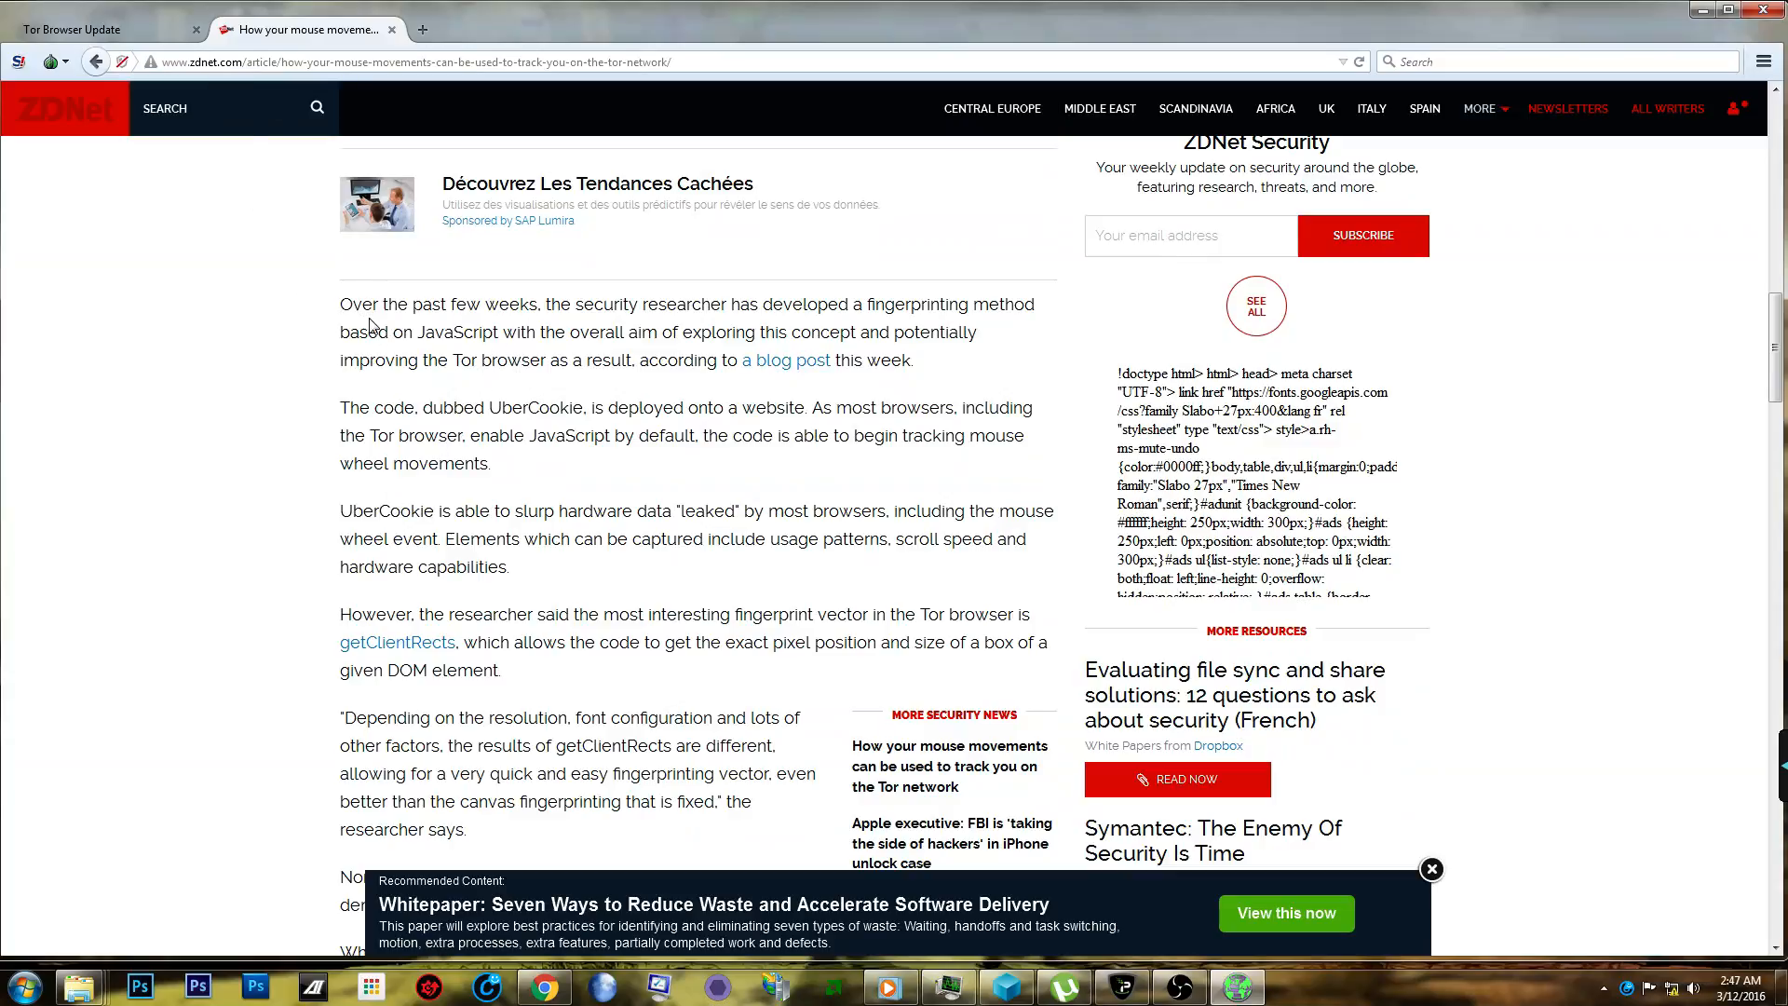
{"action": "mouse_move", "coordinate": [574, 520]}
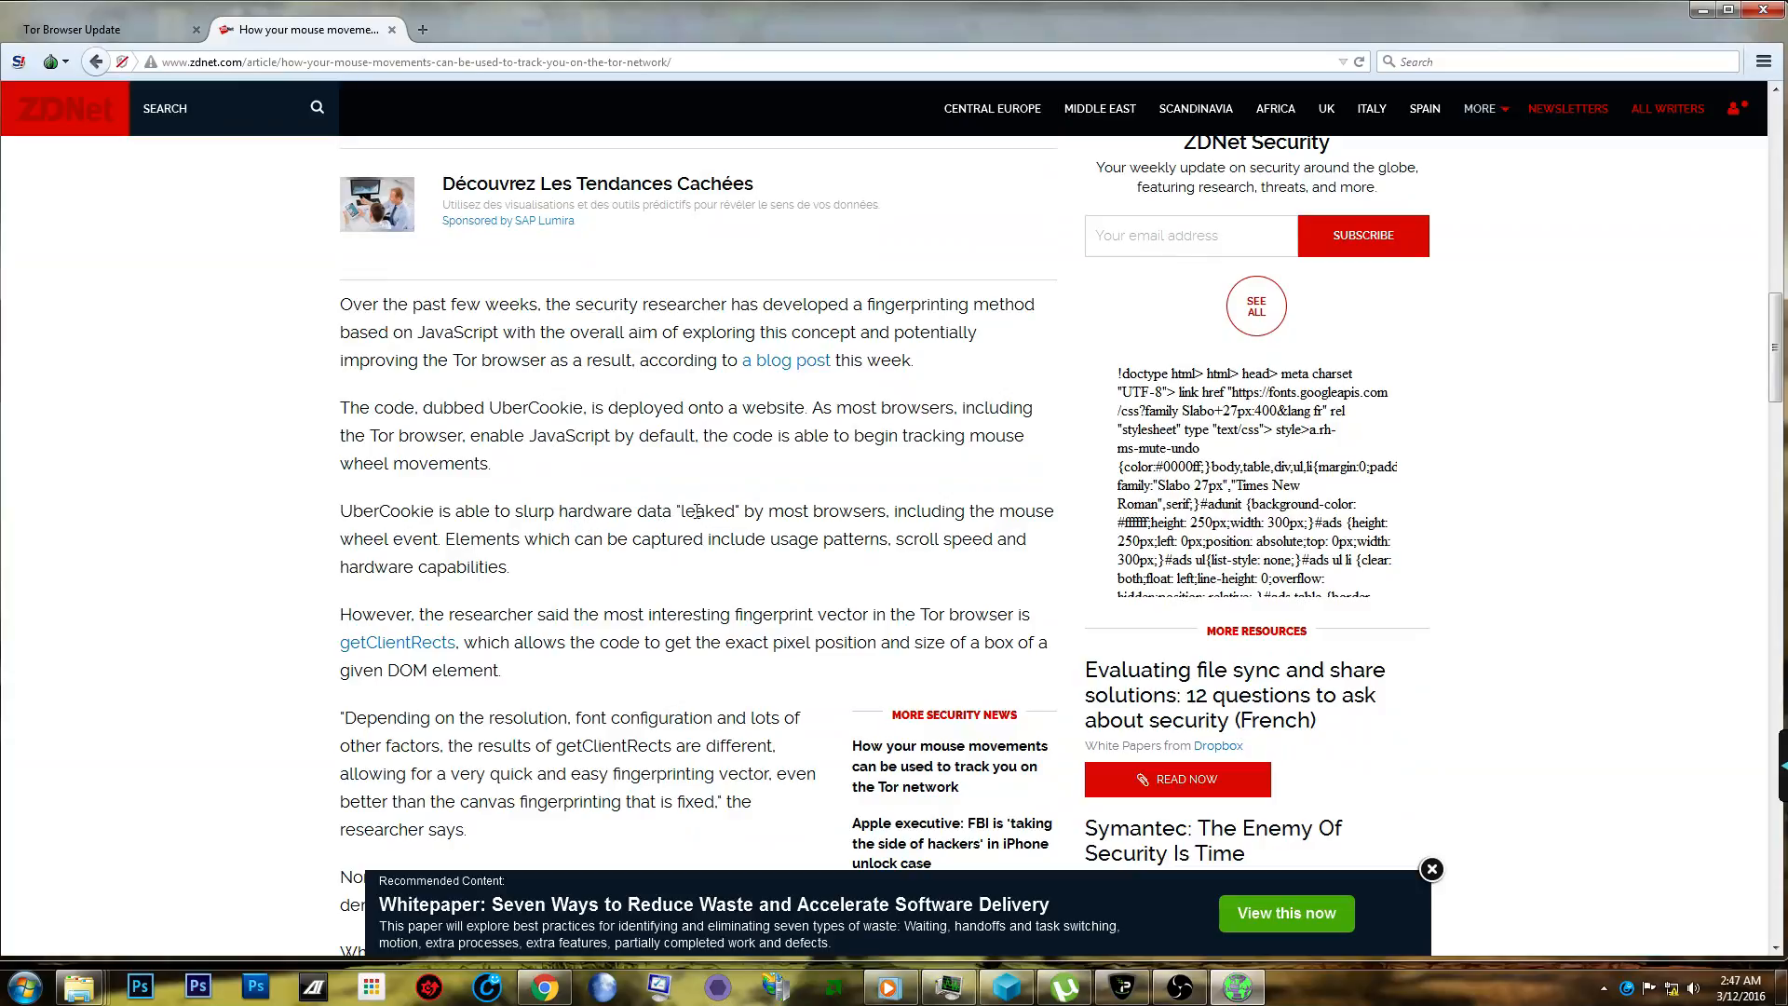
{"action": "mouse_move", "coordinate": [854, 527]}
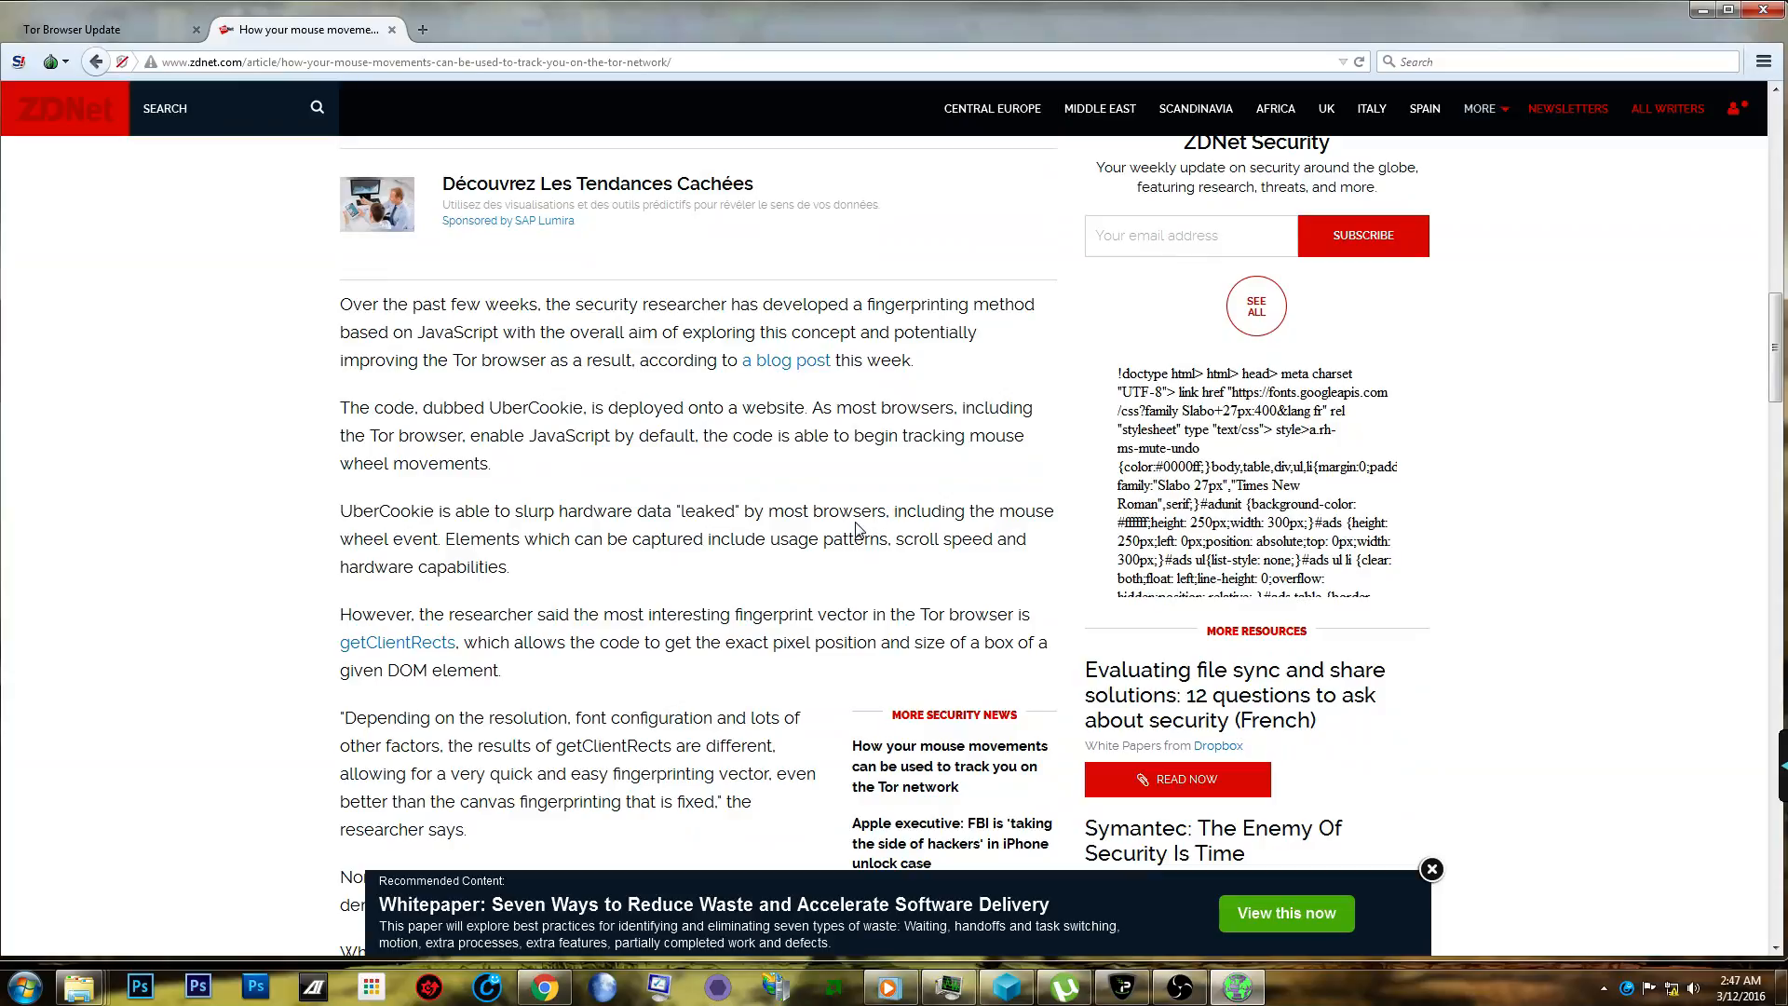
{"action": "scroll", "scroll_direction": "up", "scroll_amount": 3}
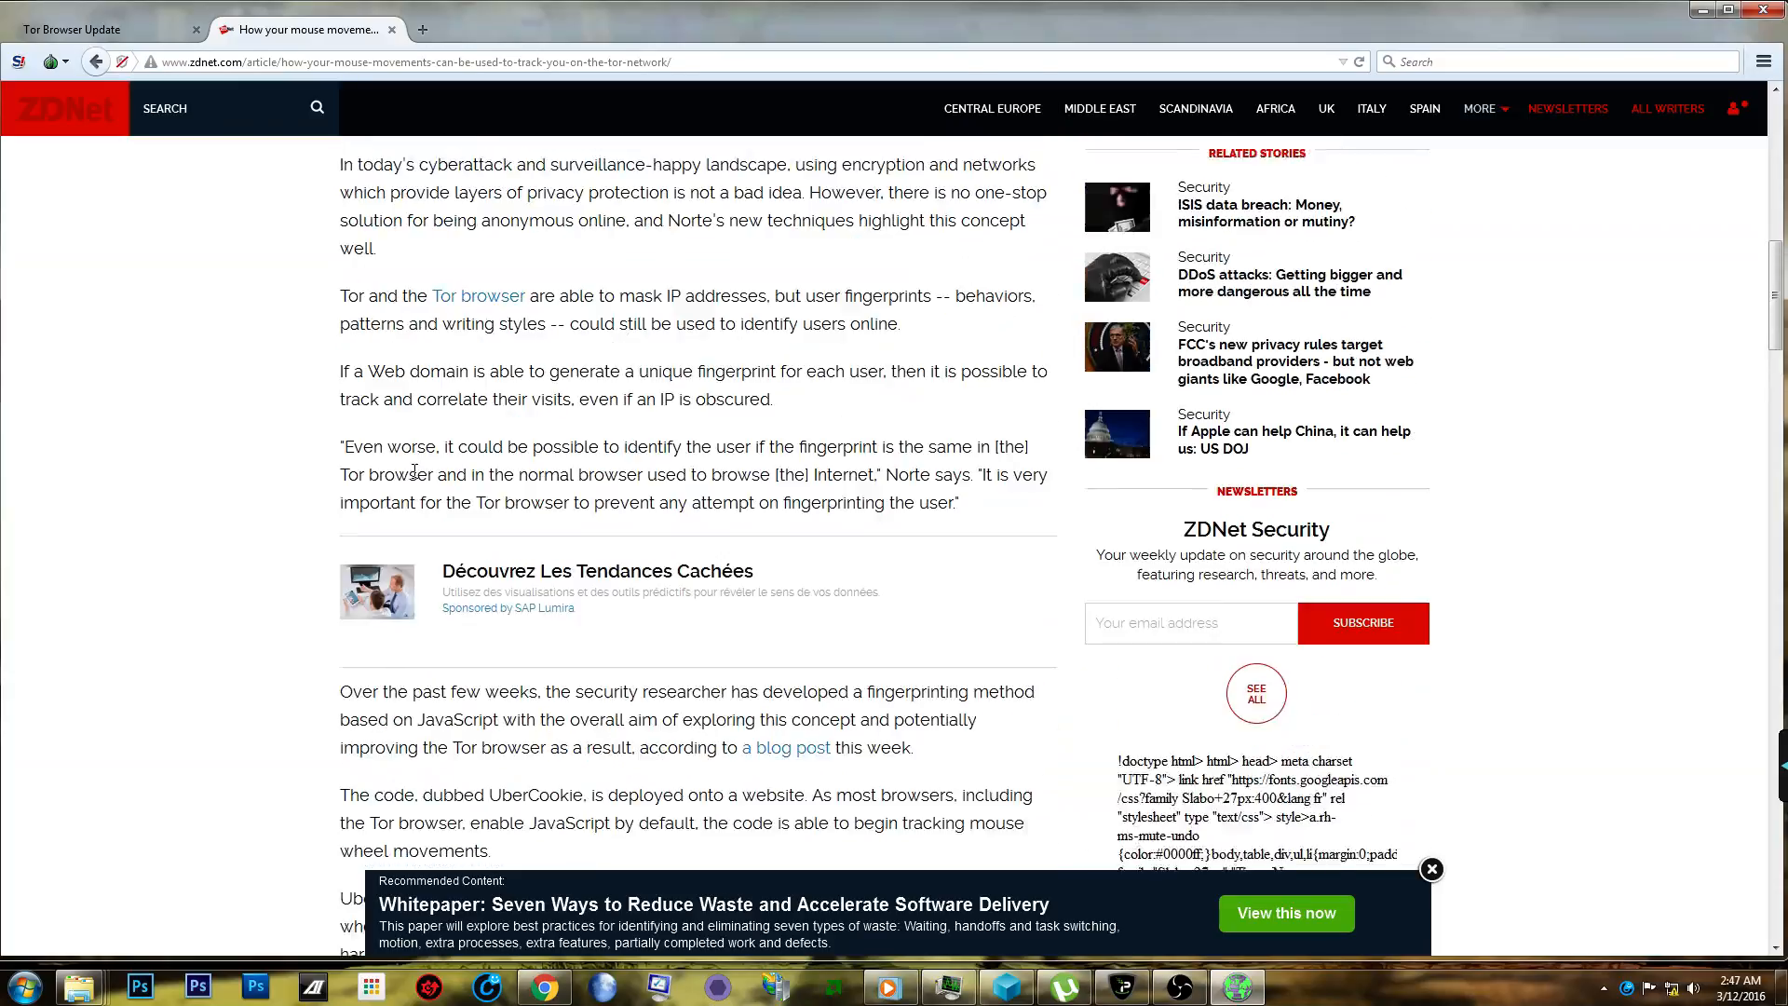
{"action": "scroll", "scroll_direction": "down", "scroll_amount": 3}
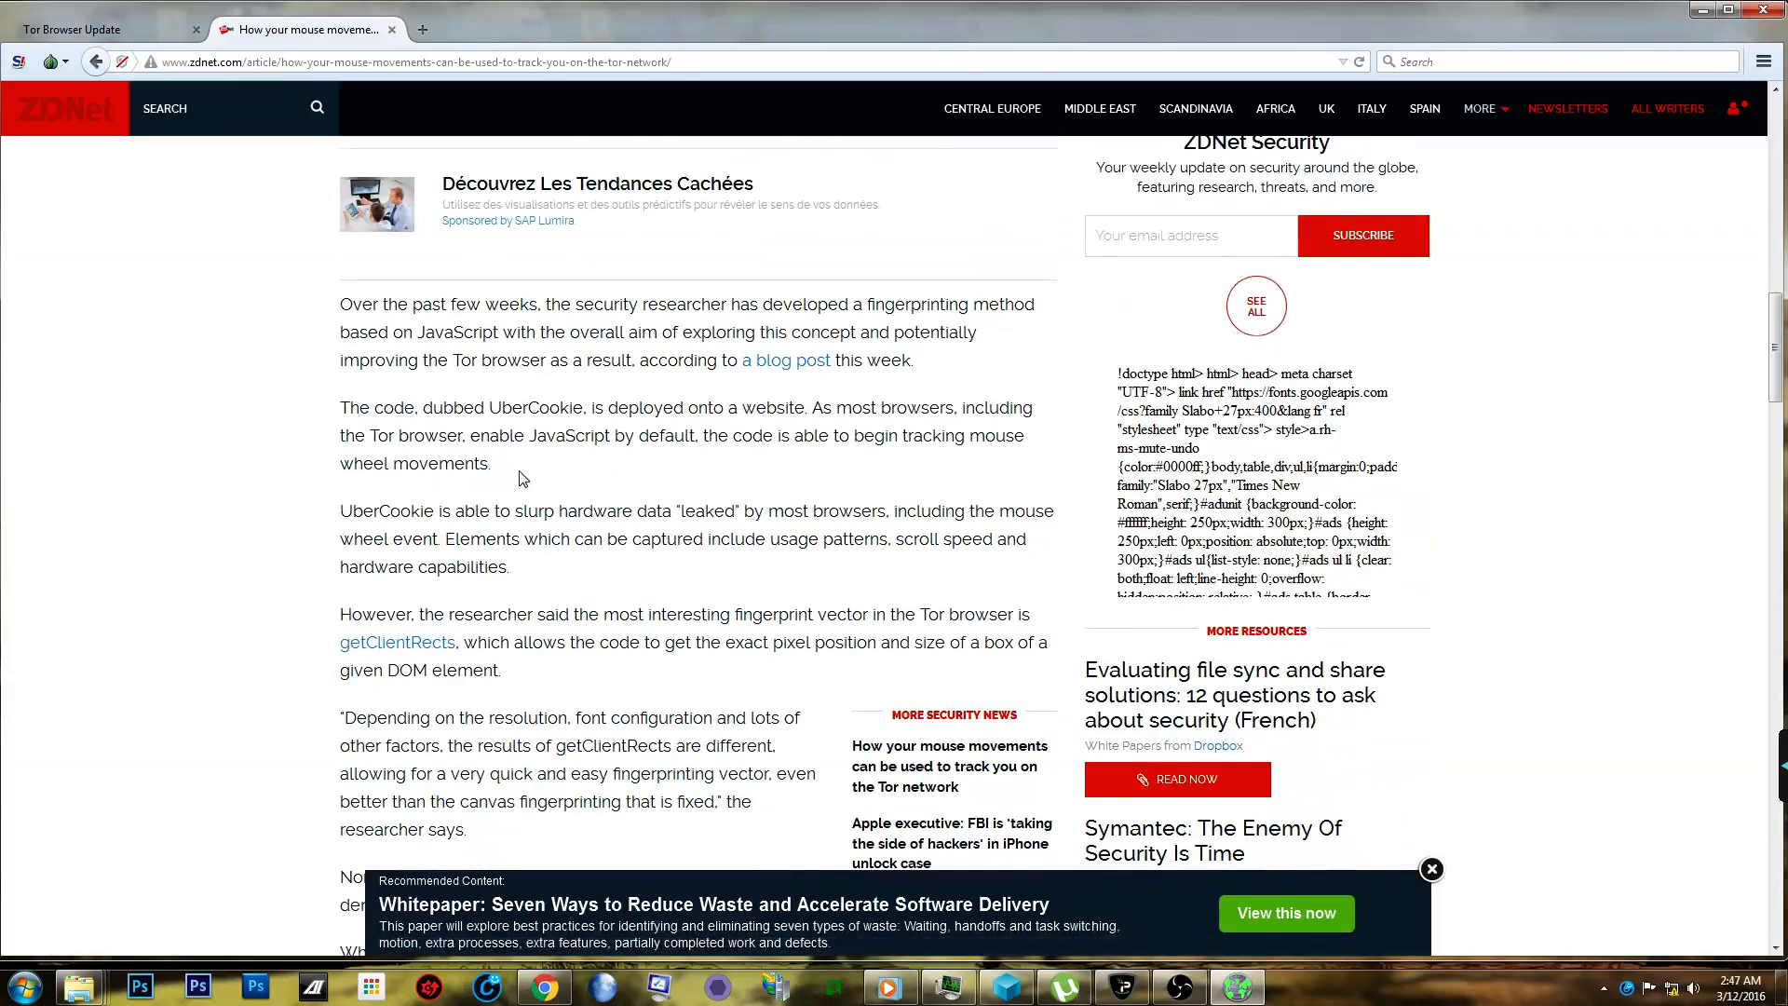
{"action": "mouse_move", "coordinate": [401, 267]}
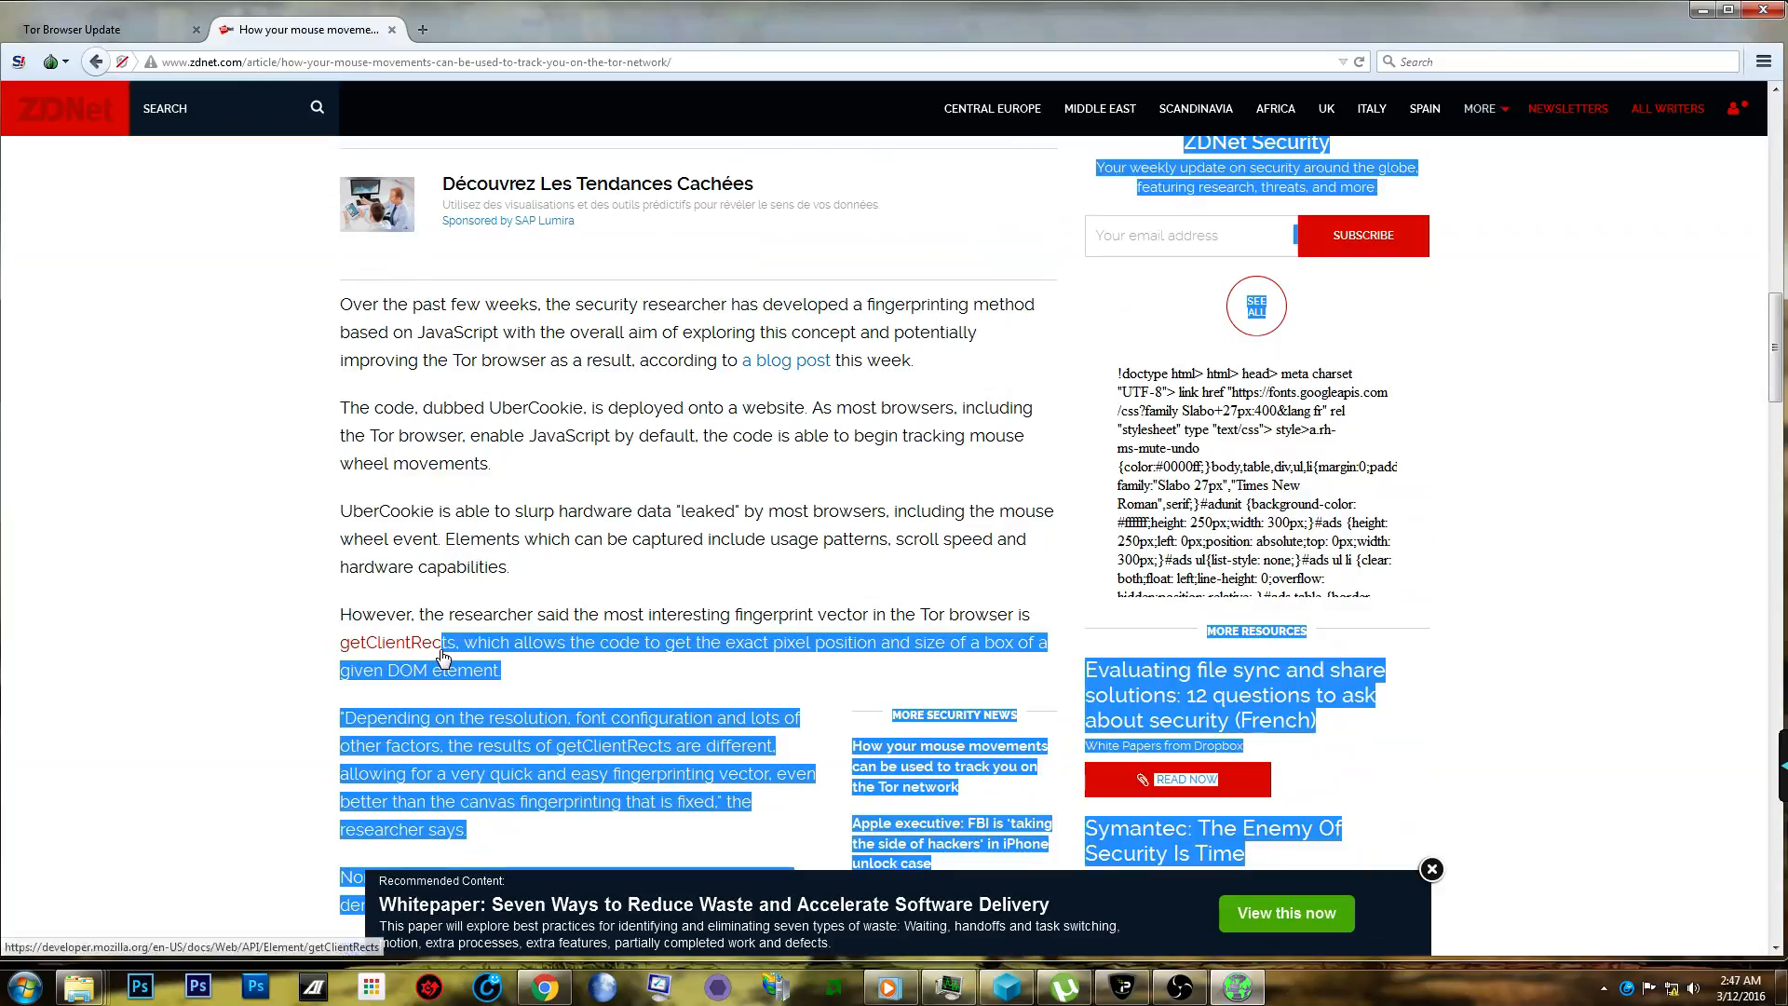
Clear the accidental text selection by clicking blank page space.
{"action": "left_click", "coordinate": [468, 646]}
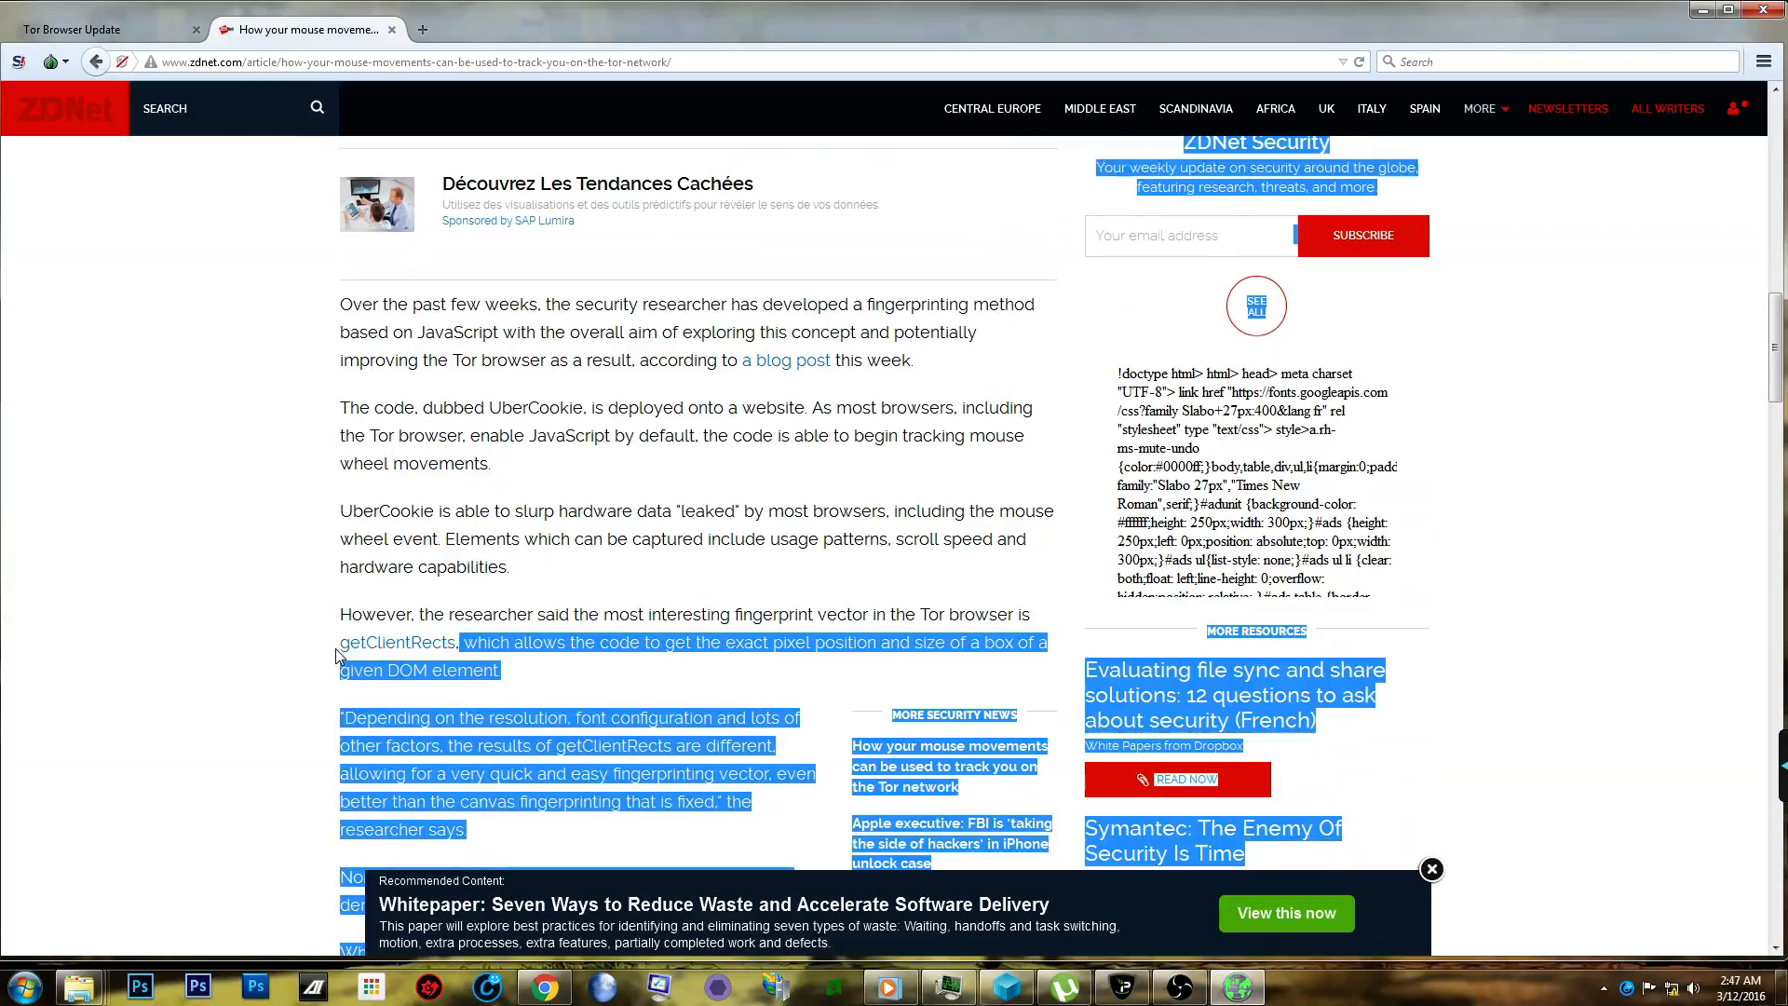
{"action": "left_click", "coordinate": [398, 643]}
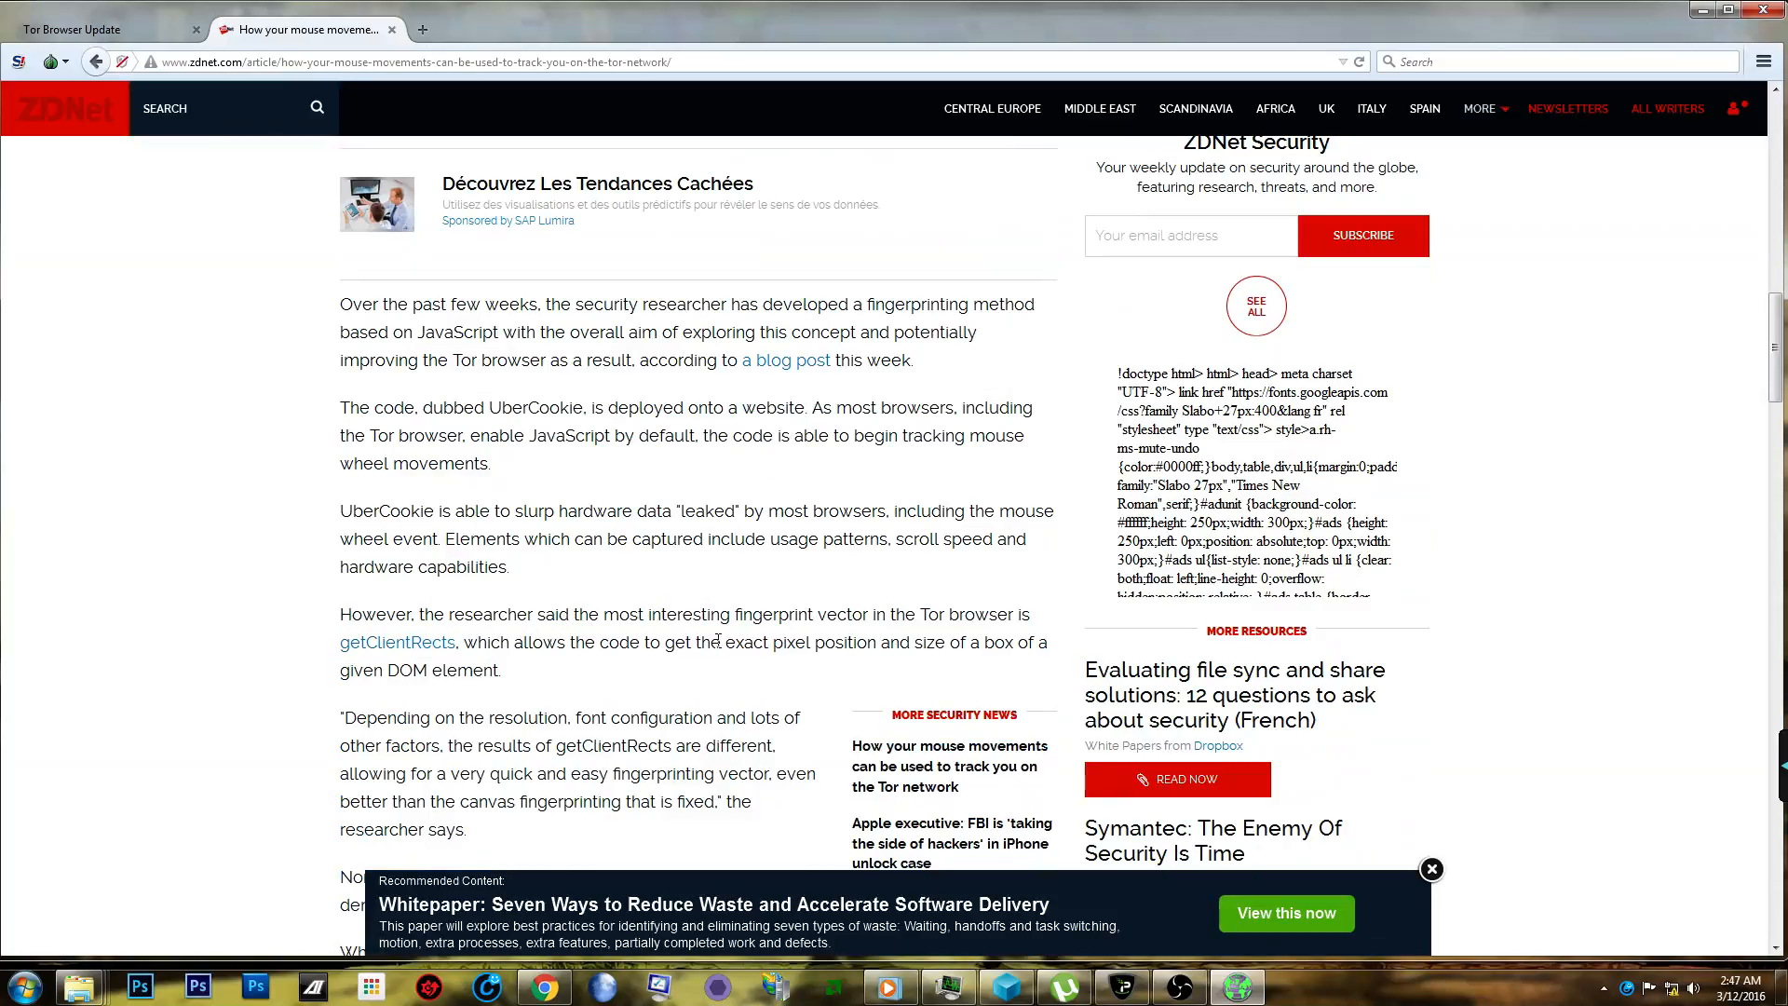
{"action": "scroll", "scroll_direction": "down", "scroll_amount": 3}
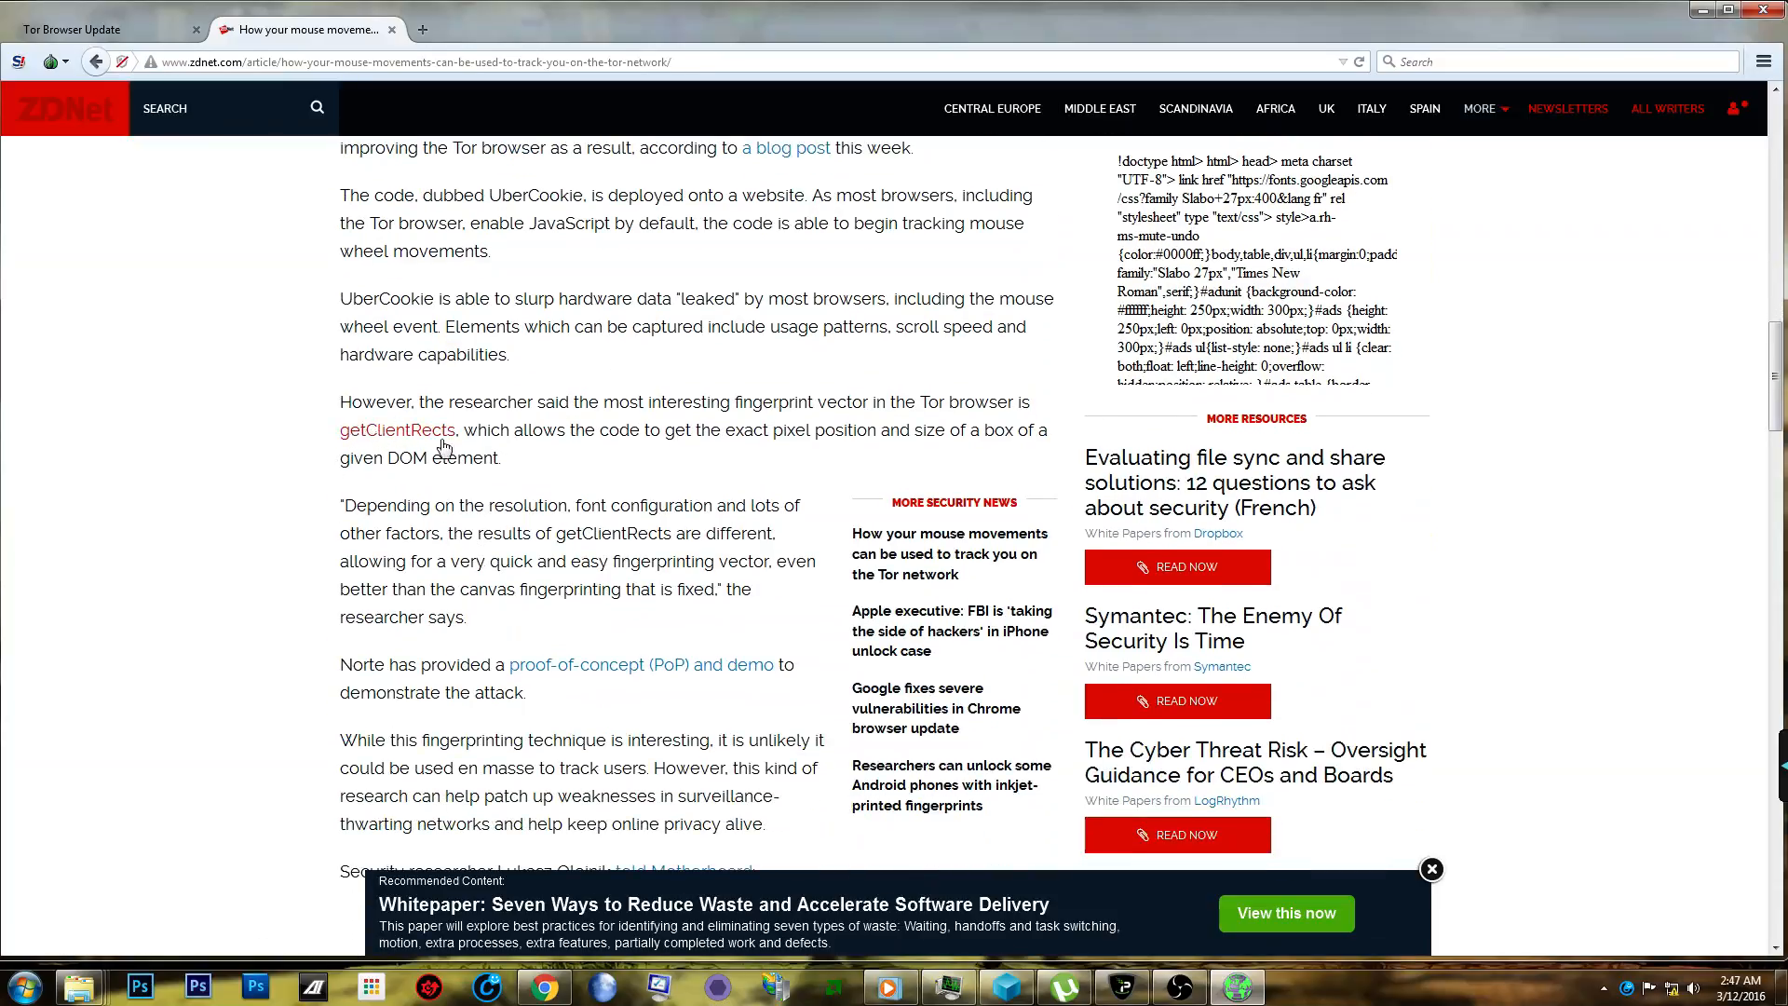
{"action": "mouse_move", "coordinate": [767, 957]}
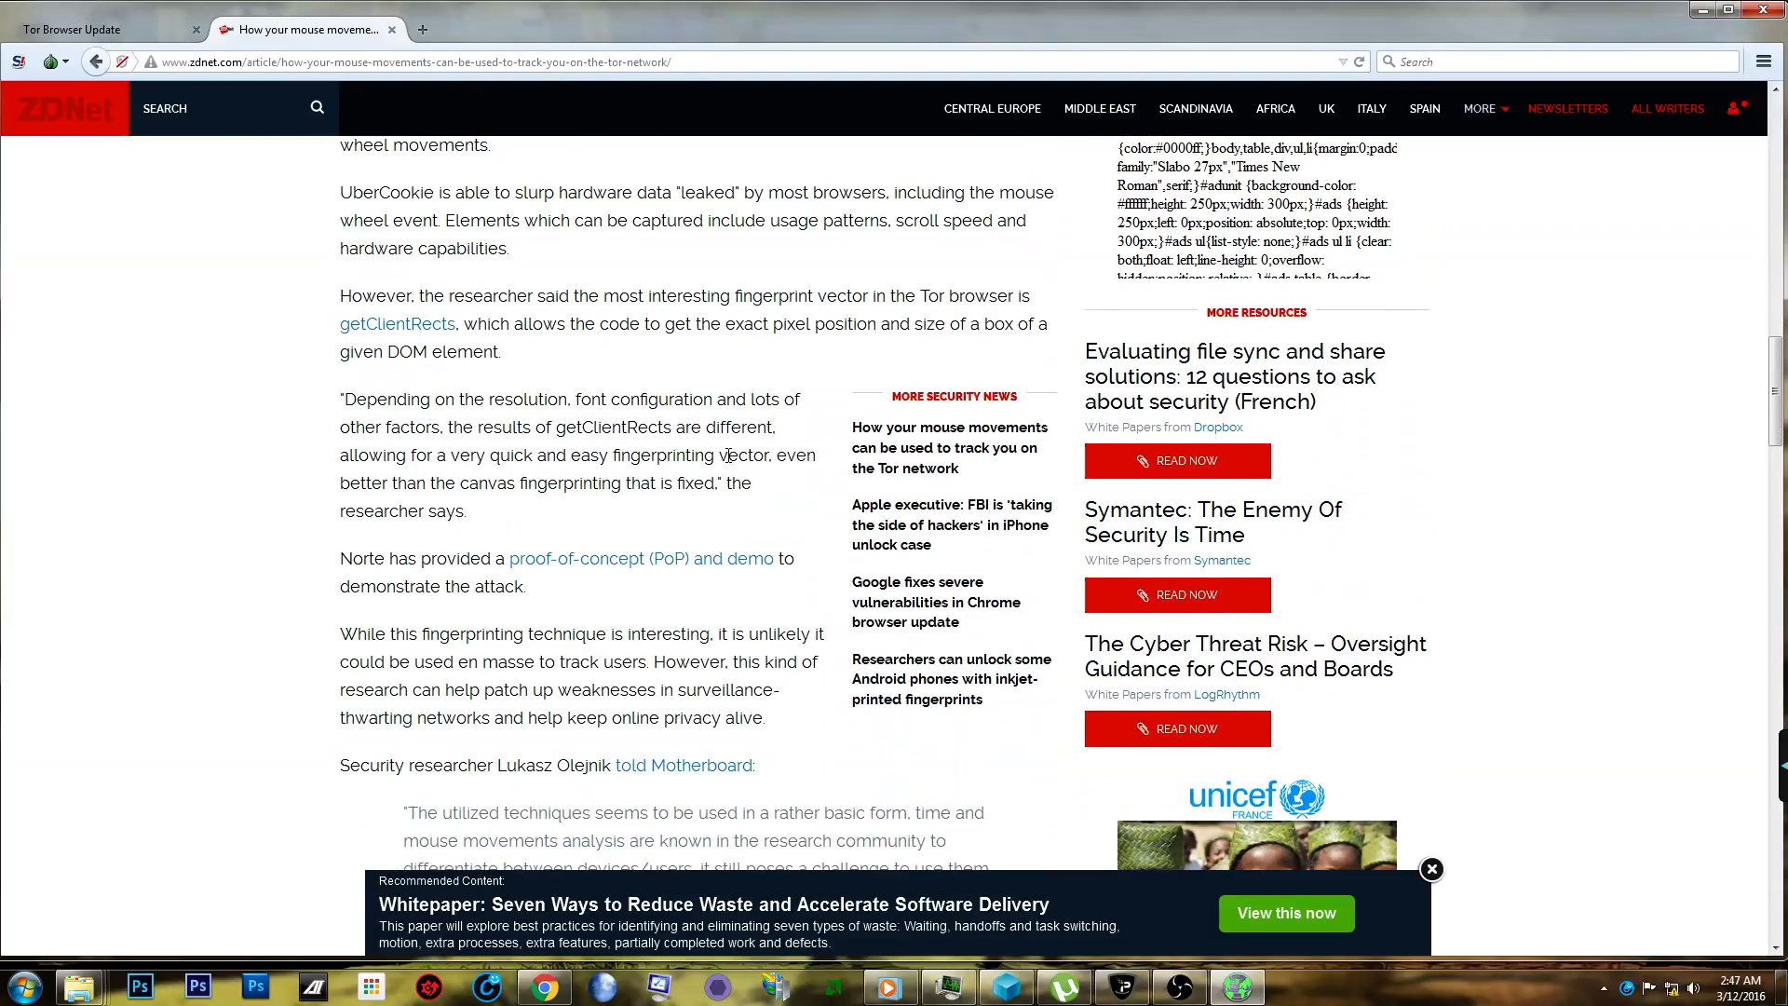
{"action": "scroll", "scroll_direction": "down", "scroll_amount": 3}
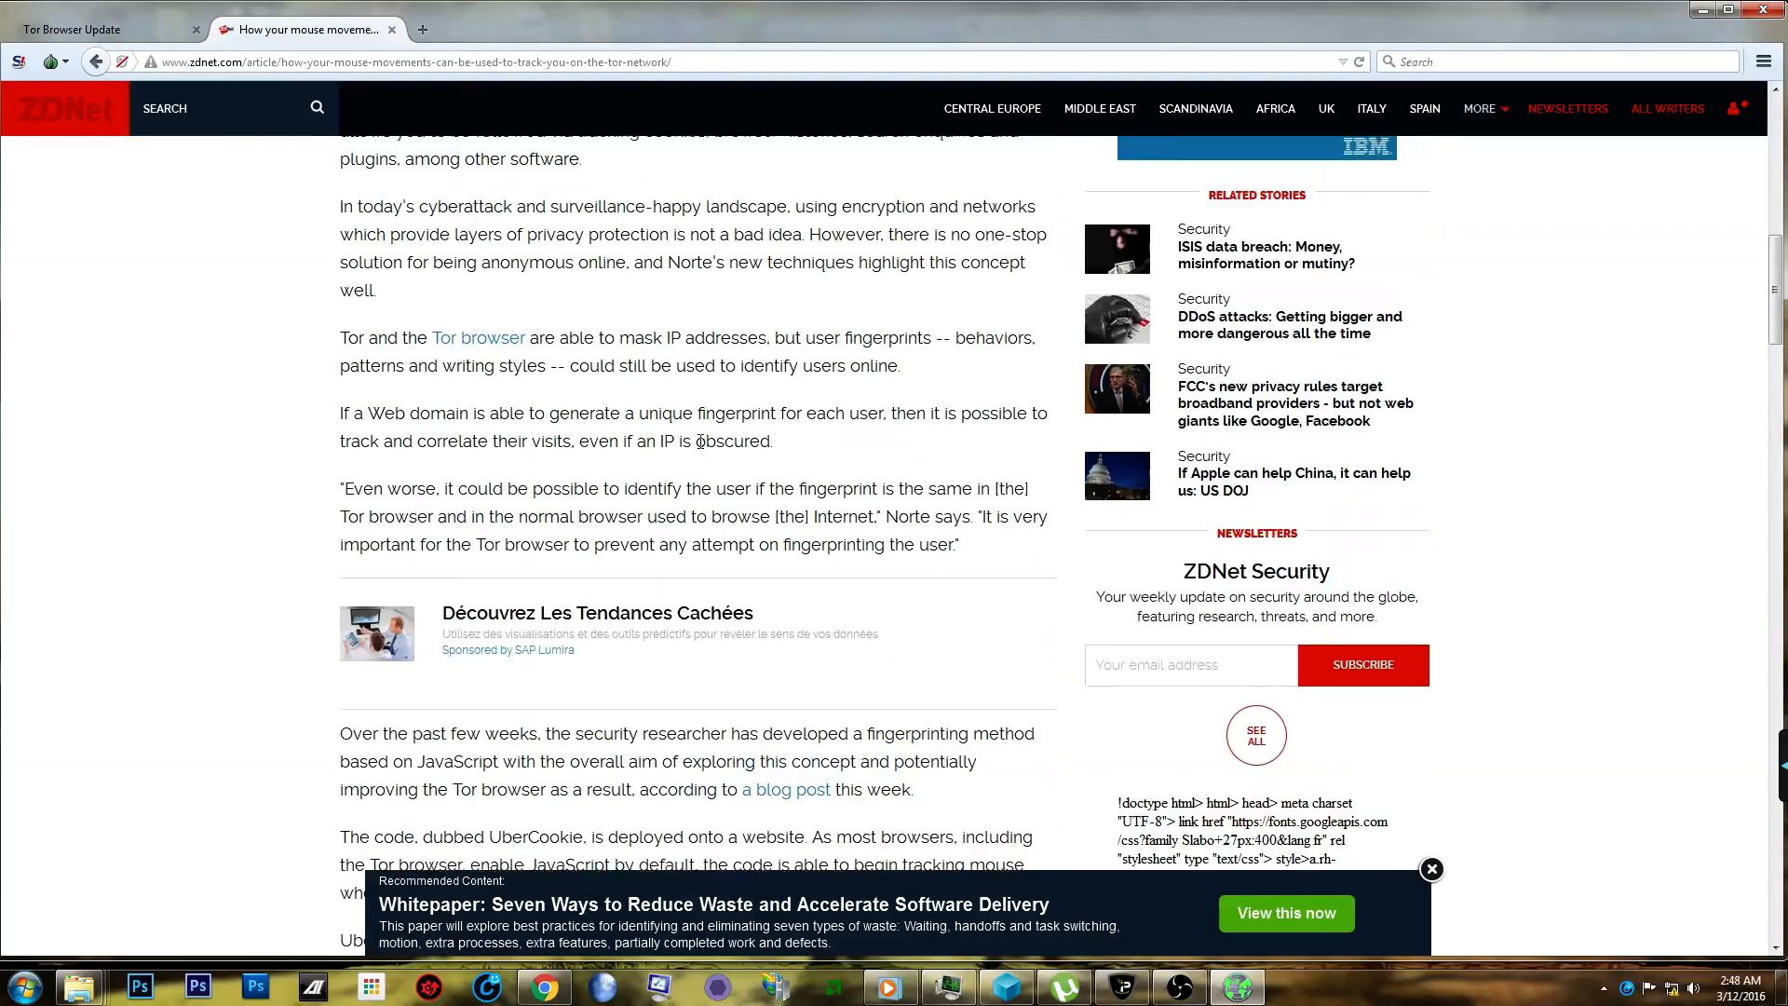
{"action": "scroll", "scroll_direction": "down", "scroll_amount": 3}
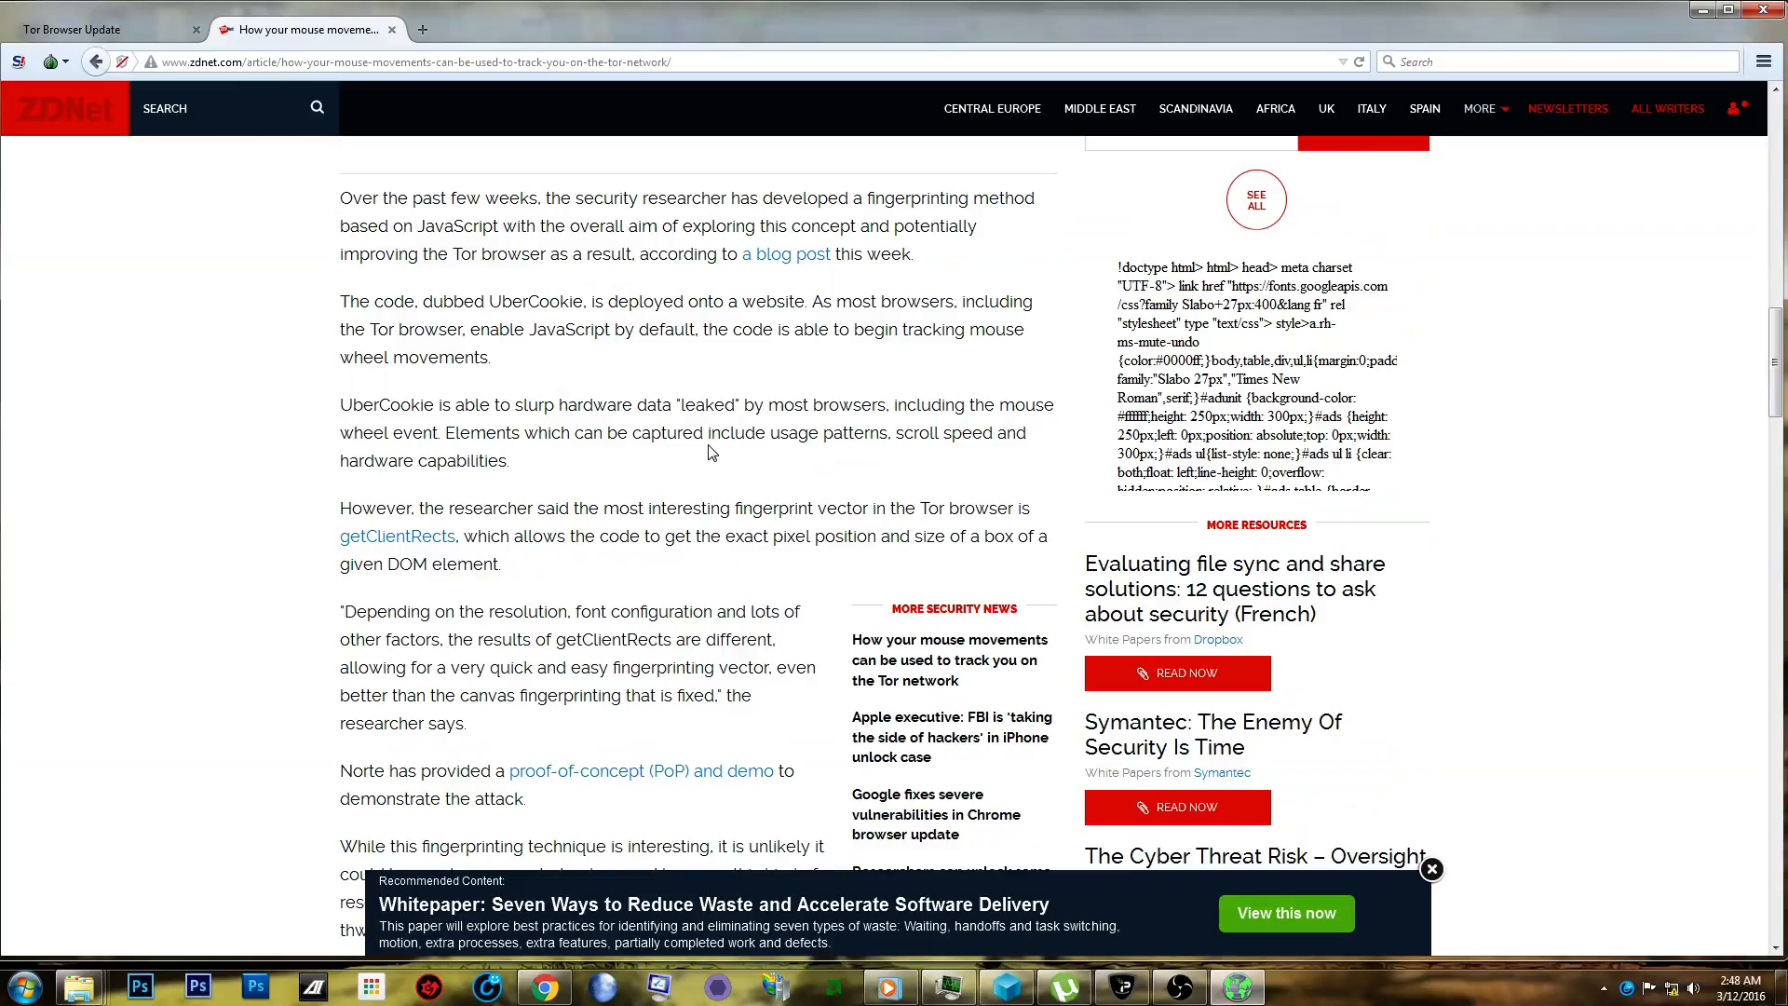
{"action": "mouse_move", "coordinate": [777, 456]}
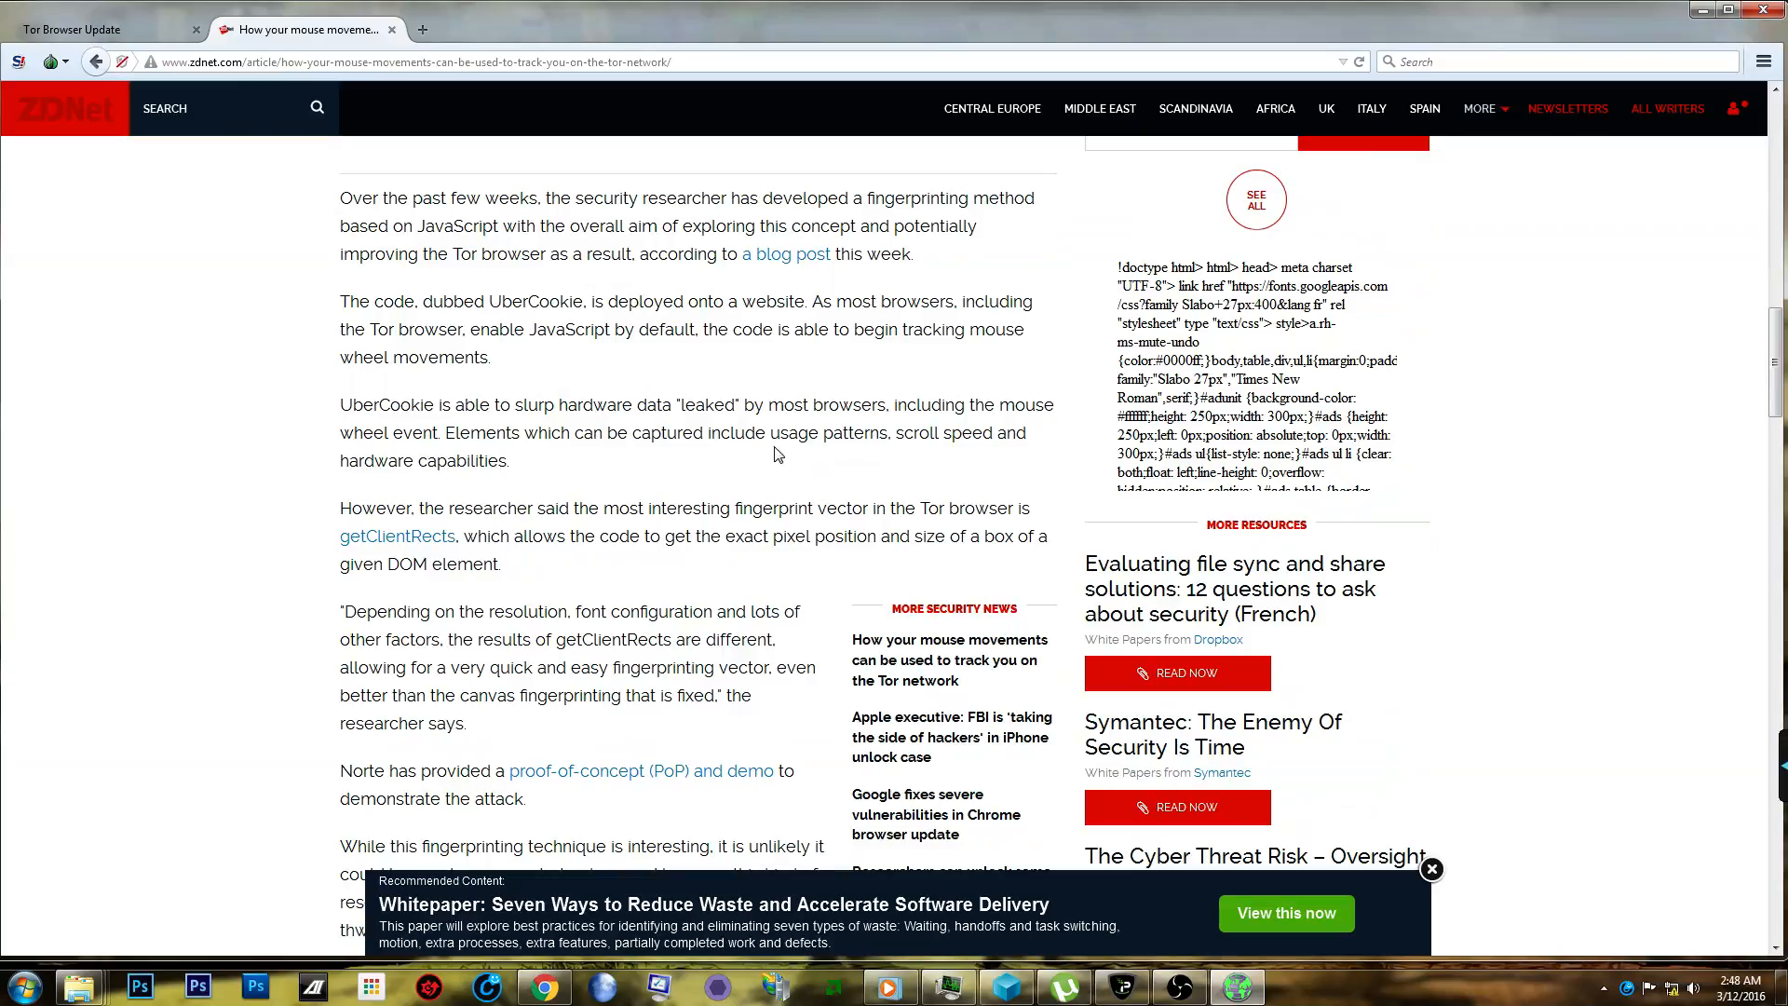
{"action": "mouse_move", "coordinate": [753, 598]}
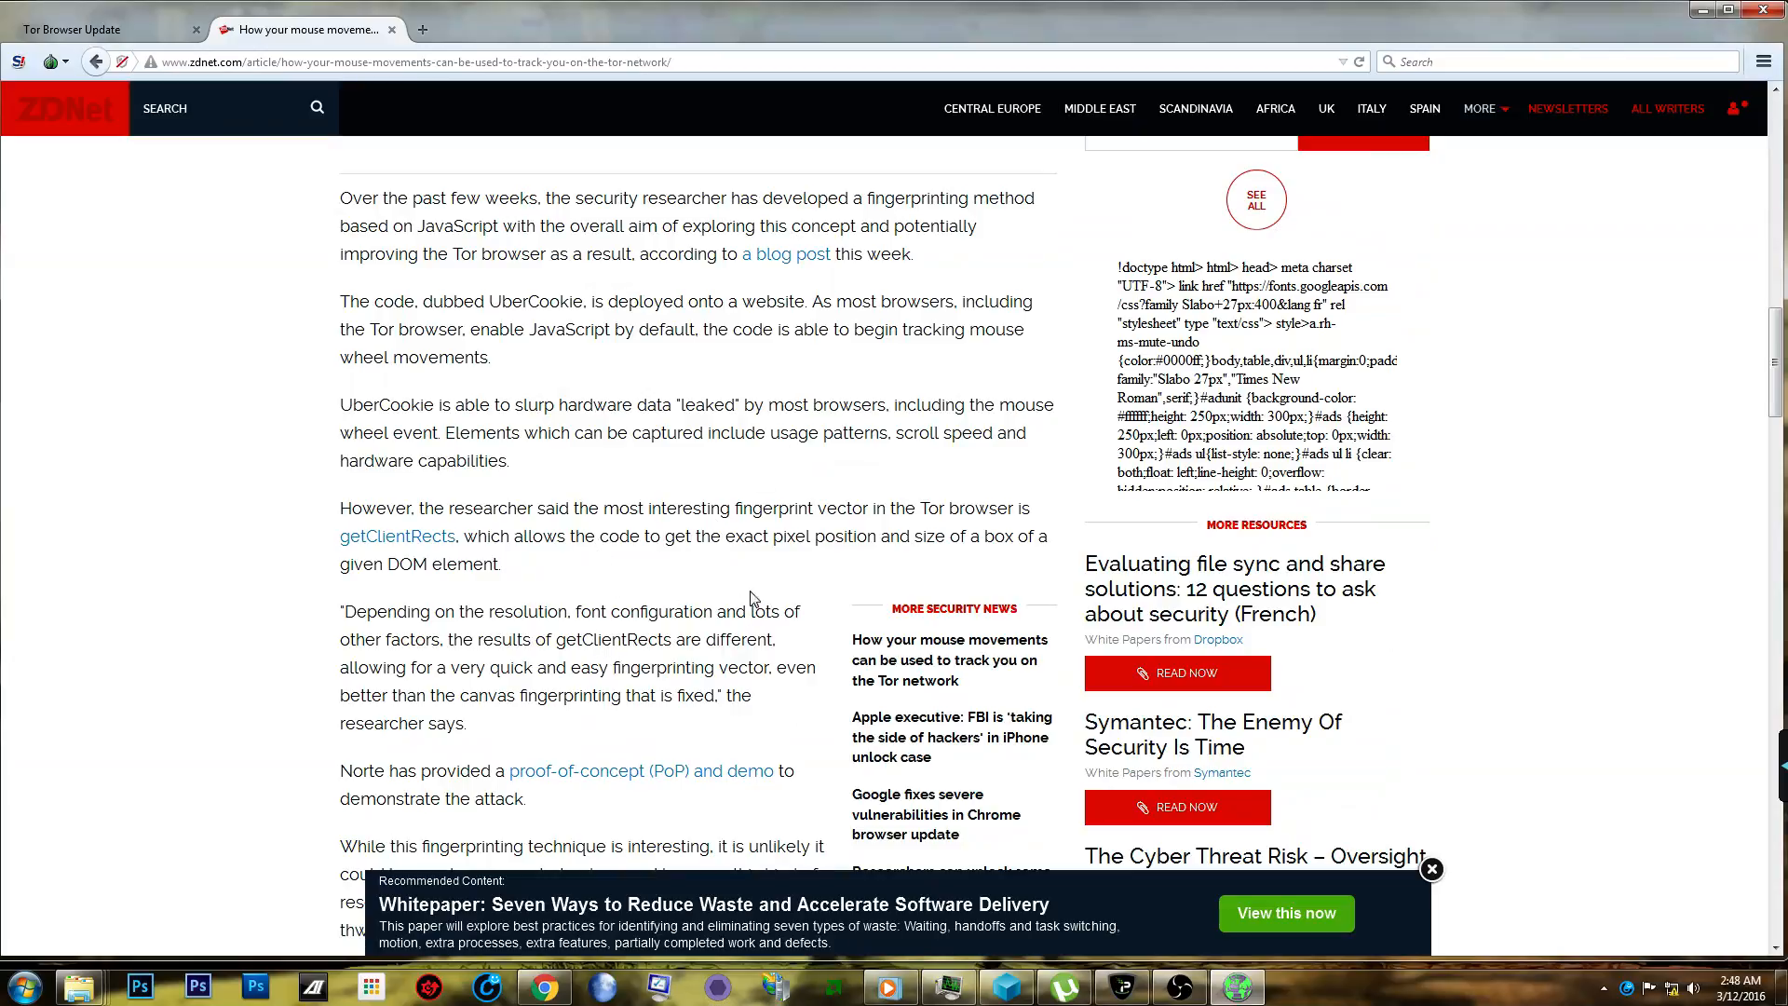
{"action": "mouse_move", "coordinate": [654, 577]}
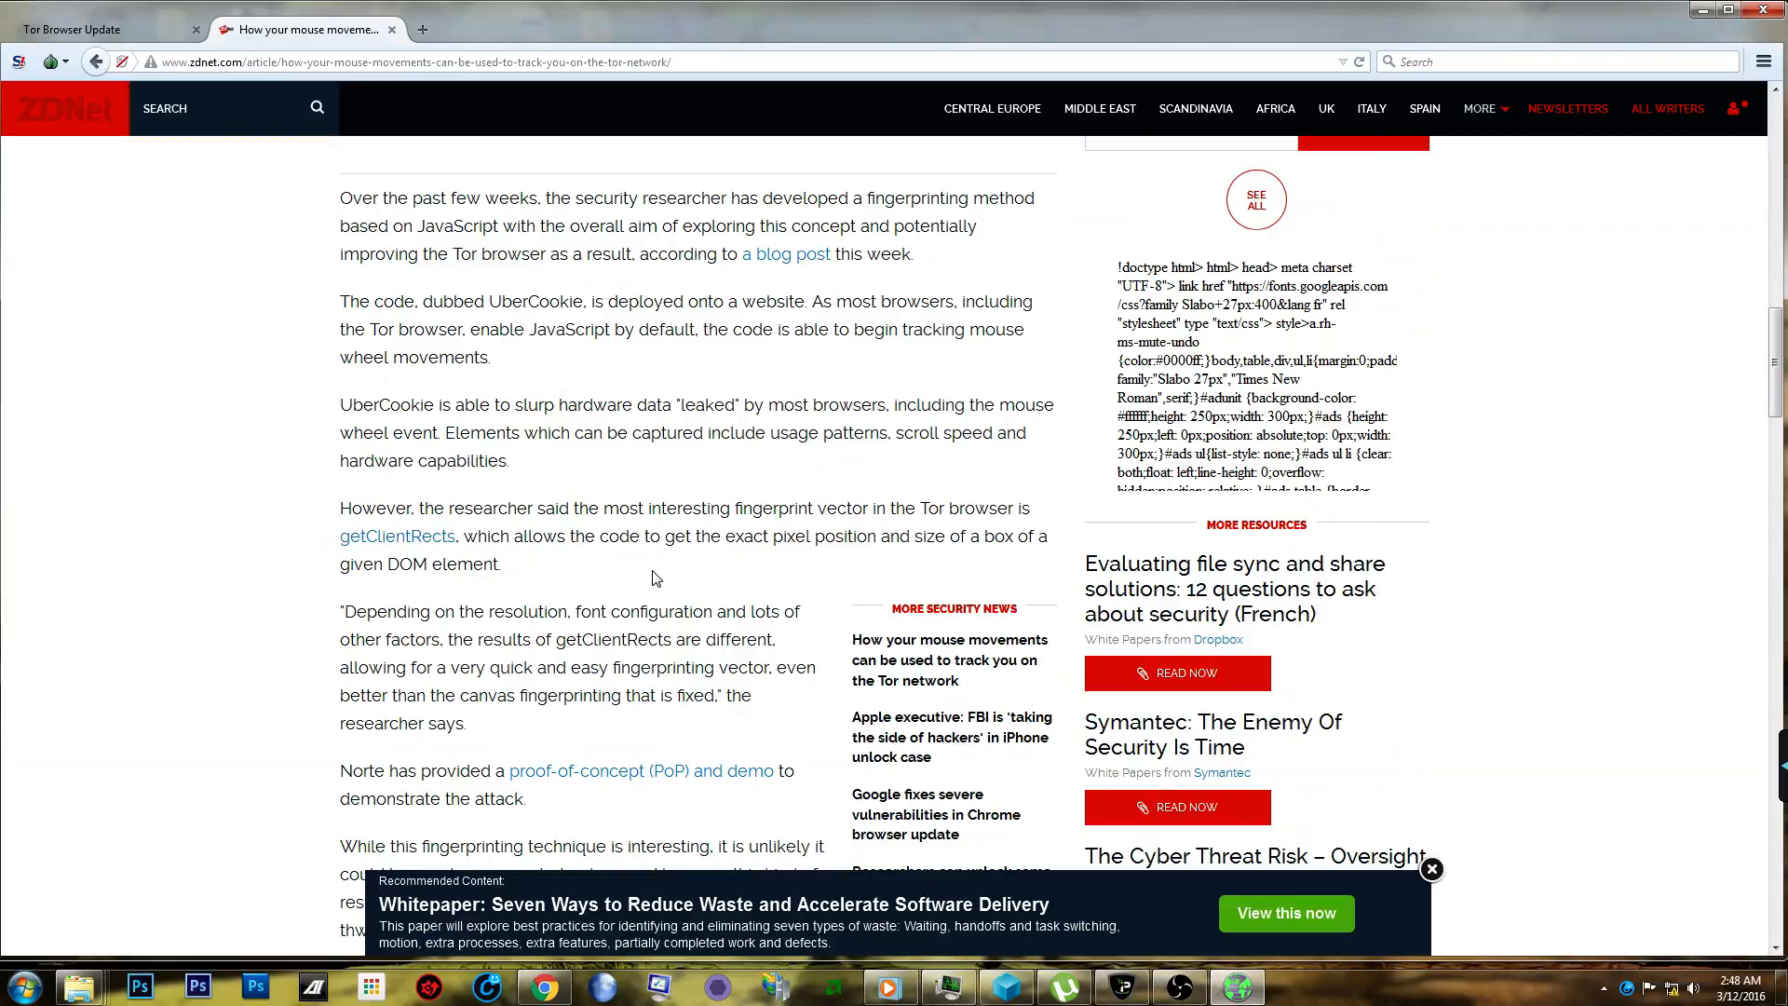
{"action": "mouse_move", "coordinate": [459, 542]}
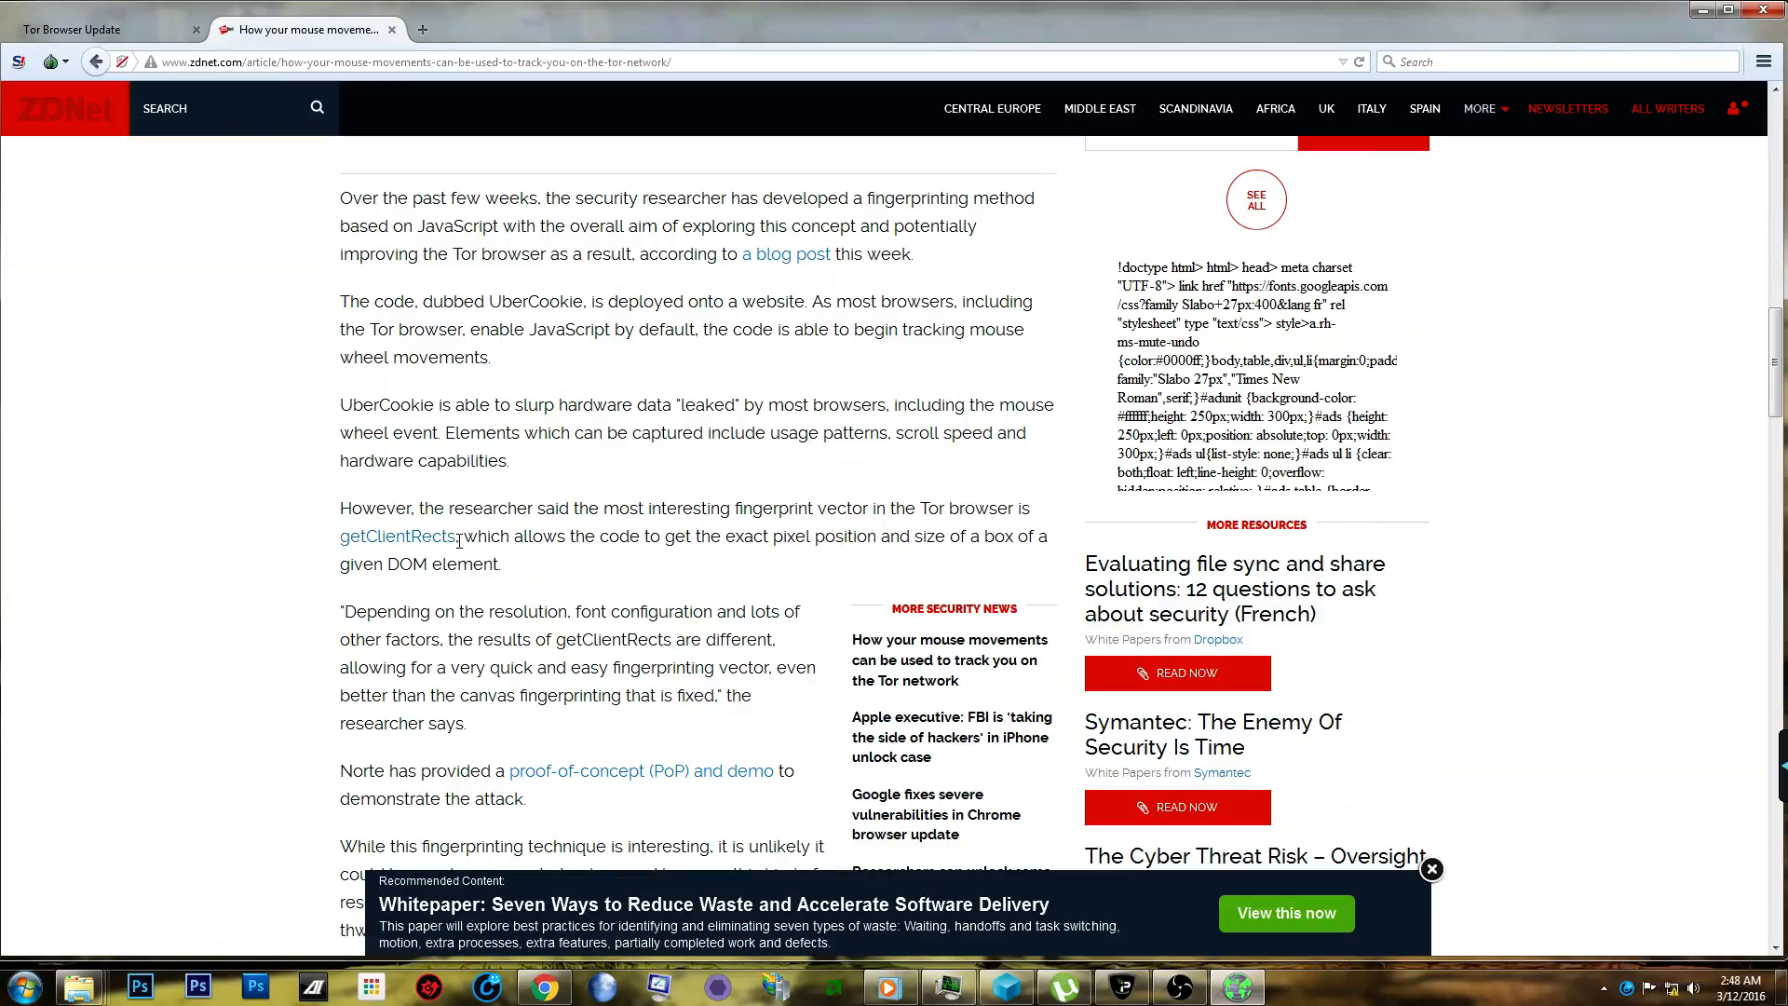
{"action": "mouse_move", "coordinate": [475, 555]}
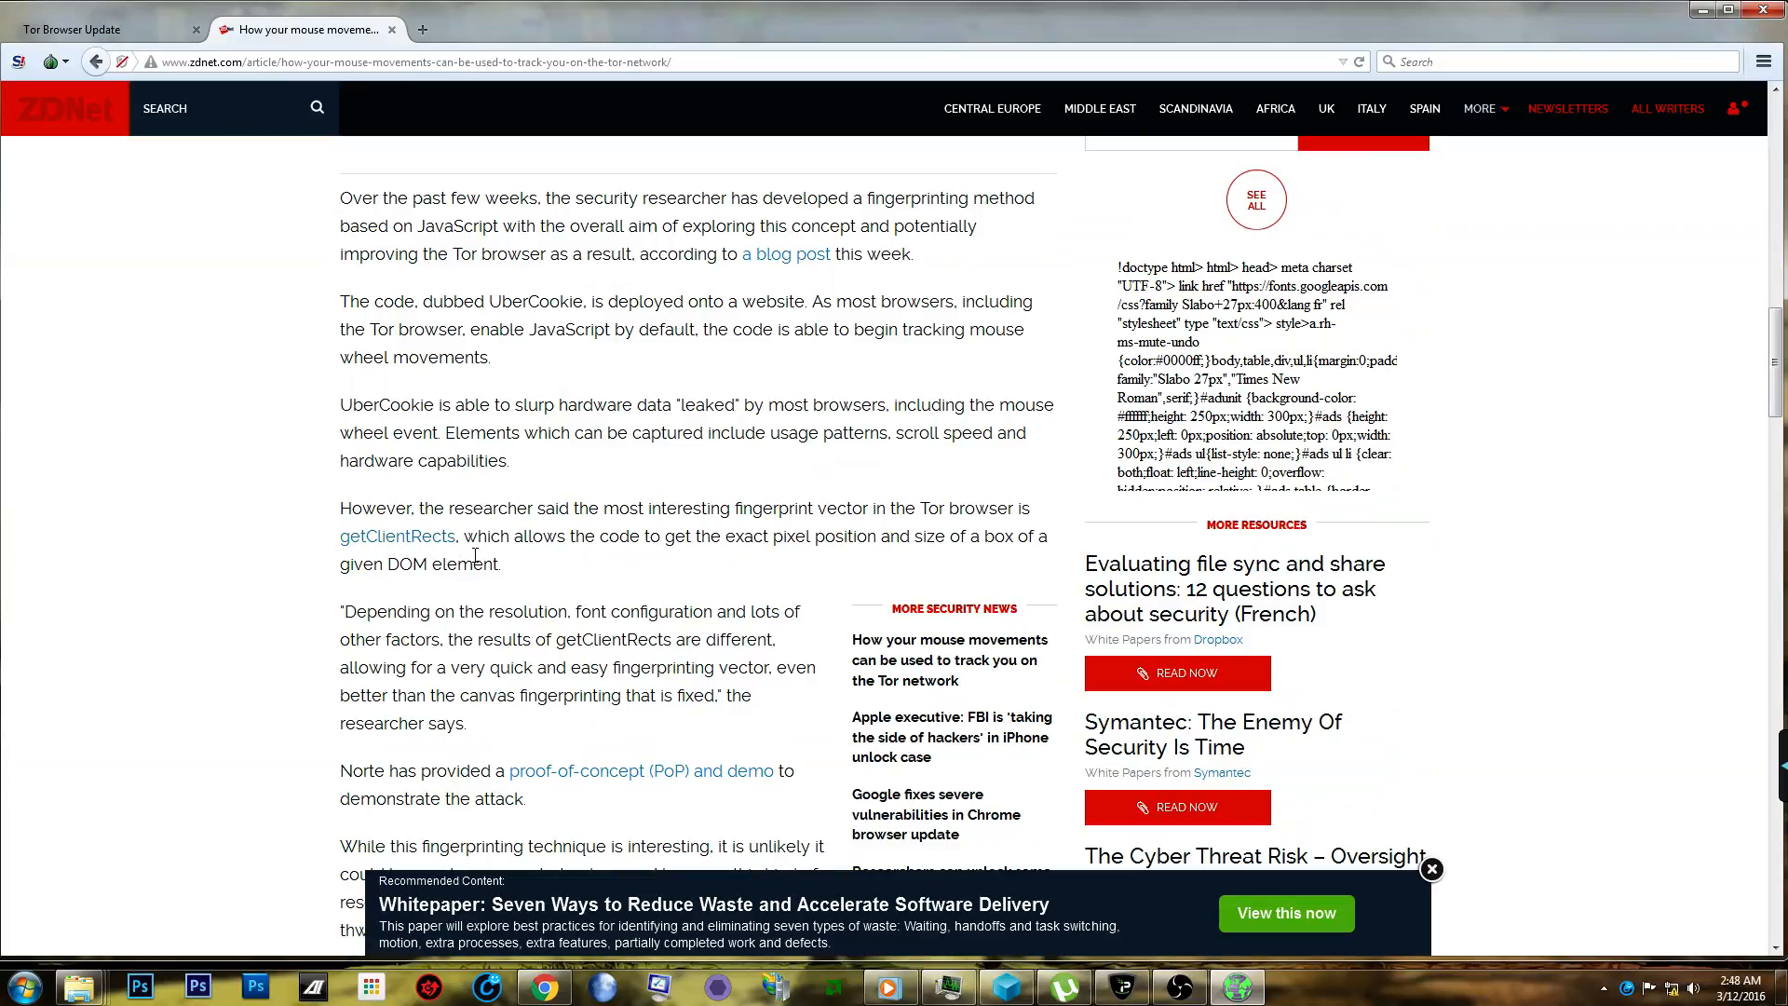
{"action": "mouse_move", "coordinate": [473, 558]}
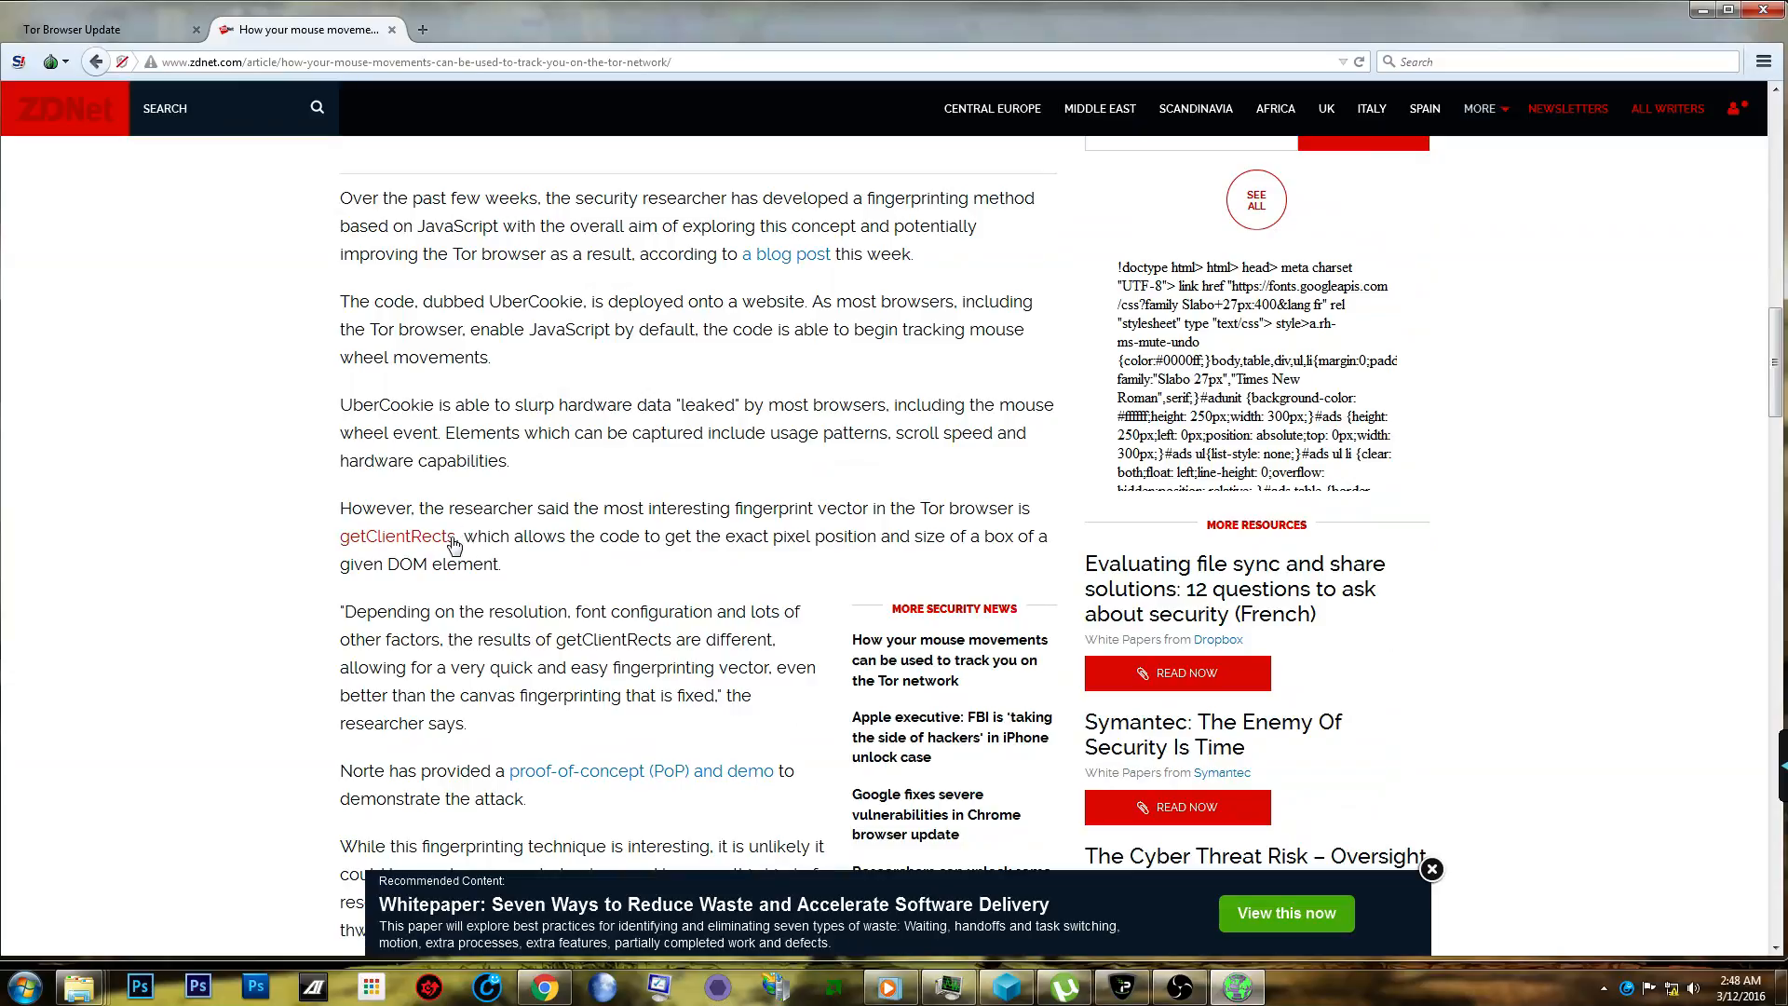
{"action": "mouse_move", "coordinate": [393, 536]}
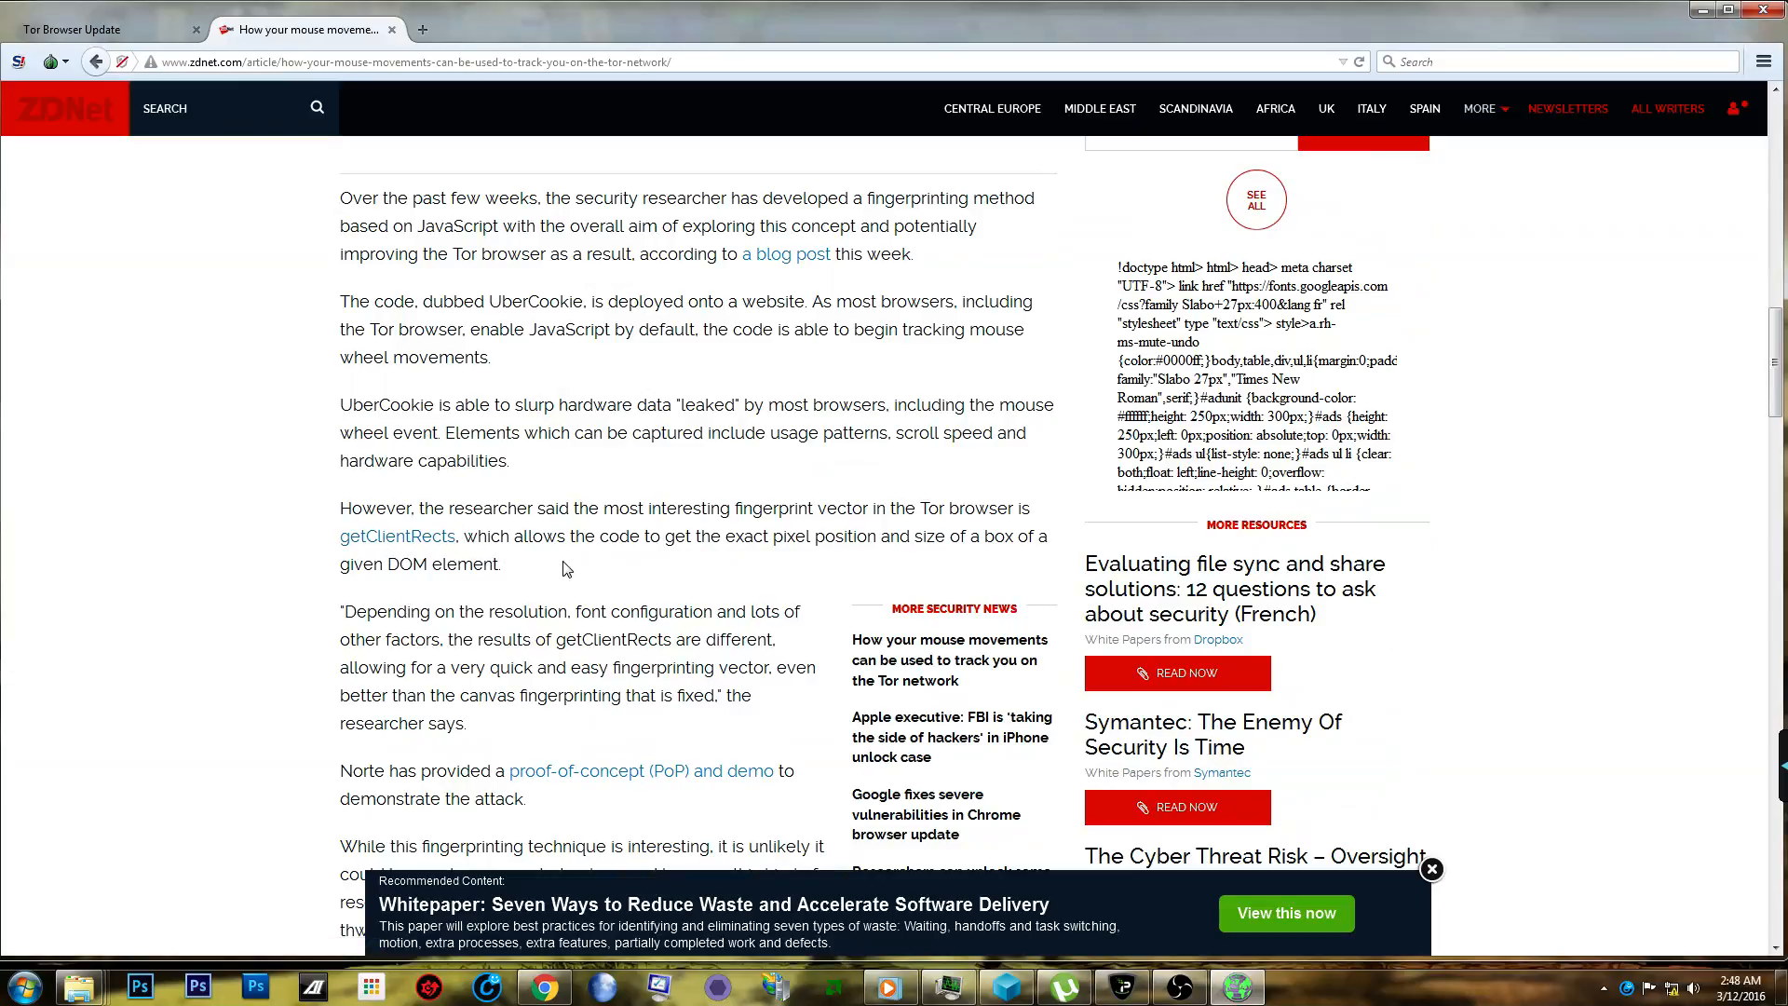
{"action": "mouse_move", "coordinate": [557, 784]}
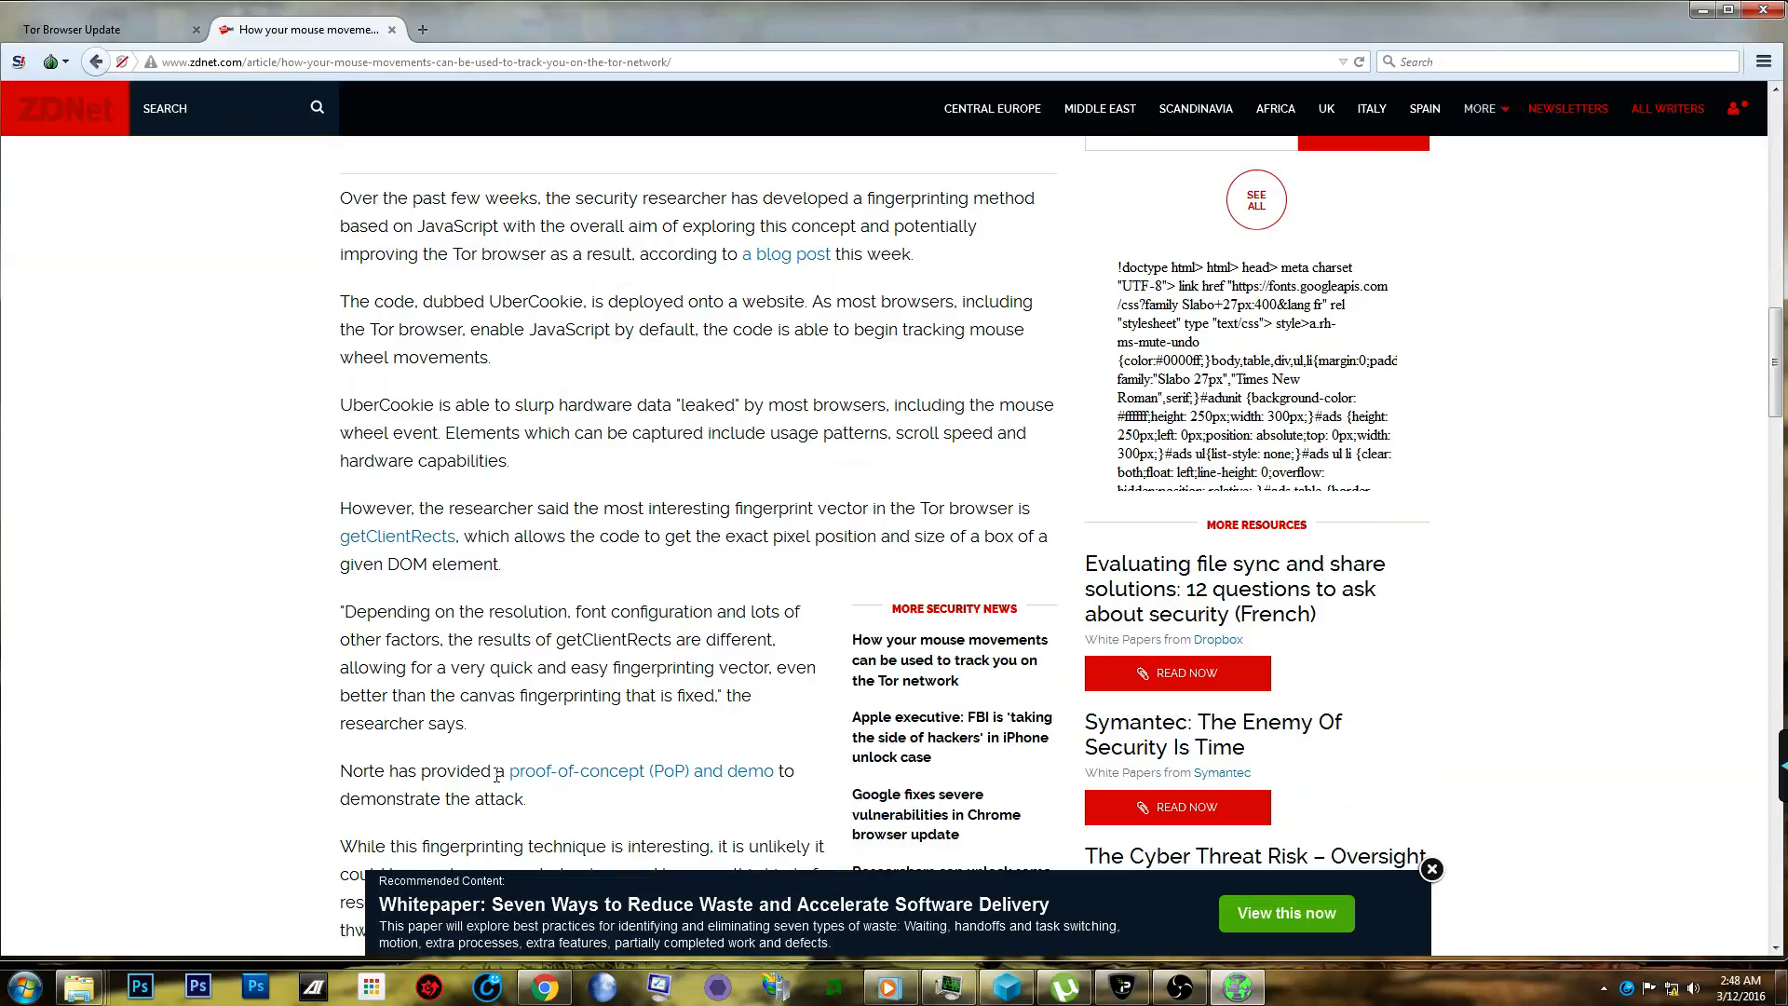
{"action": "mouse_move", "coordinate": [585, 675]}
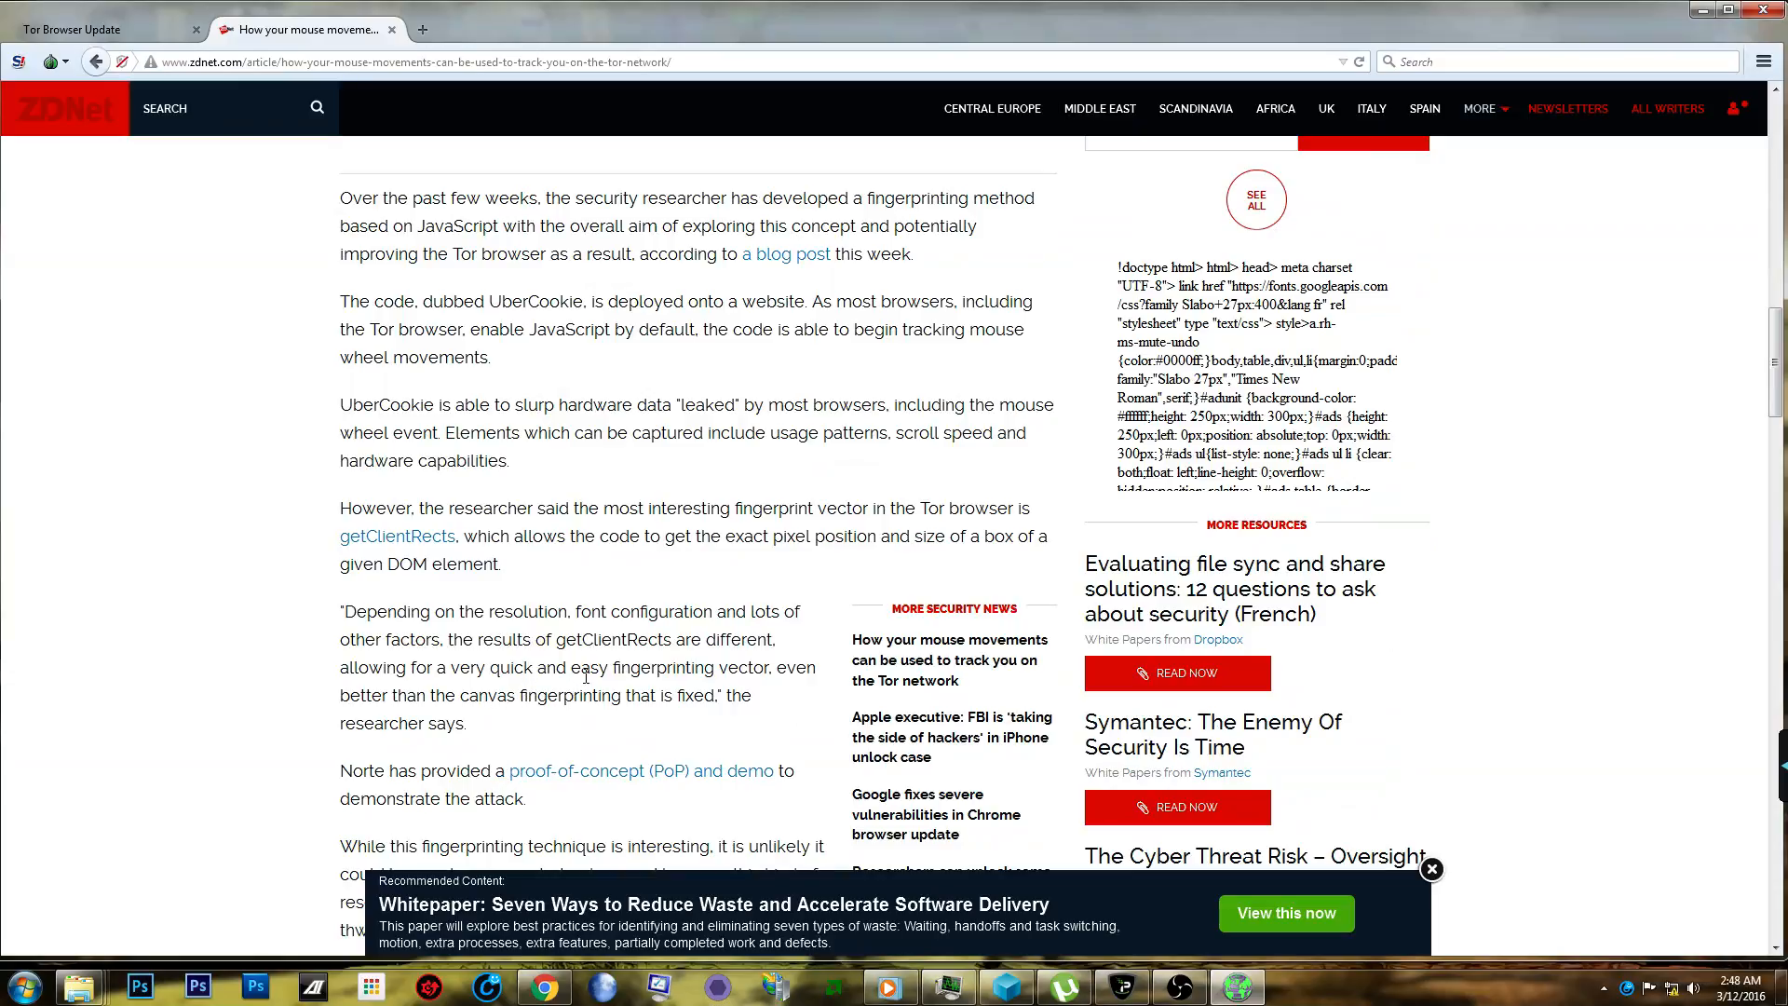
{"action": "mouse_move", "coordinate": [359, 616]}
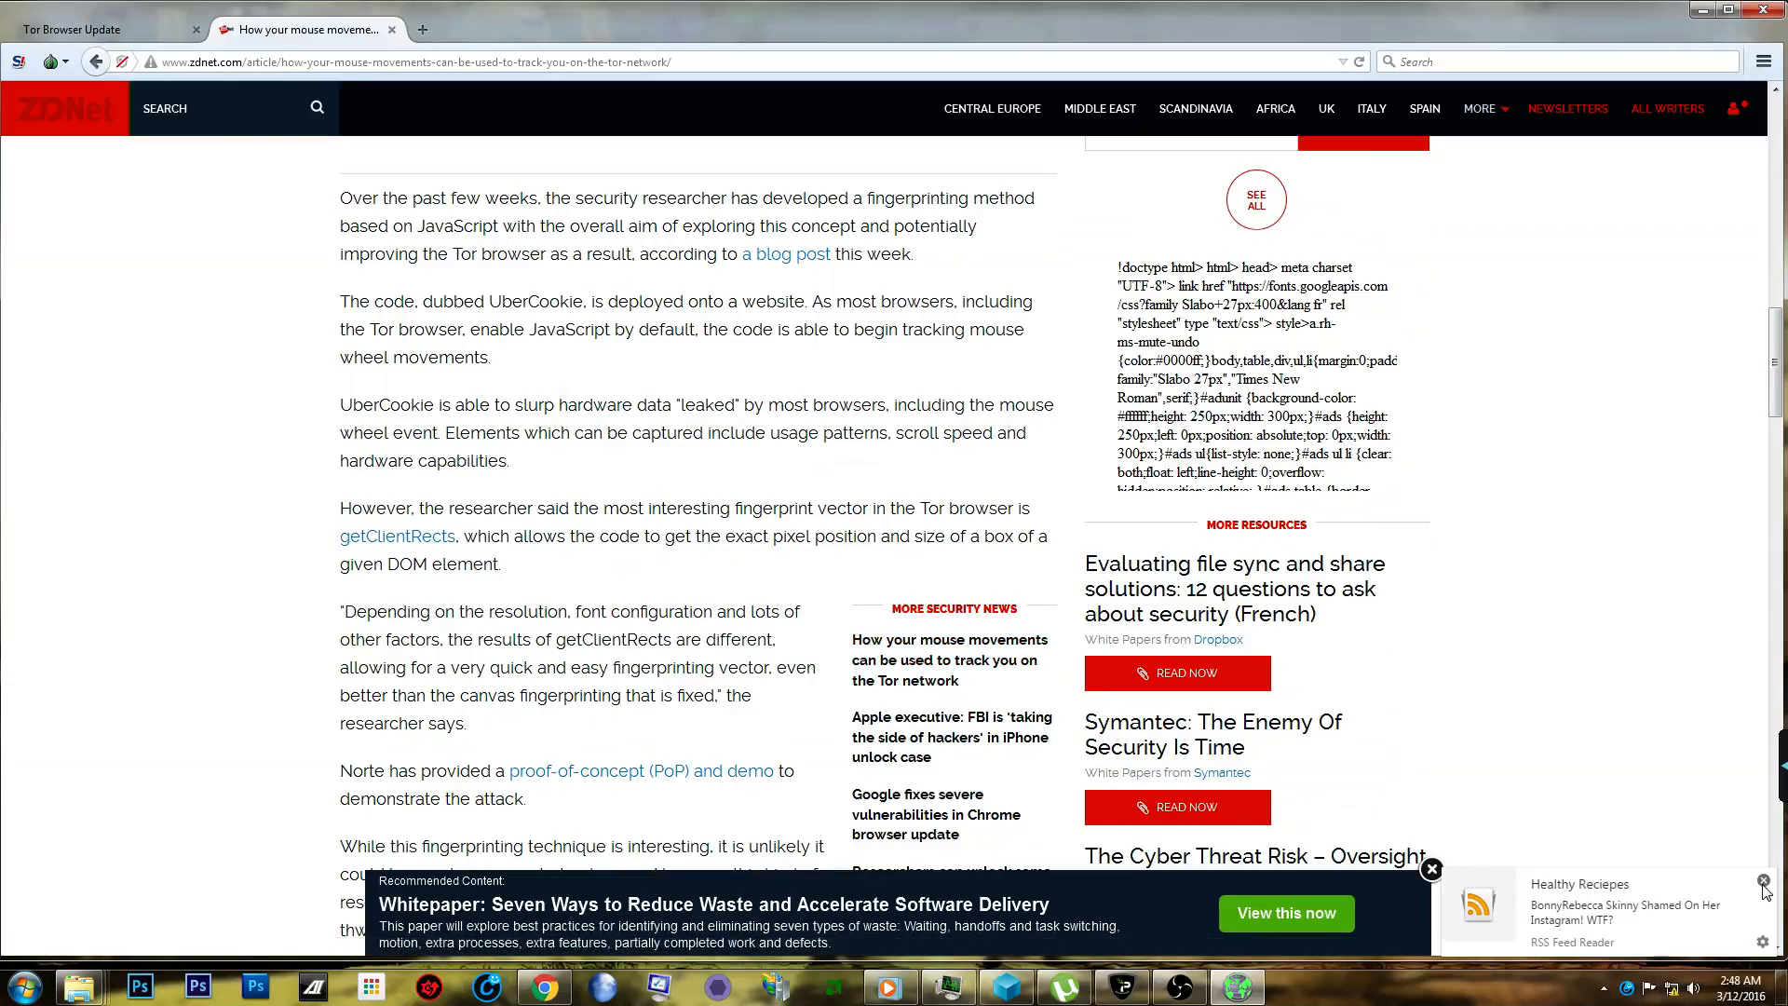
{"action": "scroll", "scroll_direction": "down", "scroll_amount": 3}
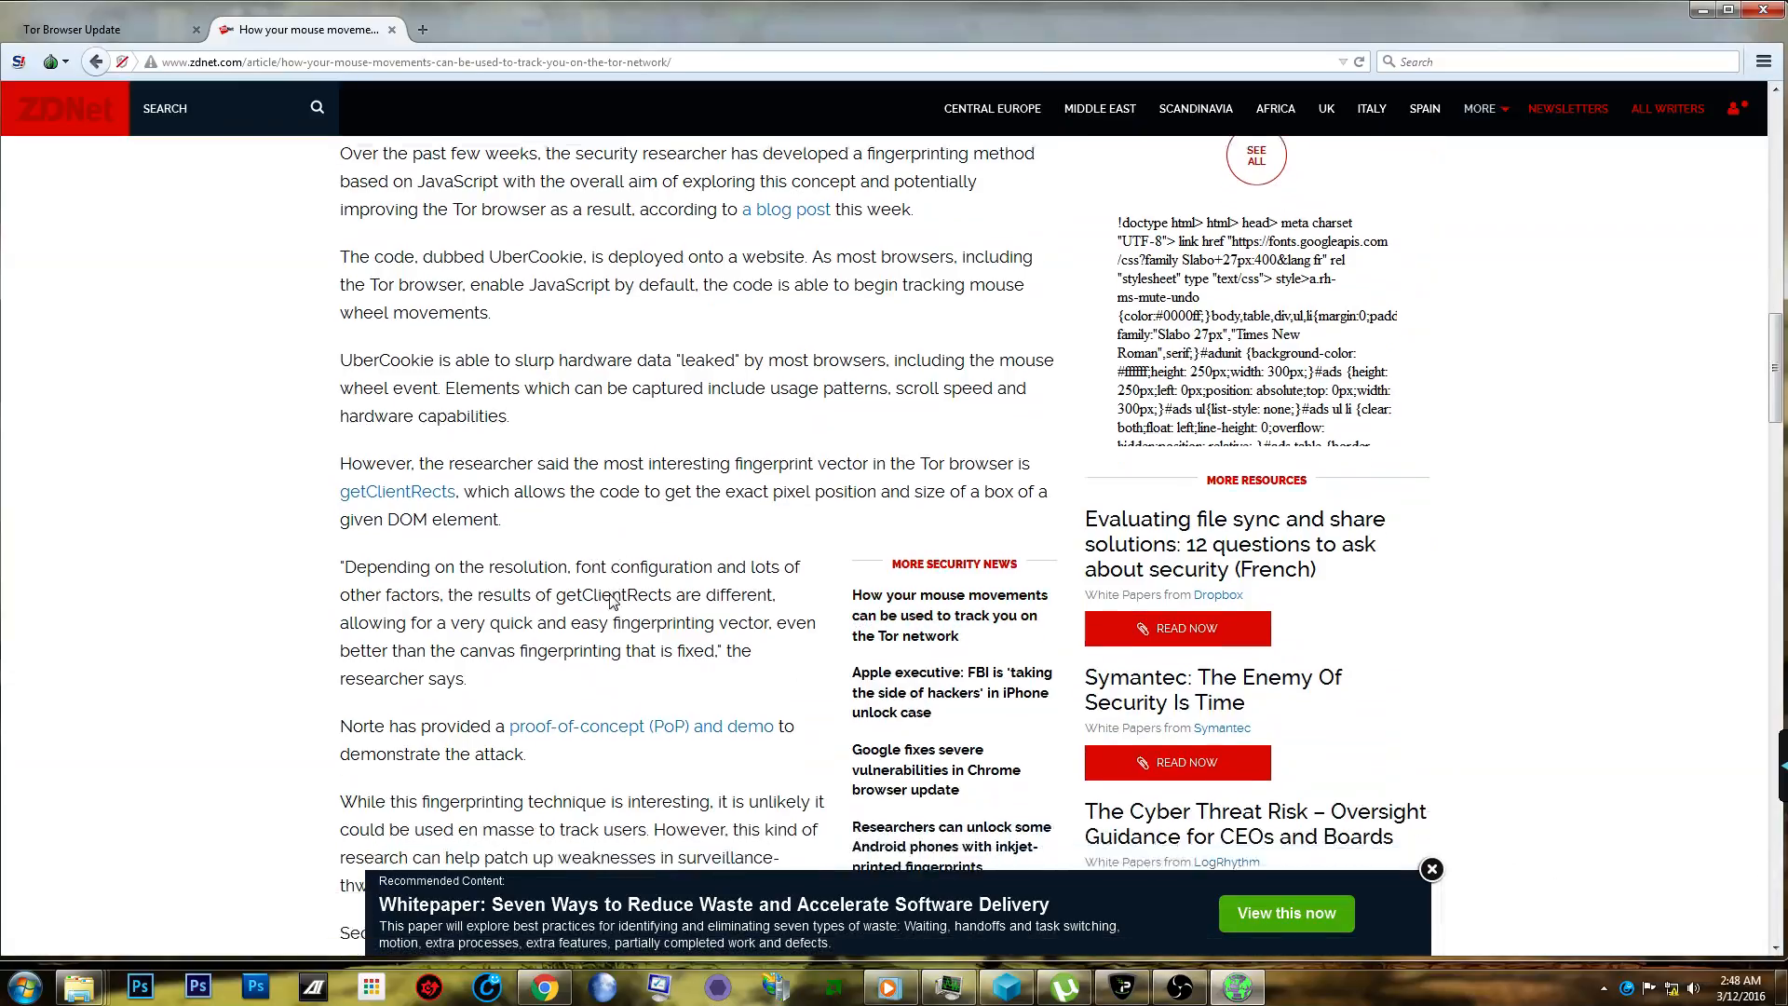
{"action": "scroll", "scroll_direction": "down", "scroll_amount": 3}
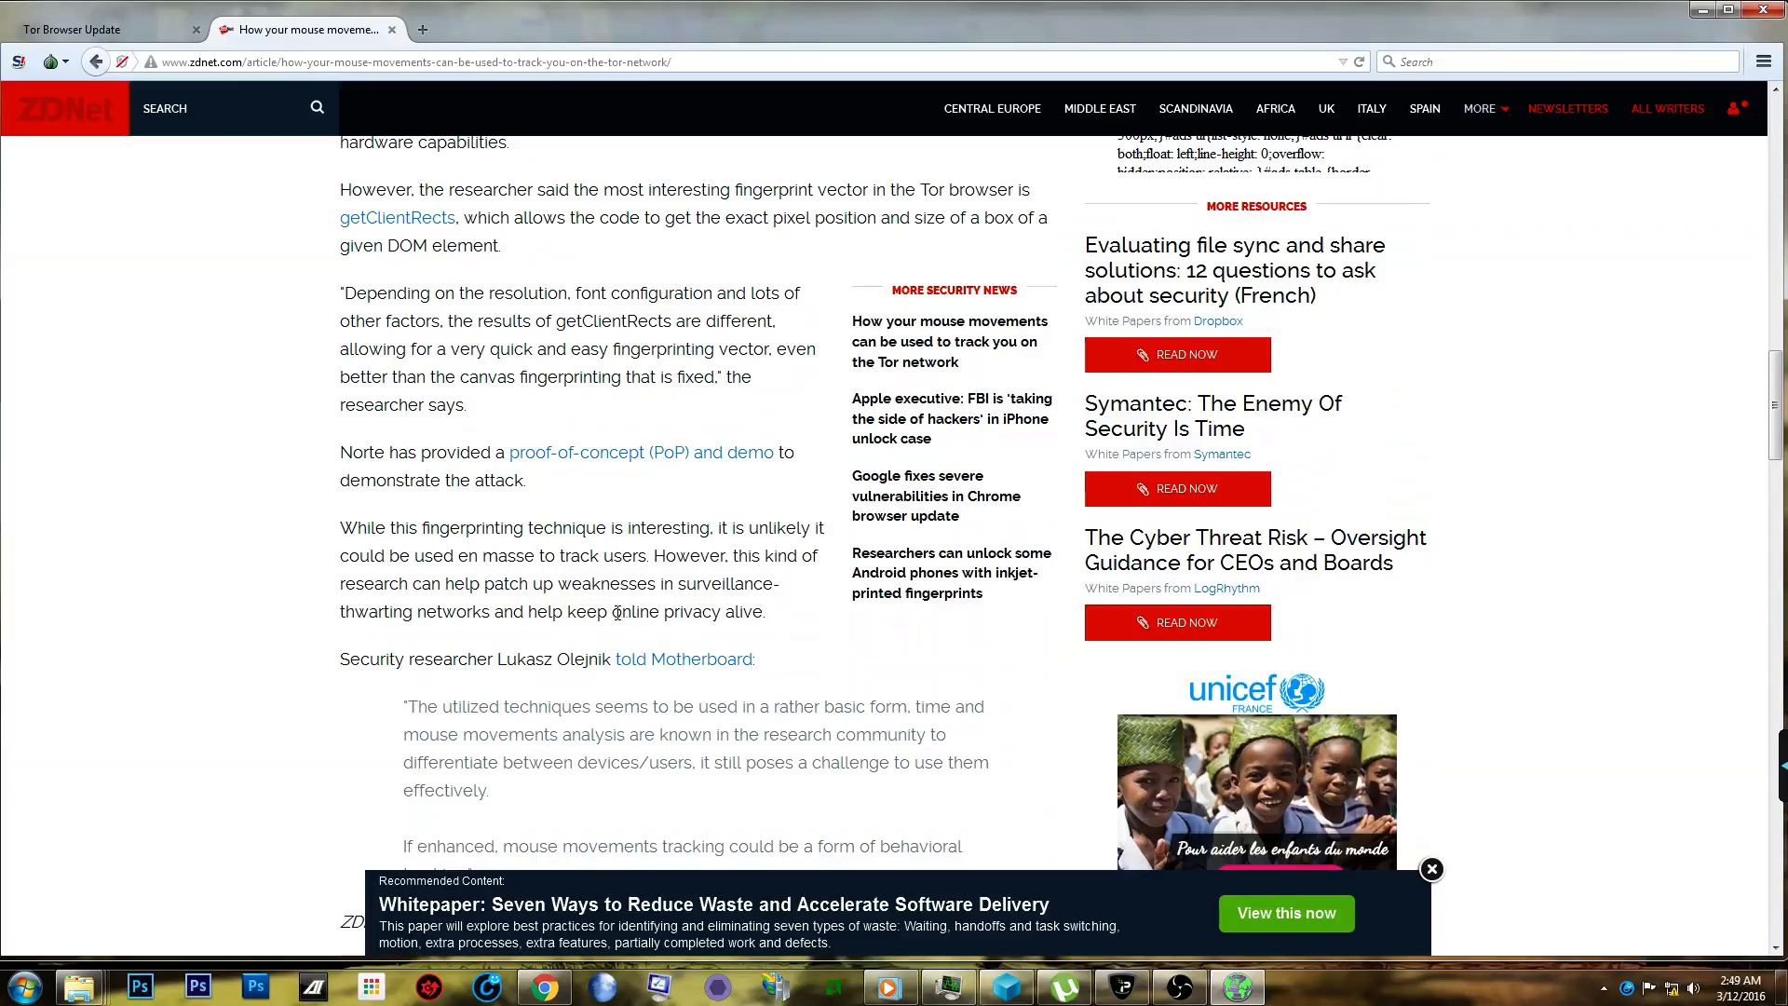
{"action": "mouse_move", "coordinate": [511, 468]}
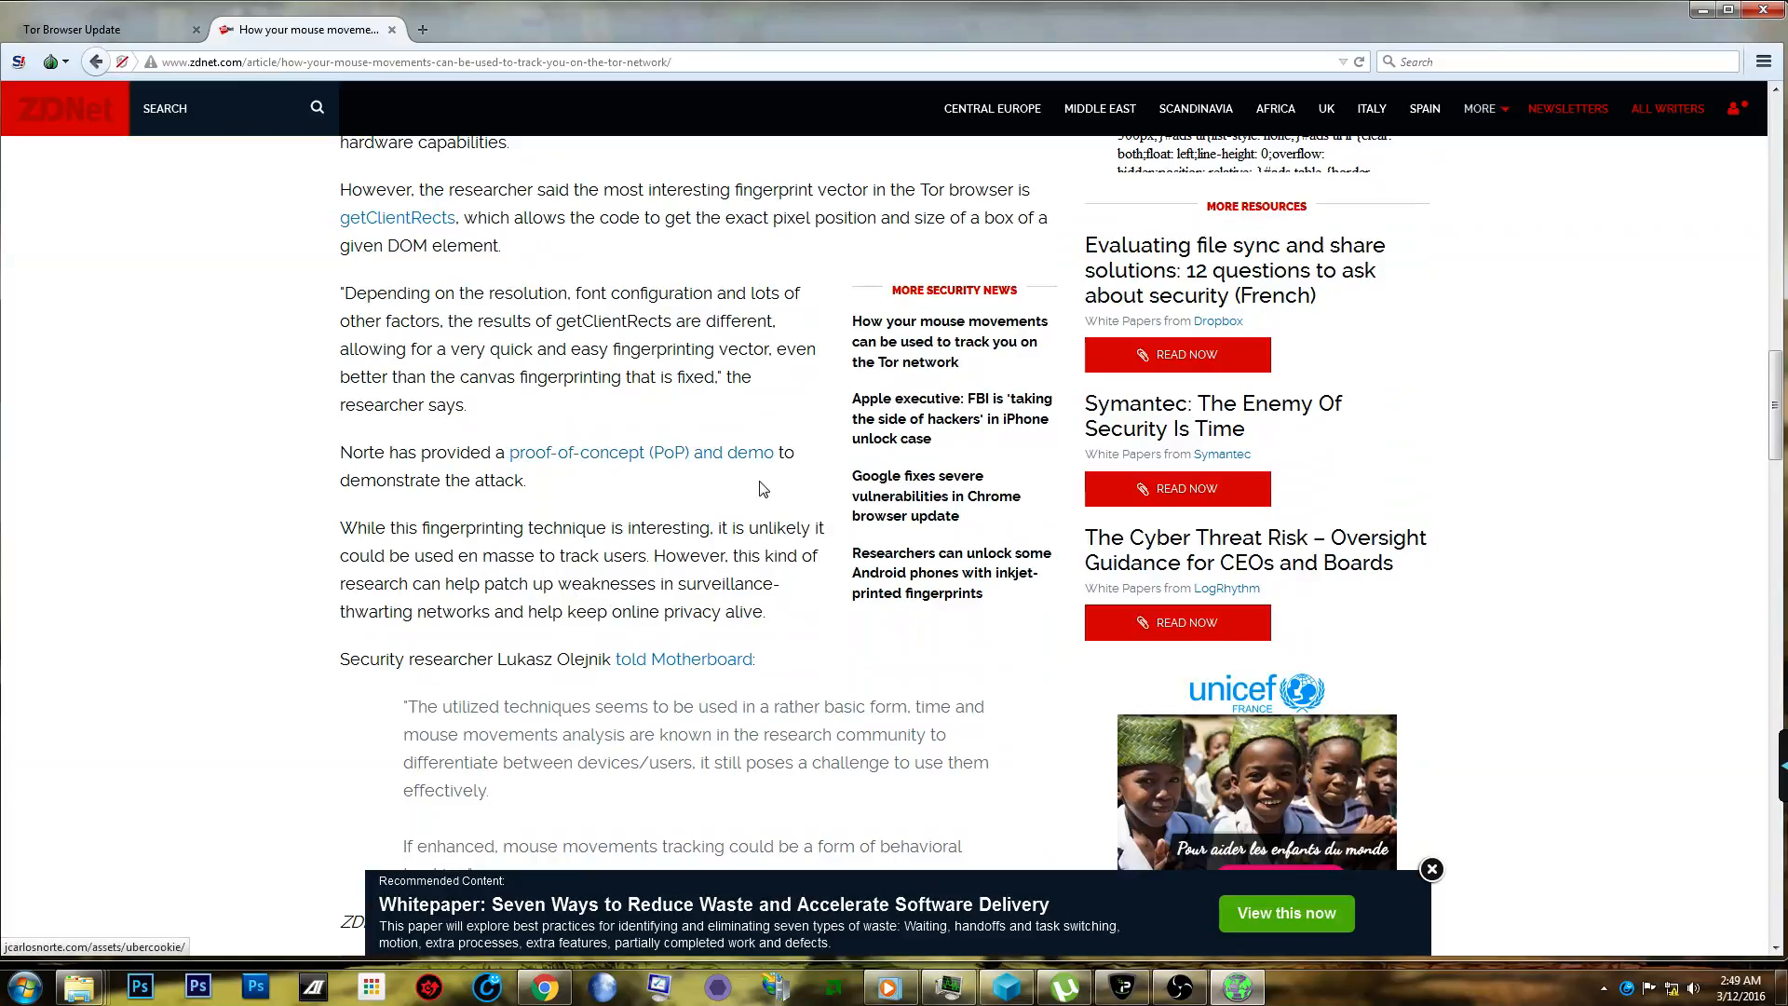
{"action": "mouse_move", "coordinate": [752, 574]}
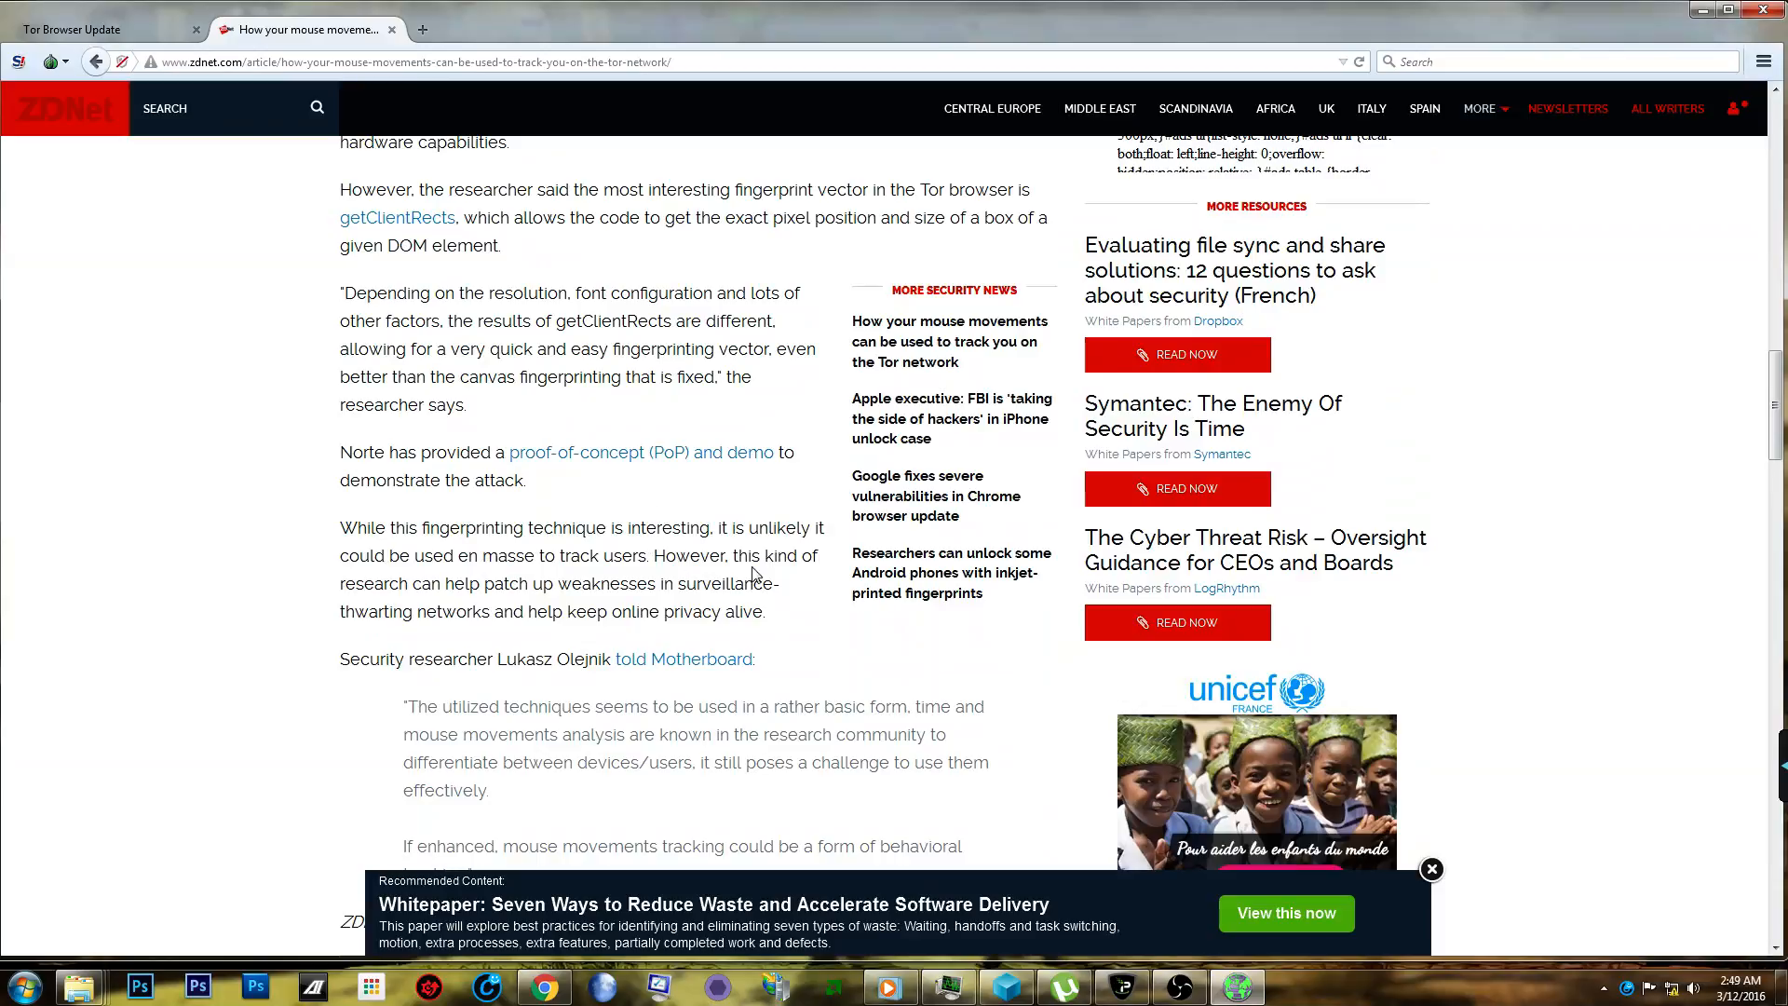
{"action": "scroll", "scroll_direction": "down", "scroll_amount": 3}
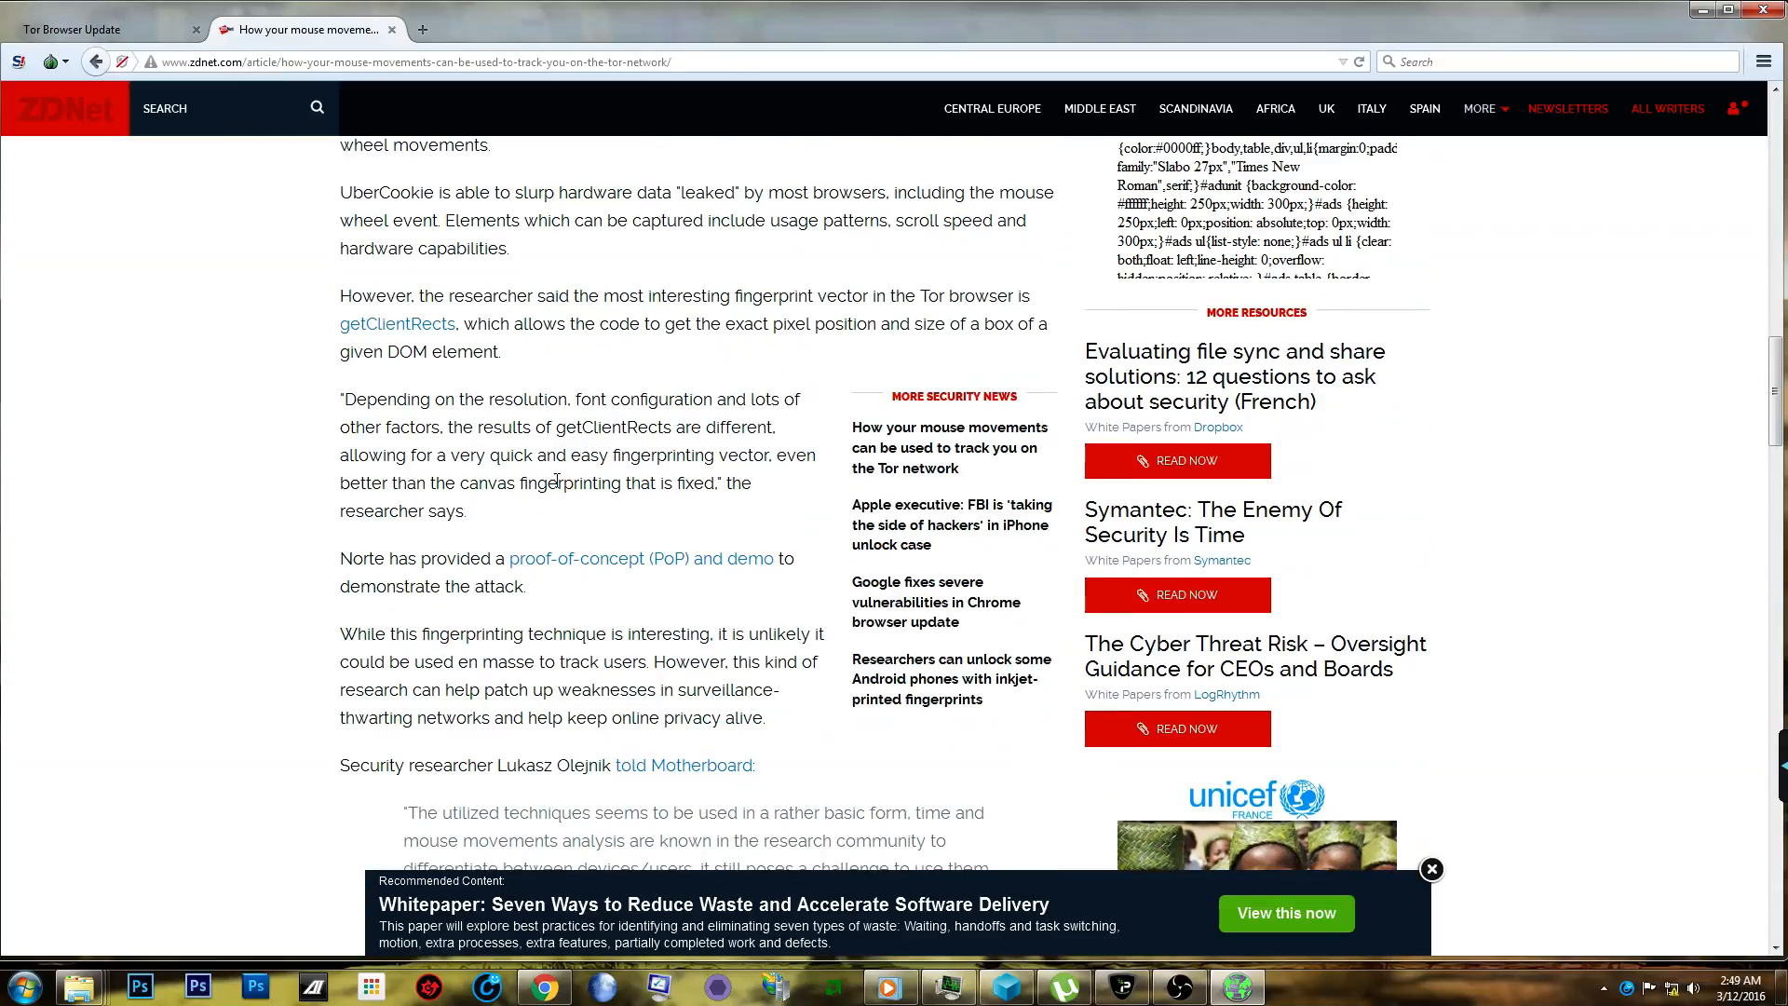
{"action": "mouse_move", "coordinate": [385, 345]}
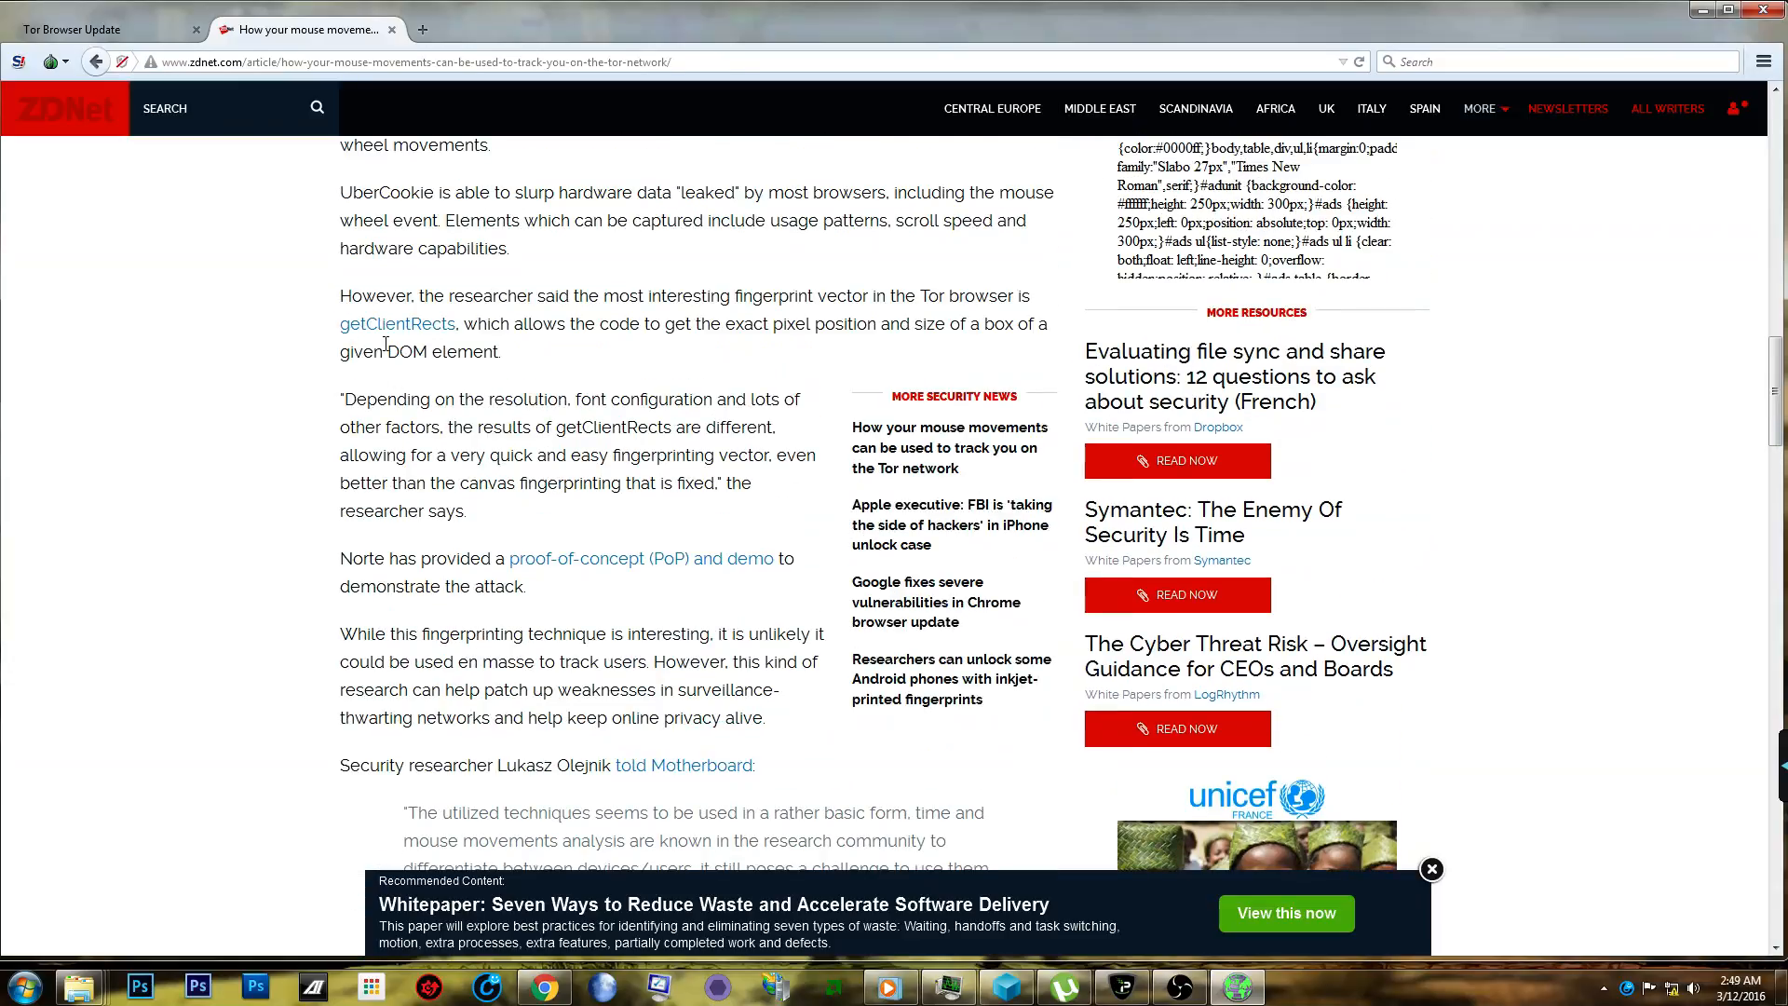
{"action": "mouse_move", "coordinate": [441, 382]}
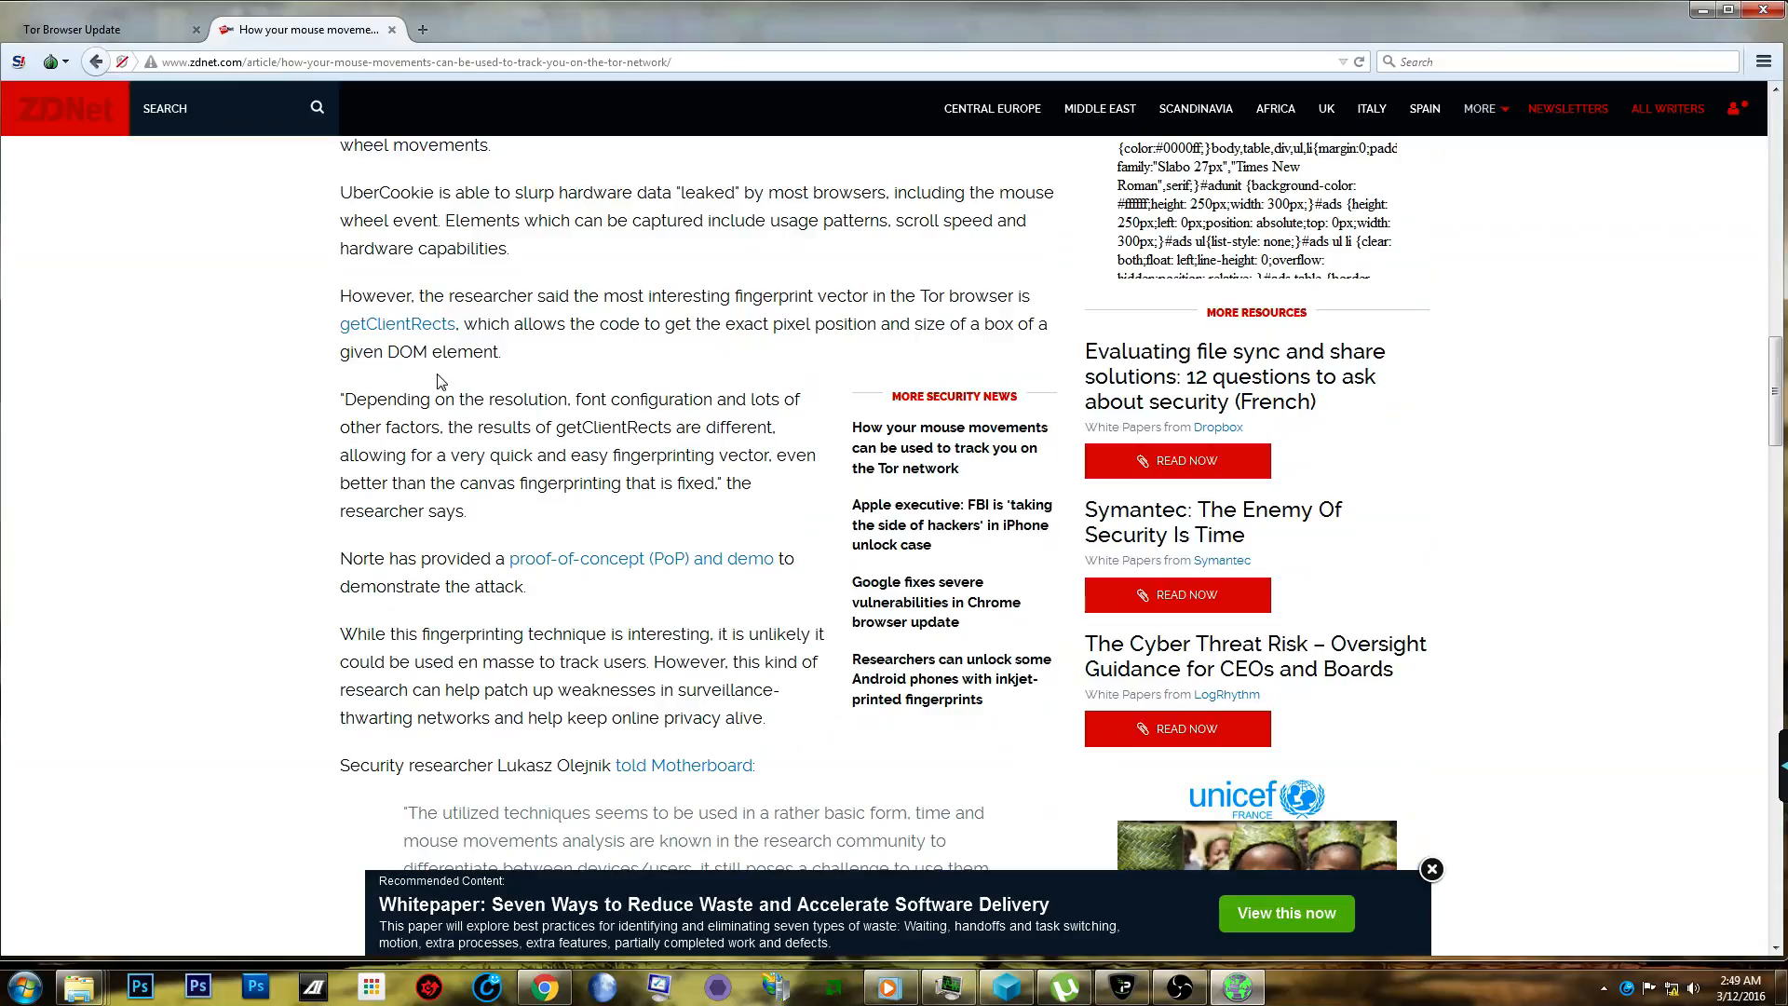
{"action": "mouse_move", "coordinate": [468, 319]}
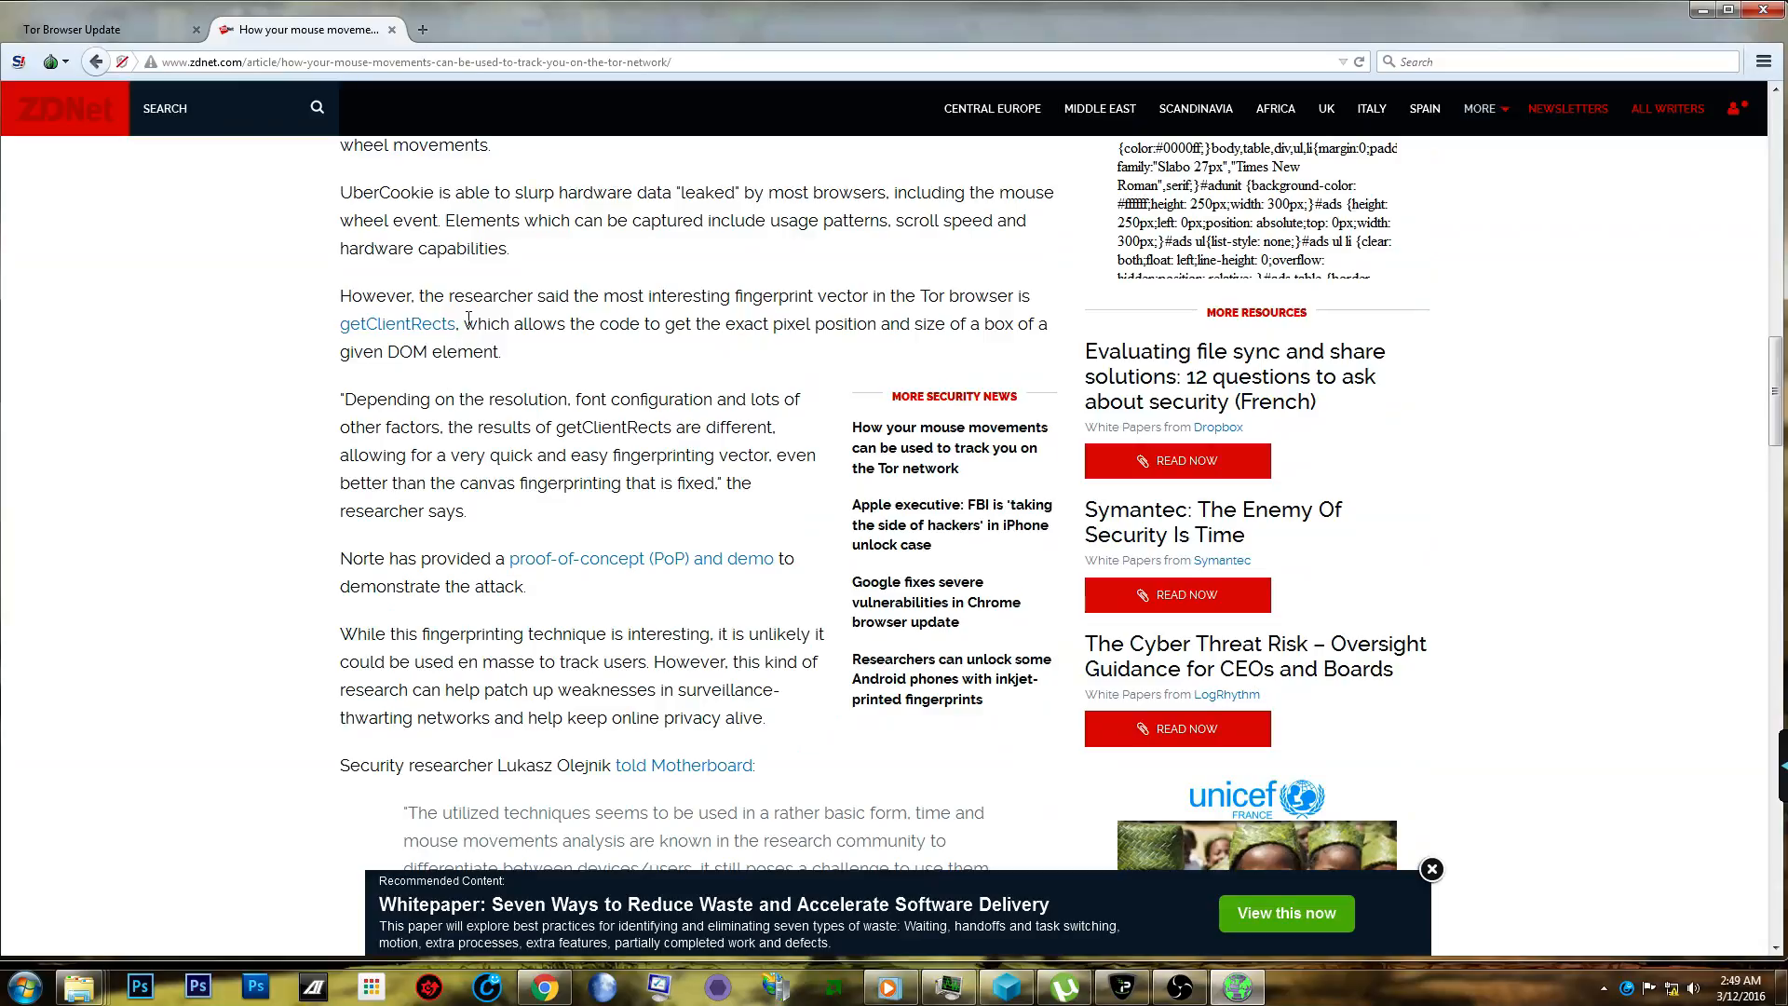
{"action": "mouse_move", "coordinate": [613, 343]}
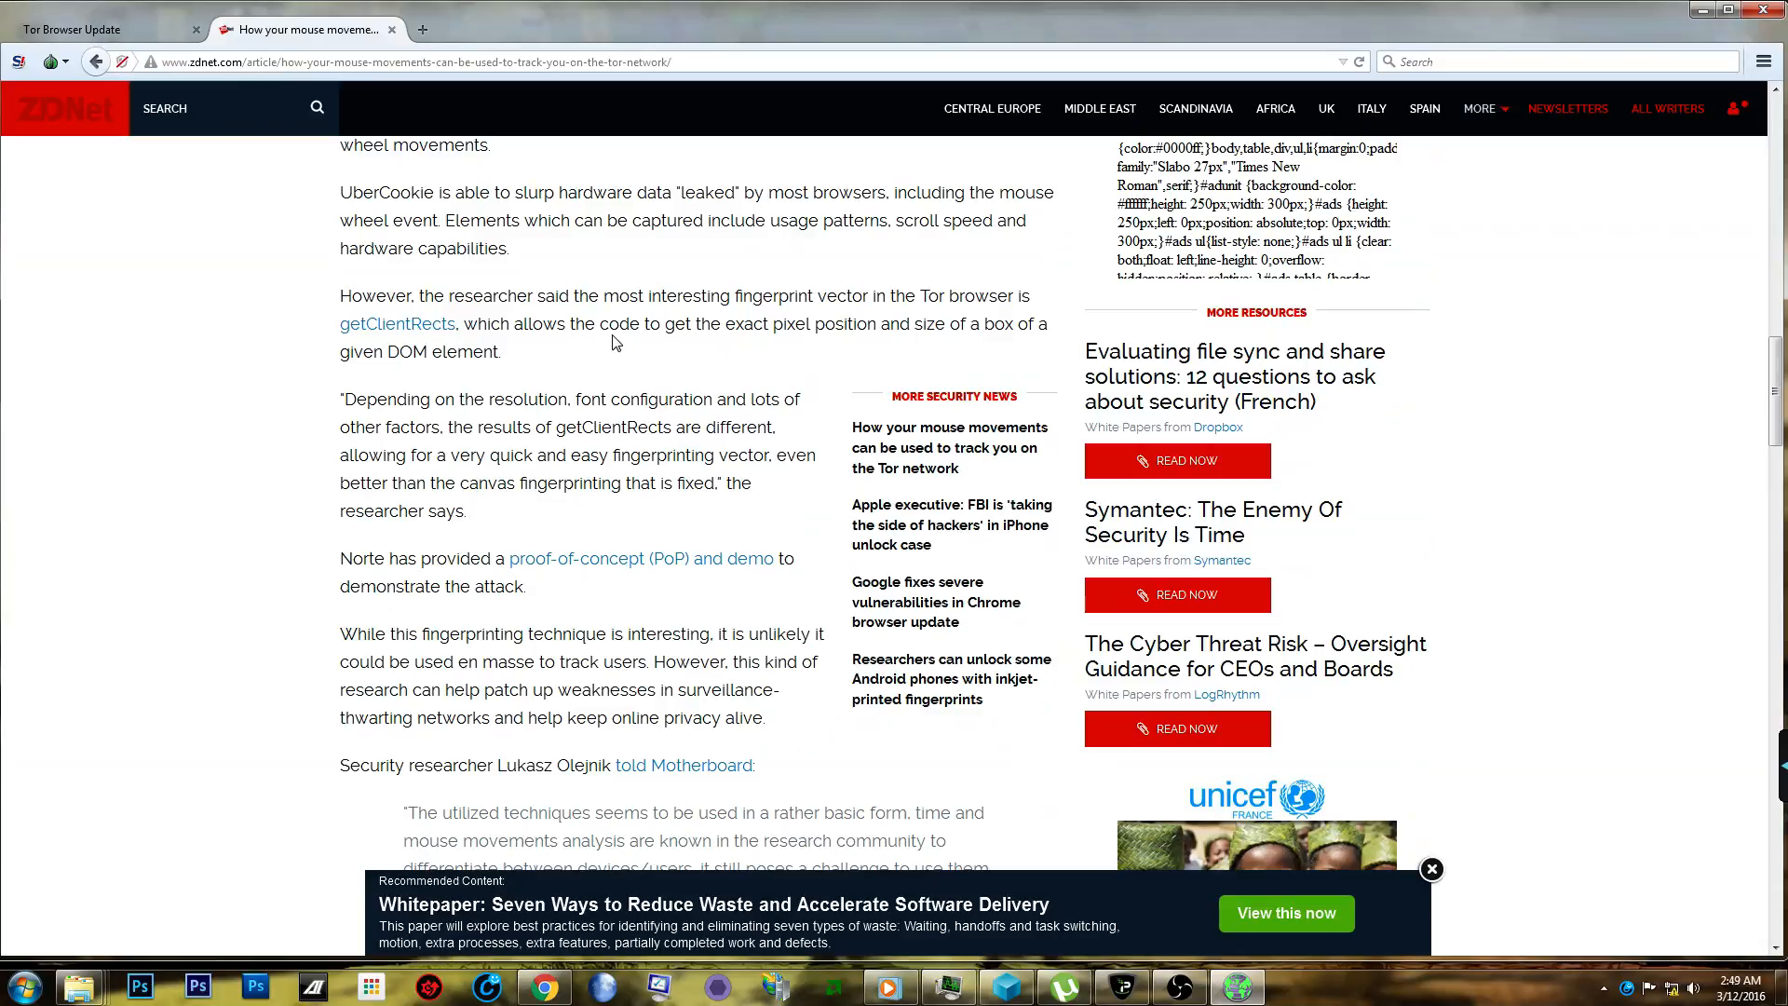
Scroll back to Norte's quote on Tor browser fingerprinting and the start of the UberCookie section.
{"action": "scroll", "scroll_direction": "up", "scroll_amount": 3}
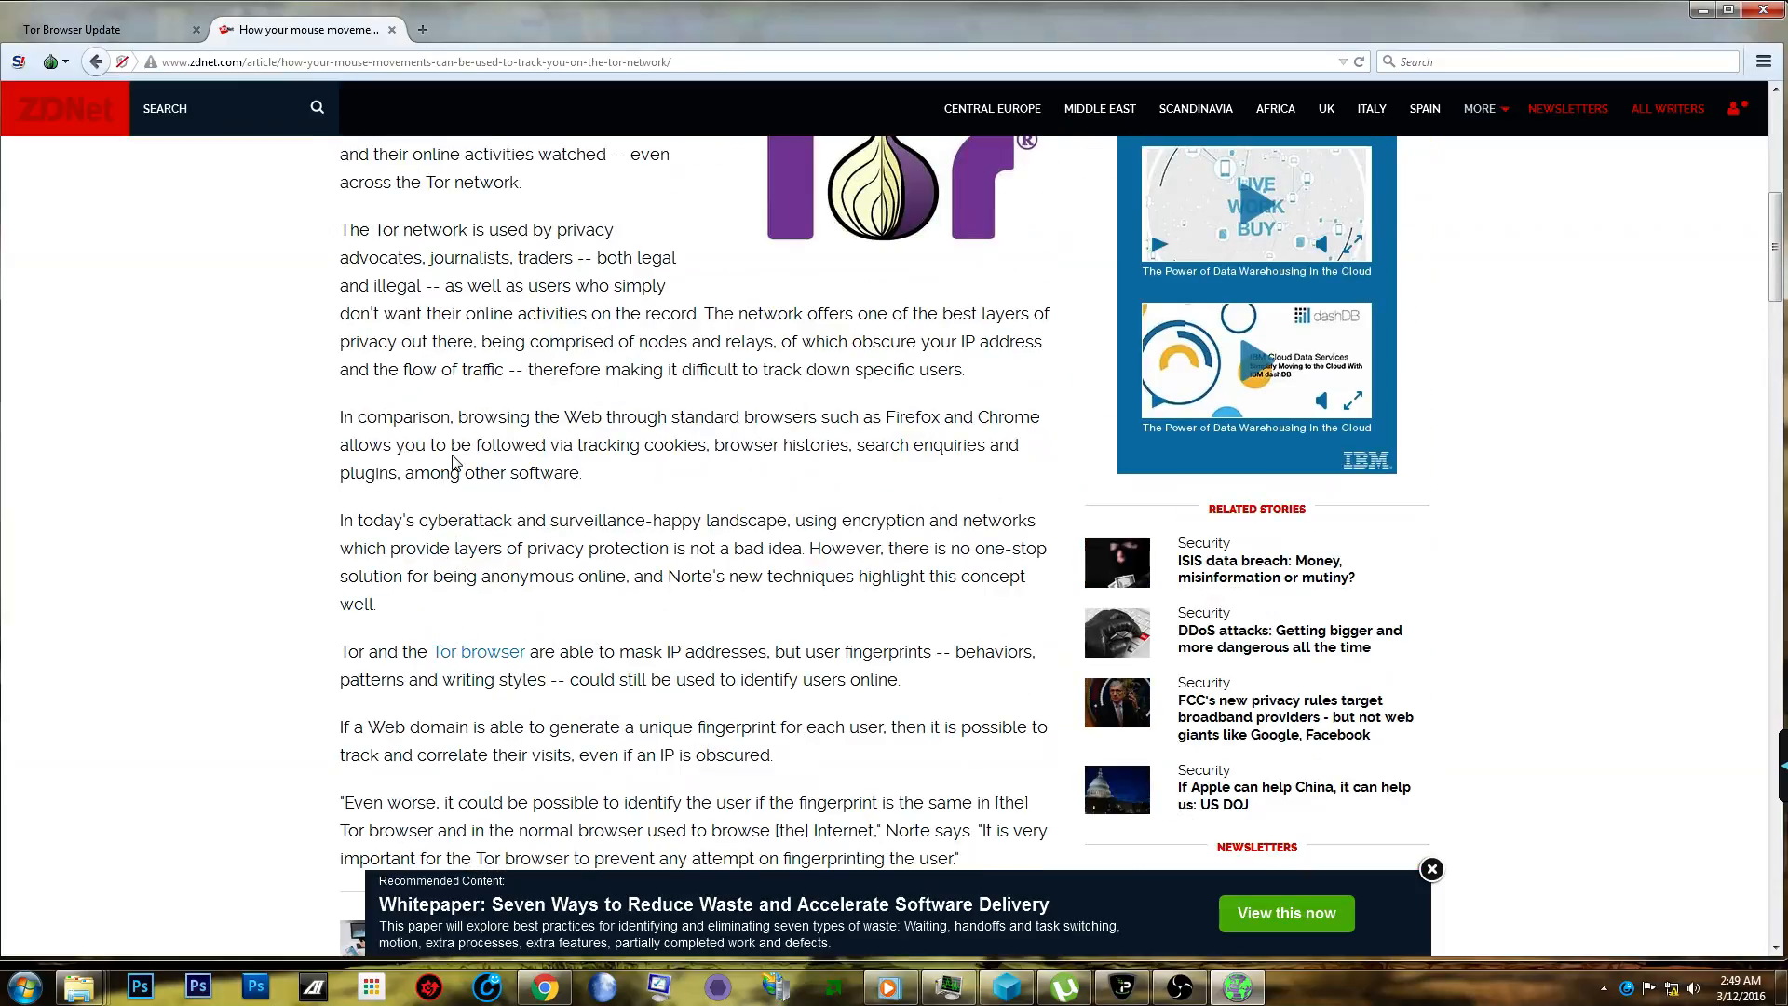
{"action": "mouse_move", "coordinate": [320, 704]}
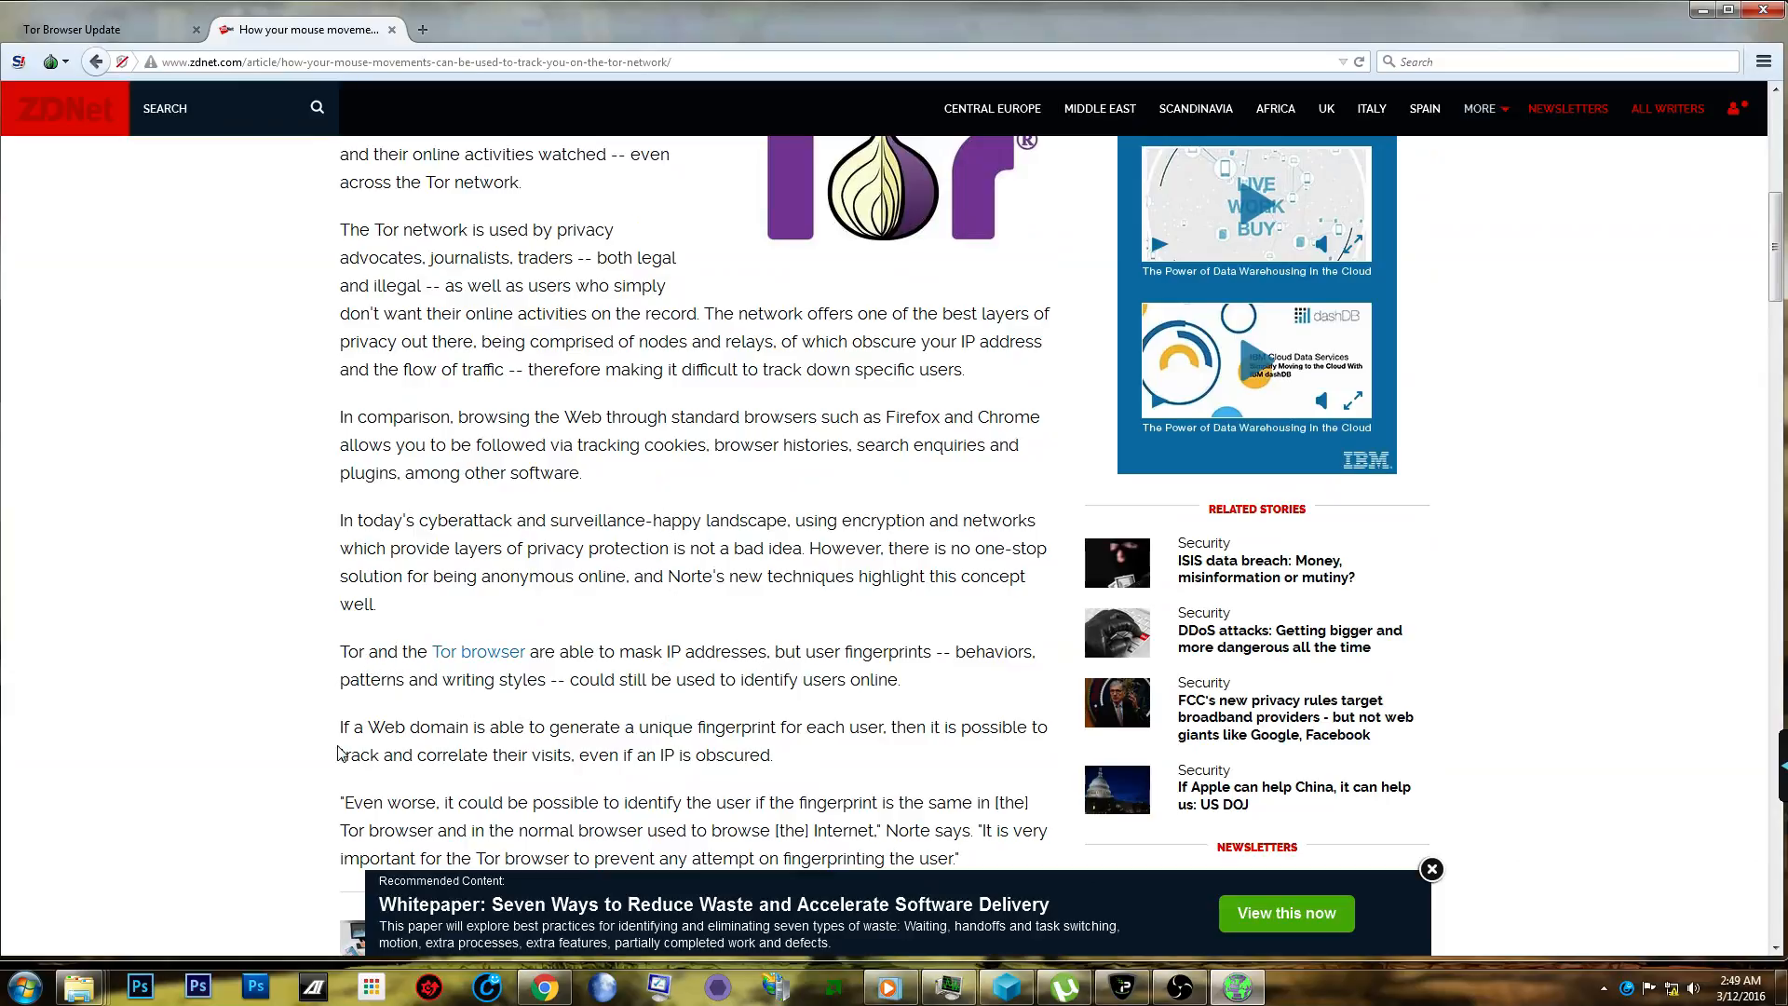
{"action": "scroll", "scroll_direction": "down", "scroll_amount": 3}
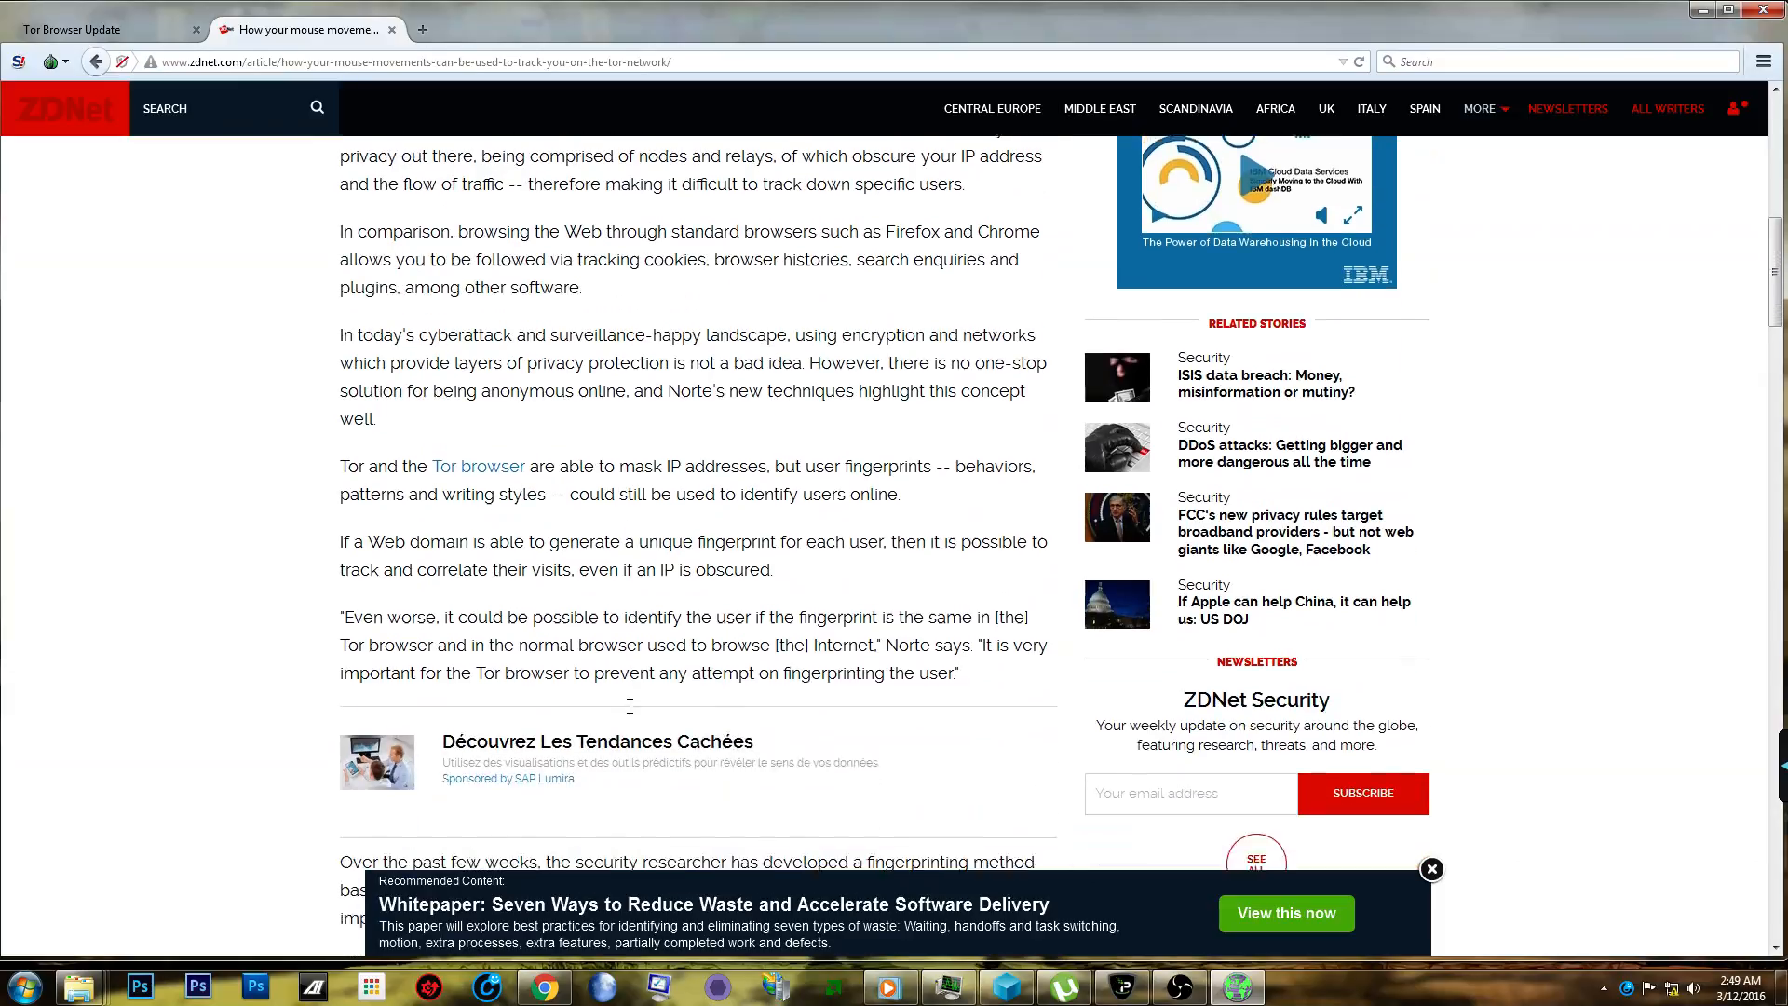
{"action": "scroll", "scroll_direction": "down", "scroll_amount": 3}
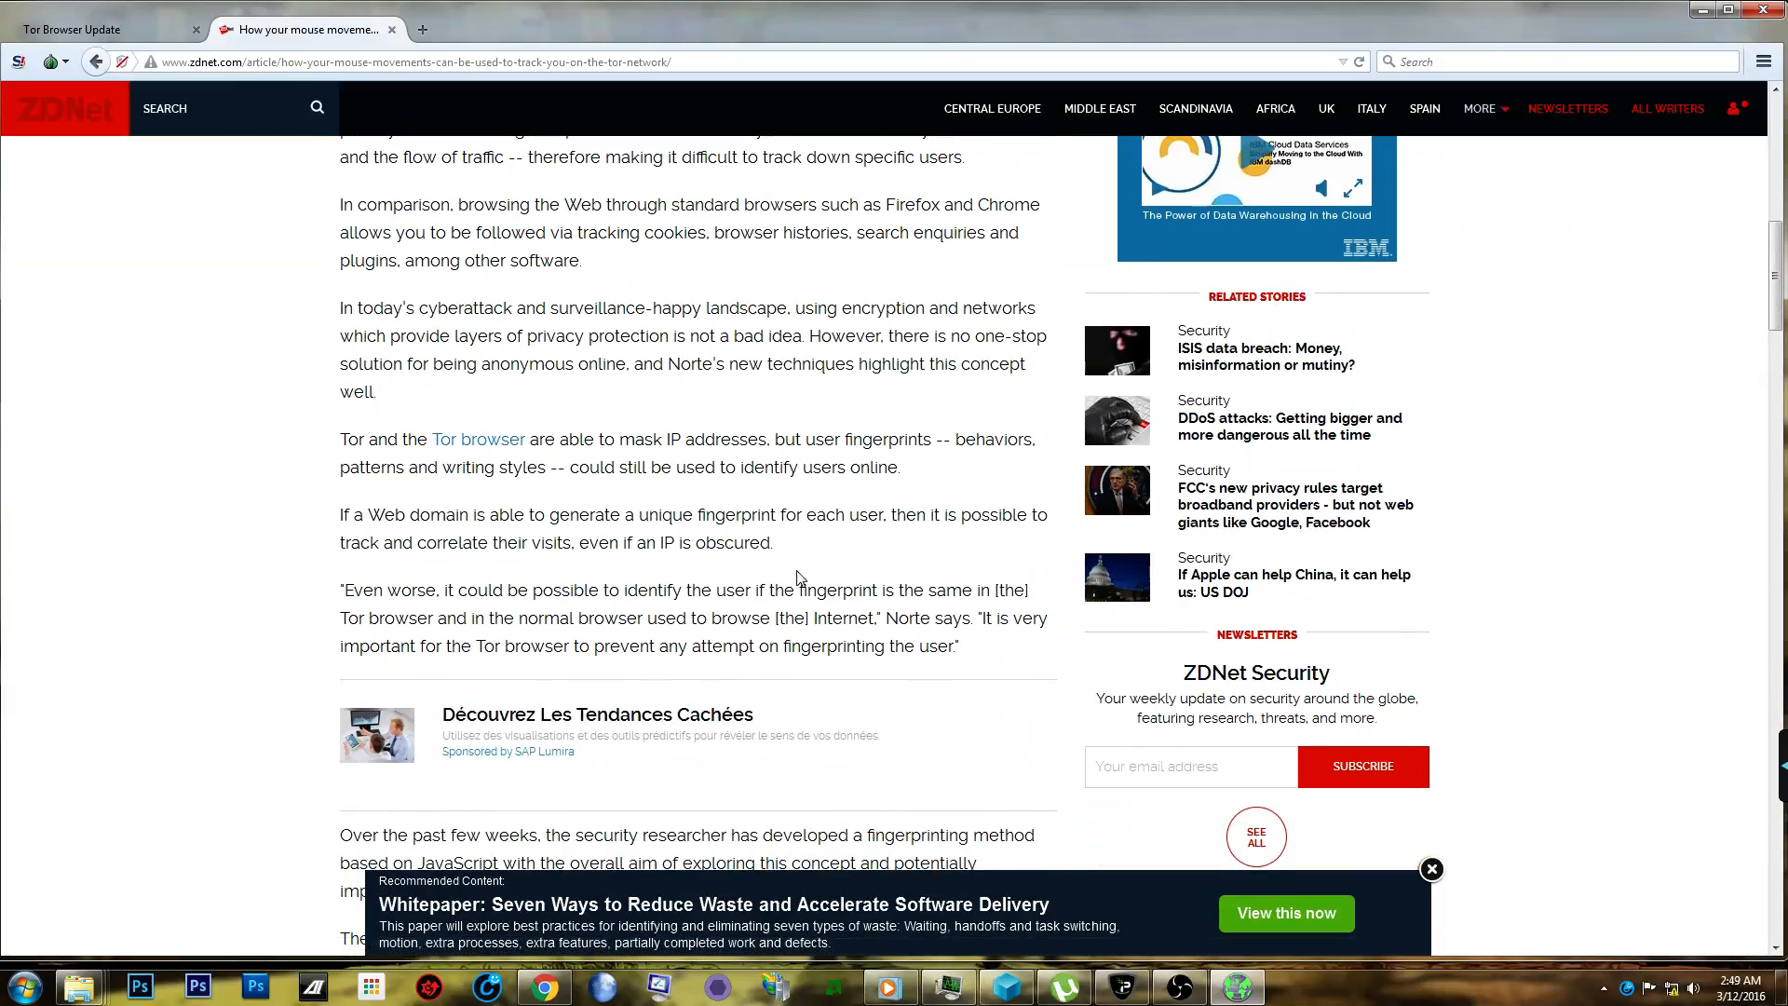
{"action": "mouse_move", "coordinate": [324, 633]}
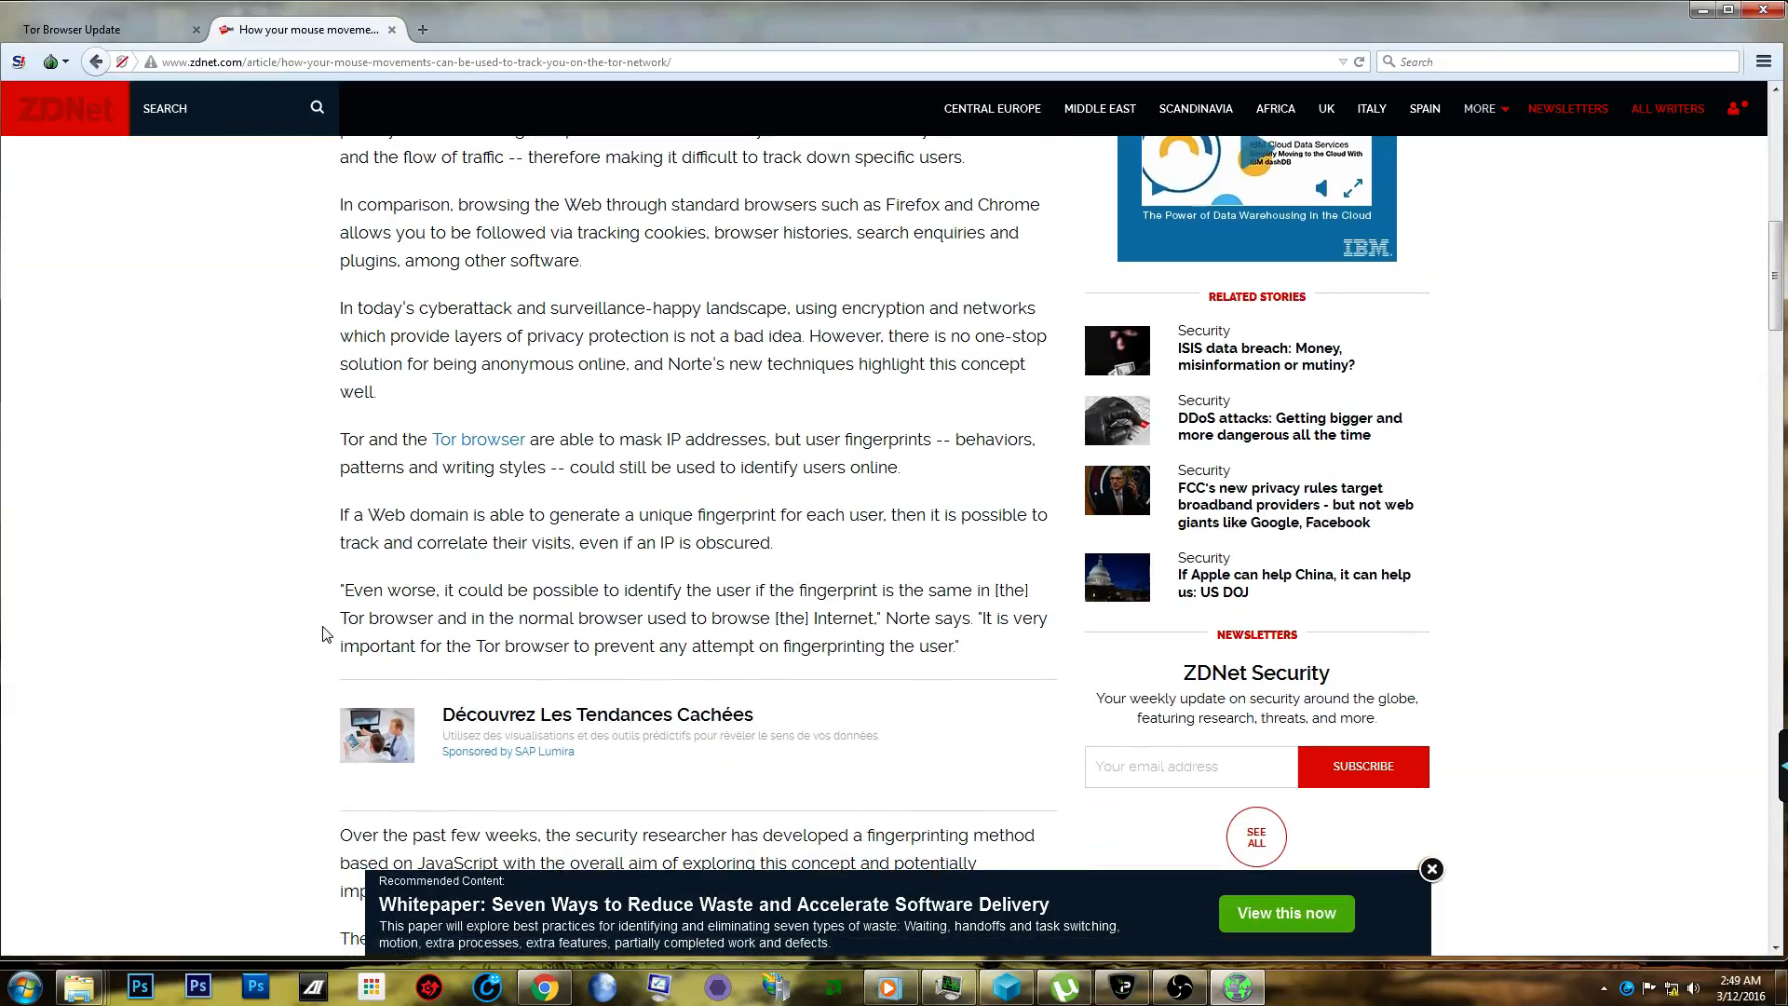
{"action": "mouse_move", "coordinate": [983, 581]}
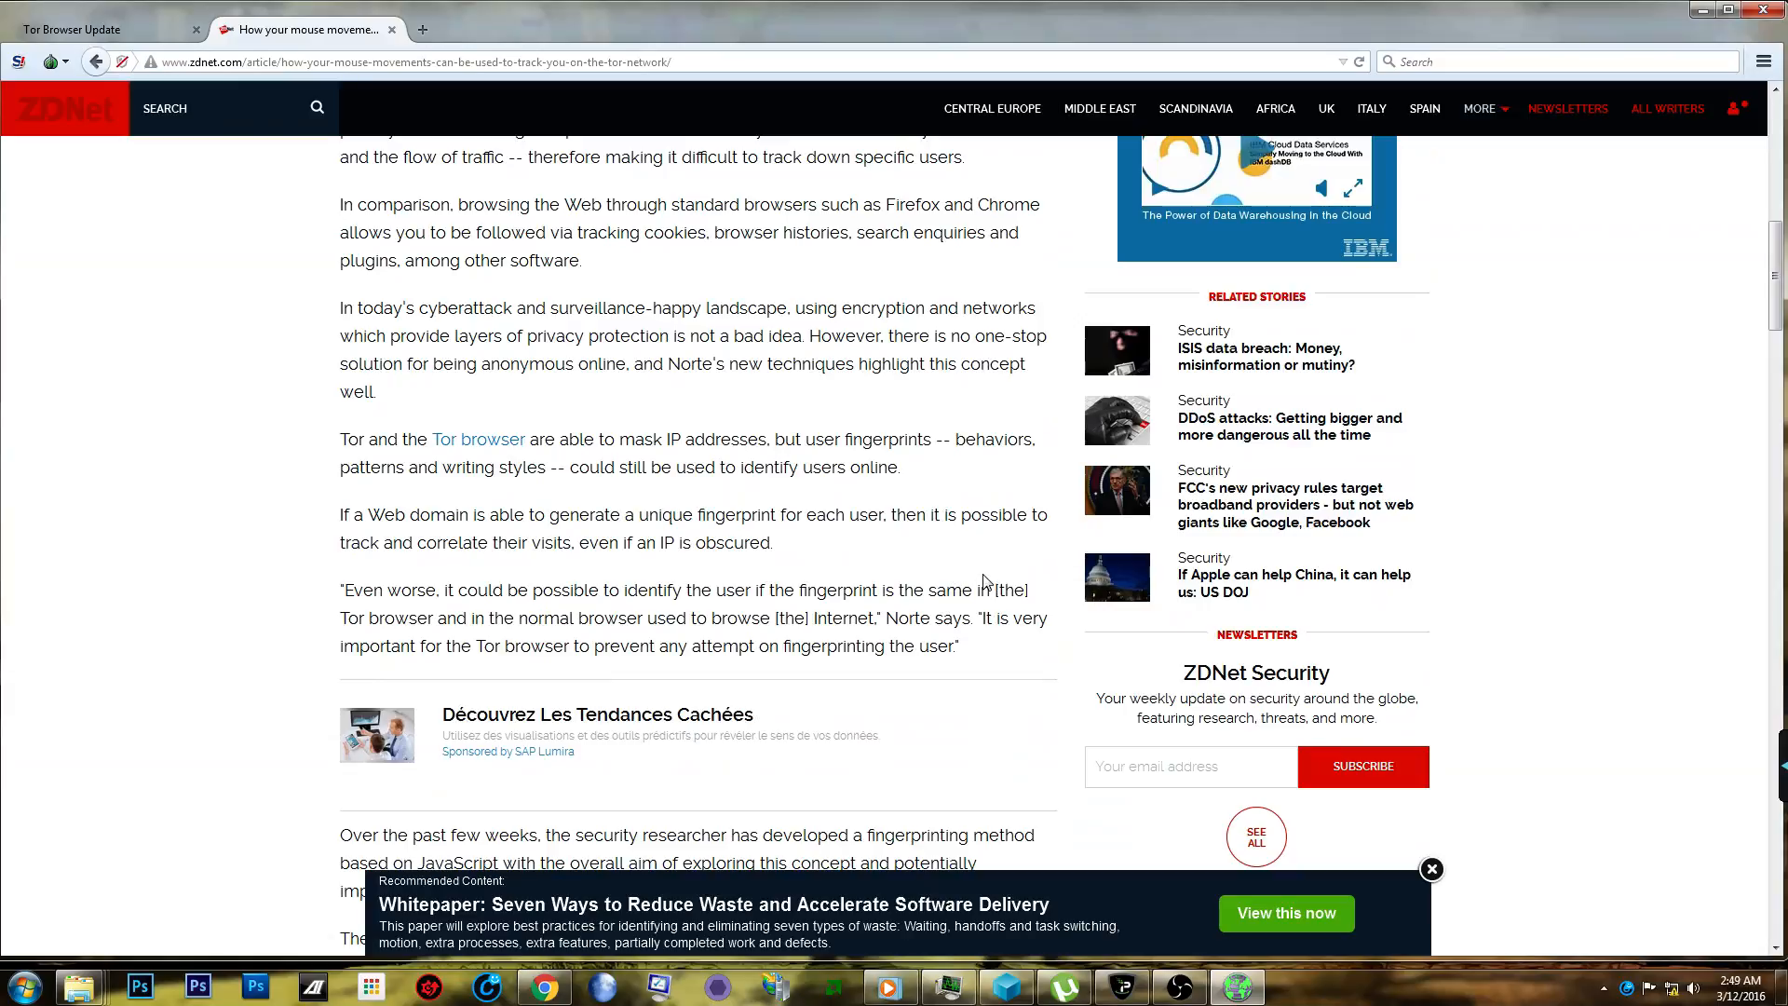
{"action": "mouse_move", "coordinate": [581, 583]}
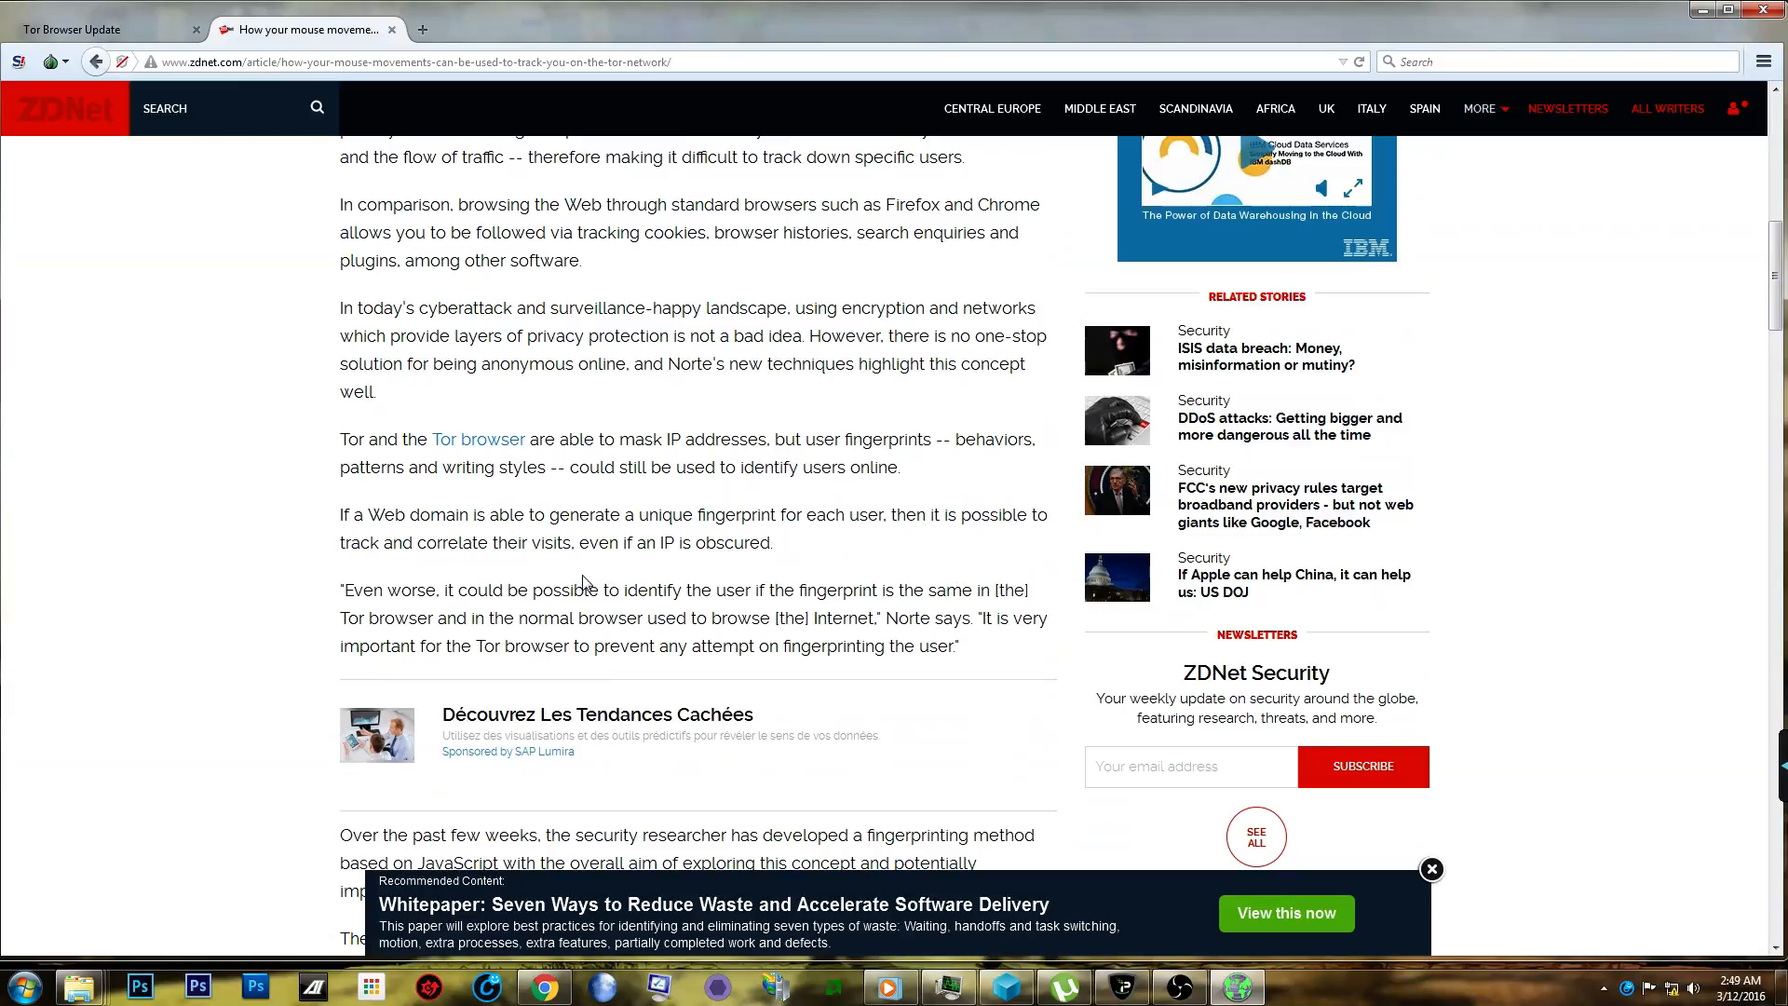
{"action": "scroll", "scroll_direction": "down", "scroll_amount": 3}
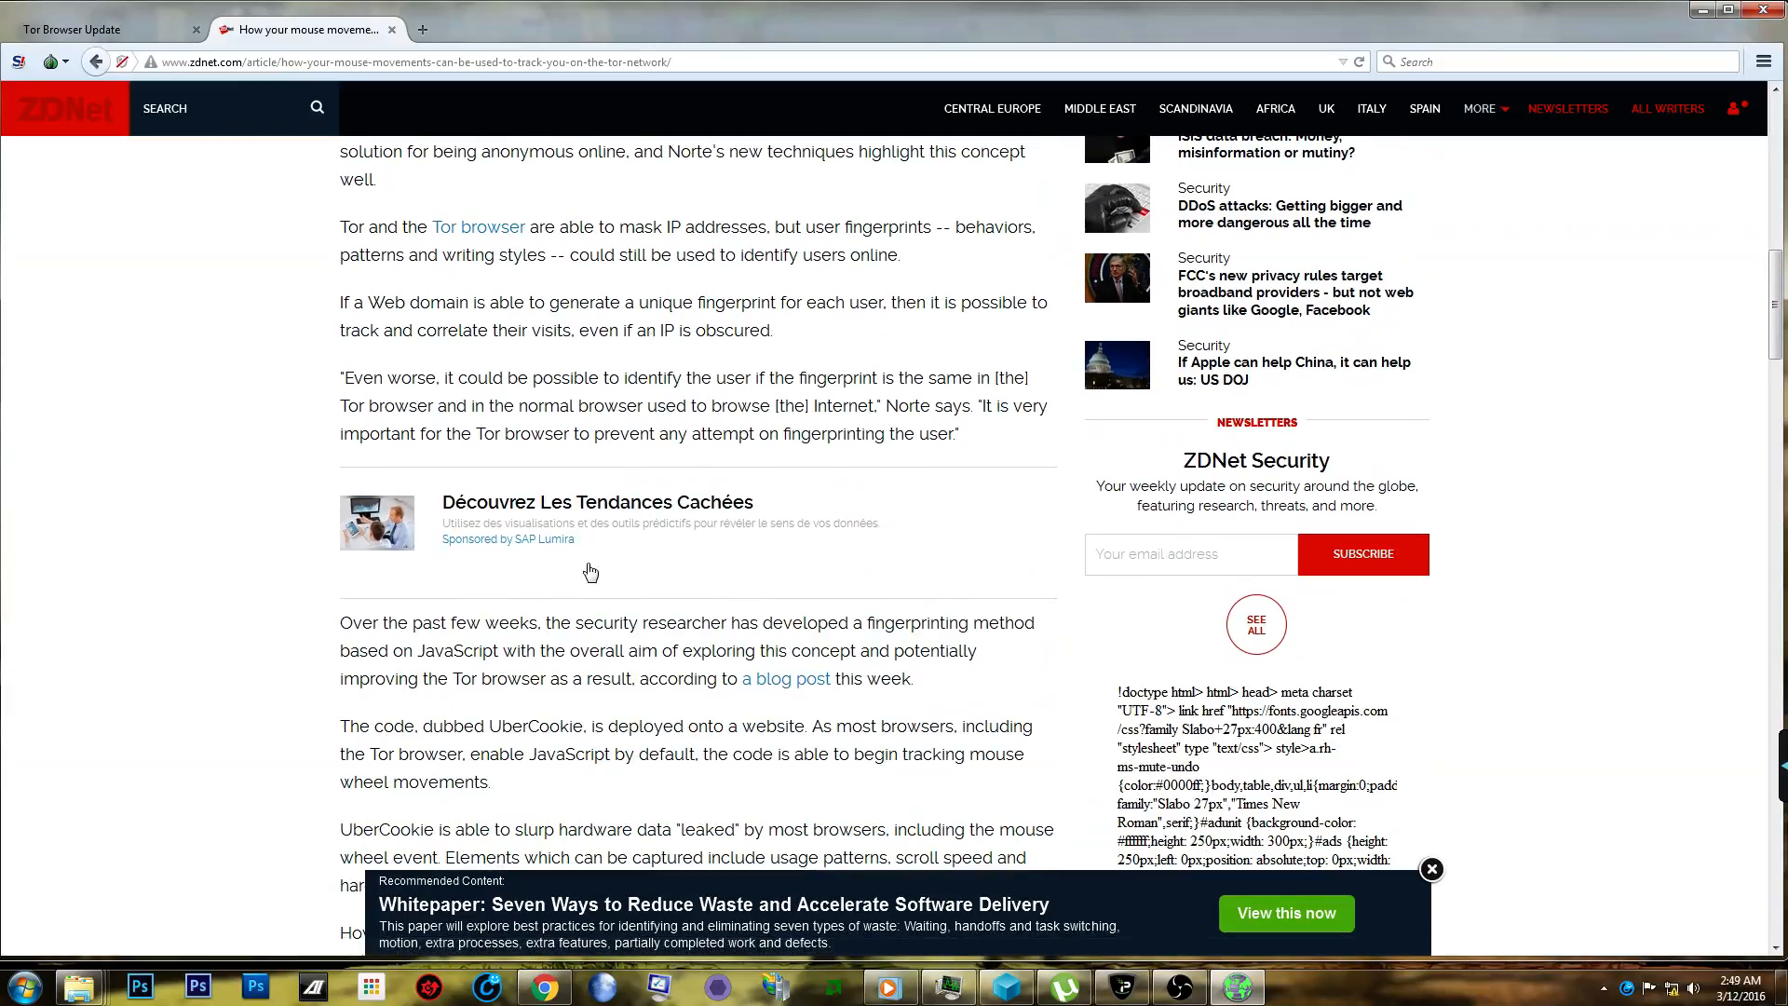
{"action": "mouse_move", "coordinate": [506, 810]}
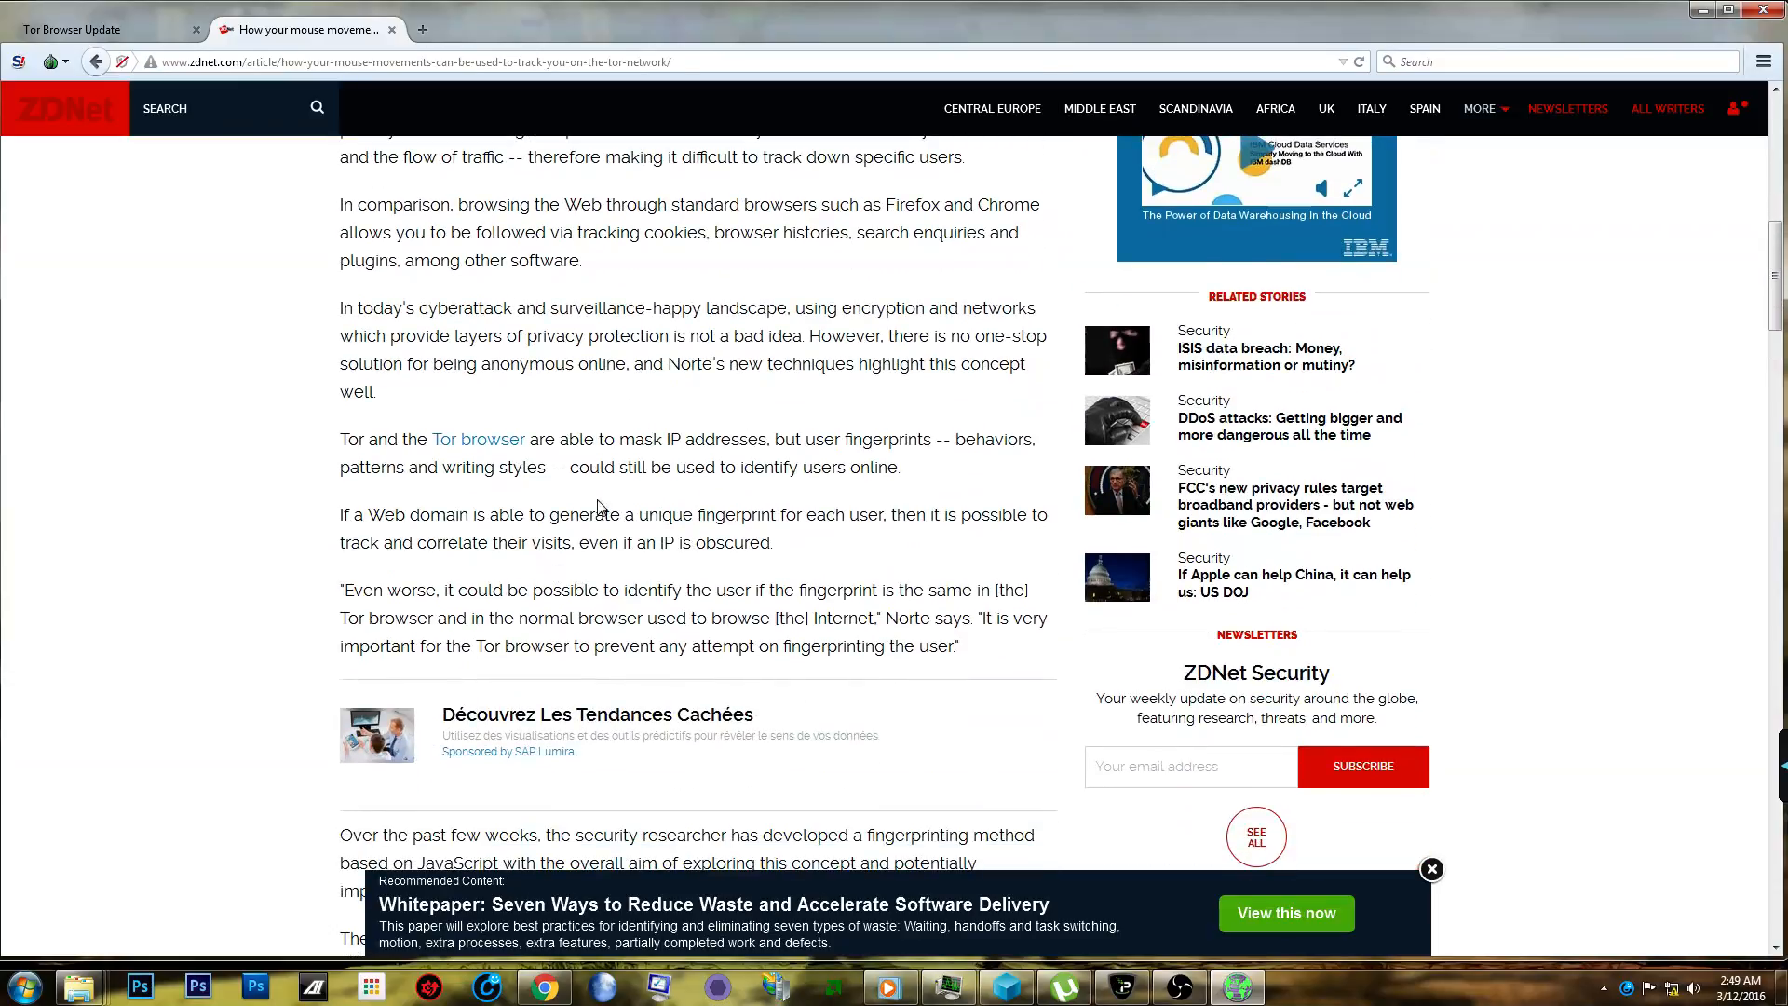
{"action": "mouse_move", "coordinate": [574, 608]}
{"action": "type", "text": "mouse"}
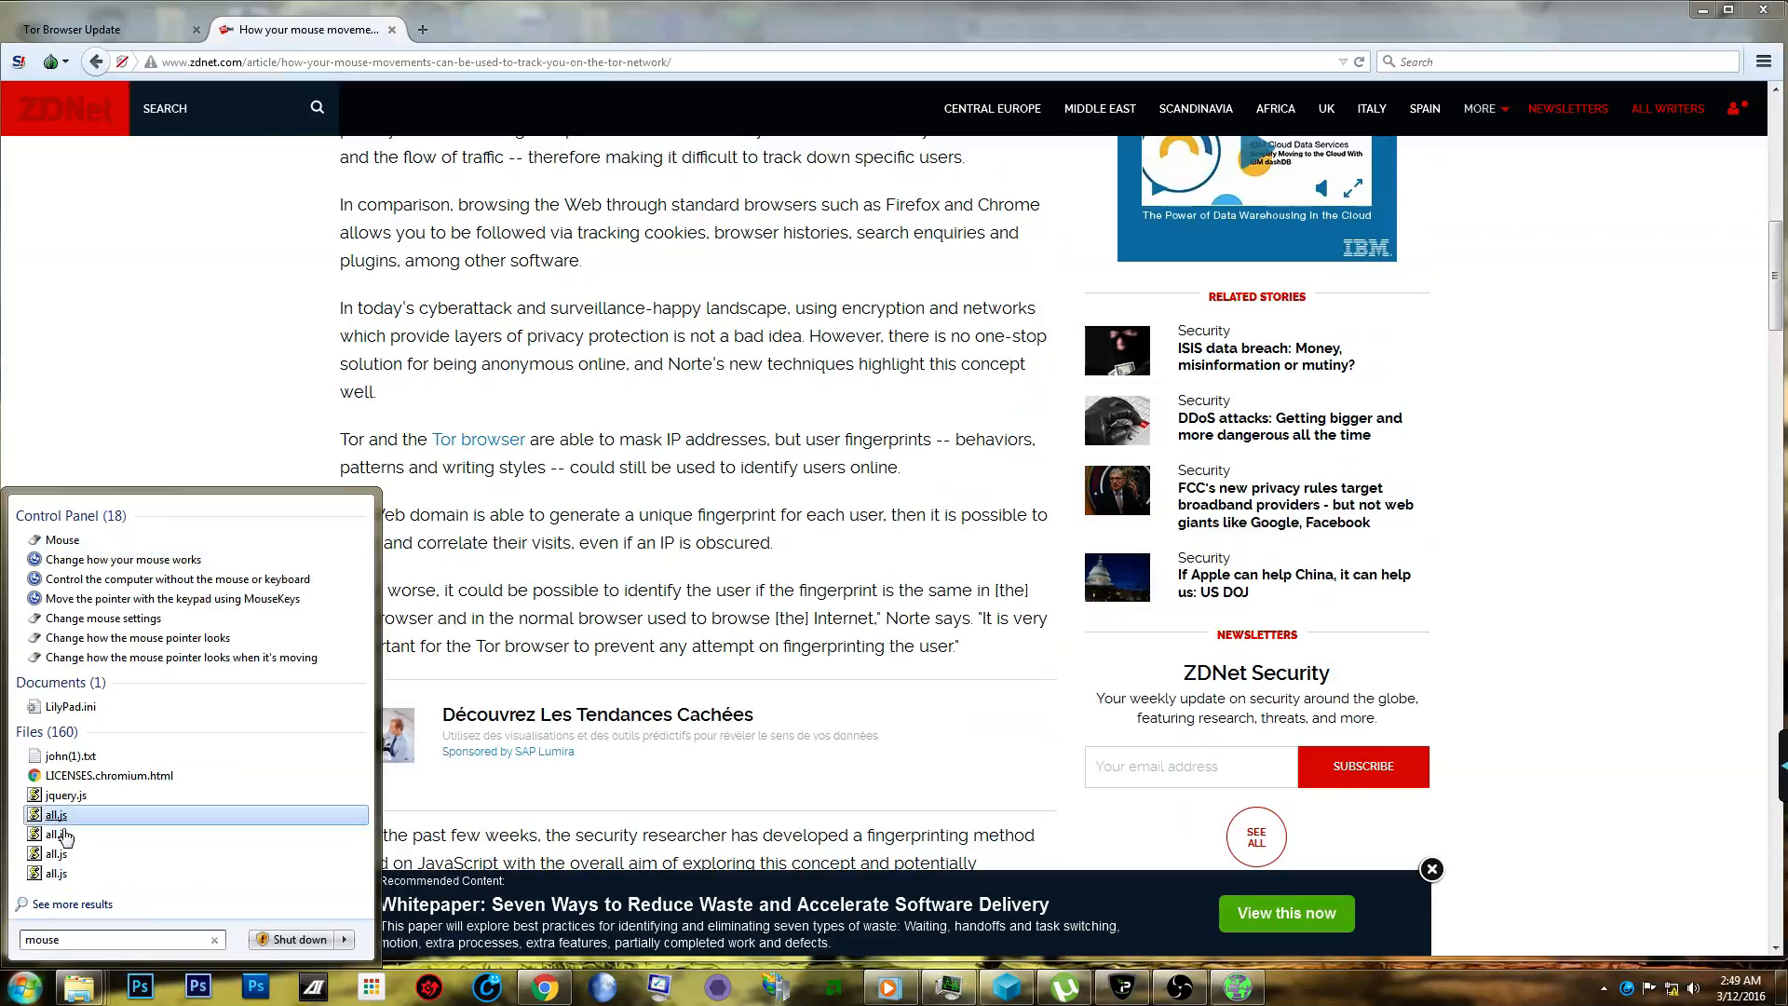
Open Mouse Properties from the Start menu, glance at the Wheel tab, and show Pointer Options.
{"action": "left_click", "coordinate": [60, 540]}
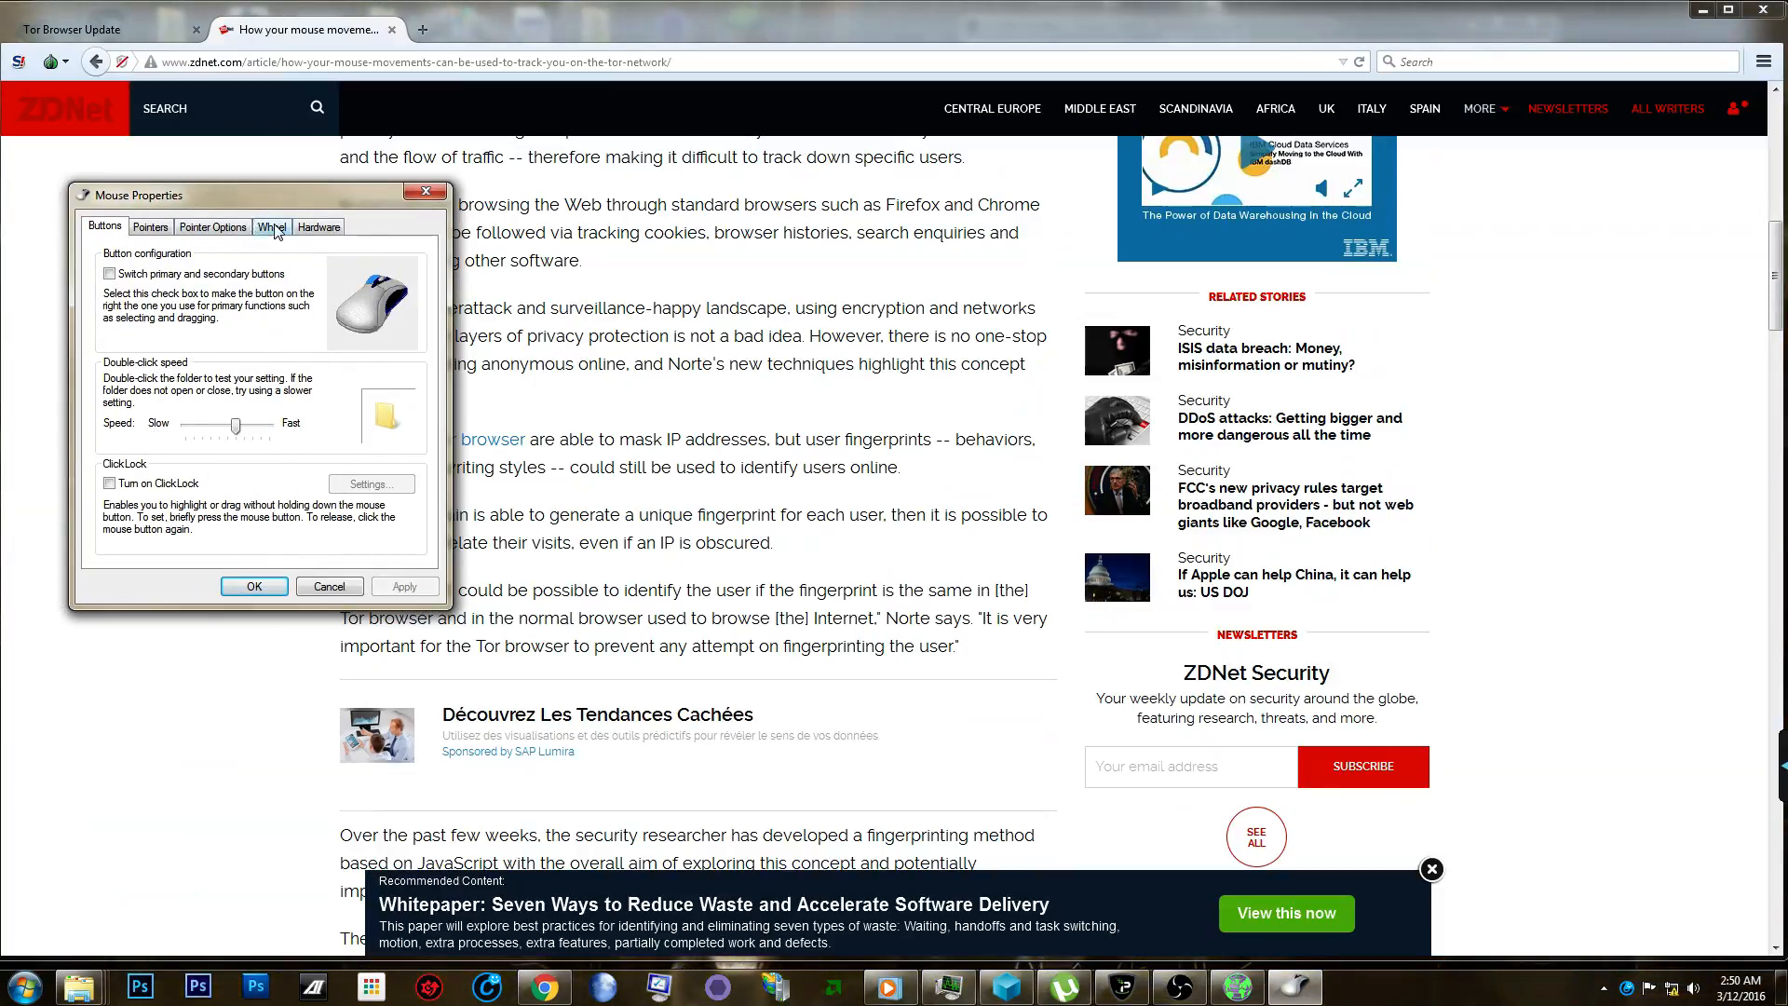
{"action": "left_click", "coordinate": [271, 225]}
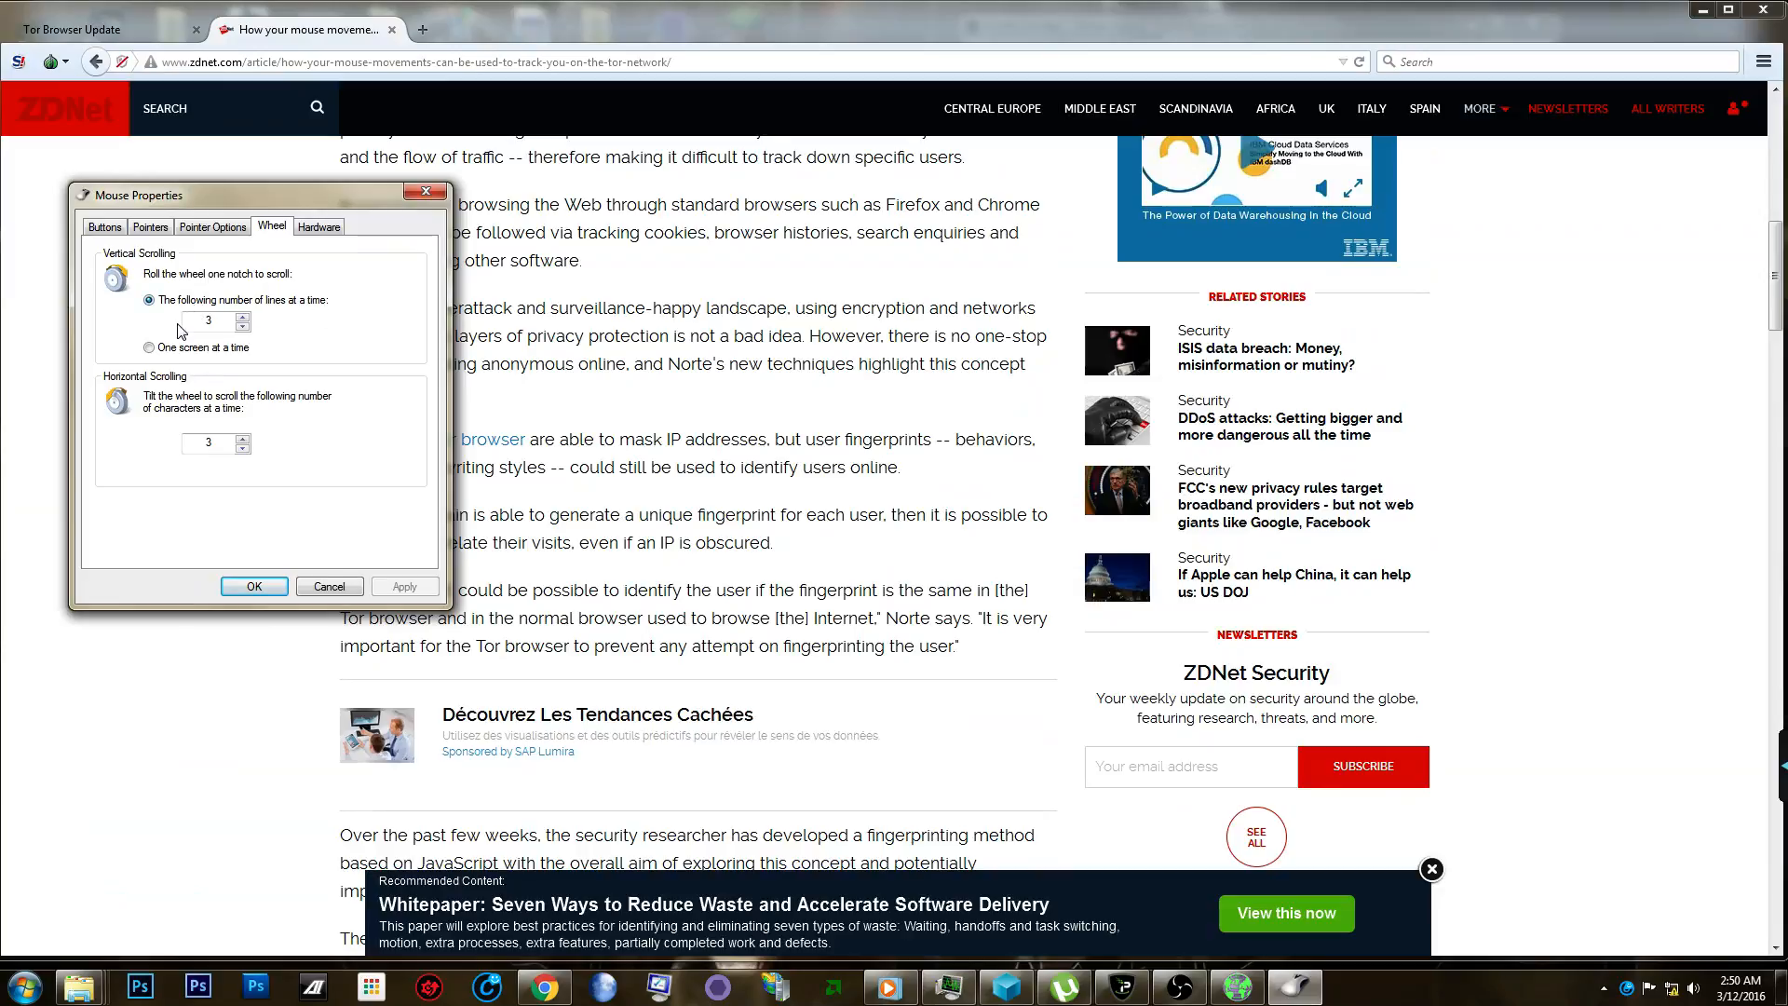
{"action": "left_click", "coordinate": [213, 226]}
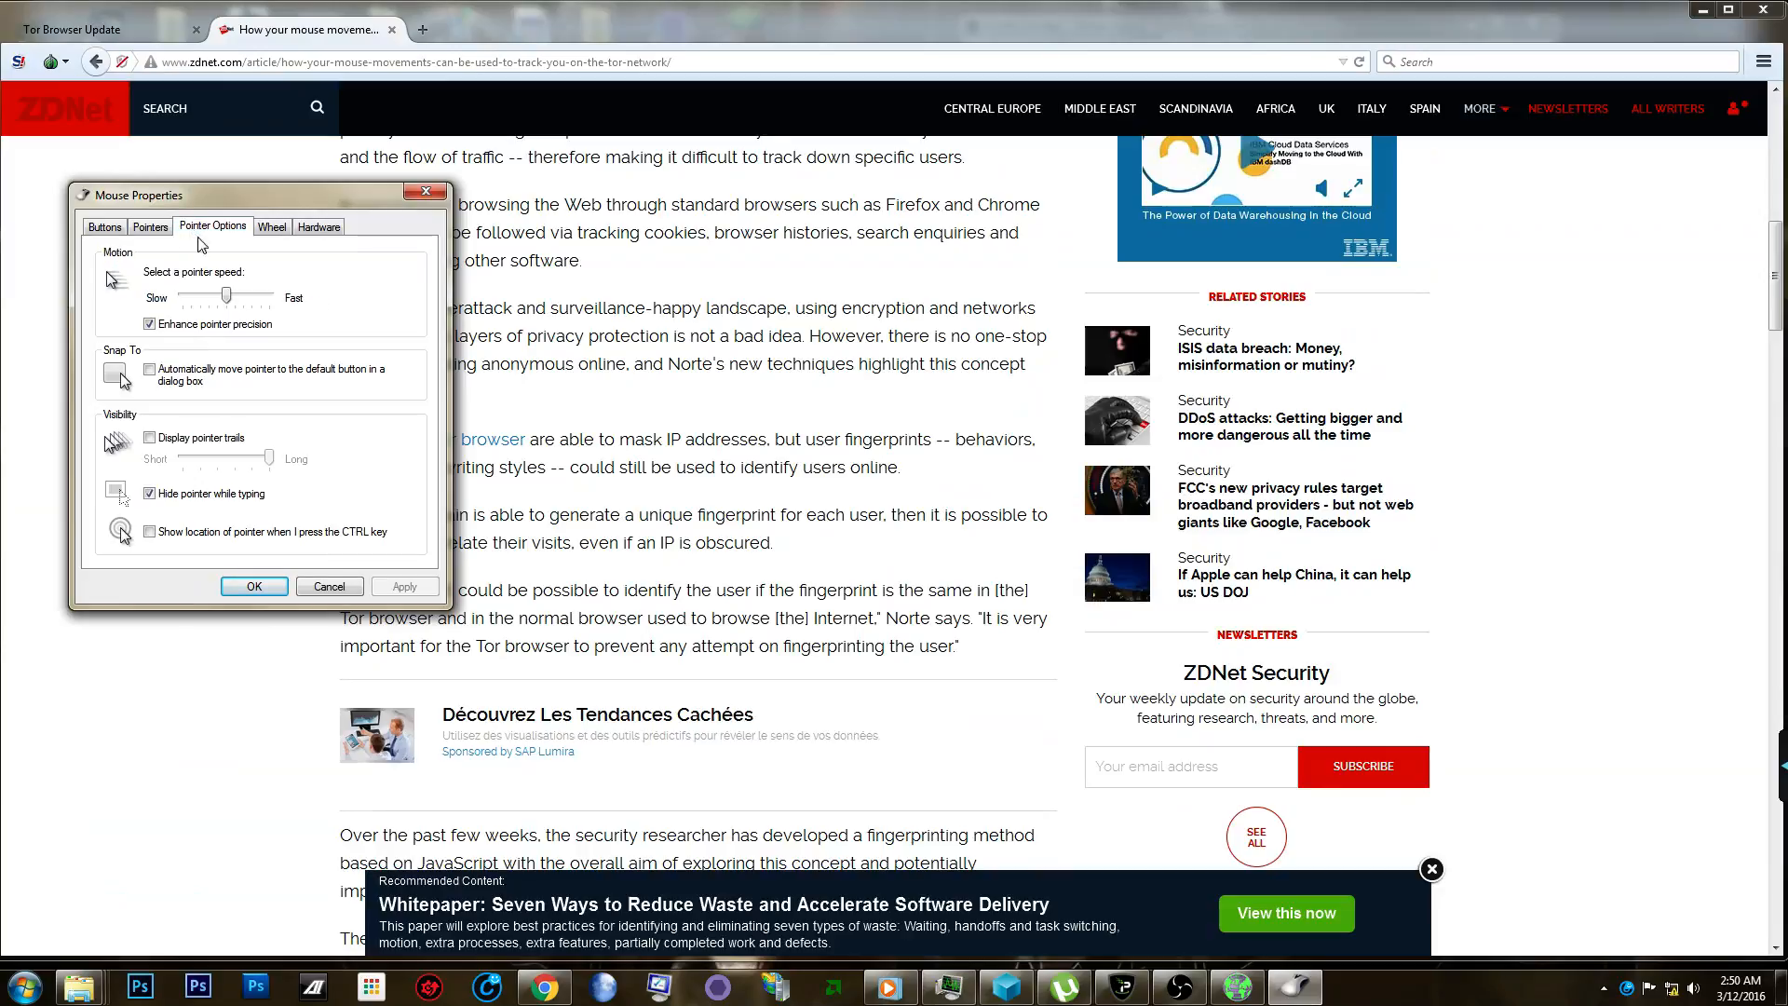
{"action": "mouse_move", "coordinate": [242, 416]}
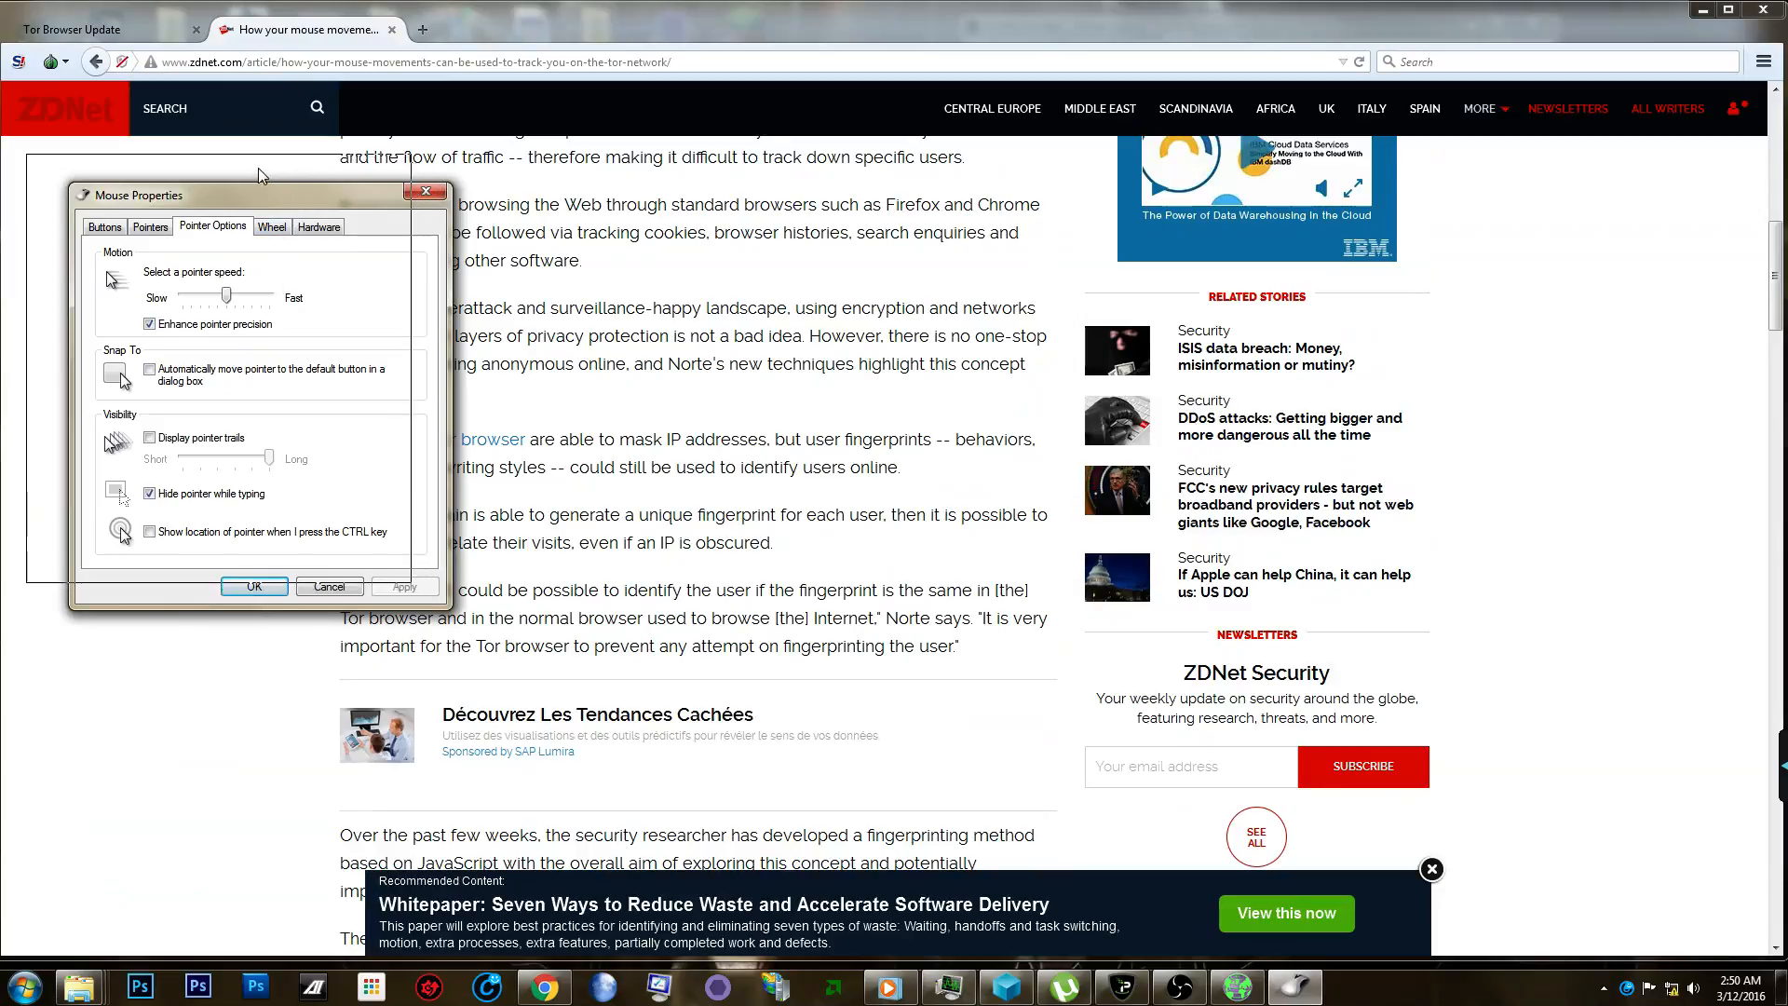
Move the Mouse Properties window toward the top-left corner of the screen.
{"action": "left_click_drag", "start_coordinate": [257, 195], "coordinate": [235, 156]}
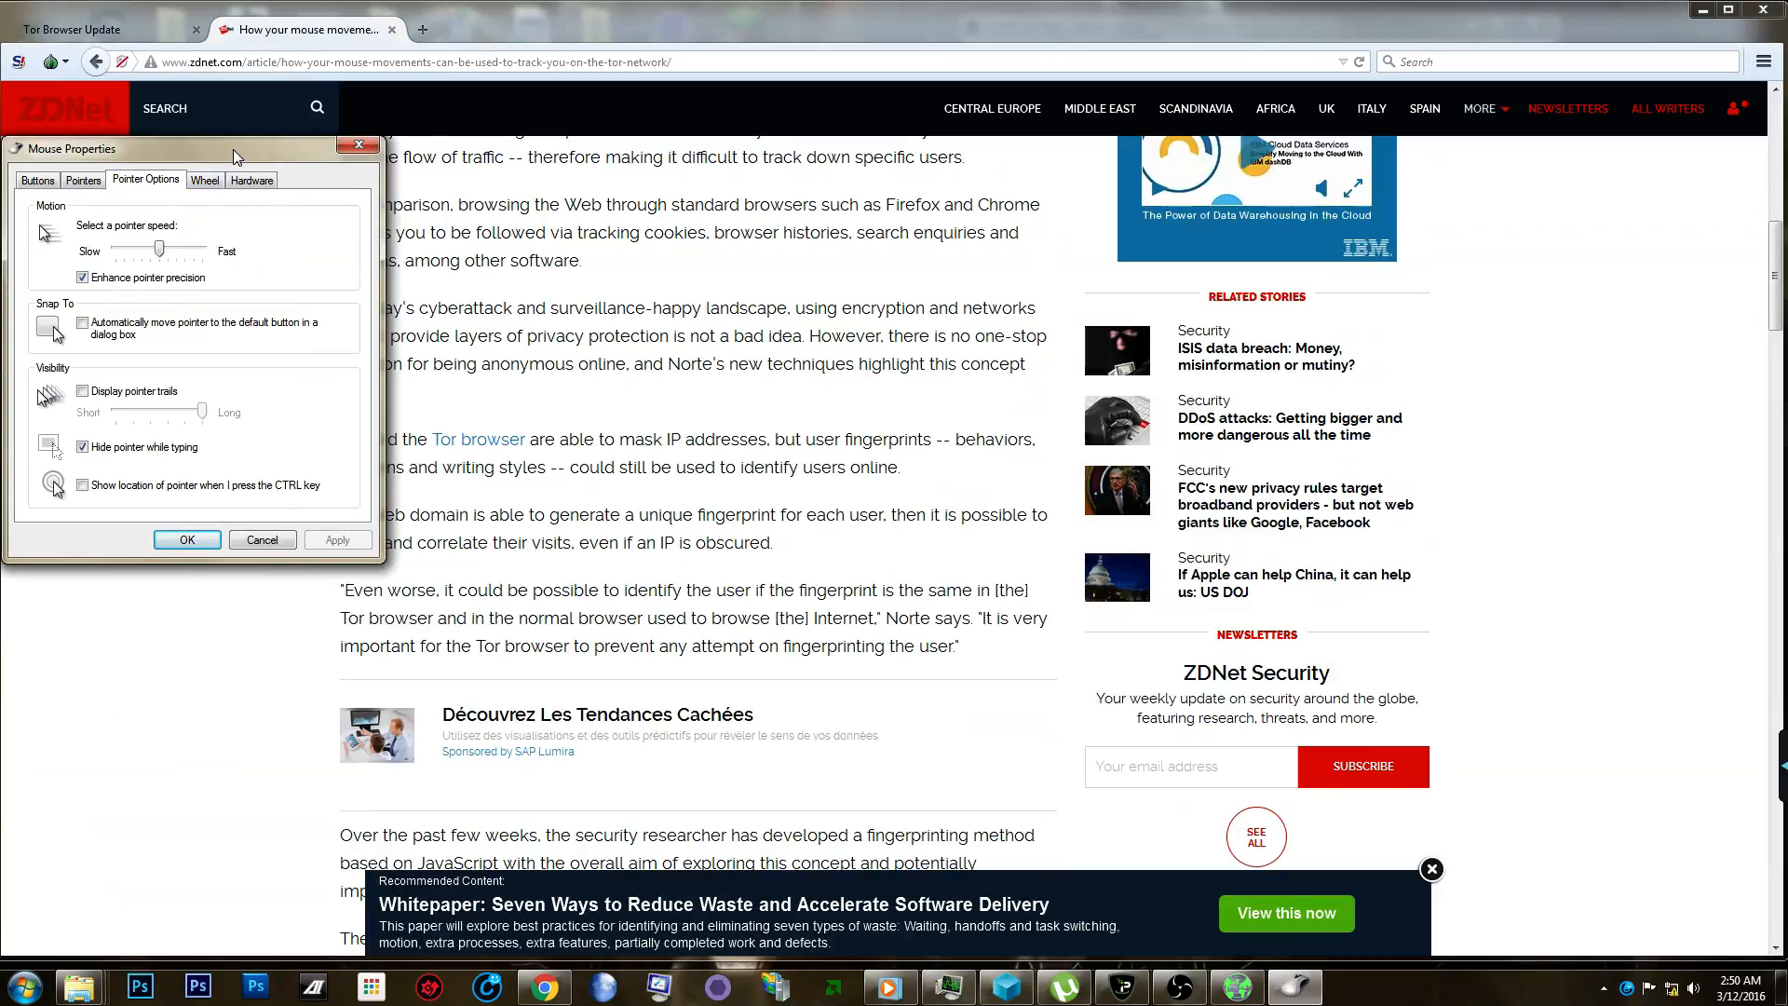
{"action": "mouse_move", "coordinate": [768, 387]}
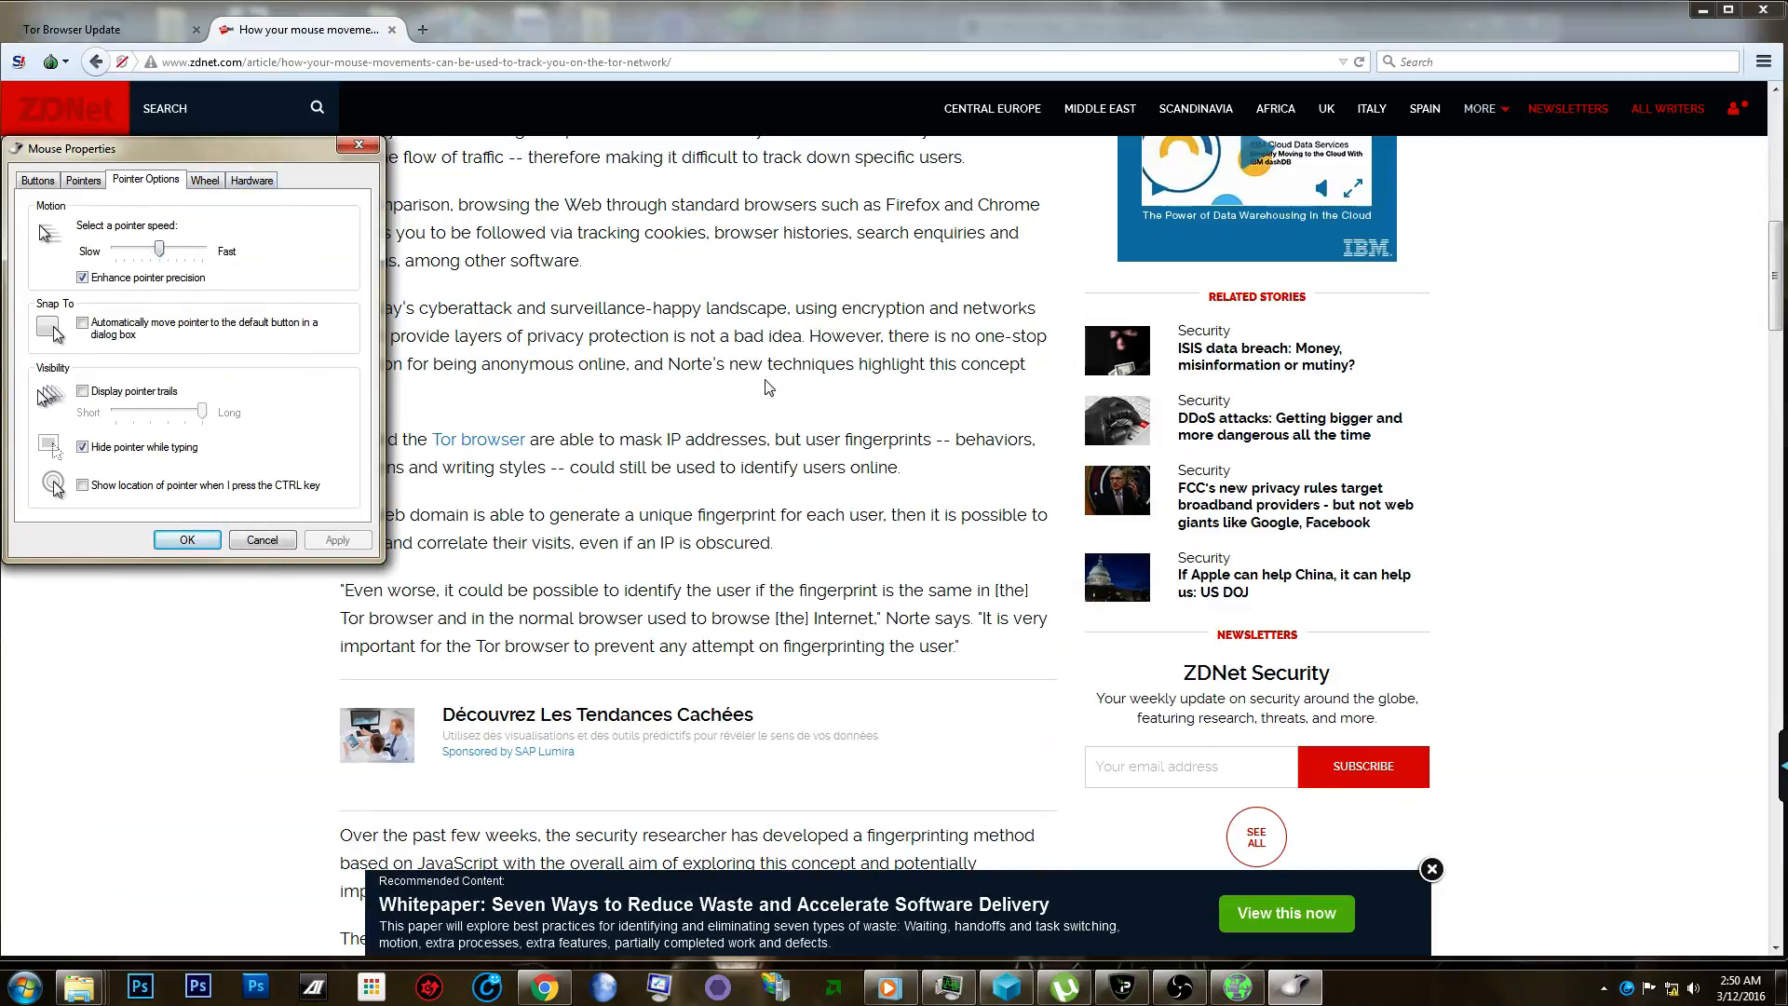
{"action": "mouse_move", "coordinate": [242, 149]}
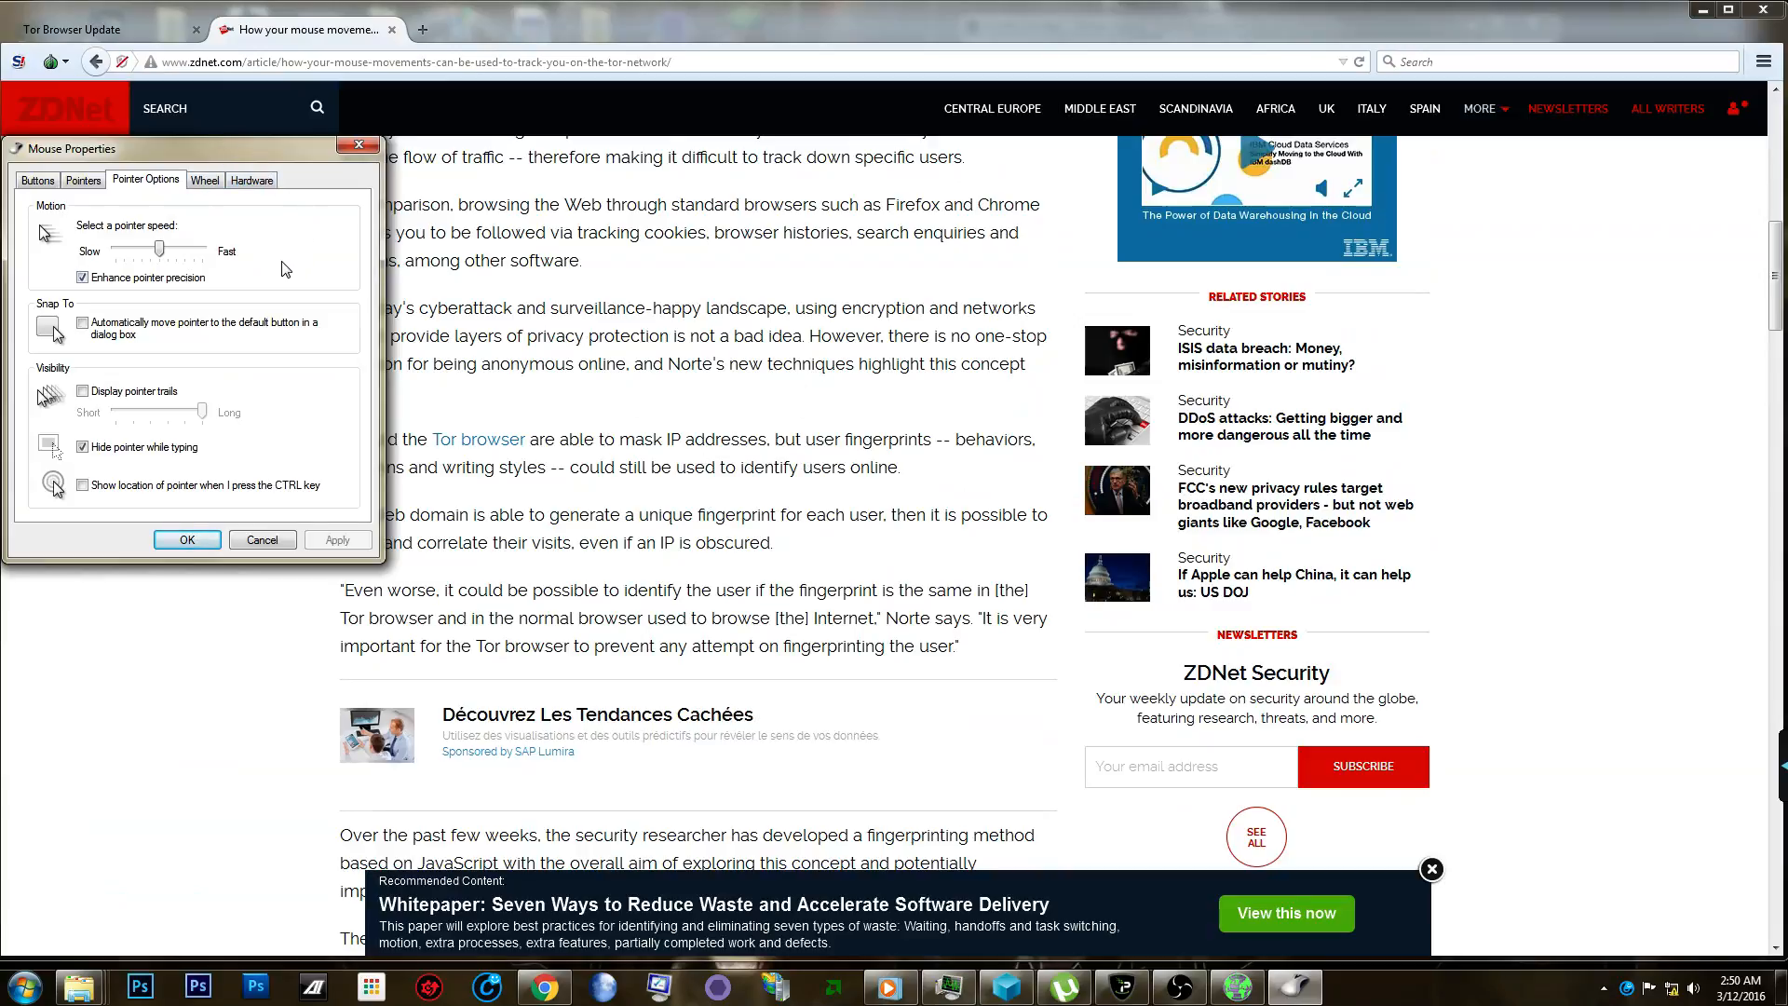
{"action": "mouse_move", "coordinate": [274, 273]}
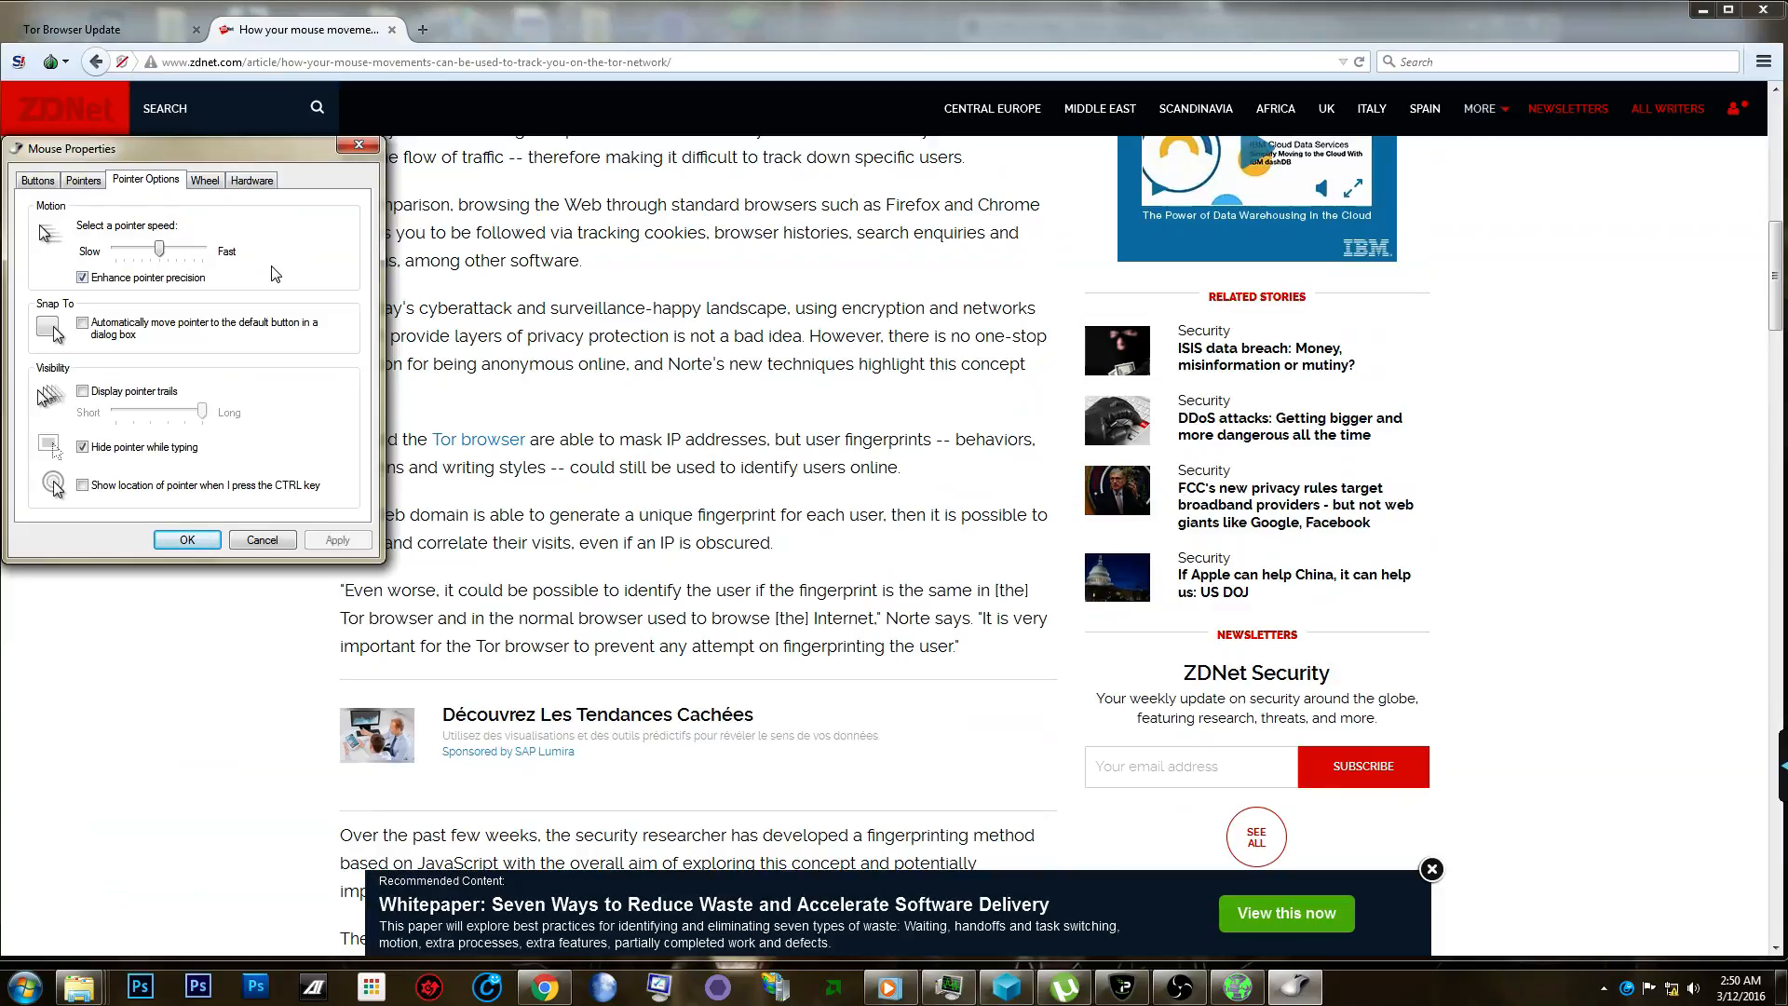
{"action": "mouse_move", "coordinate": [269, 277]}
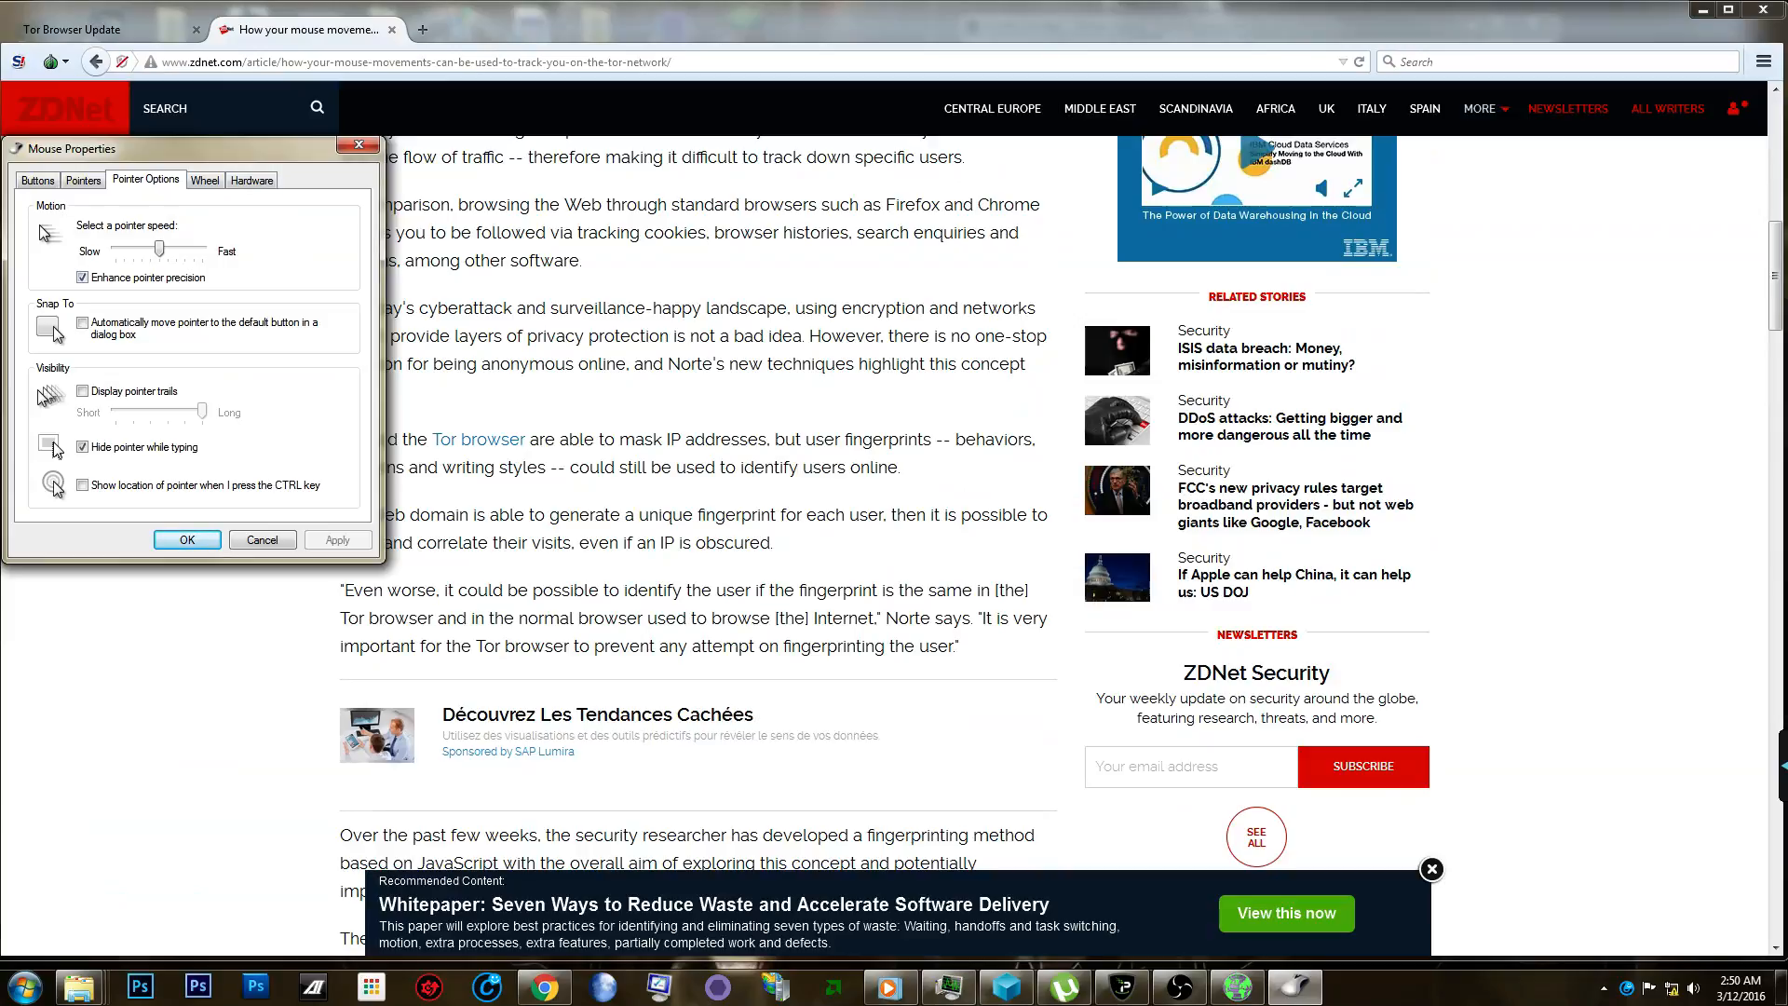
{"action": "mouse_move", "coordinate": [205, 145]}
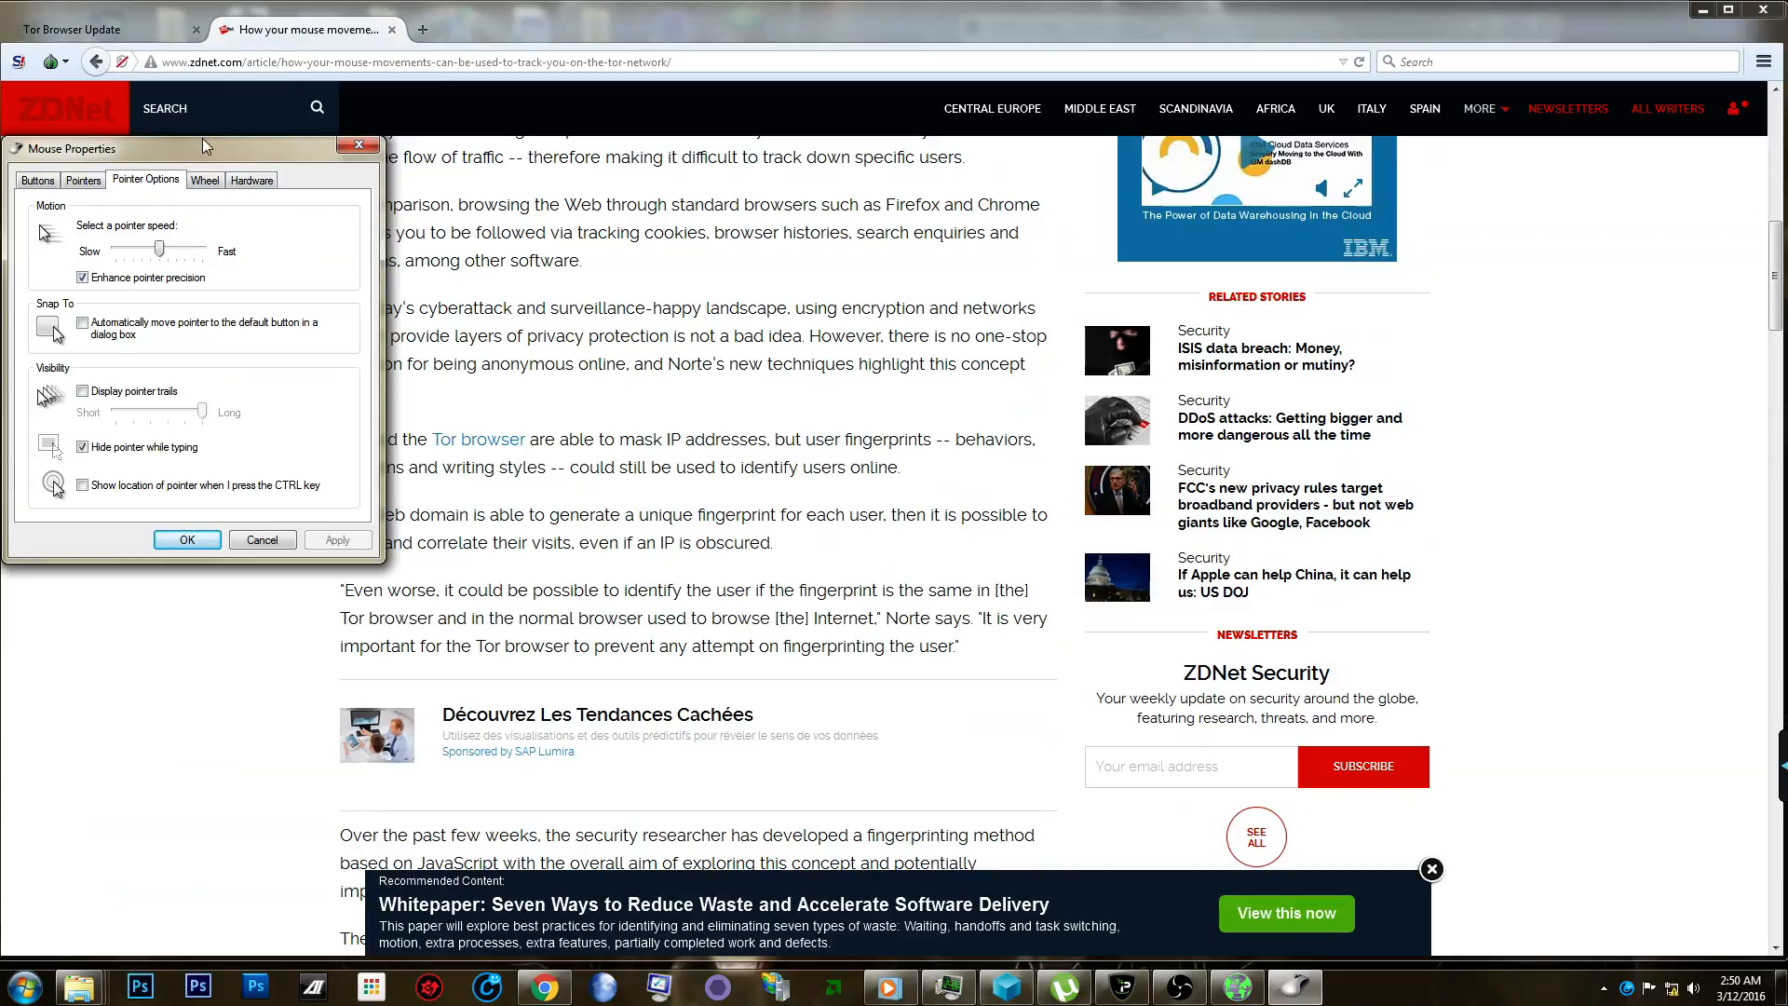
{"action": "mouse_move", "coordinate": [209, 252]}
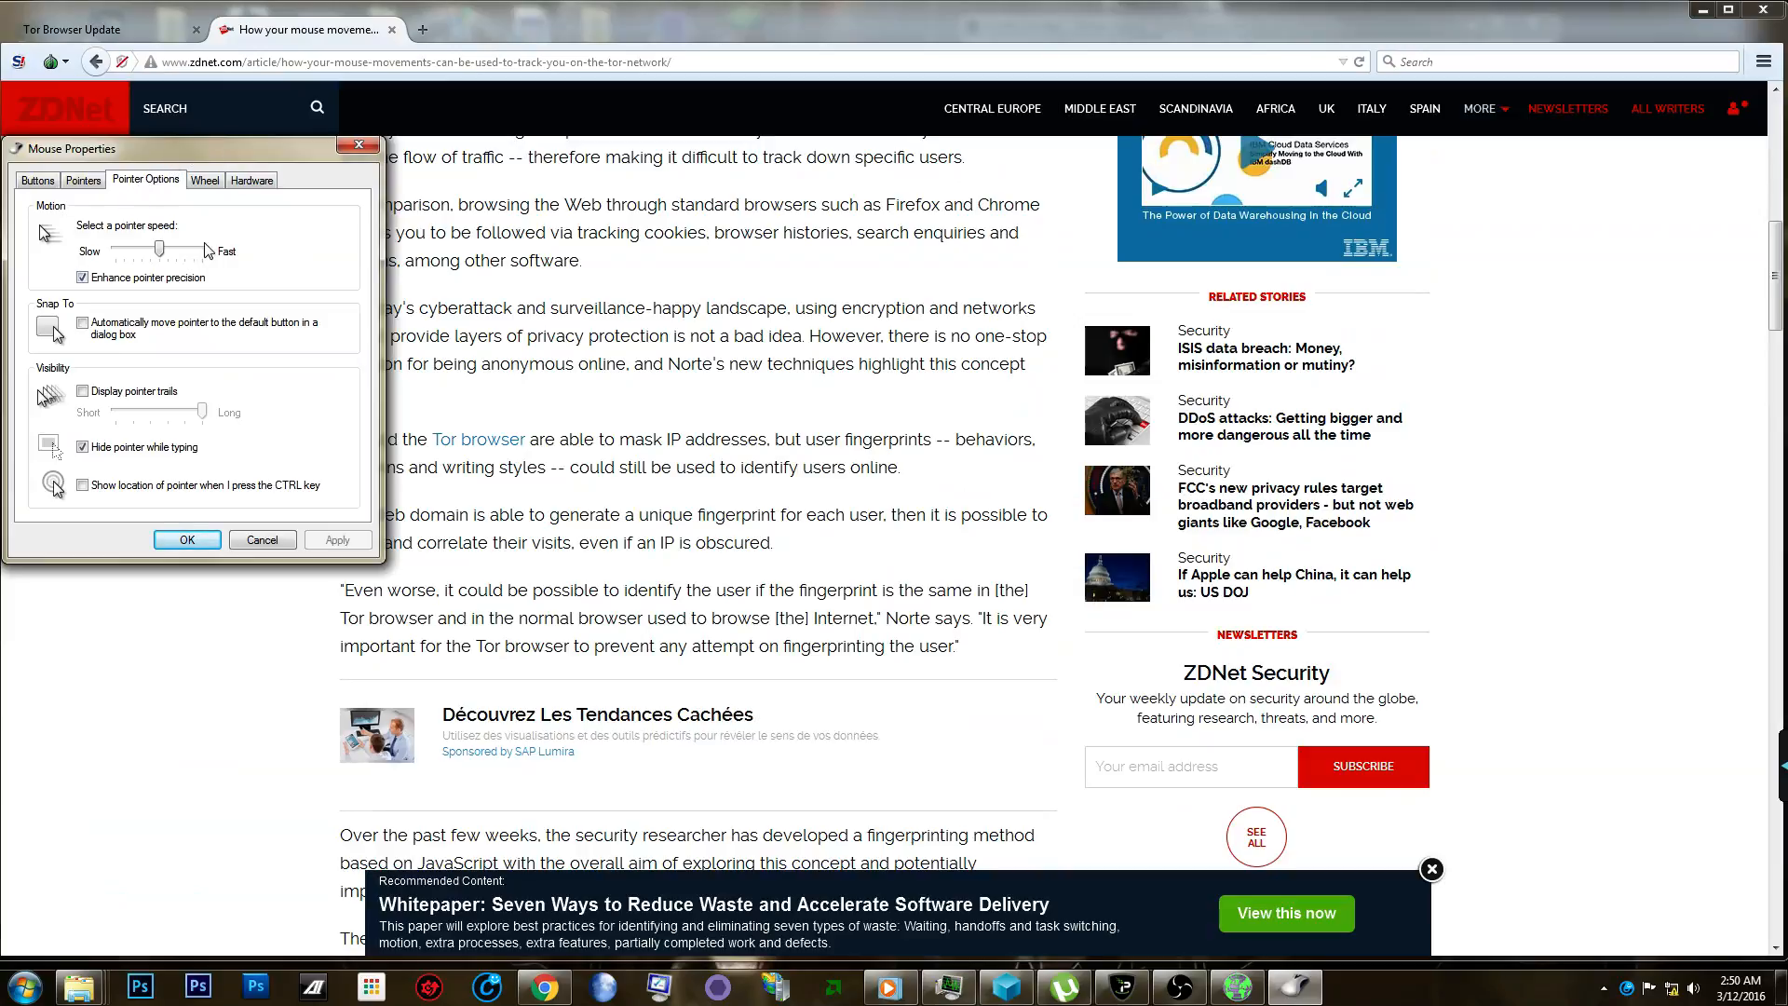
{"action": "mouse_move", "coordinate": [160, 313]}
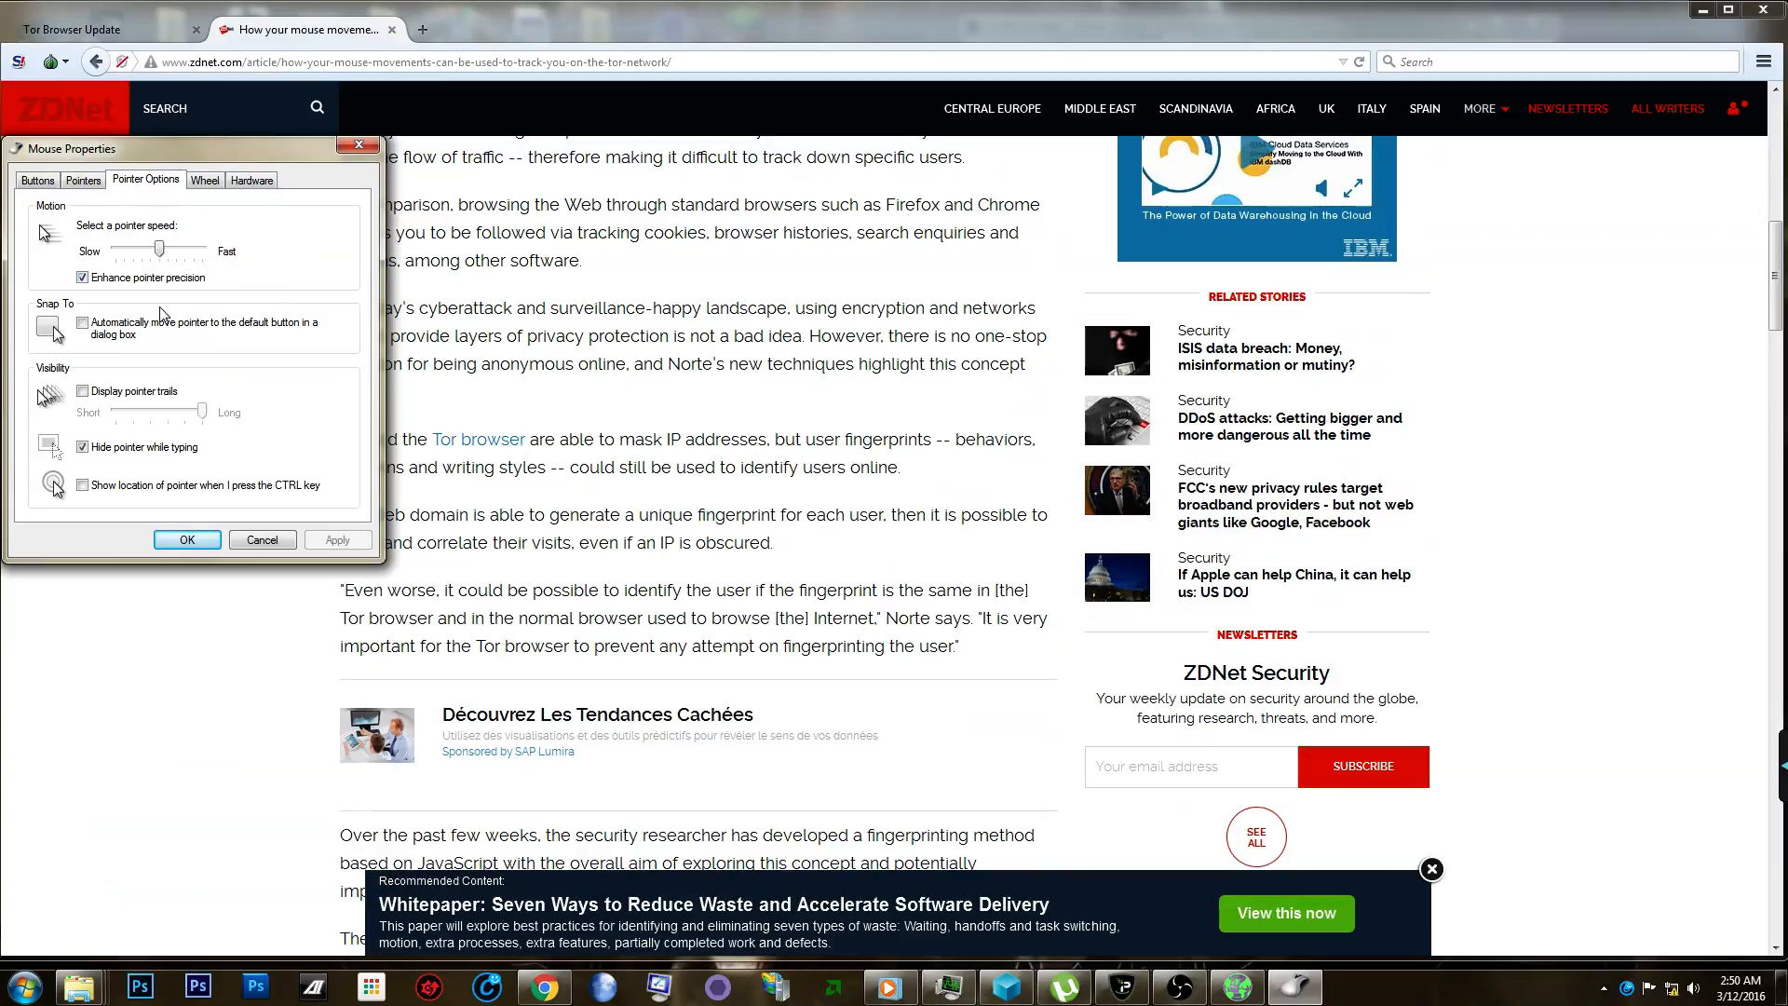
Try the pointer speed slider at slower and faster positions, then settle it back near the middle.
{"action": "left_click_drag", "start_coordinate": [157, 252], "coordinate": [114, 251]}
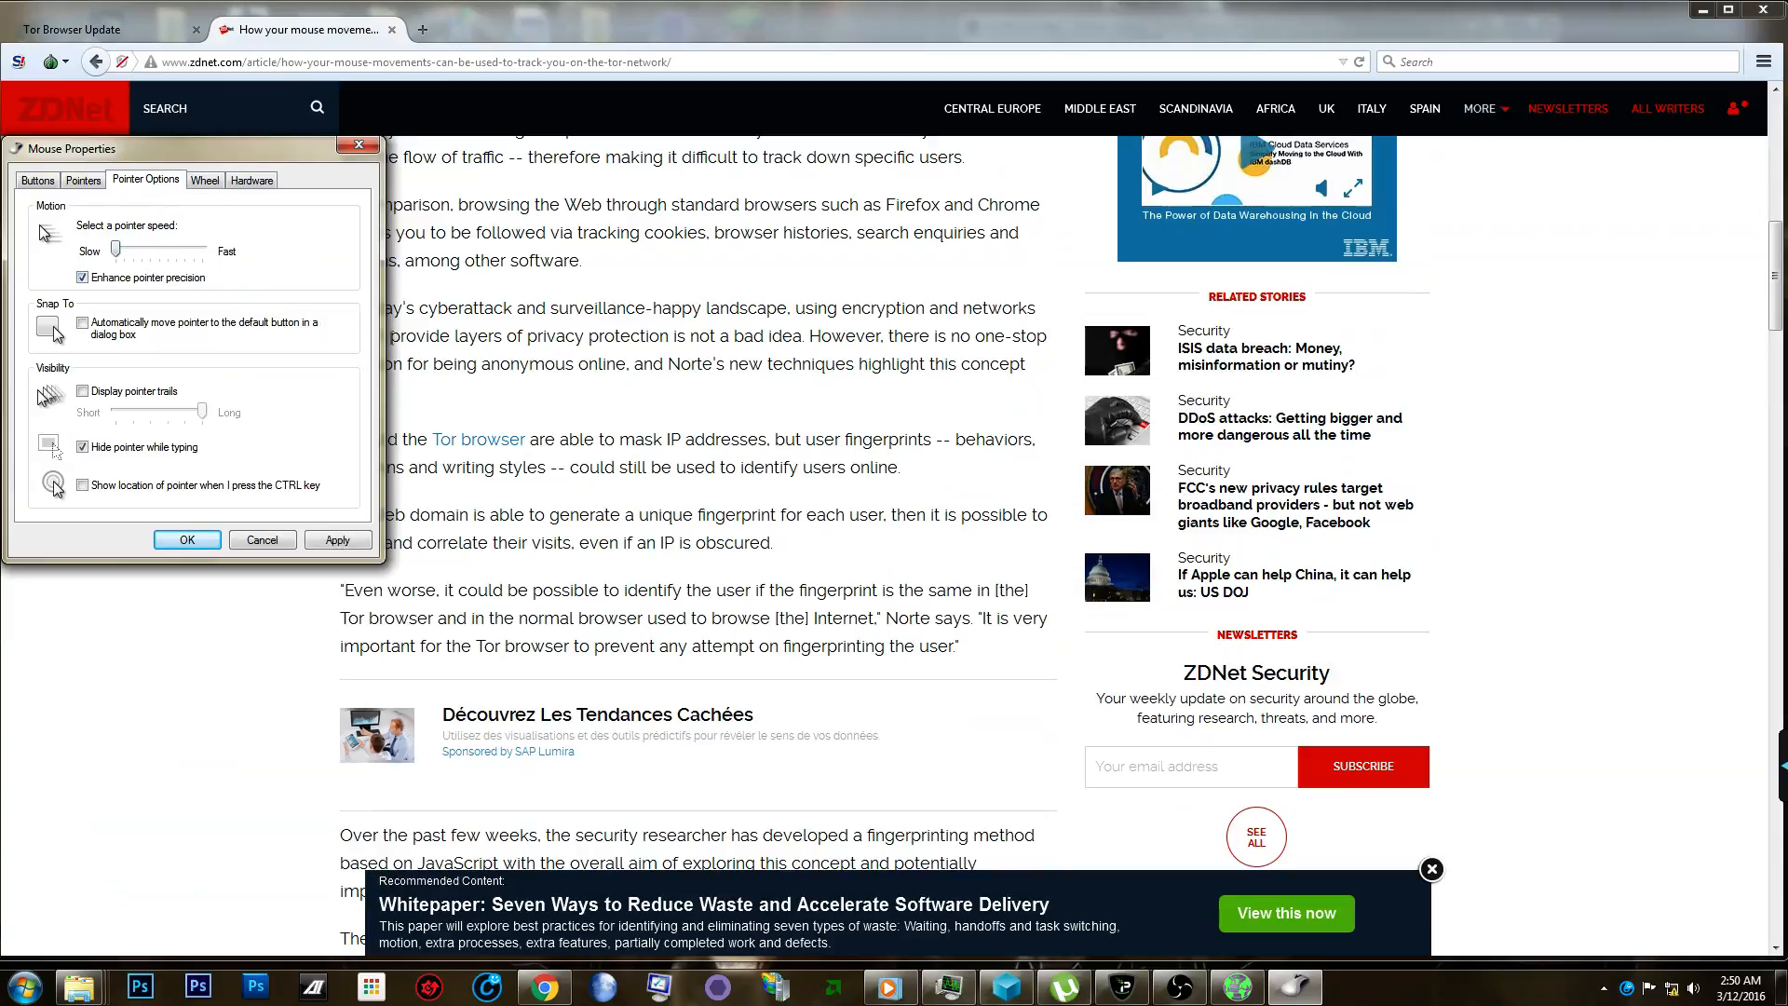
{"action": "mouse_move", "coordinate": [682, 397]}
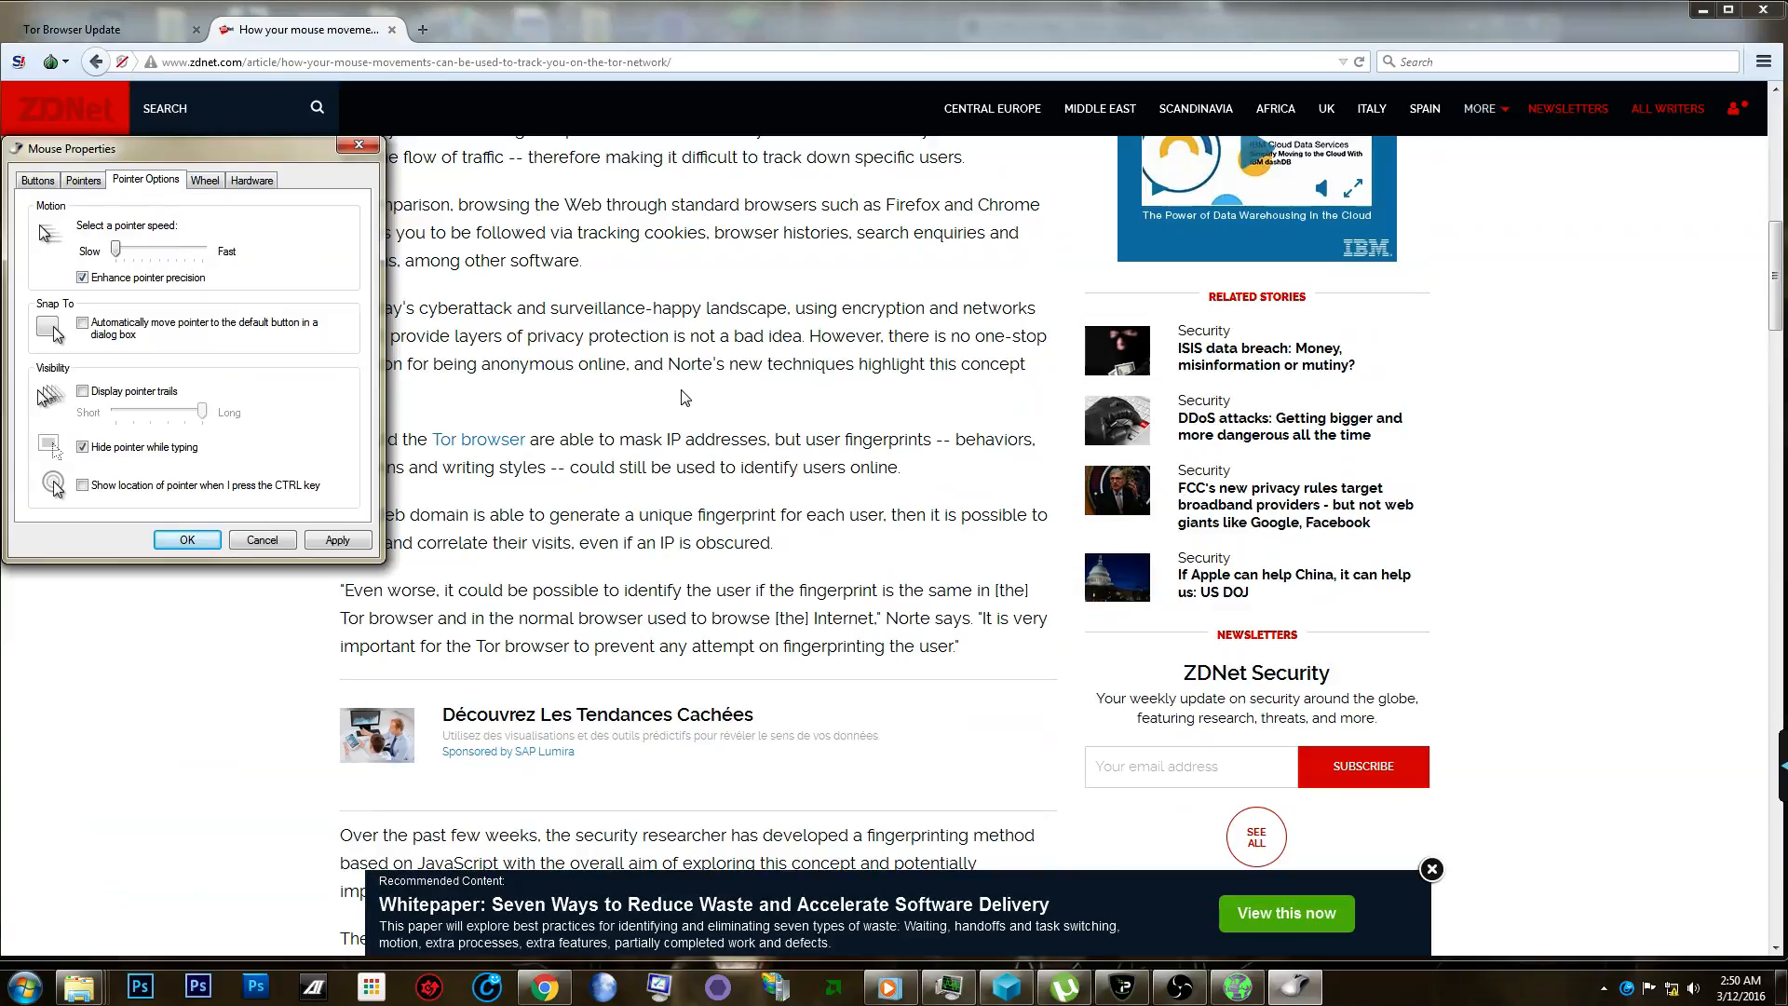
{"action": "mouse_move", "coordinate": [704, 400]}
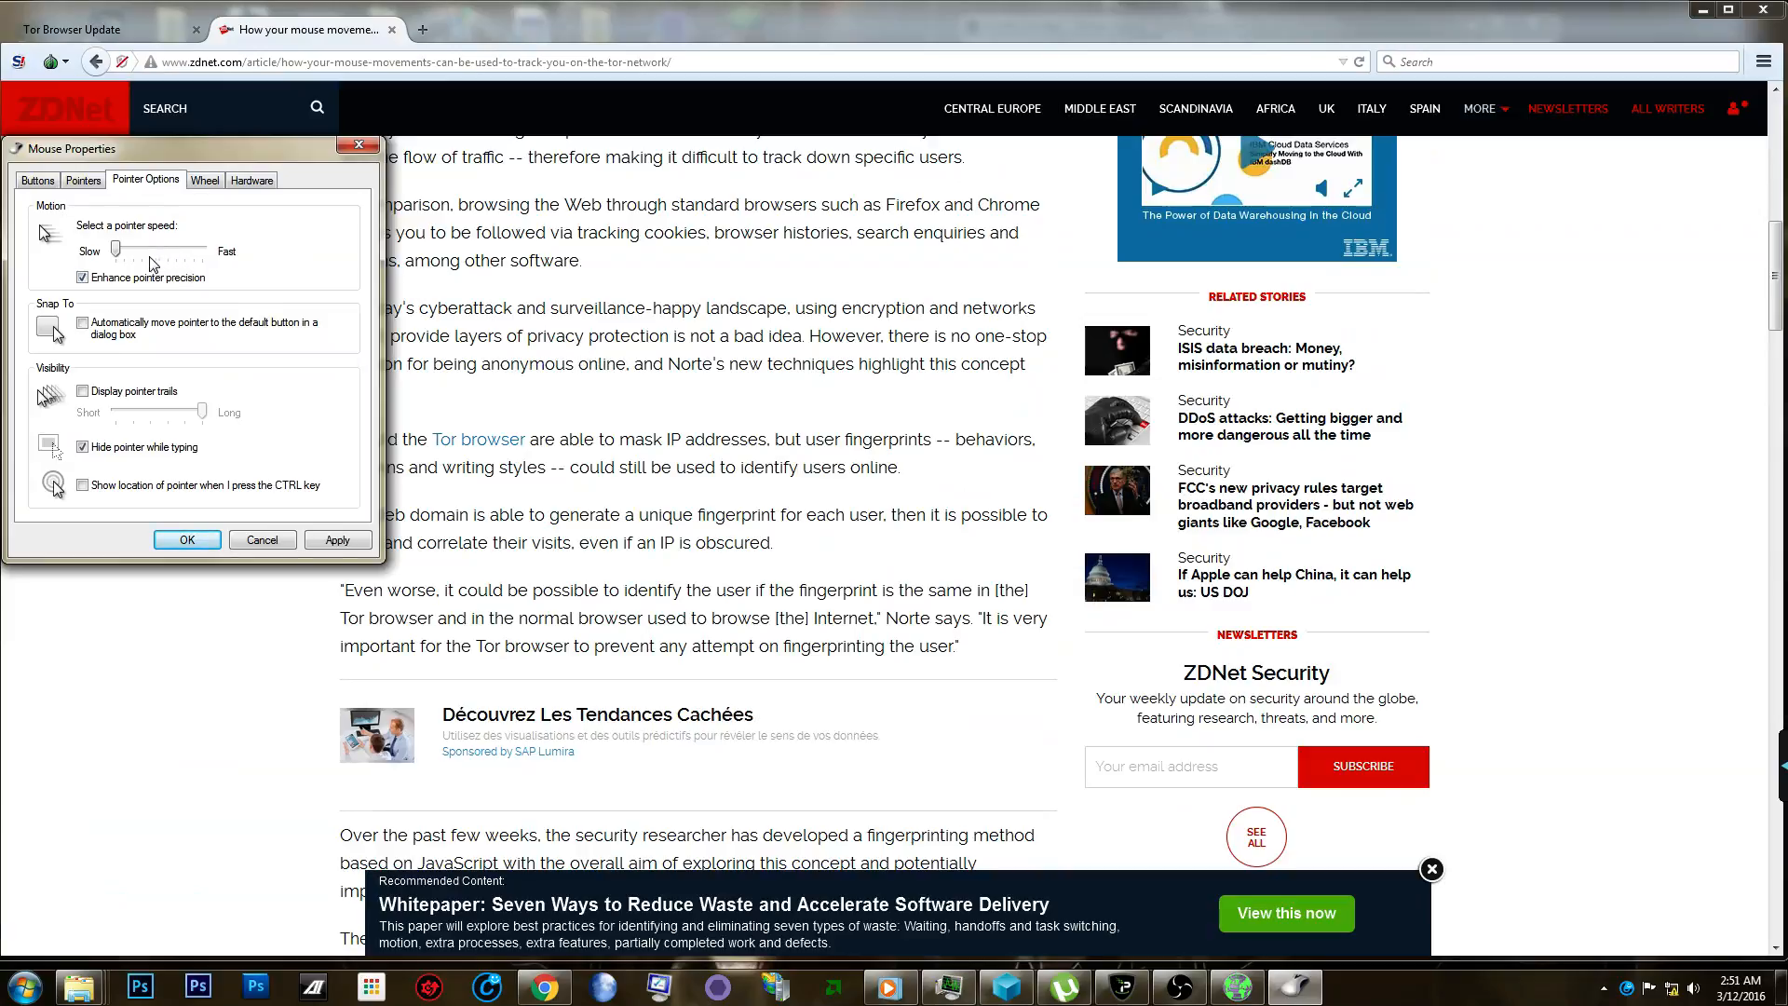
{"action": "left_click_drag", "start_coordinate": [119, 250], "coordinate": [145, 250]}
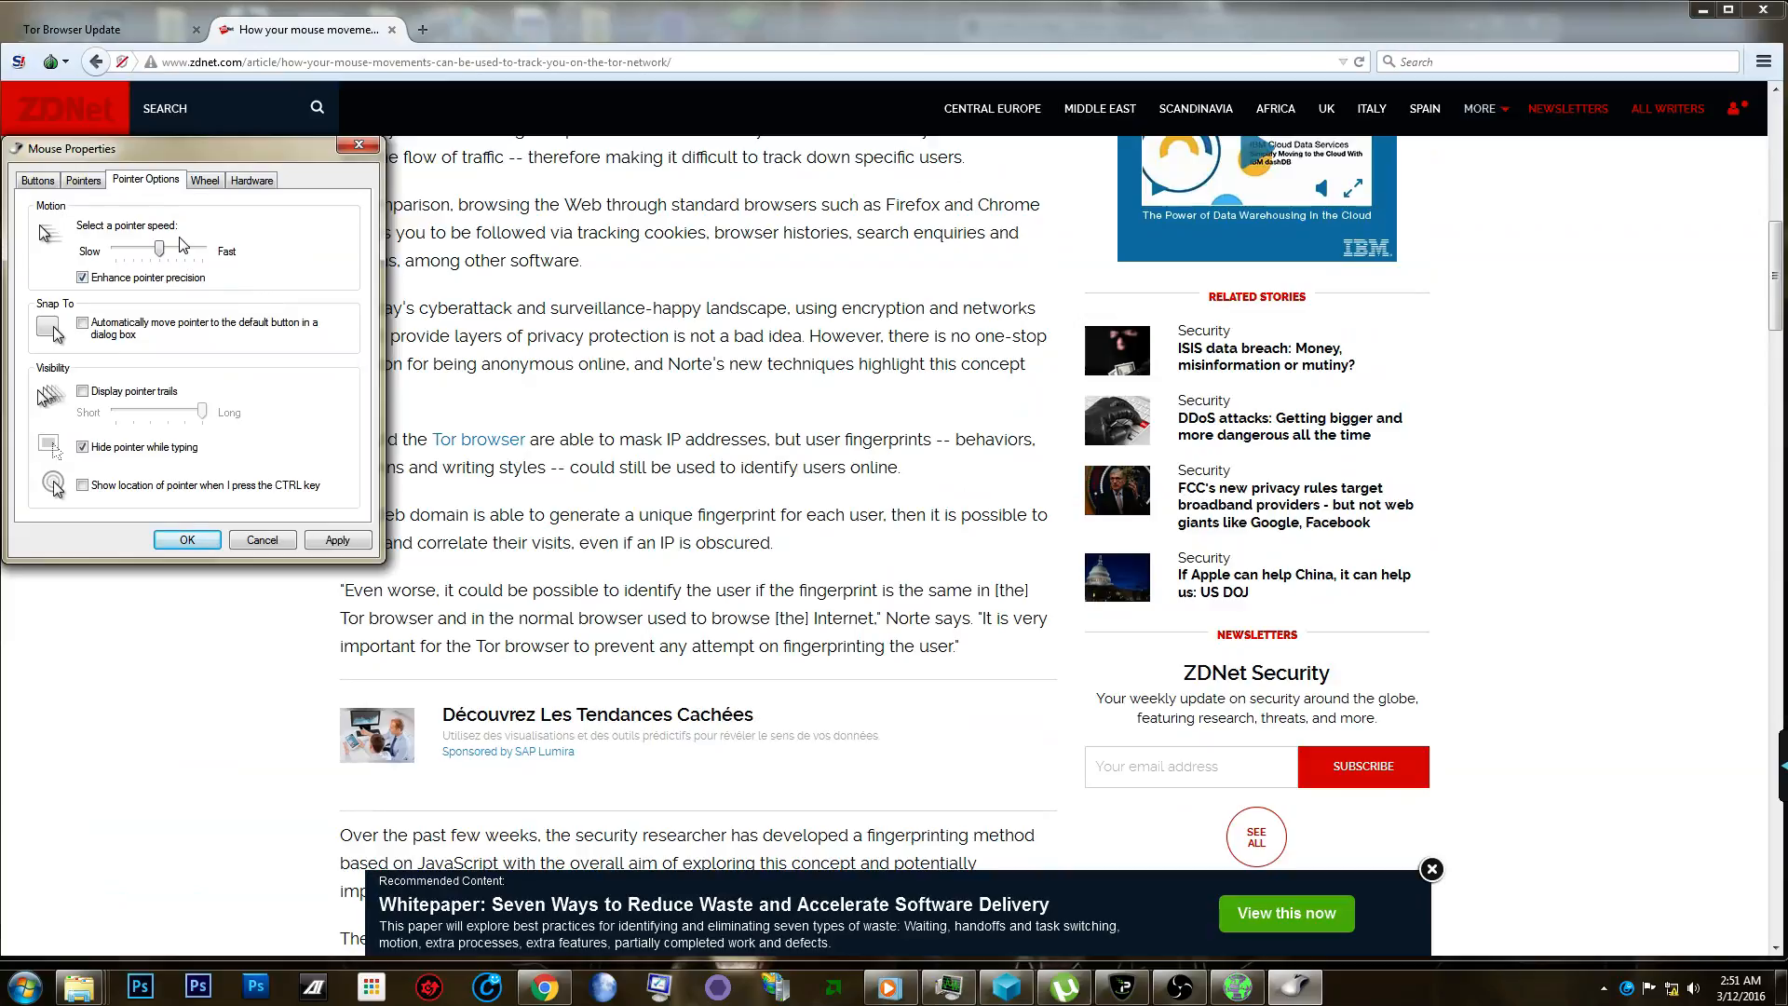
{"action": "left_click_drag", "start_coordinate": [164, 248], "coordinate": [142, 248]}
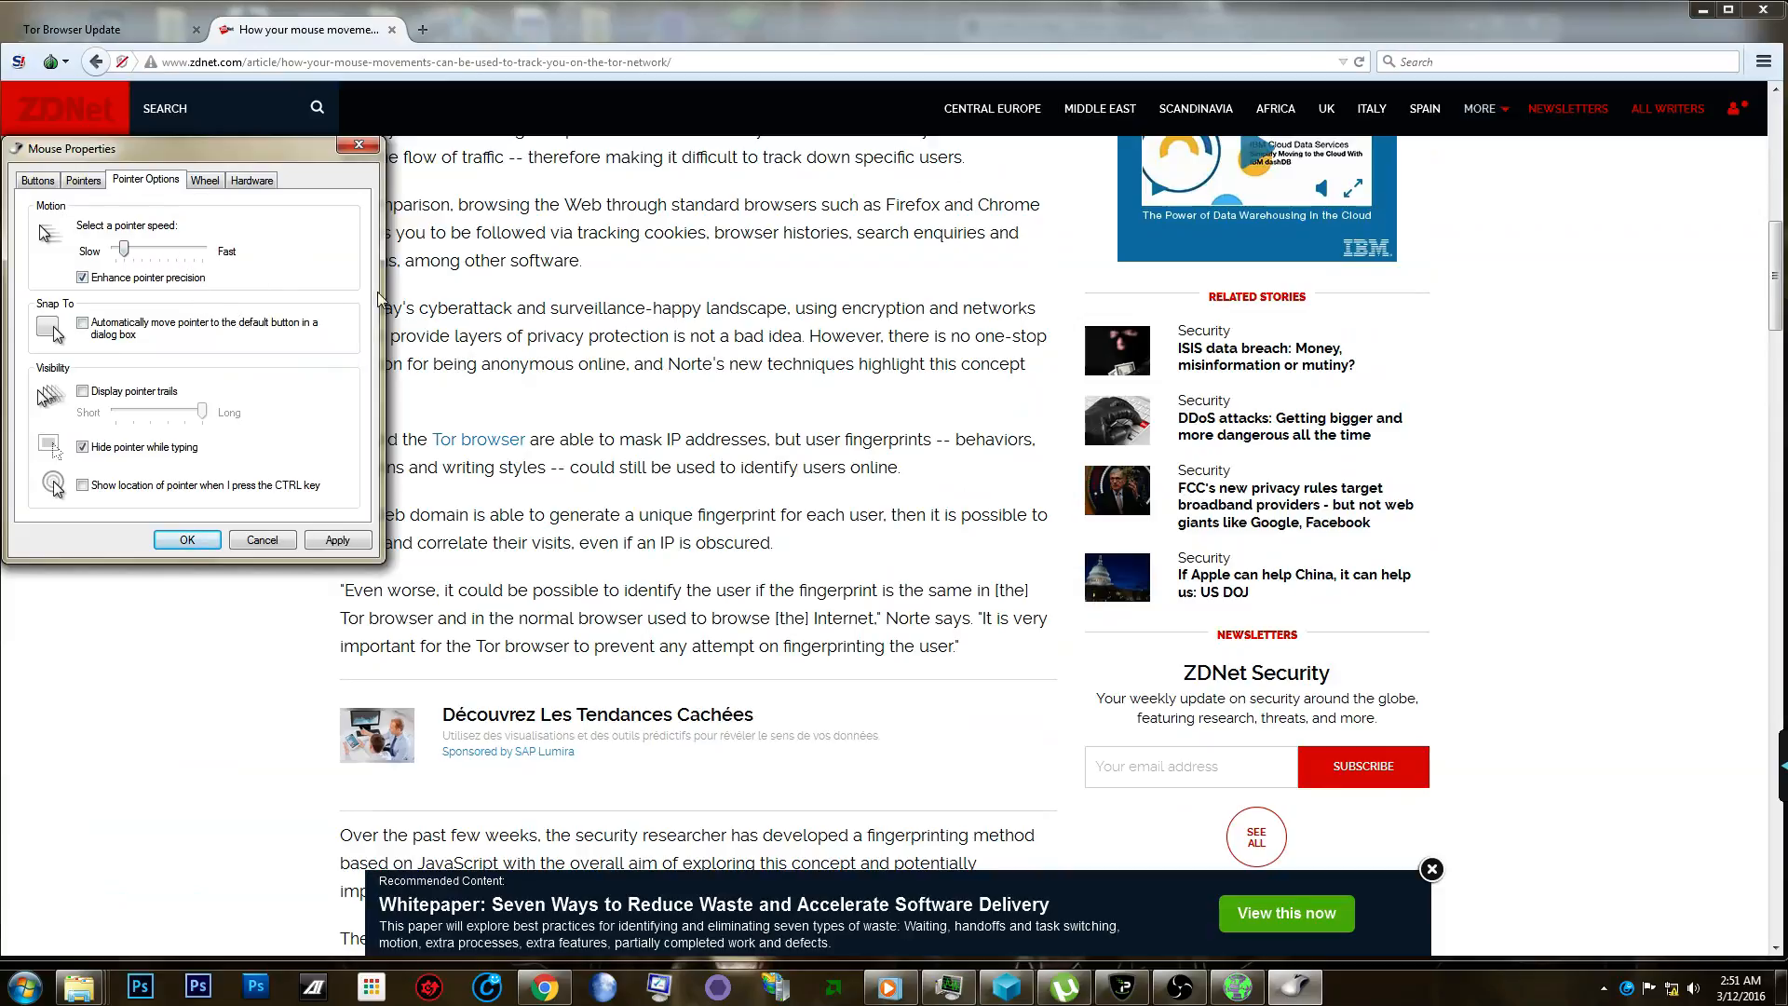
{"action": "mouse_move", "coordinate": [408, 334]}
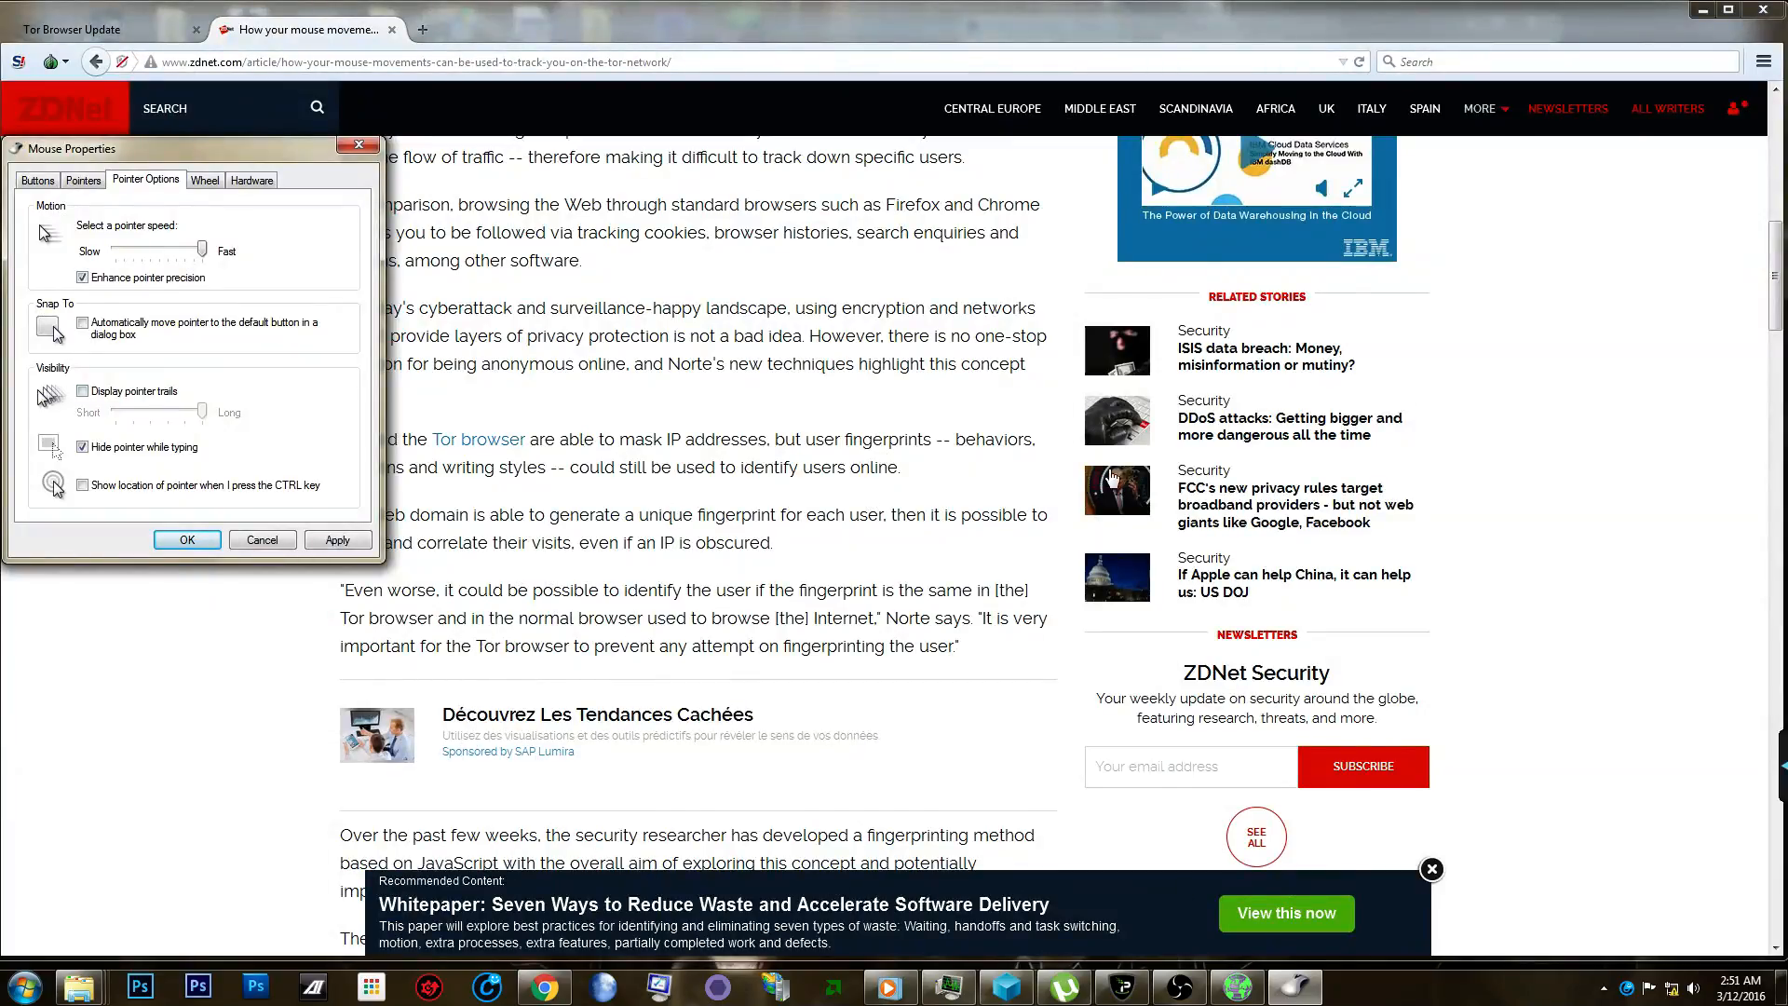
{"action": "mouse_move", "coordinate": [358, 294]}
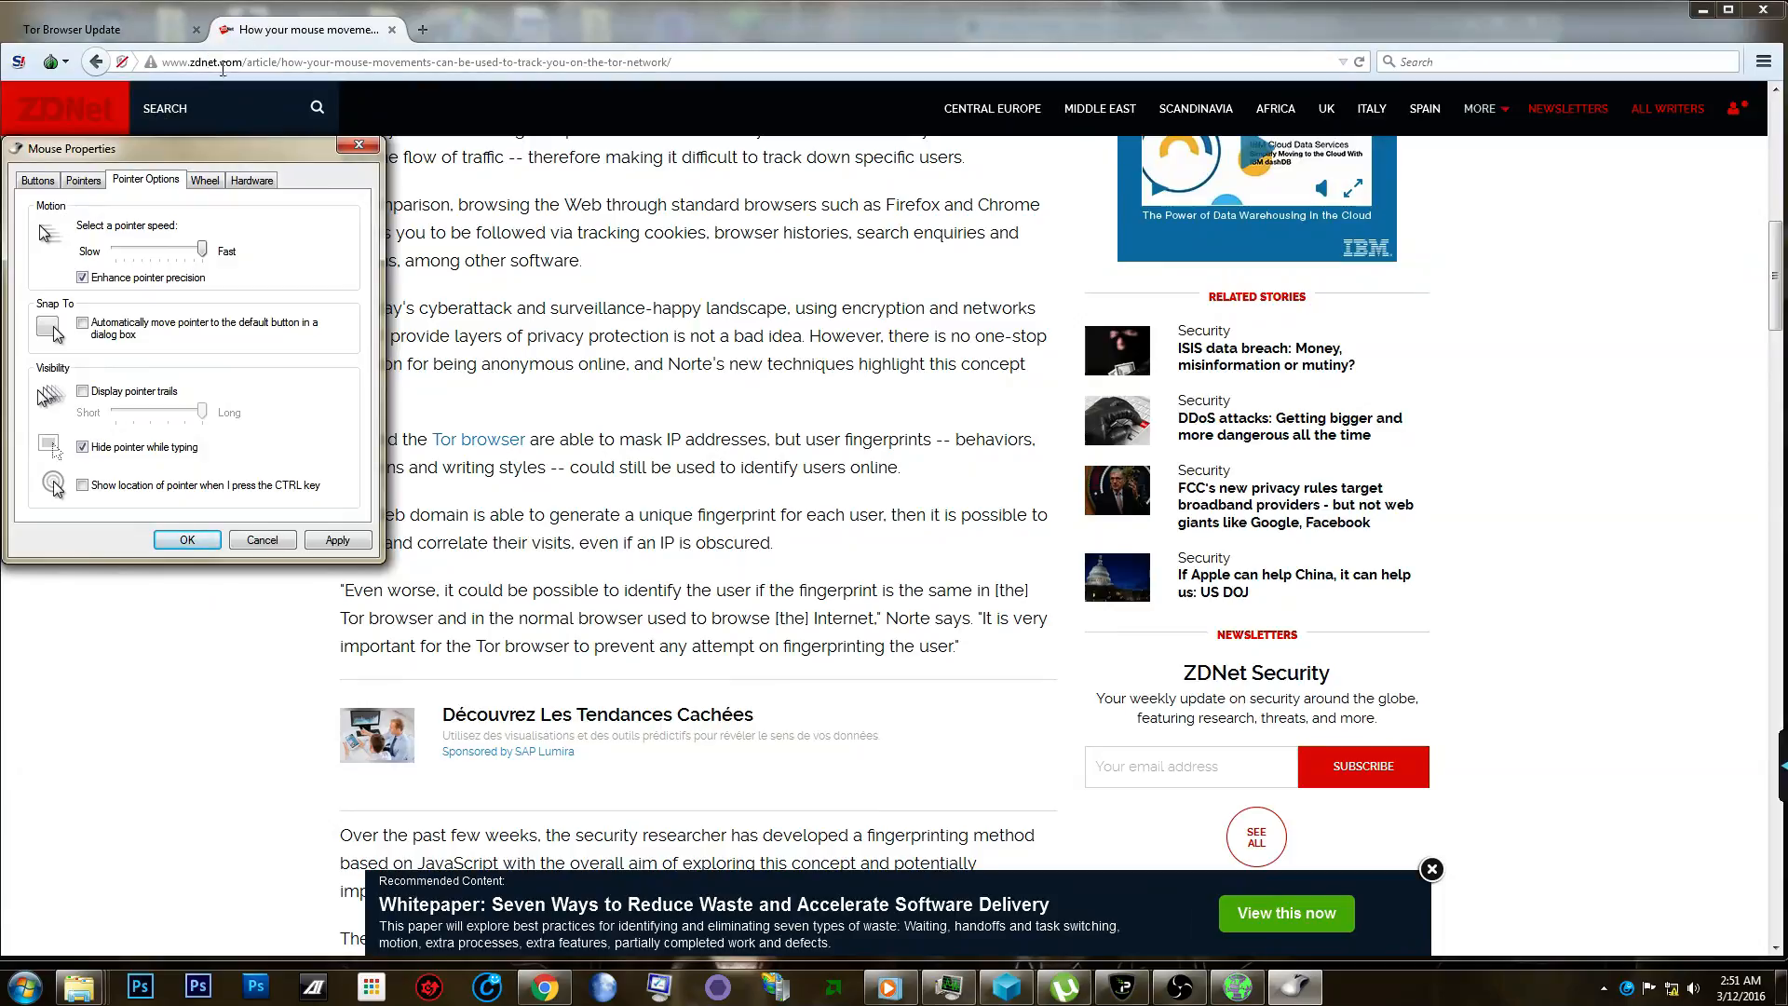
{"action": "mouse_move", "coordinate": [622, 393]}
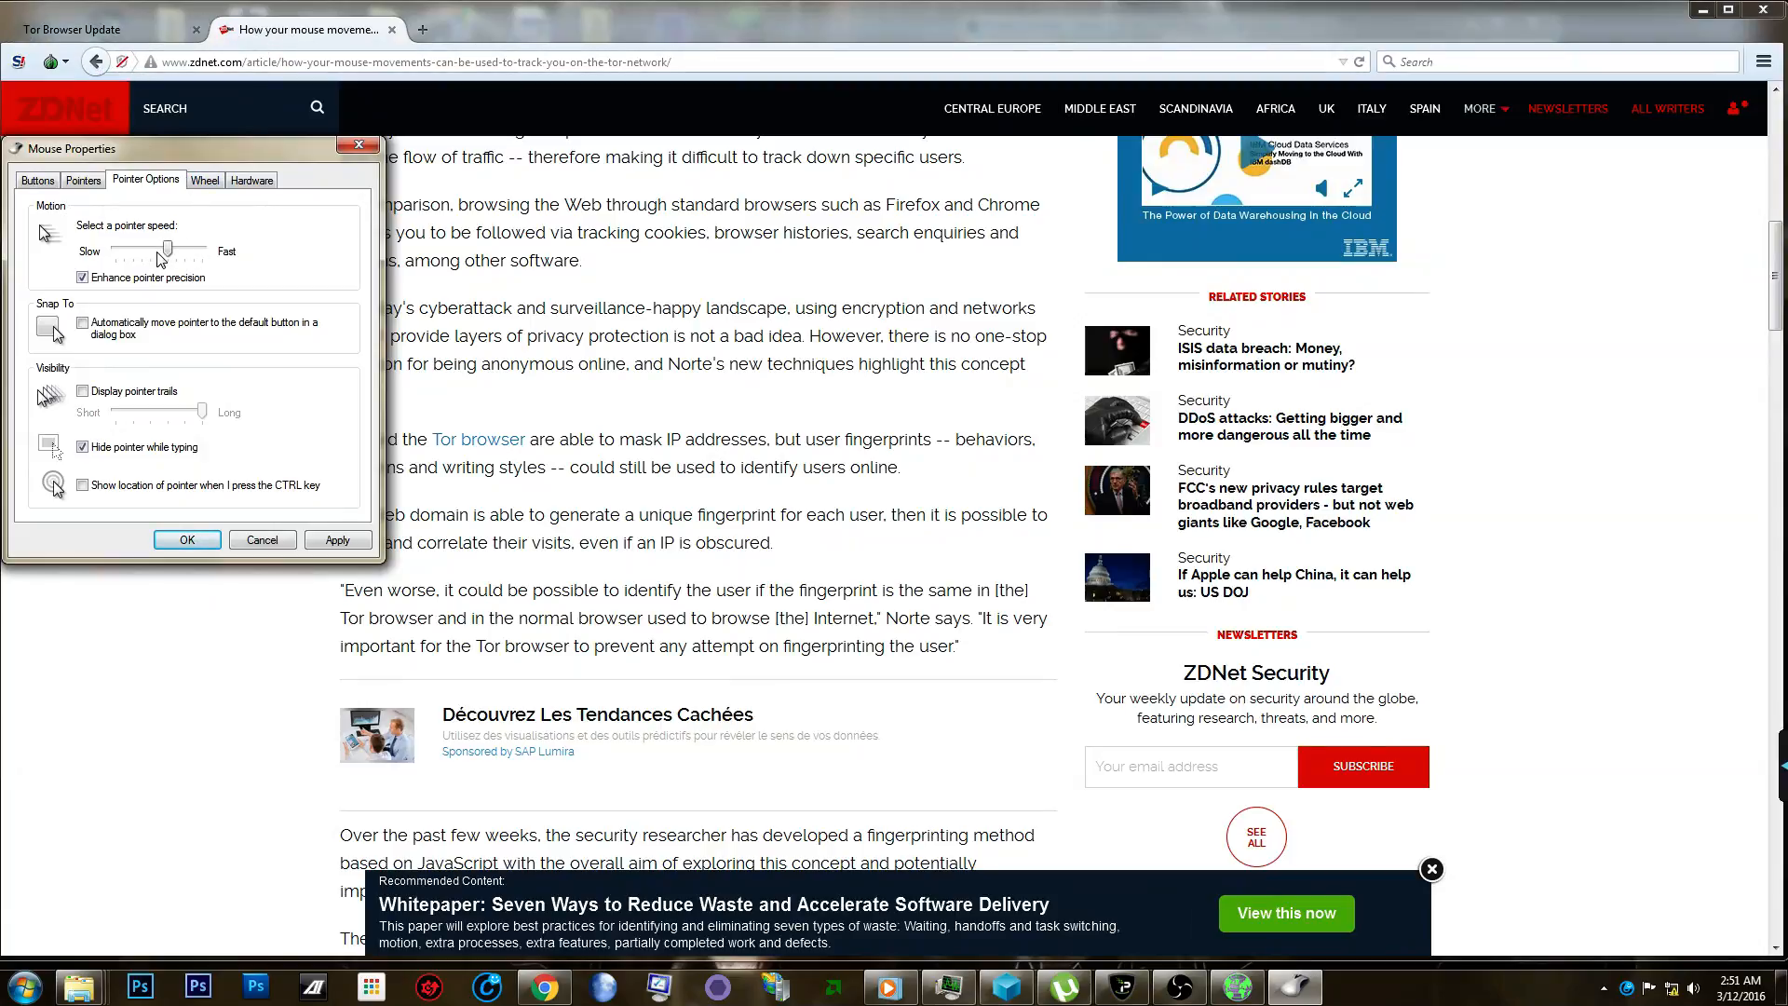
{"action": "left_click_drag", "start_coordinate": [149, 250], "coordinate": [164, 250]}
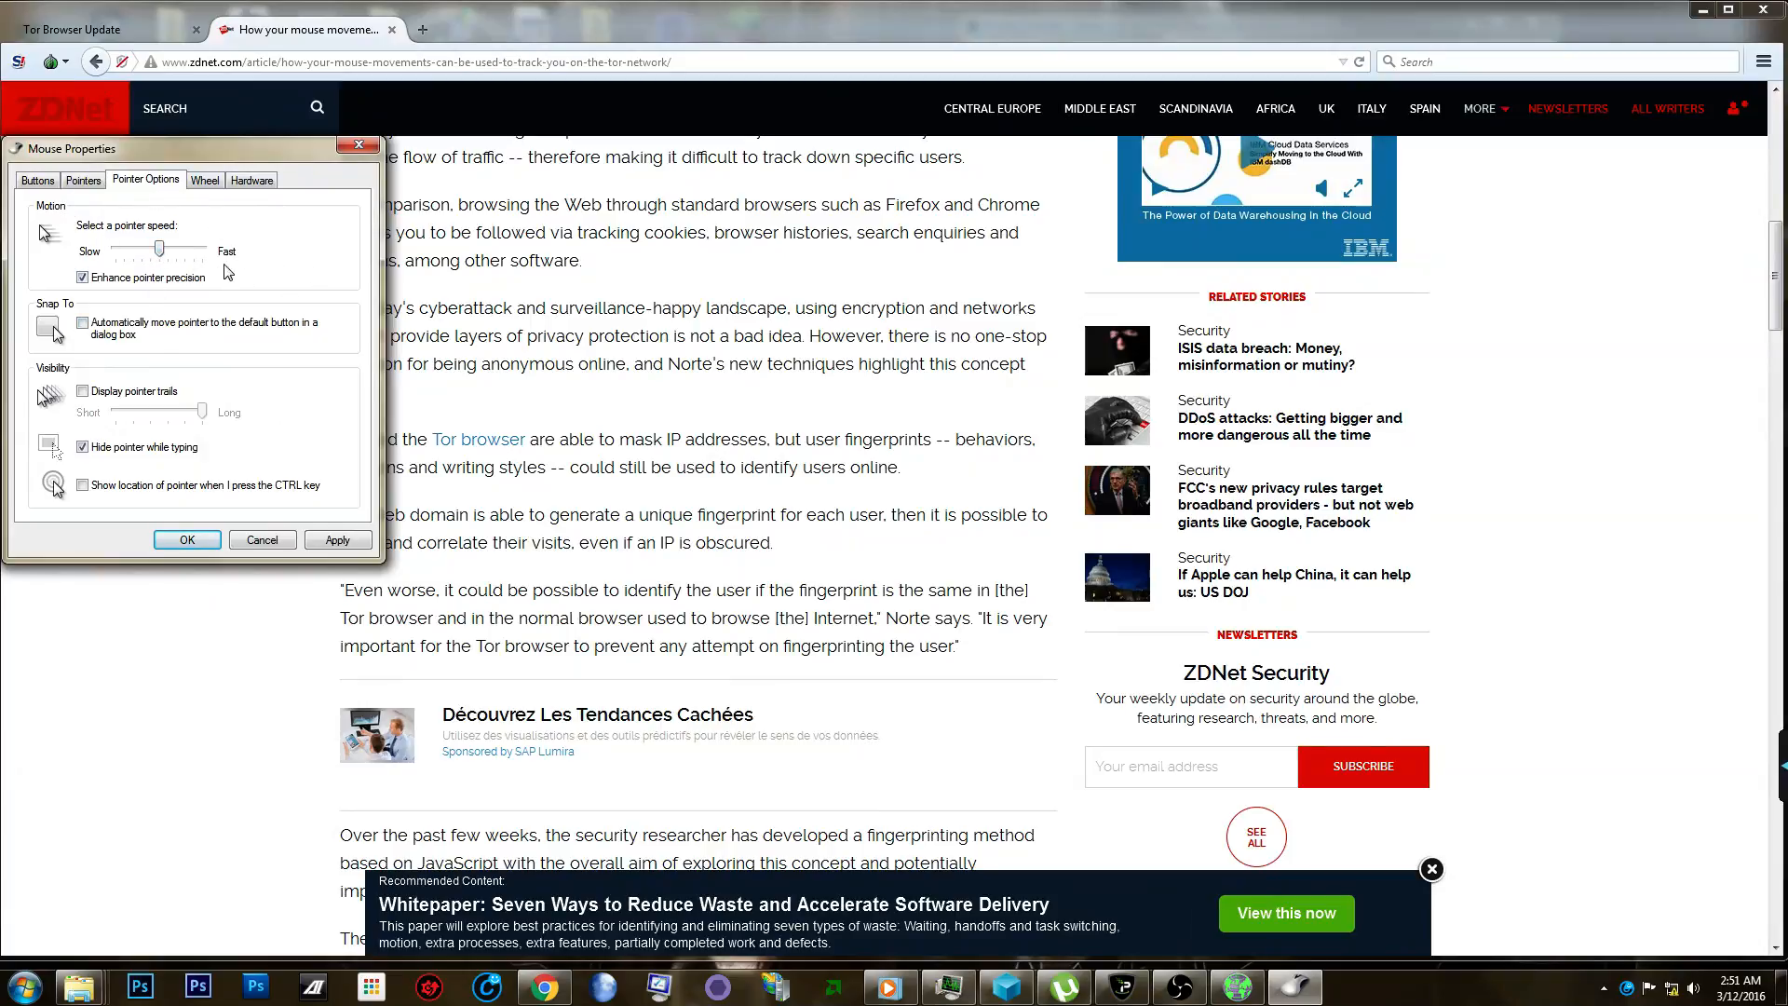
{"action": "mouse_move", "coordinate": [190, 201]}
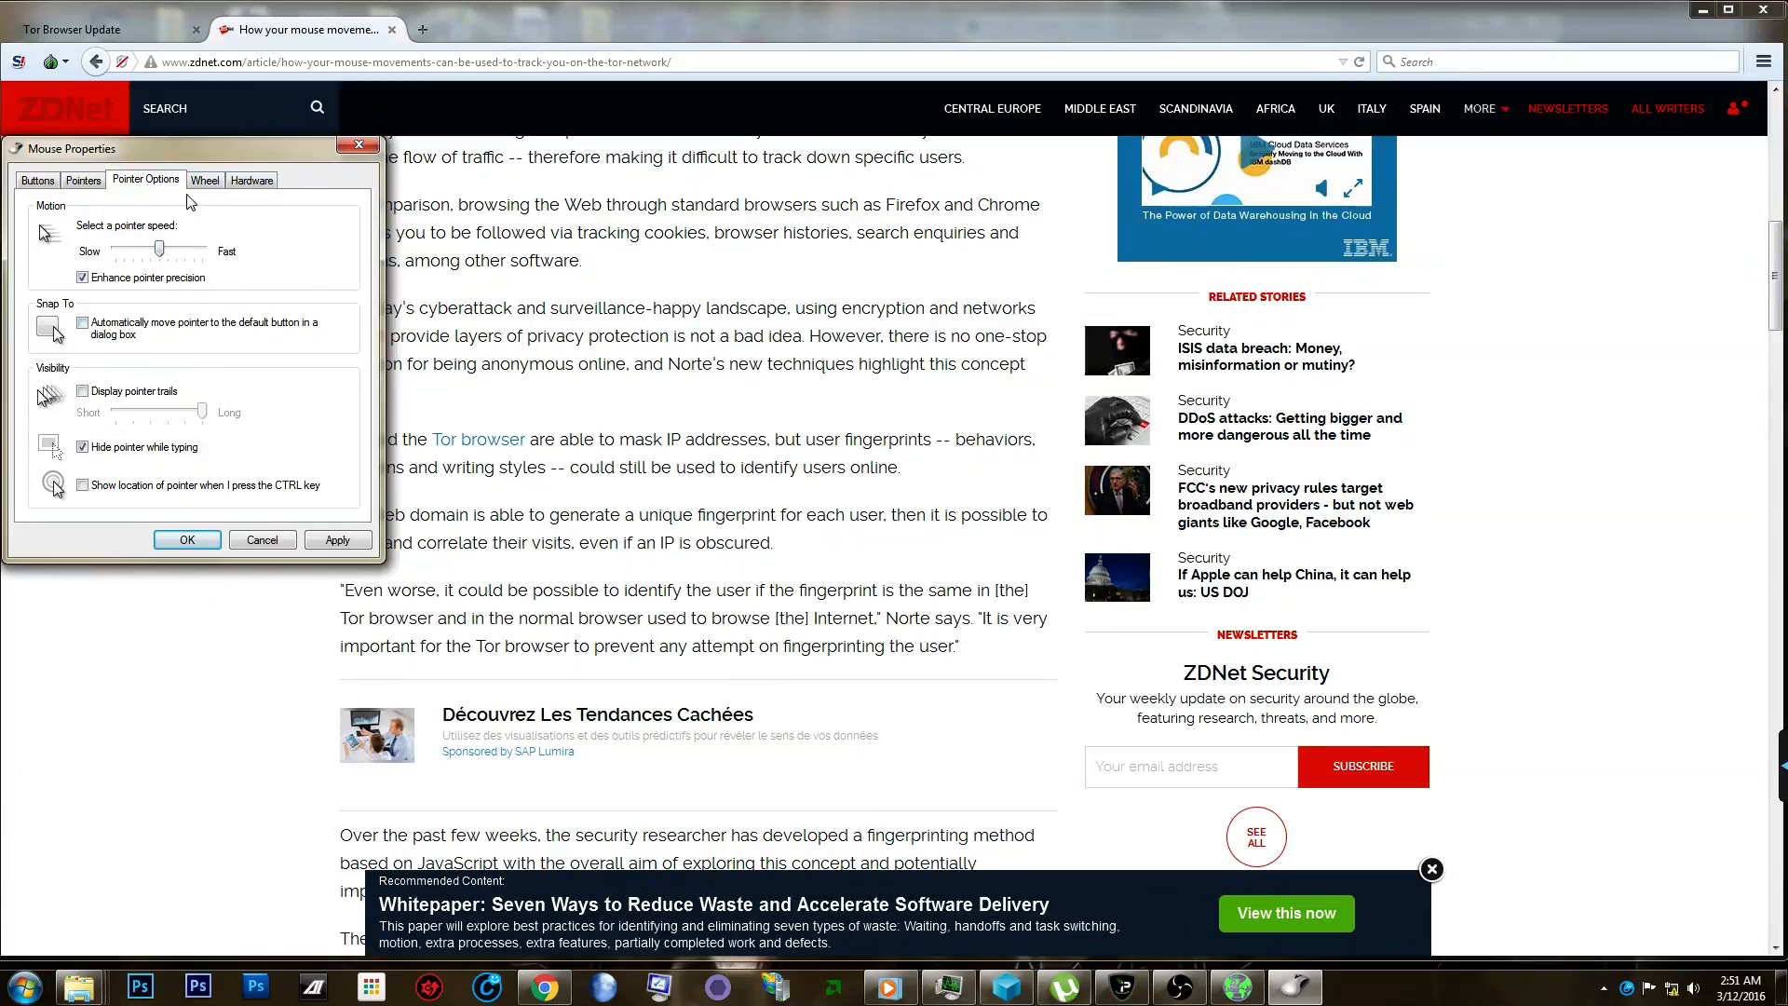
Set the wheel to scroll 10 lines per notch, apply it, and test scrolling on the ZDNet article.
{"action": "left_click", "coordinate": [205, 179]}
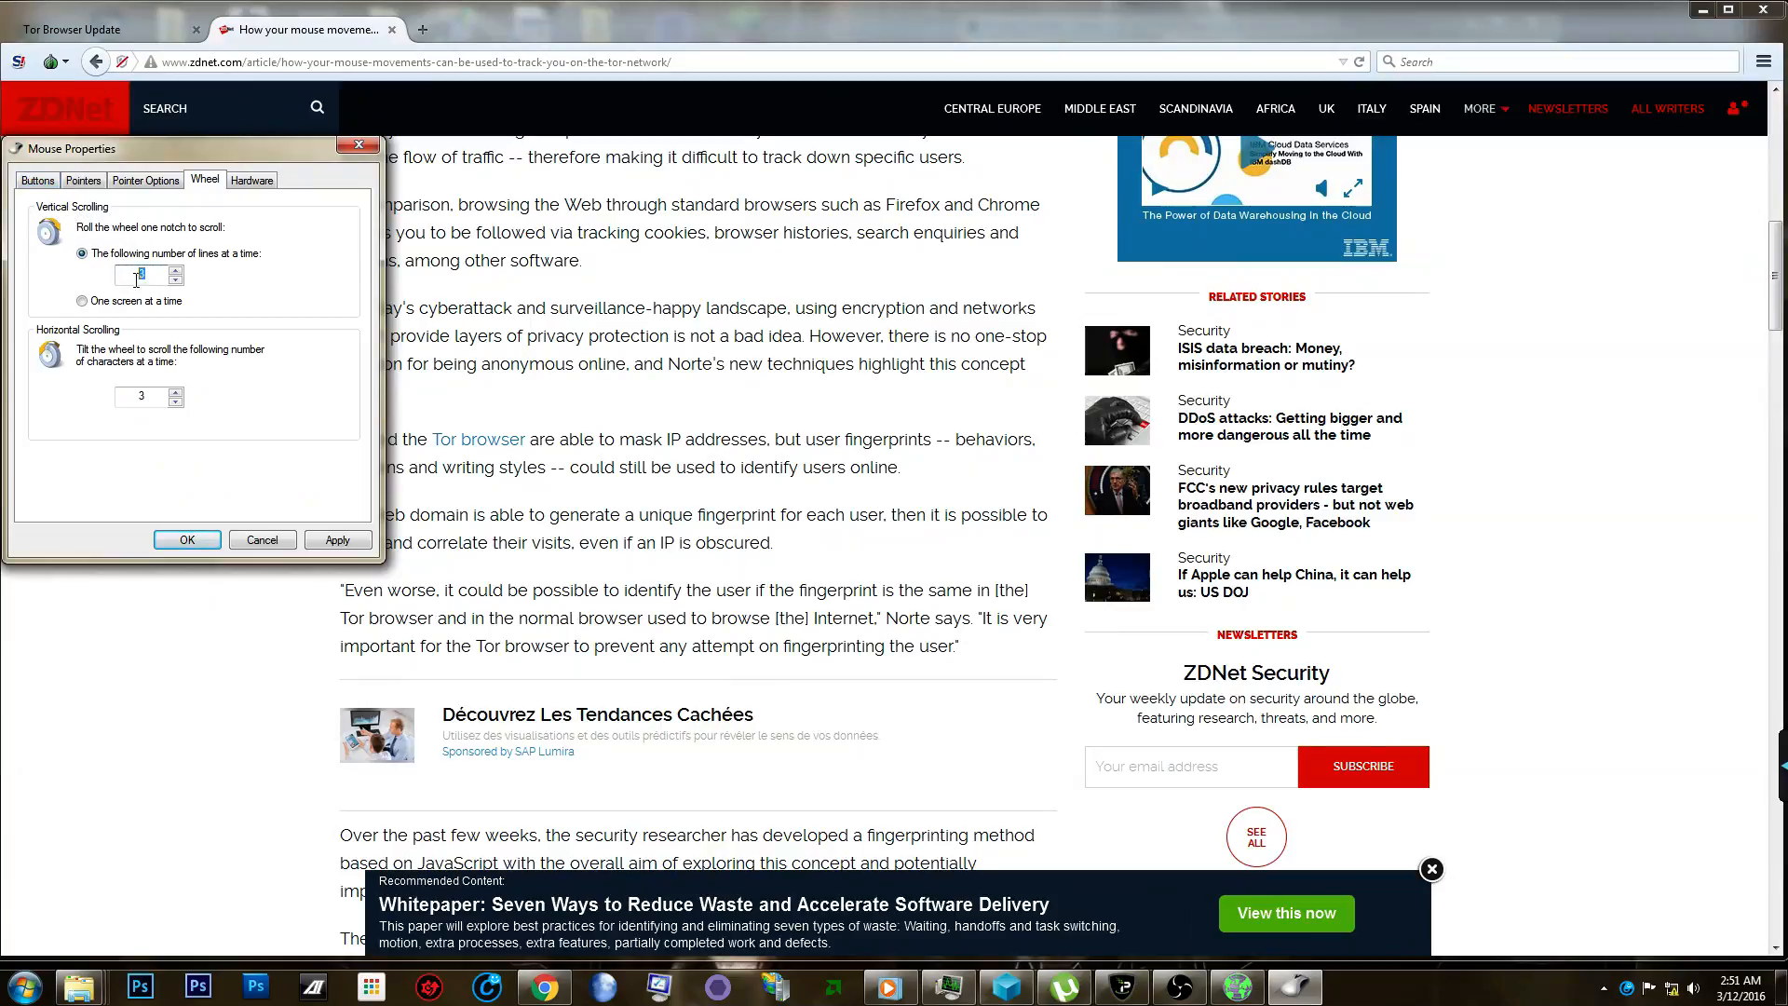
{"action": "type", "text": "10"}
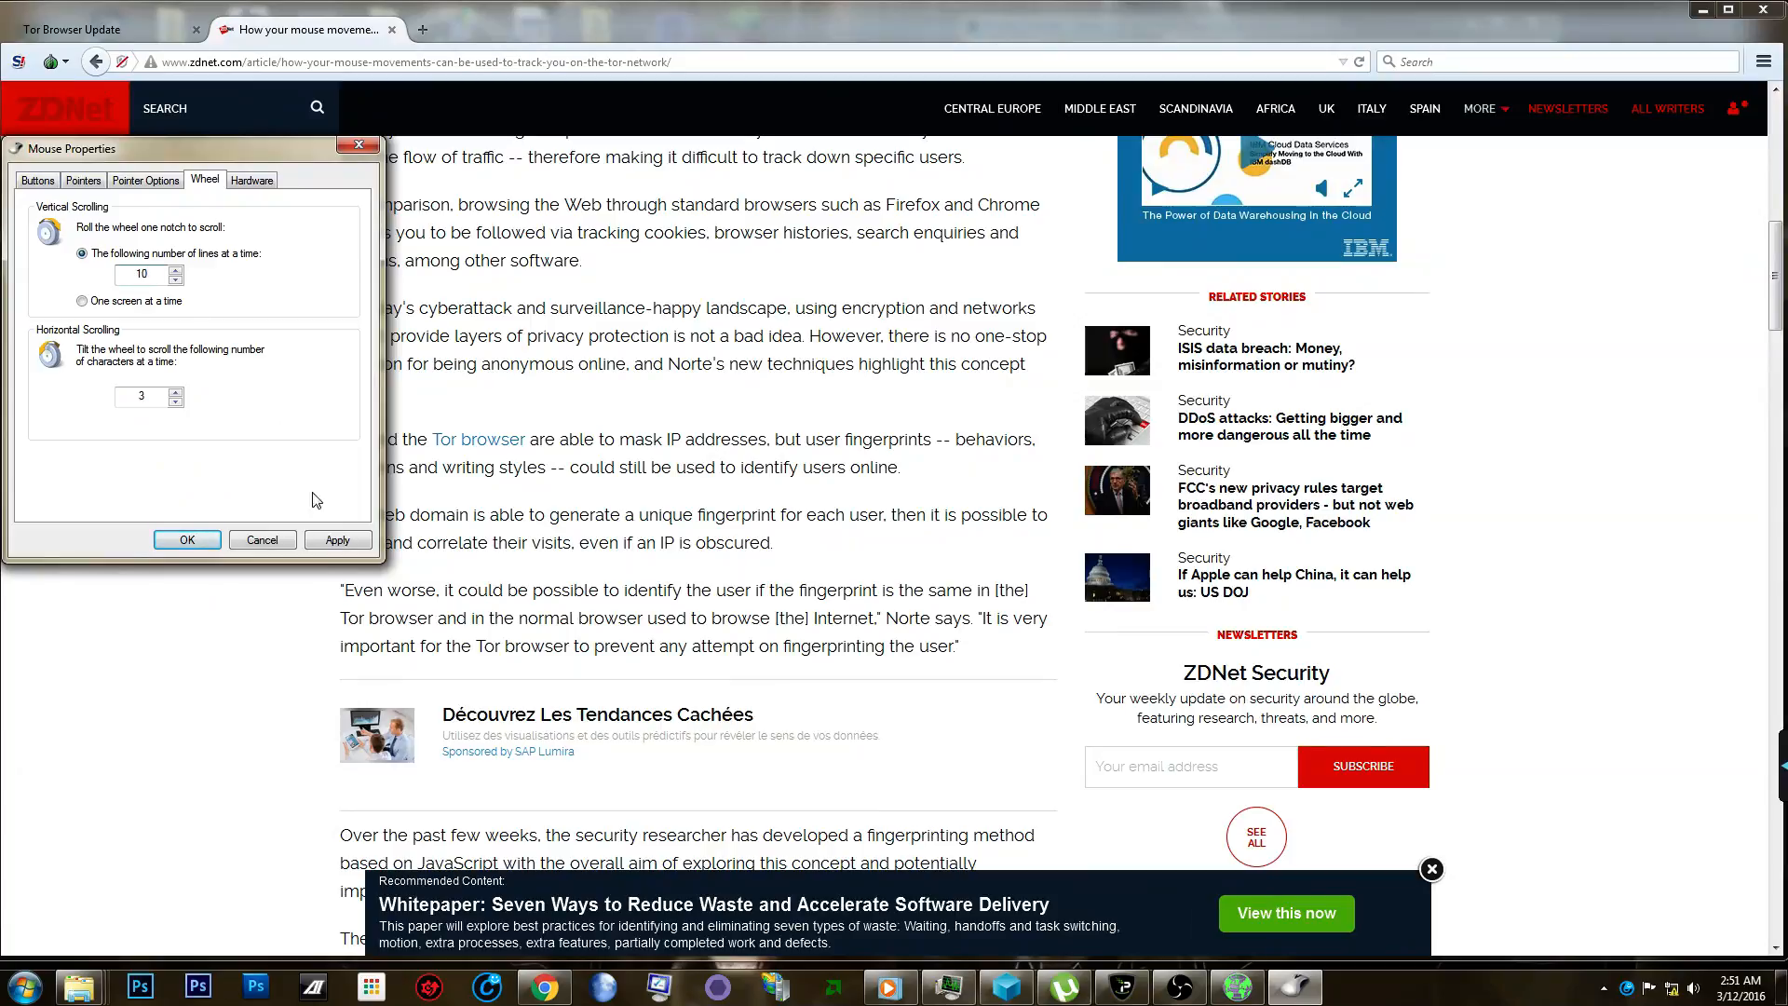
{"action": "left_click", "coordinate": [186, 540]}
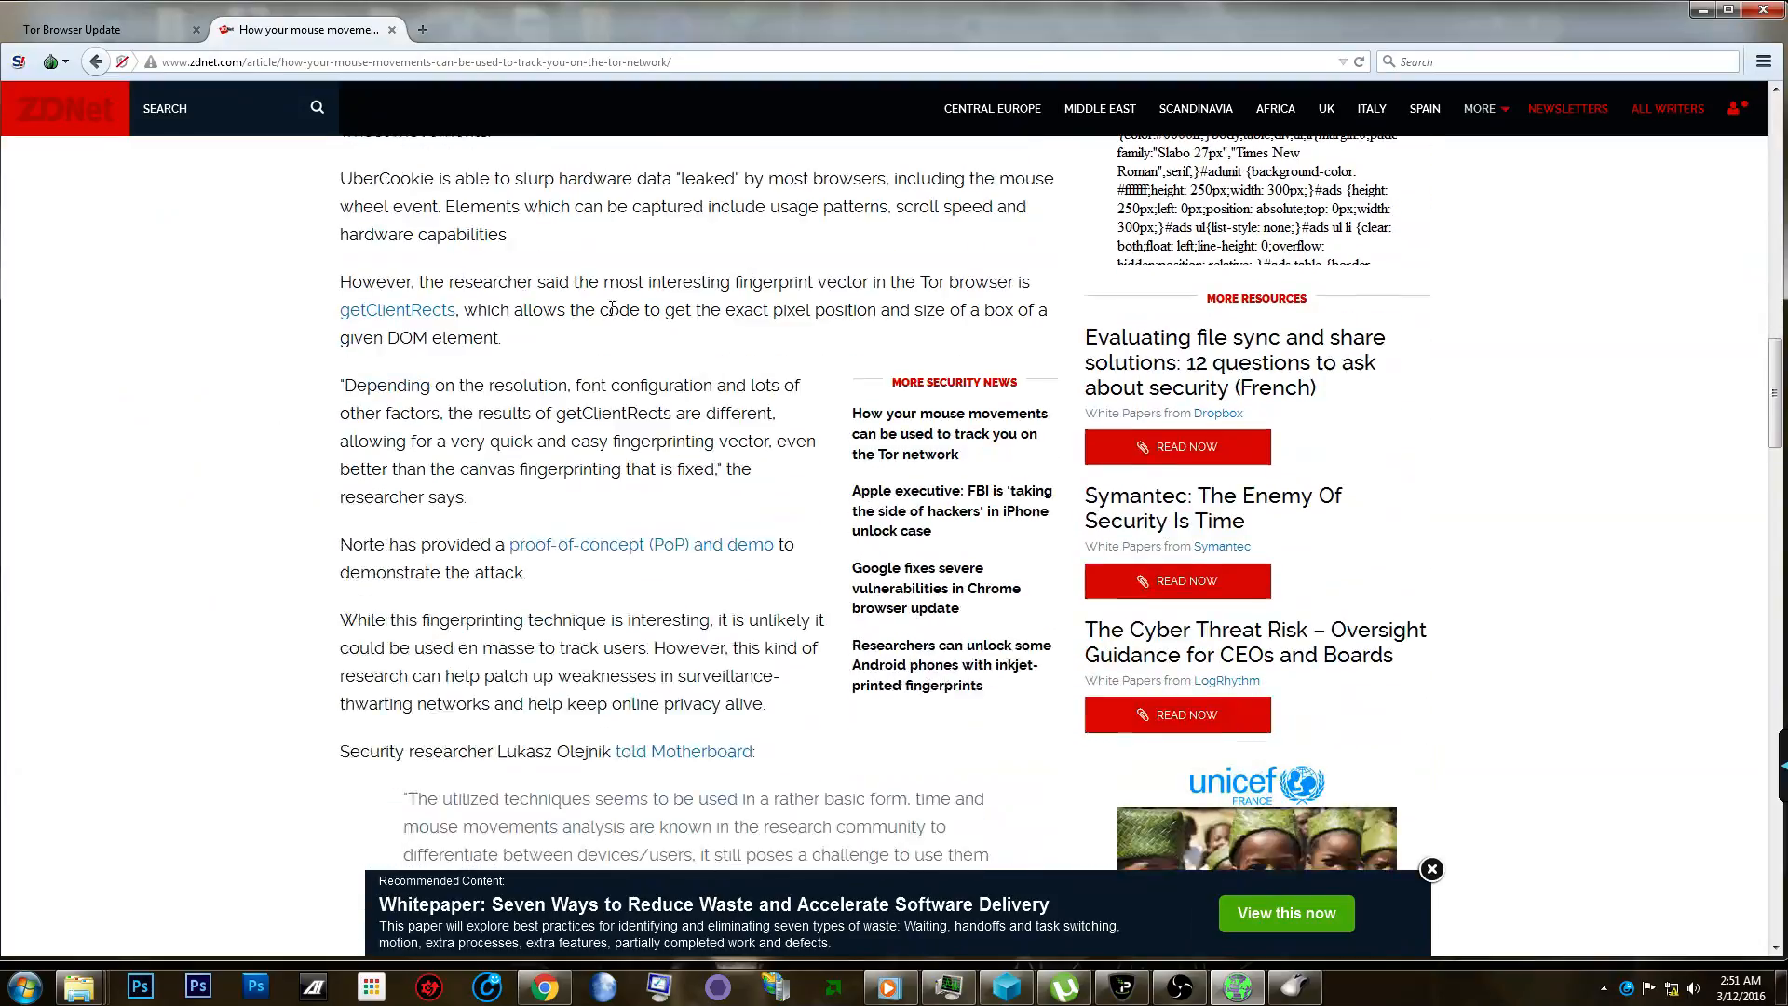
{"action": "scroll", "scroll_direction": "down", "scroll_amount": 3}
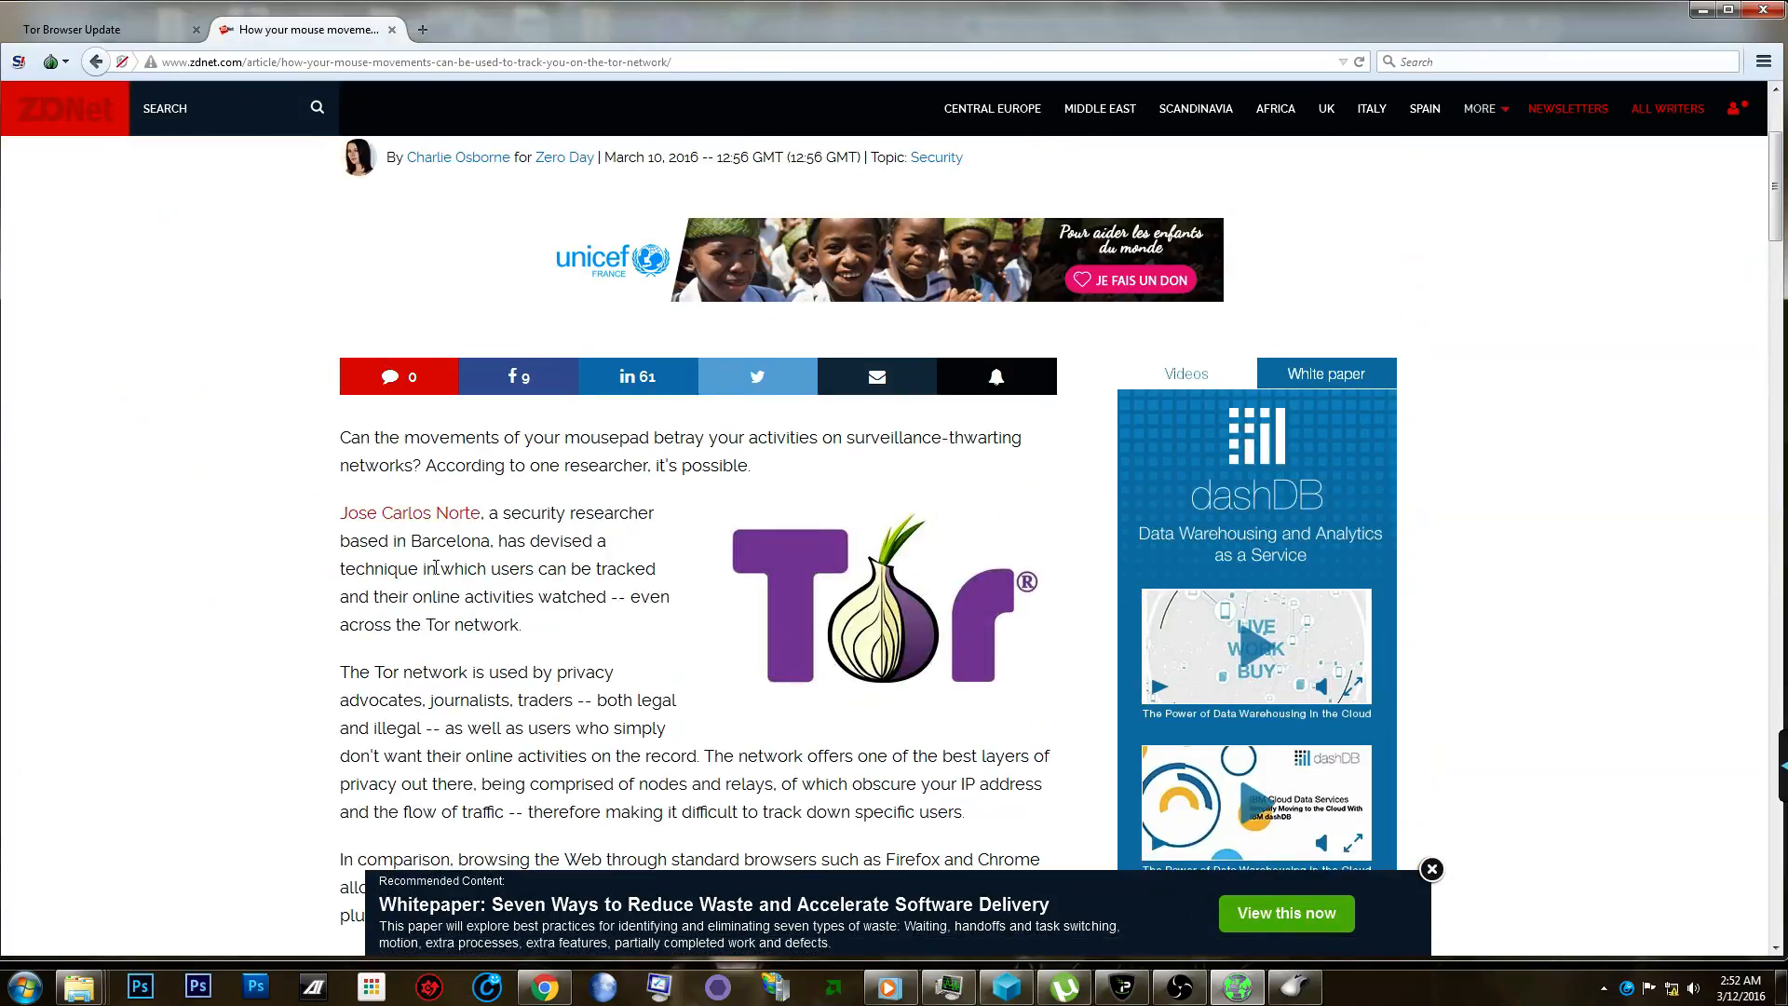
Bring Mouse Properties back from the taskbar and change lines per notch to 12, then to 3.
{"action": "left_click", "coordinate": [1289, 984]}
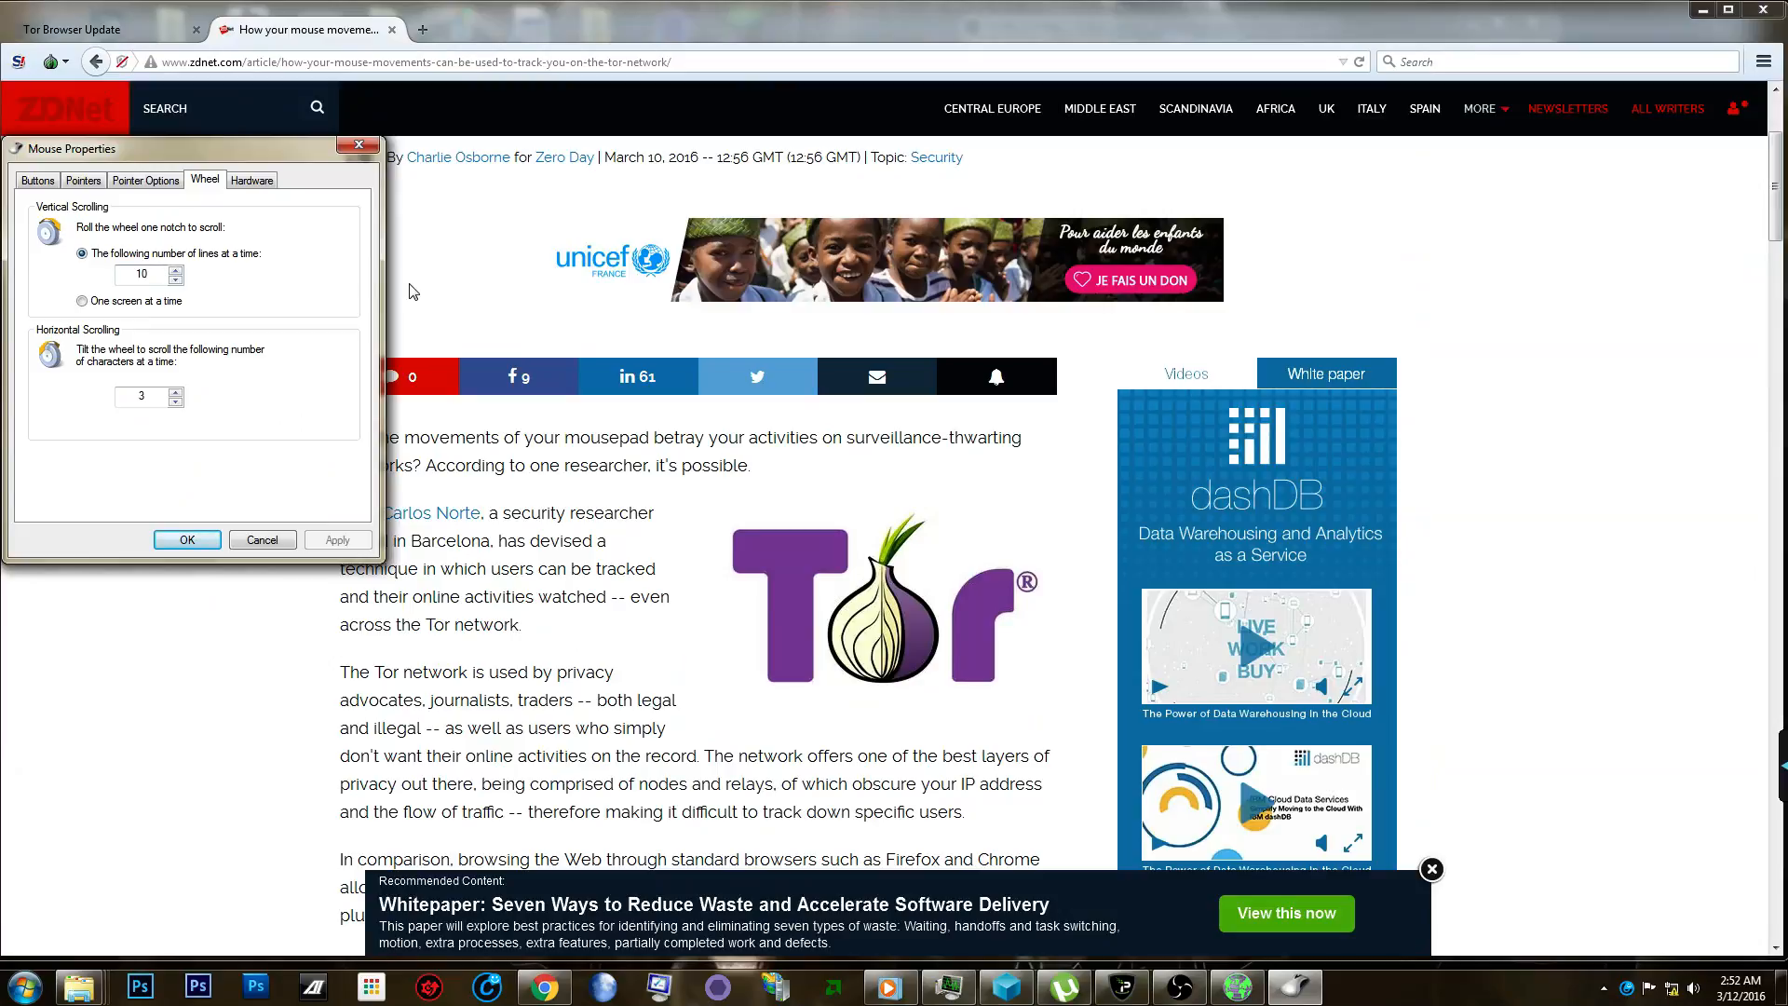
{"action": "left_click", "coordinate": [142, 275]}
{"action": "type", "text": "2"}
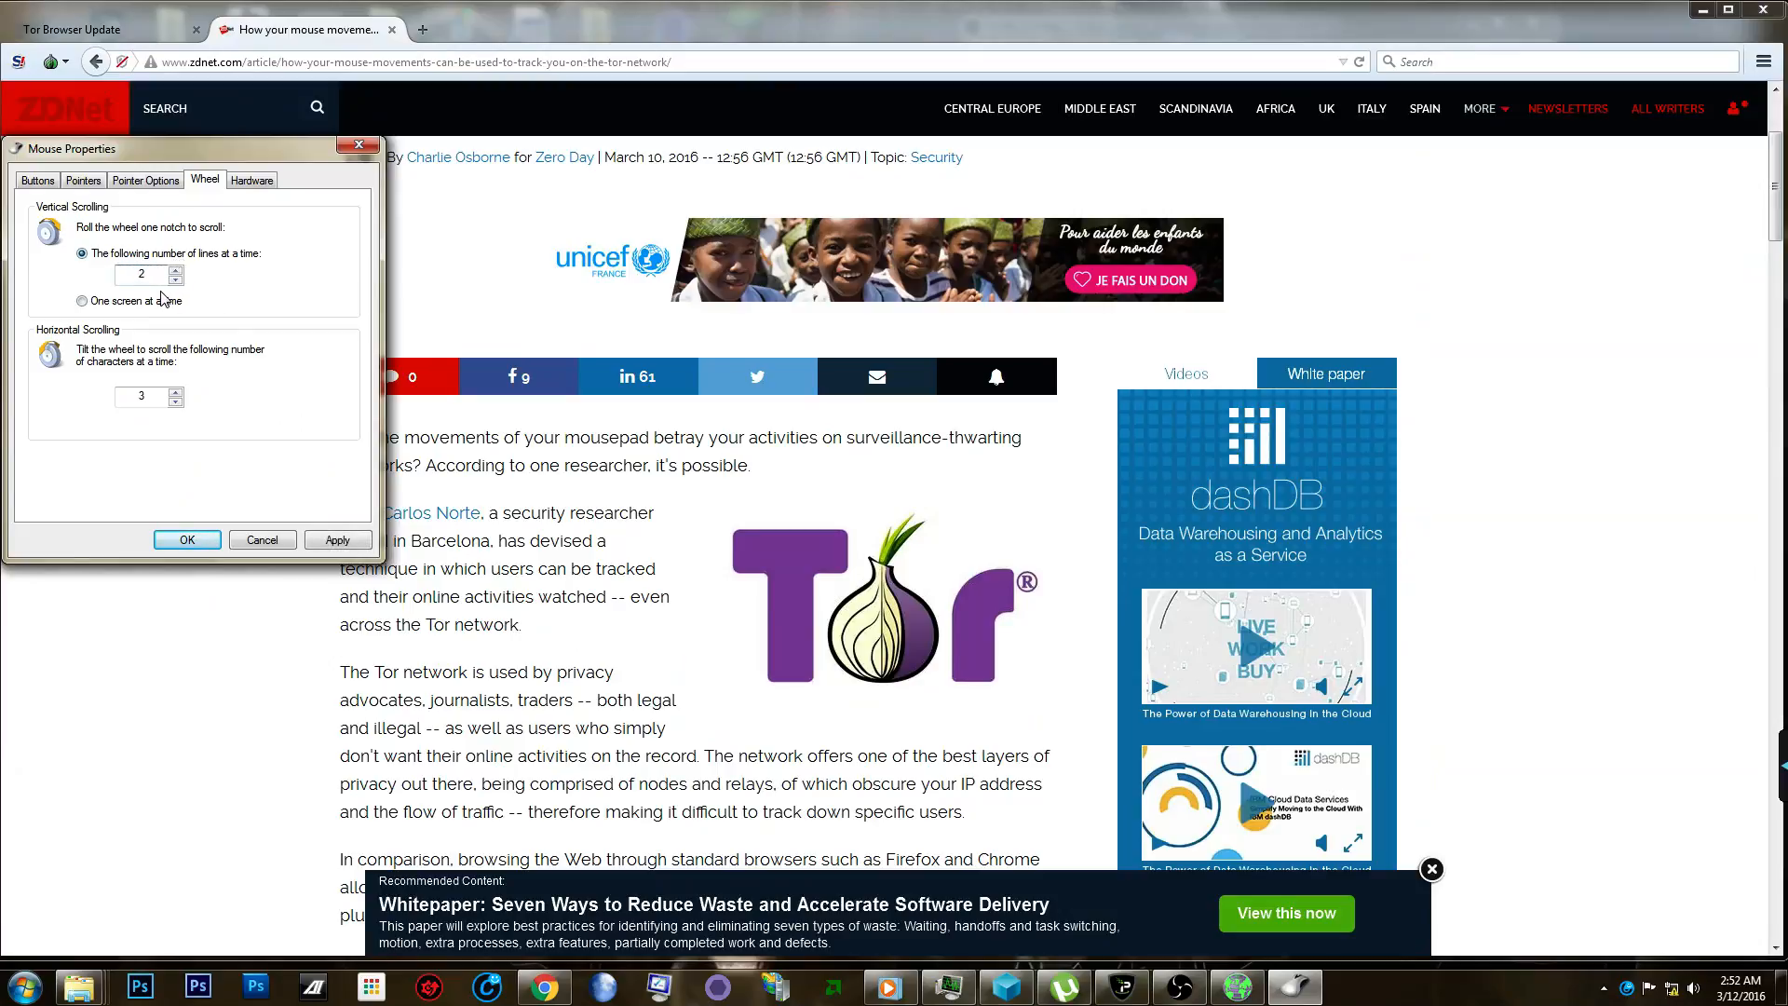
{"action": "type", "text": "12"}
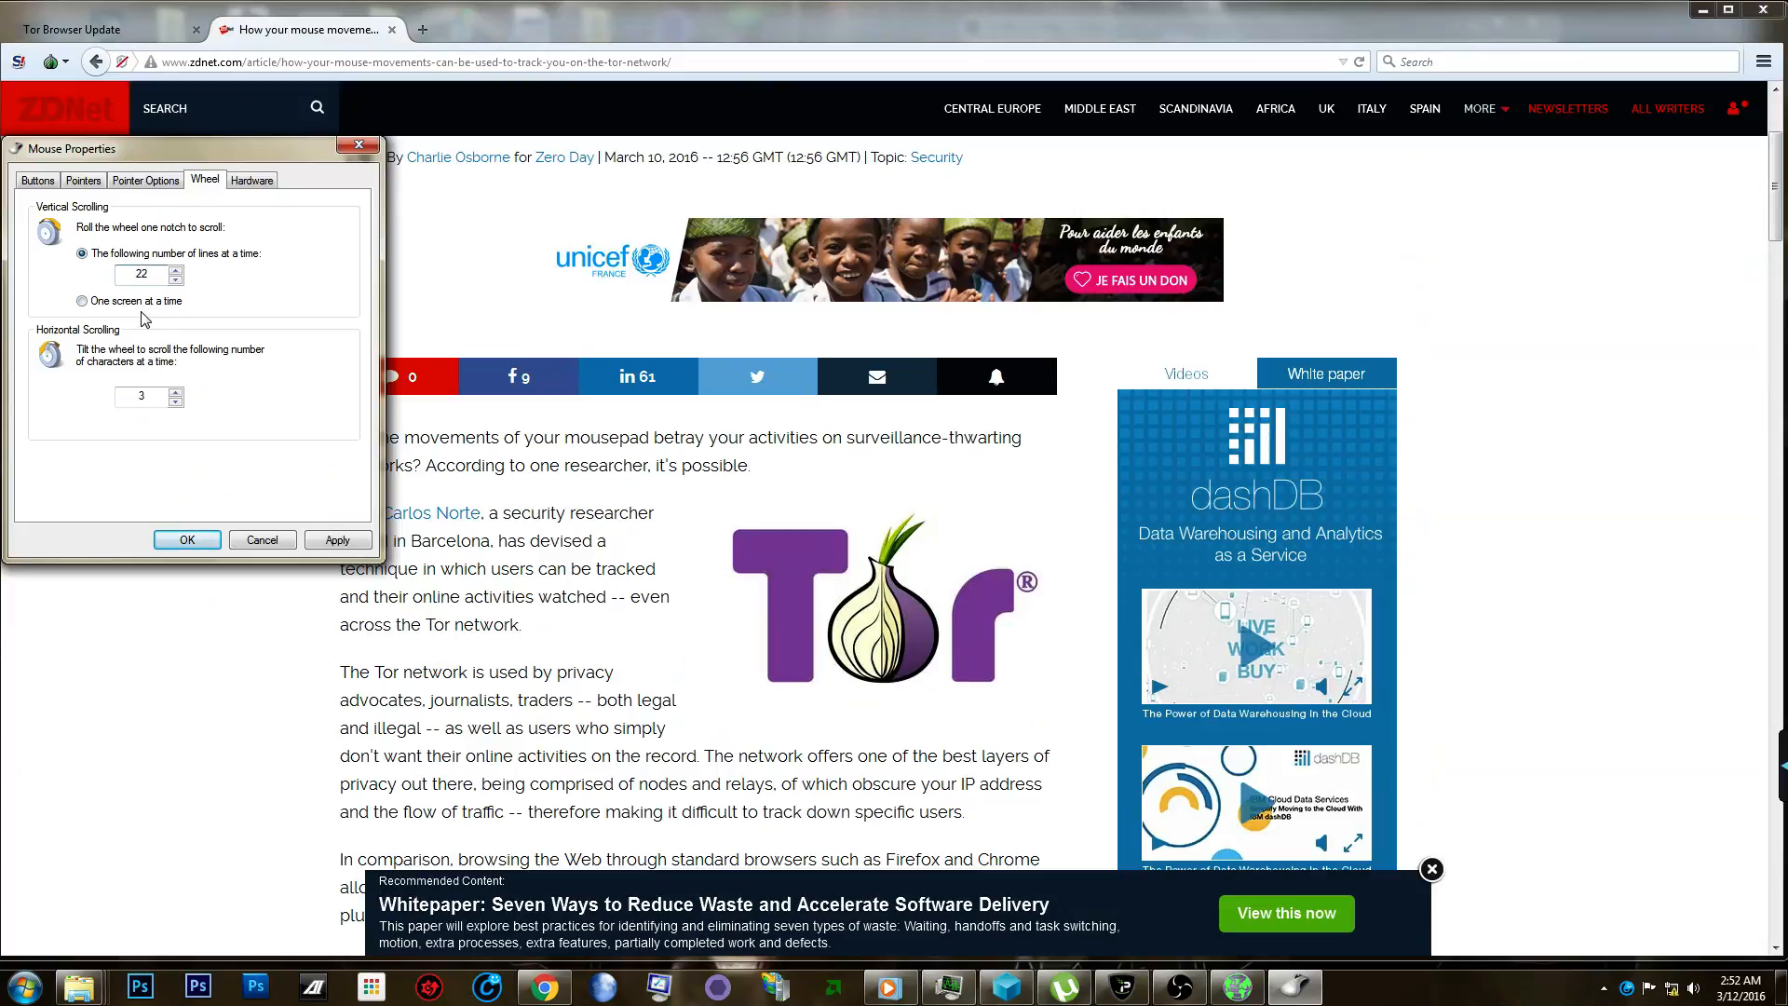
{"action": "left_click", "coordinate": [139, 274]}
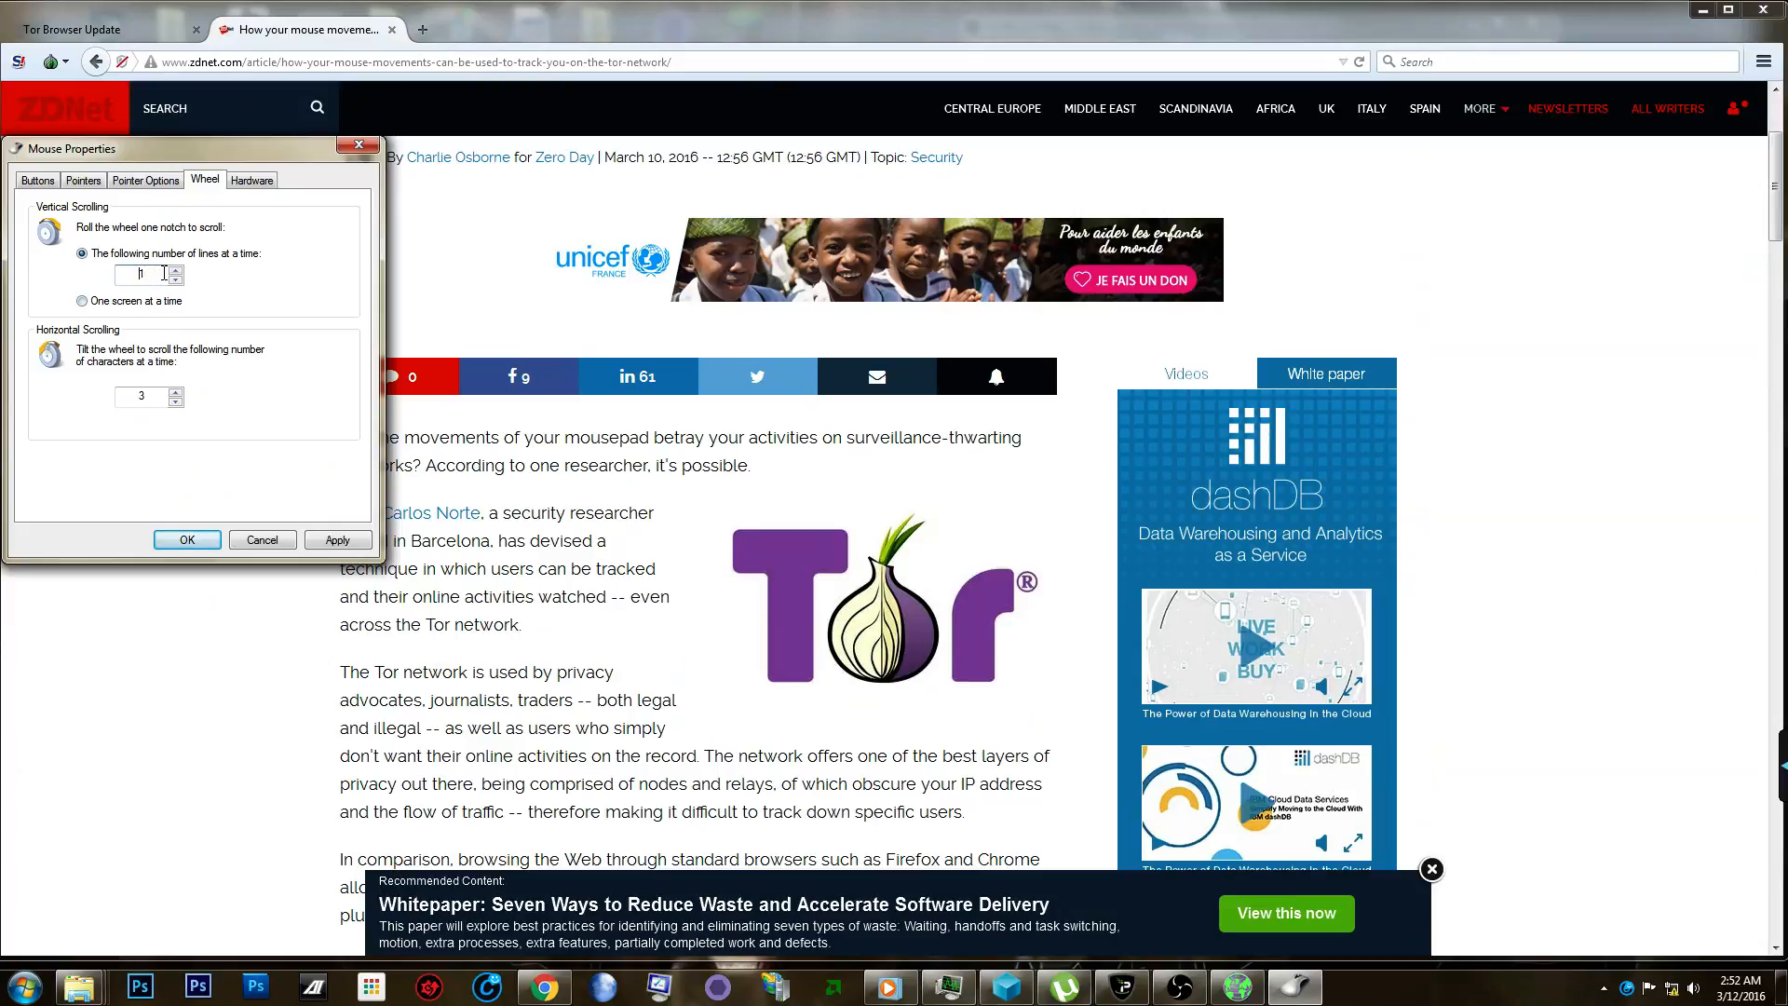
{"action": "type", "text": "3"}
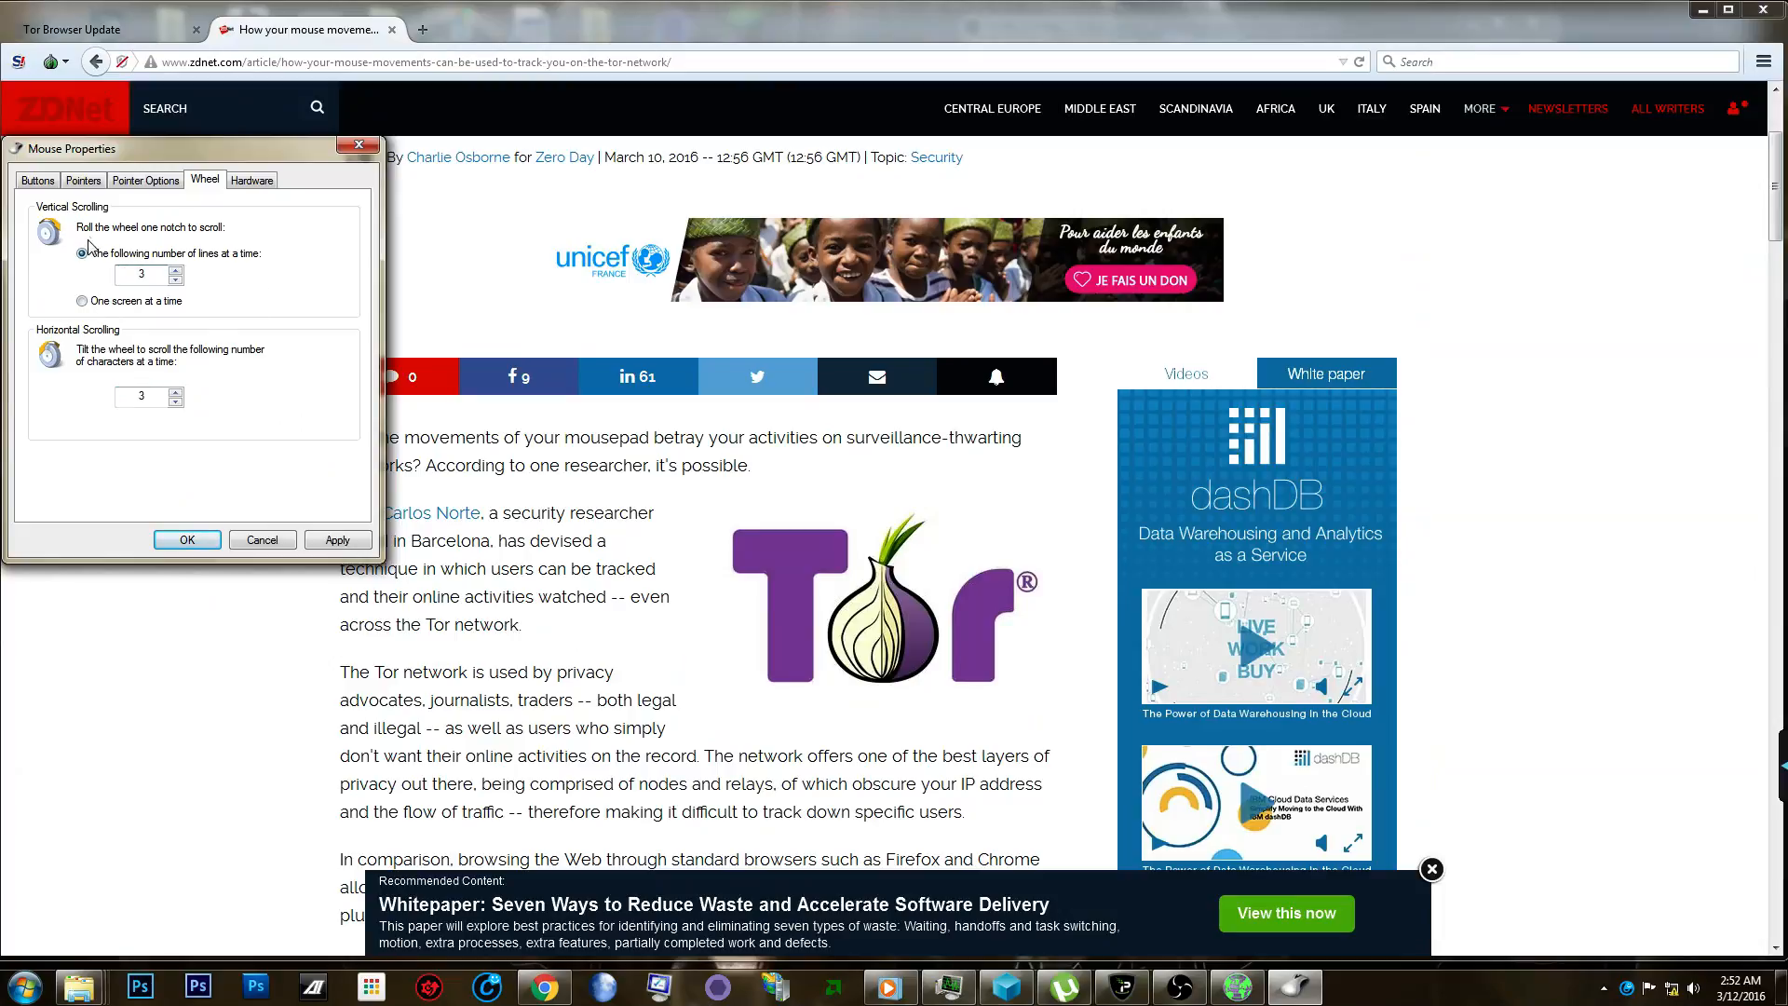
Set the wheel to scroll one screen at a time and test it on the article.
{"action": "left_click", "coordinate": [82, 300]}
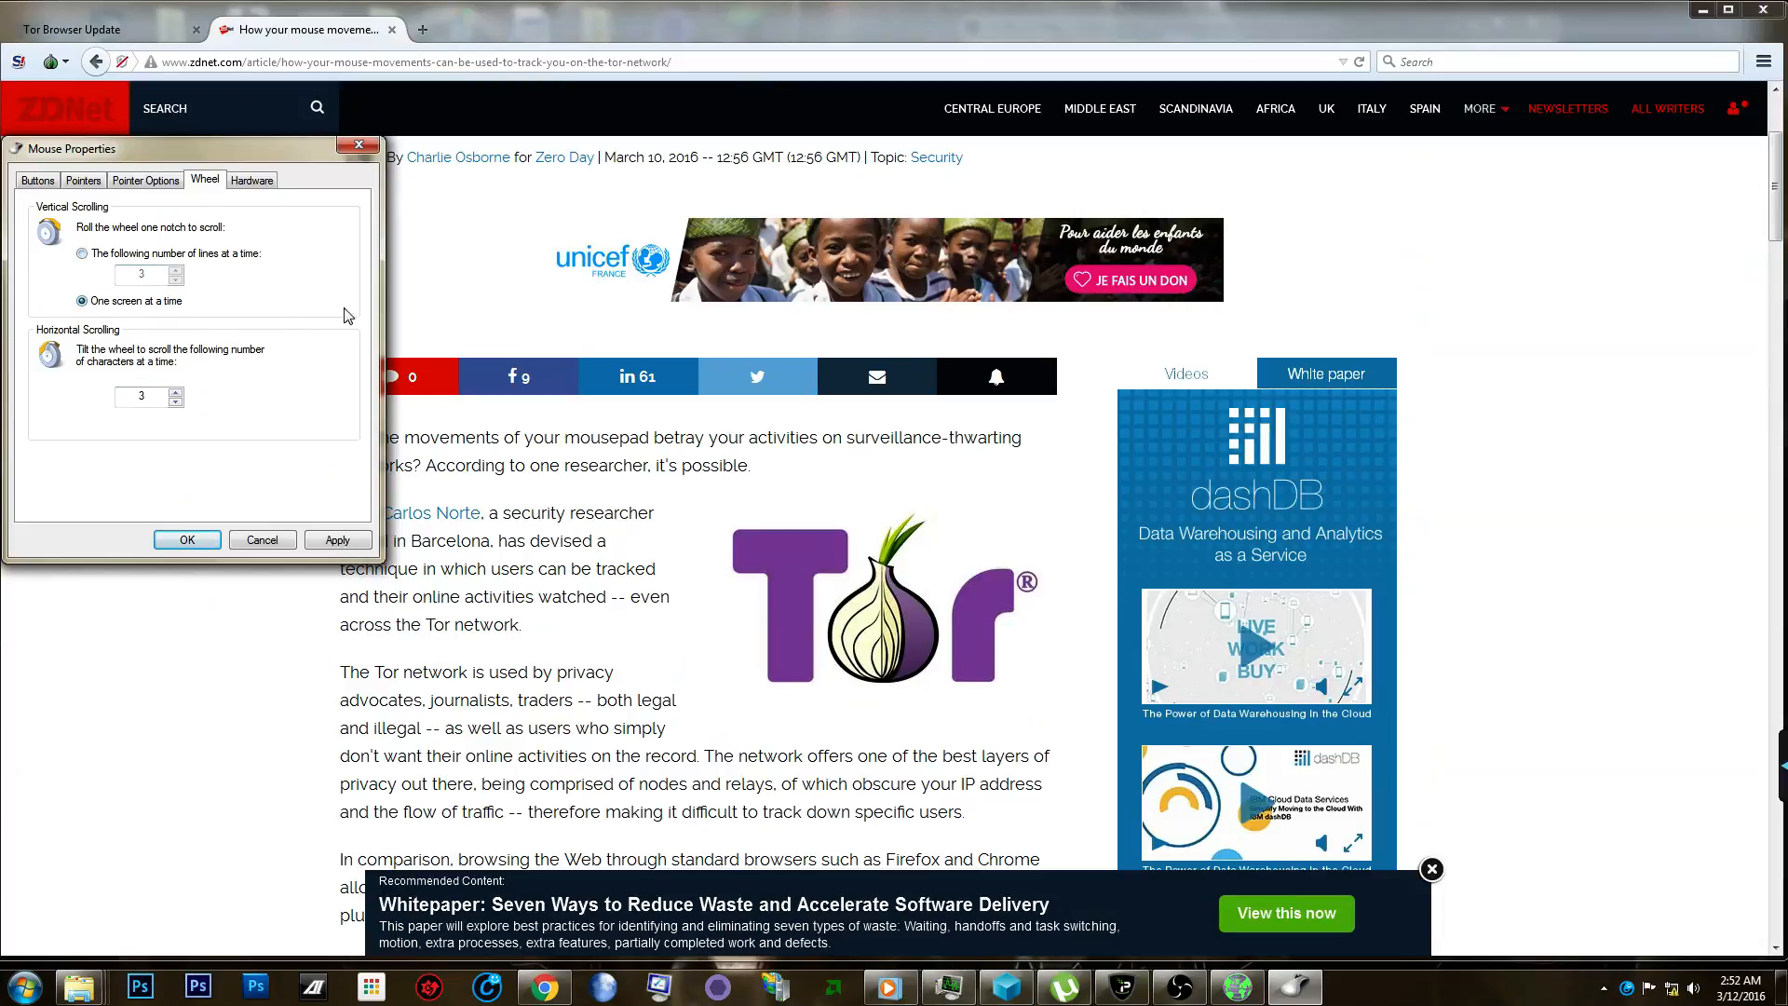
{"action": "mouse_move", "coordinate": [316, 285]}
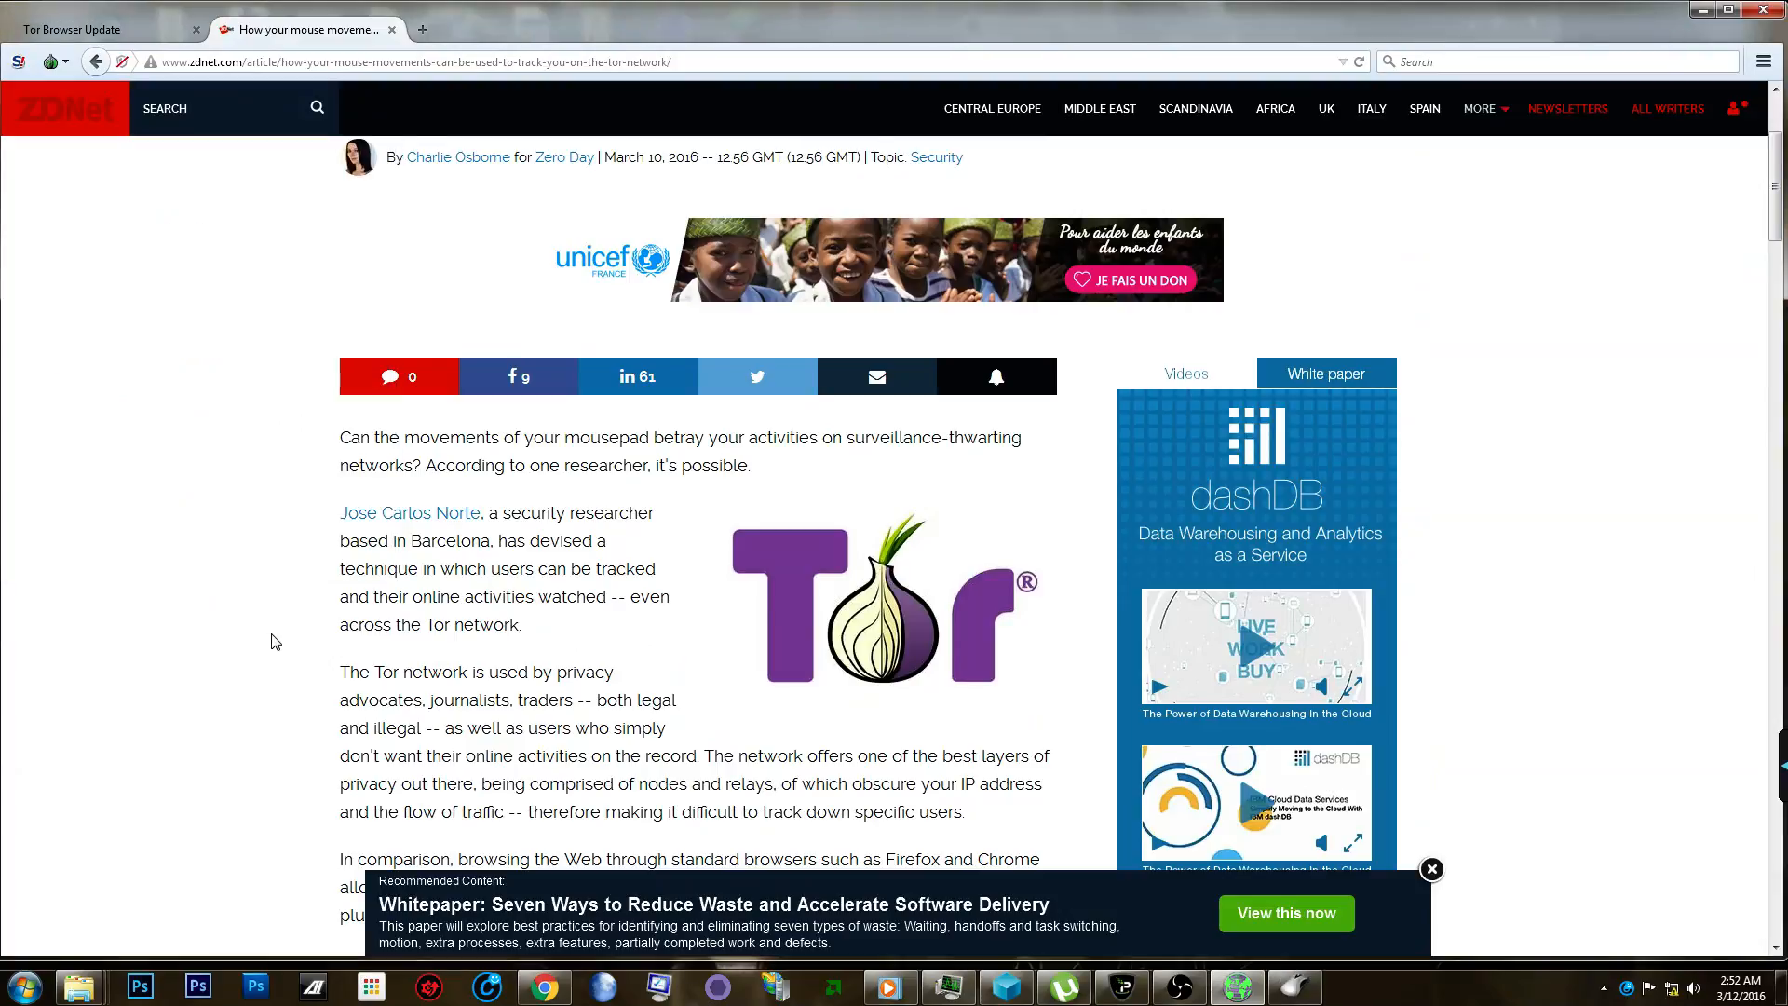
{"action": "scroll", "scroll_direction": "down", "scroll_amount": 3}
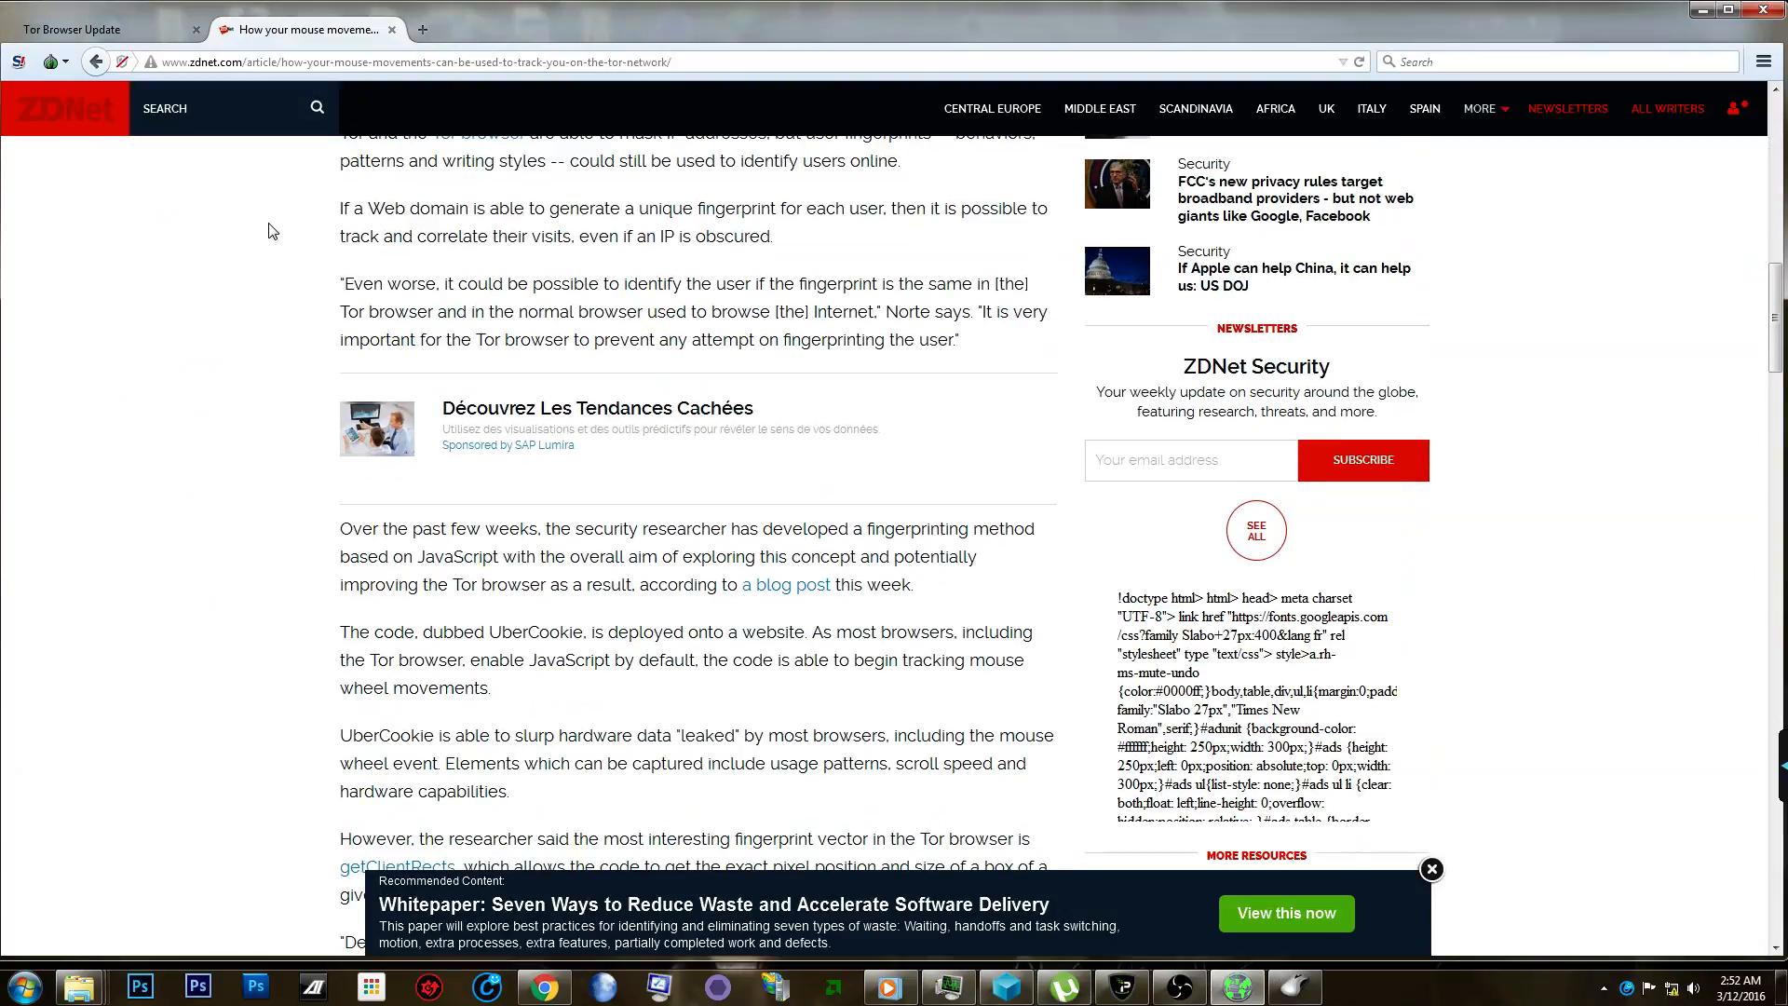
{"action": "scroll", "scroll_direction": "down", "scroll_amount": 3}
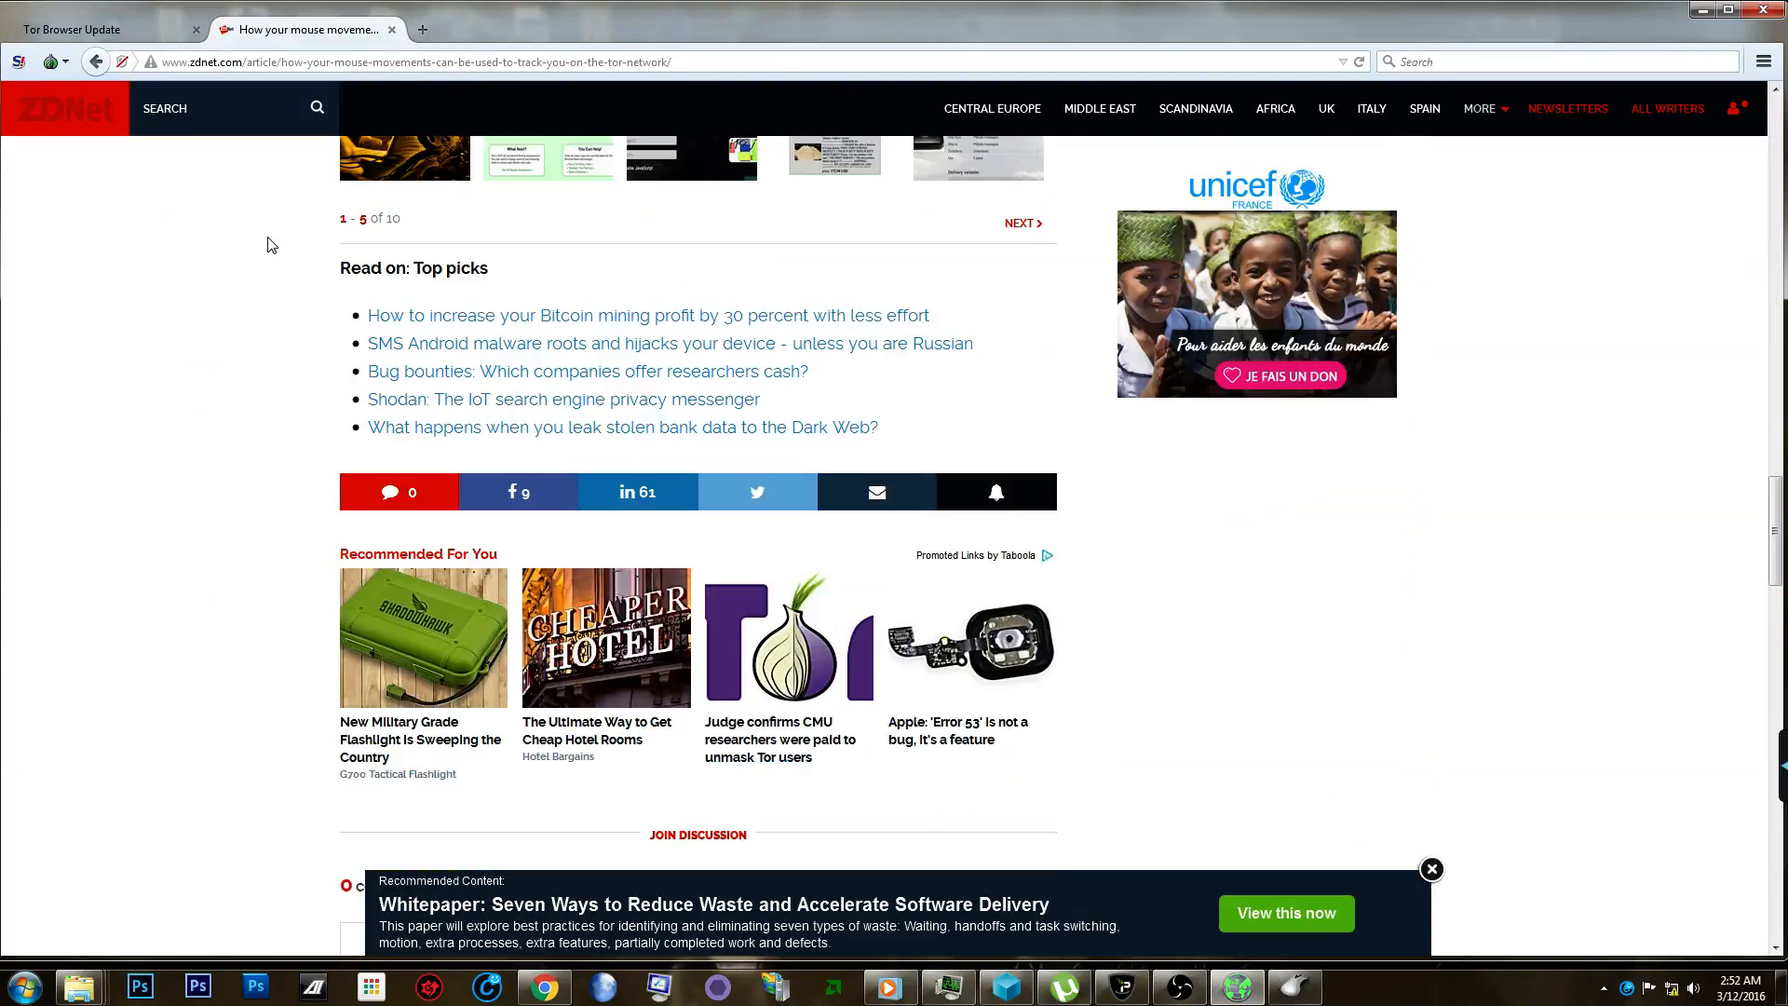
{"action": "scroll", "scroll_direction": "up", "scroll_amount": 3}
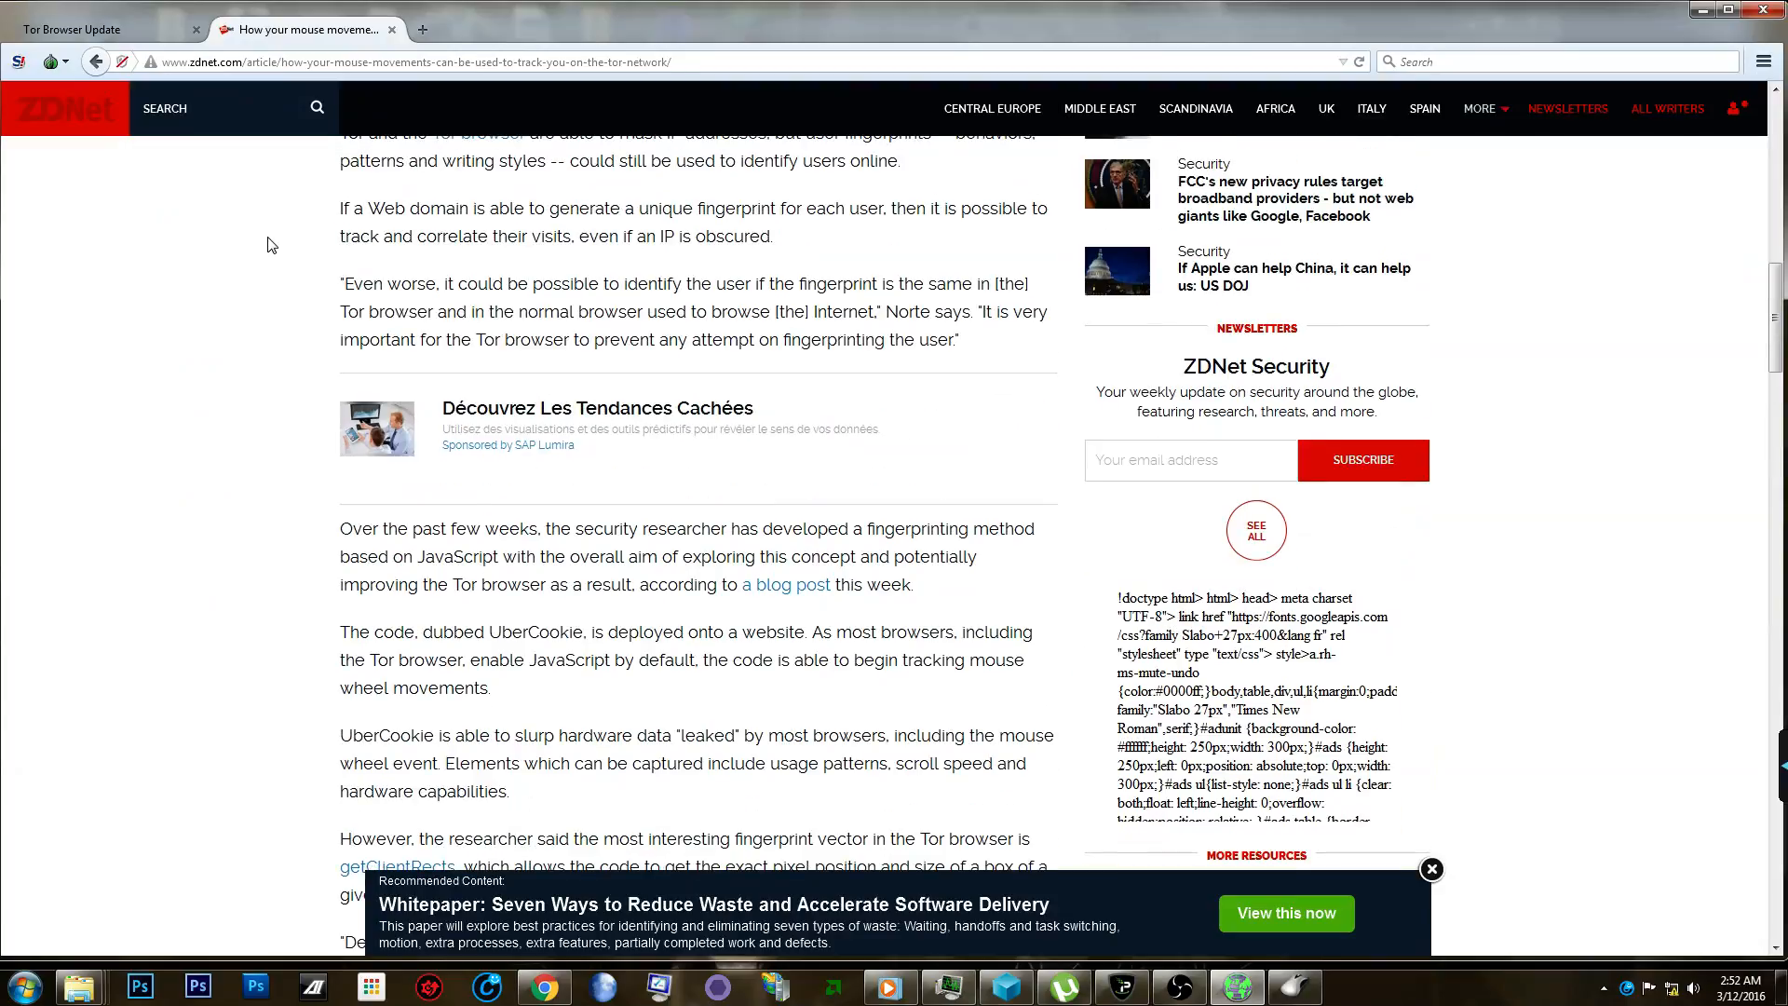
{"action": "scroll", "scroll_direction": "up", "scroll_amount": 3}
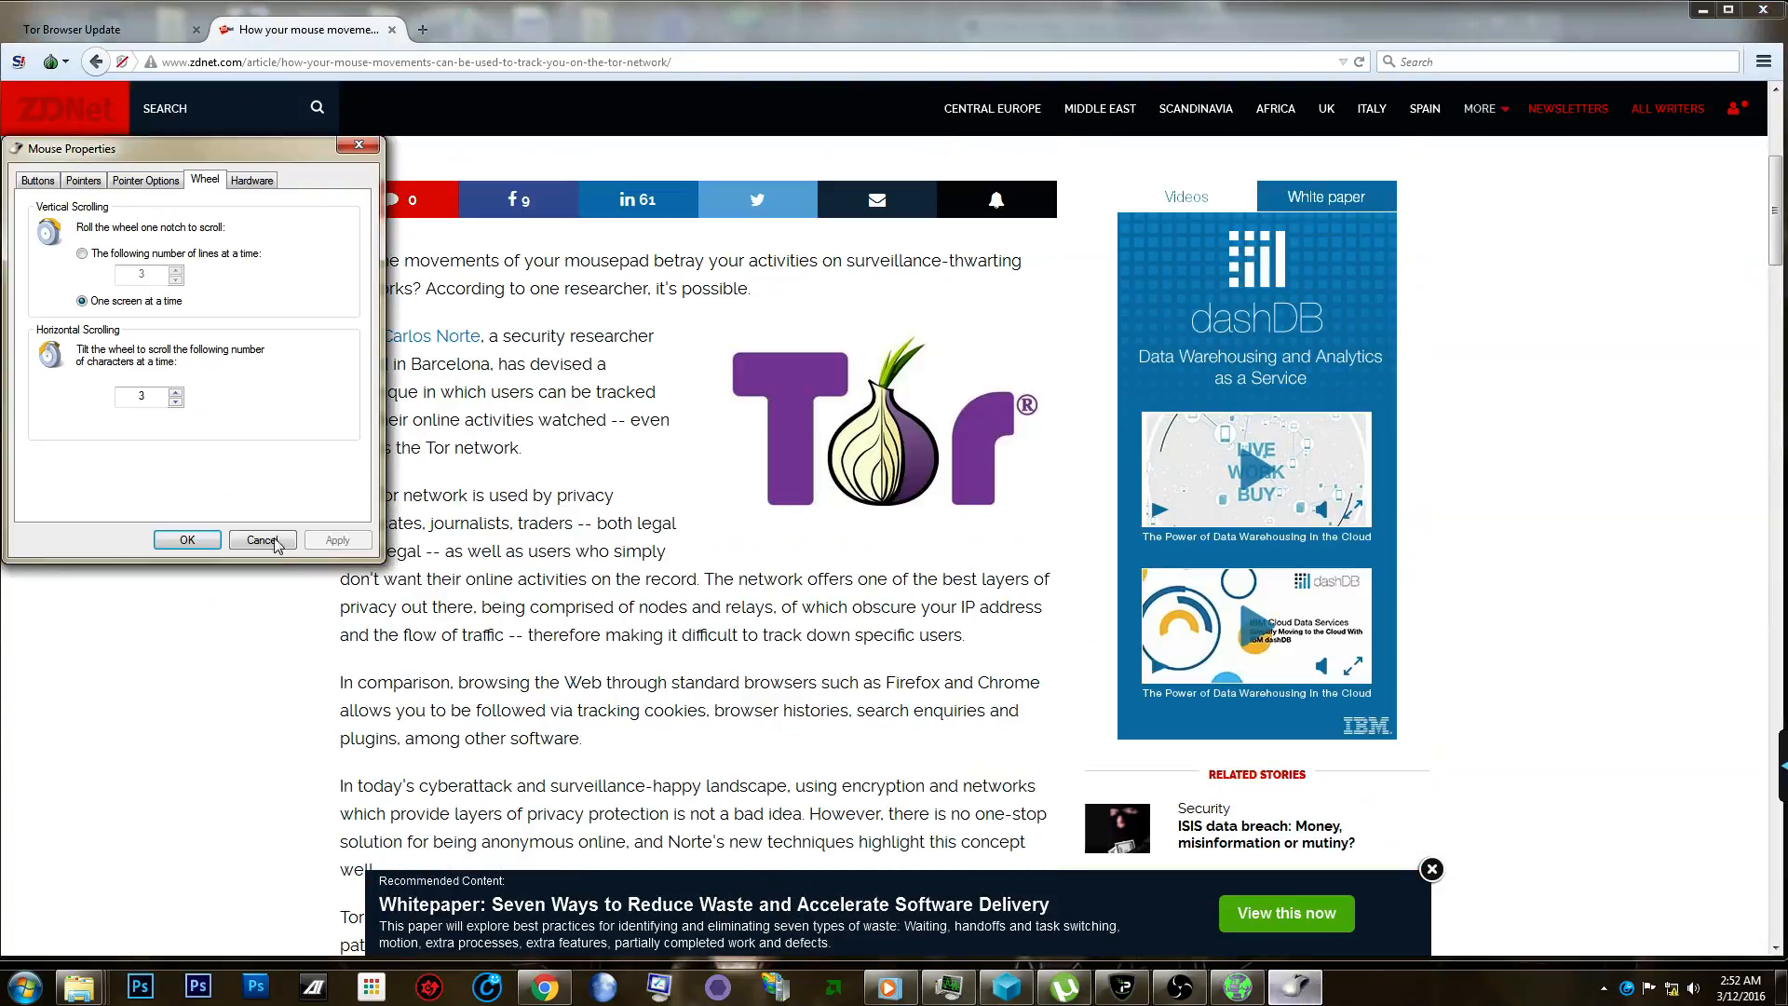
Return to scrolling a number of lines (3) per notch and apply the setting.
{"action": "left_click", "coordinate": [82, 254]}
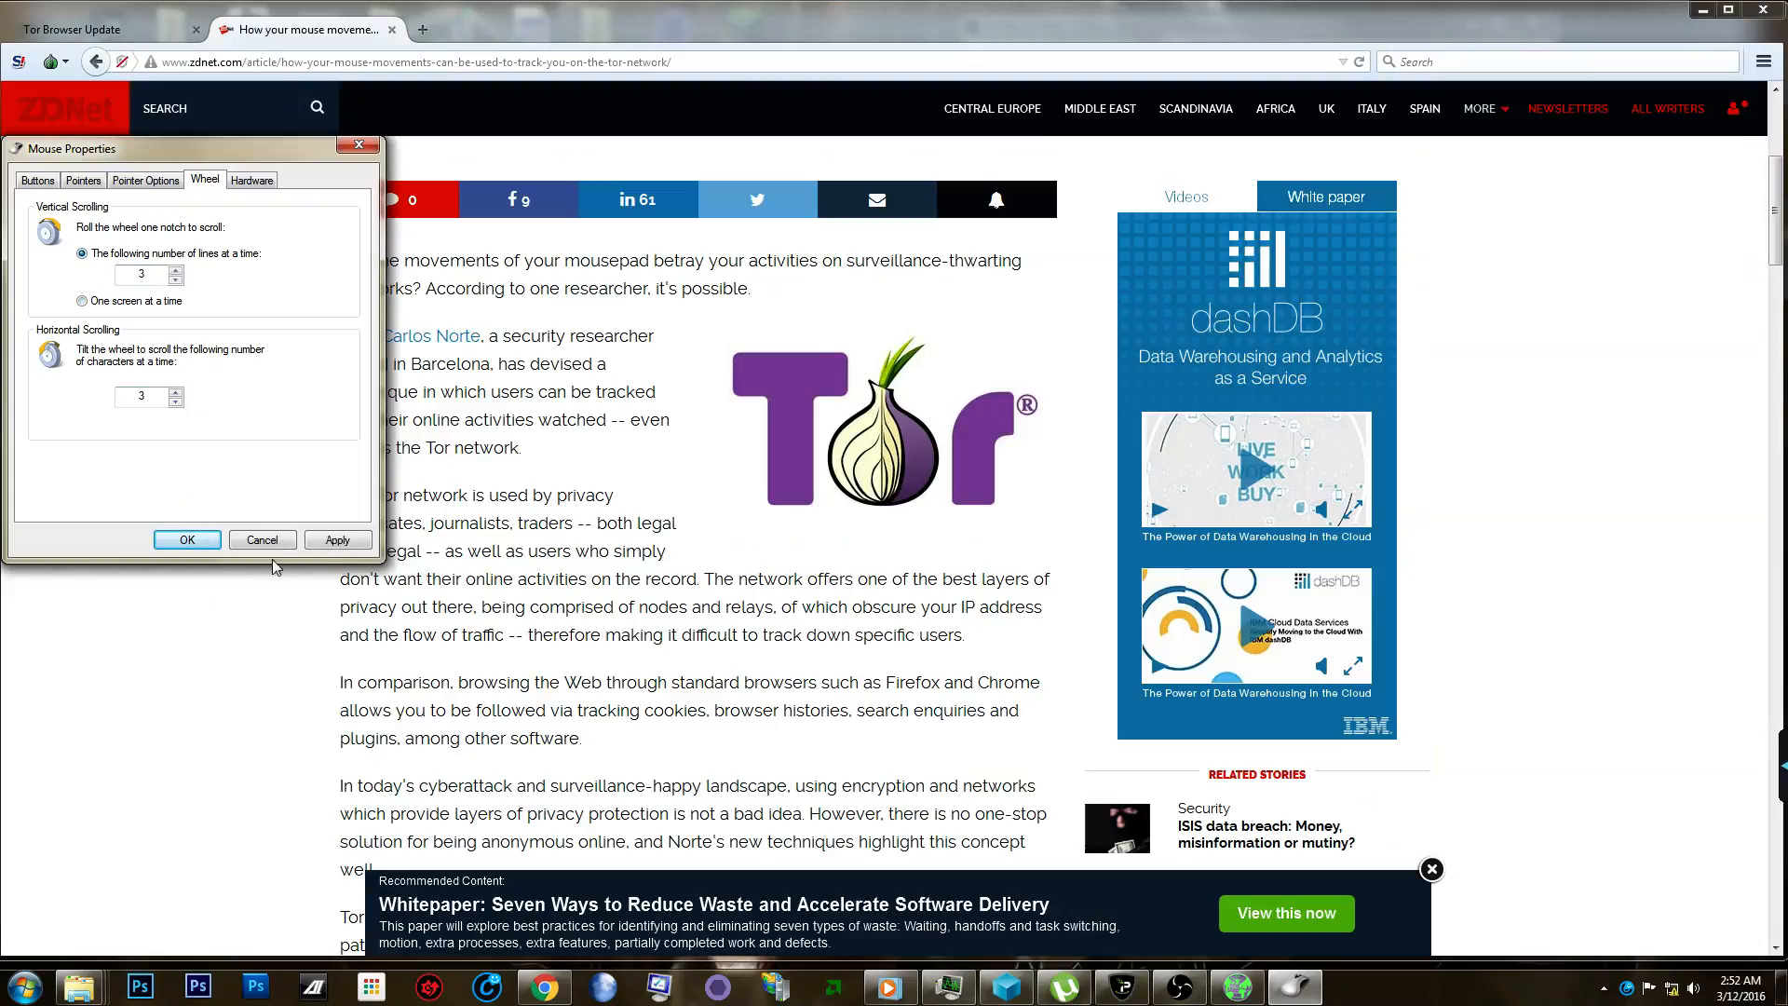
{"action": "mouse_move", "coordinate": [78, 162]}
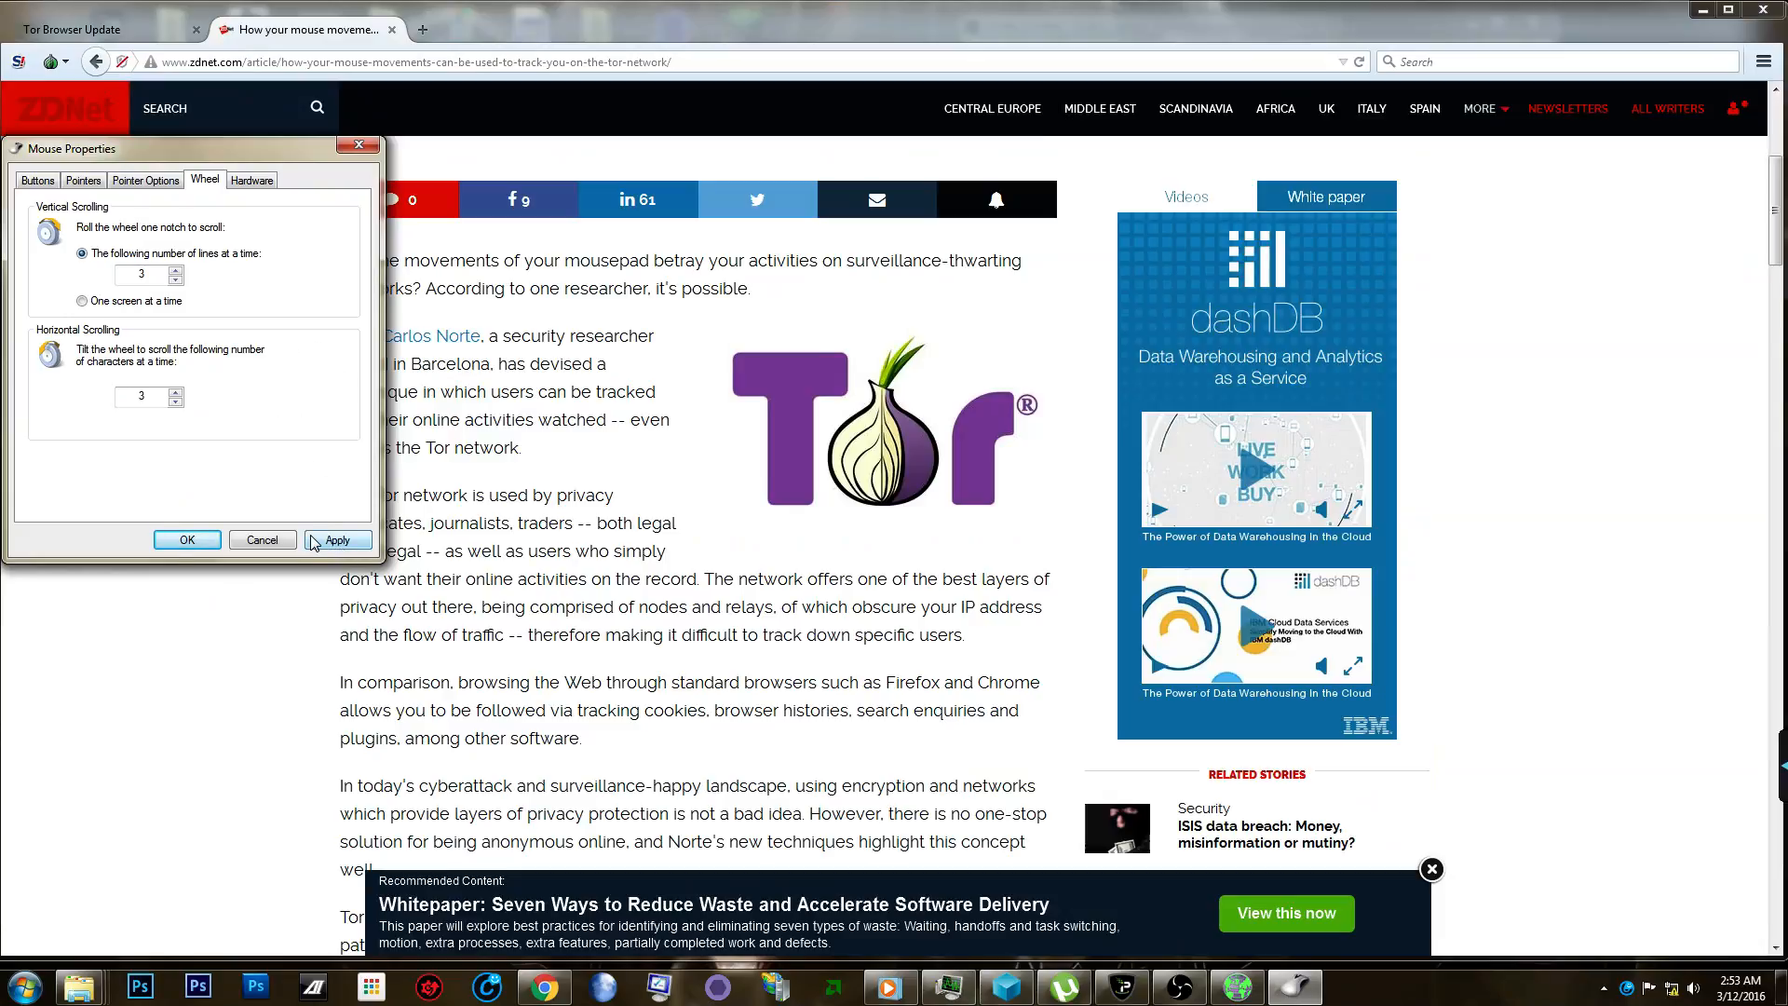
{"action": "mouse_move", "coordinate": [357, 492]}
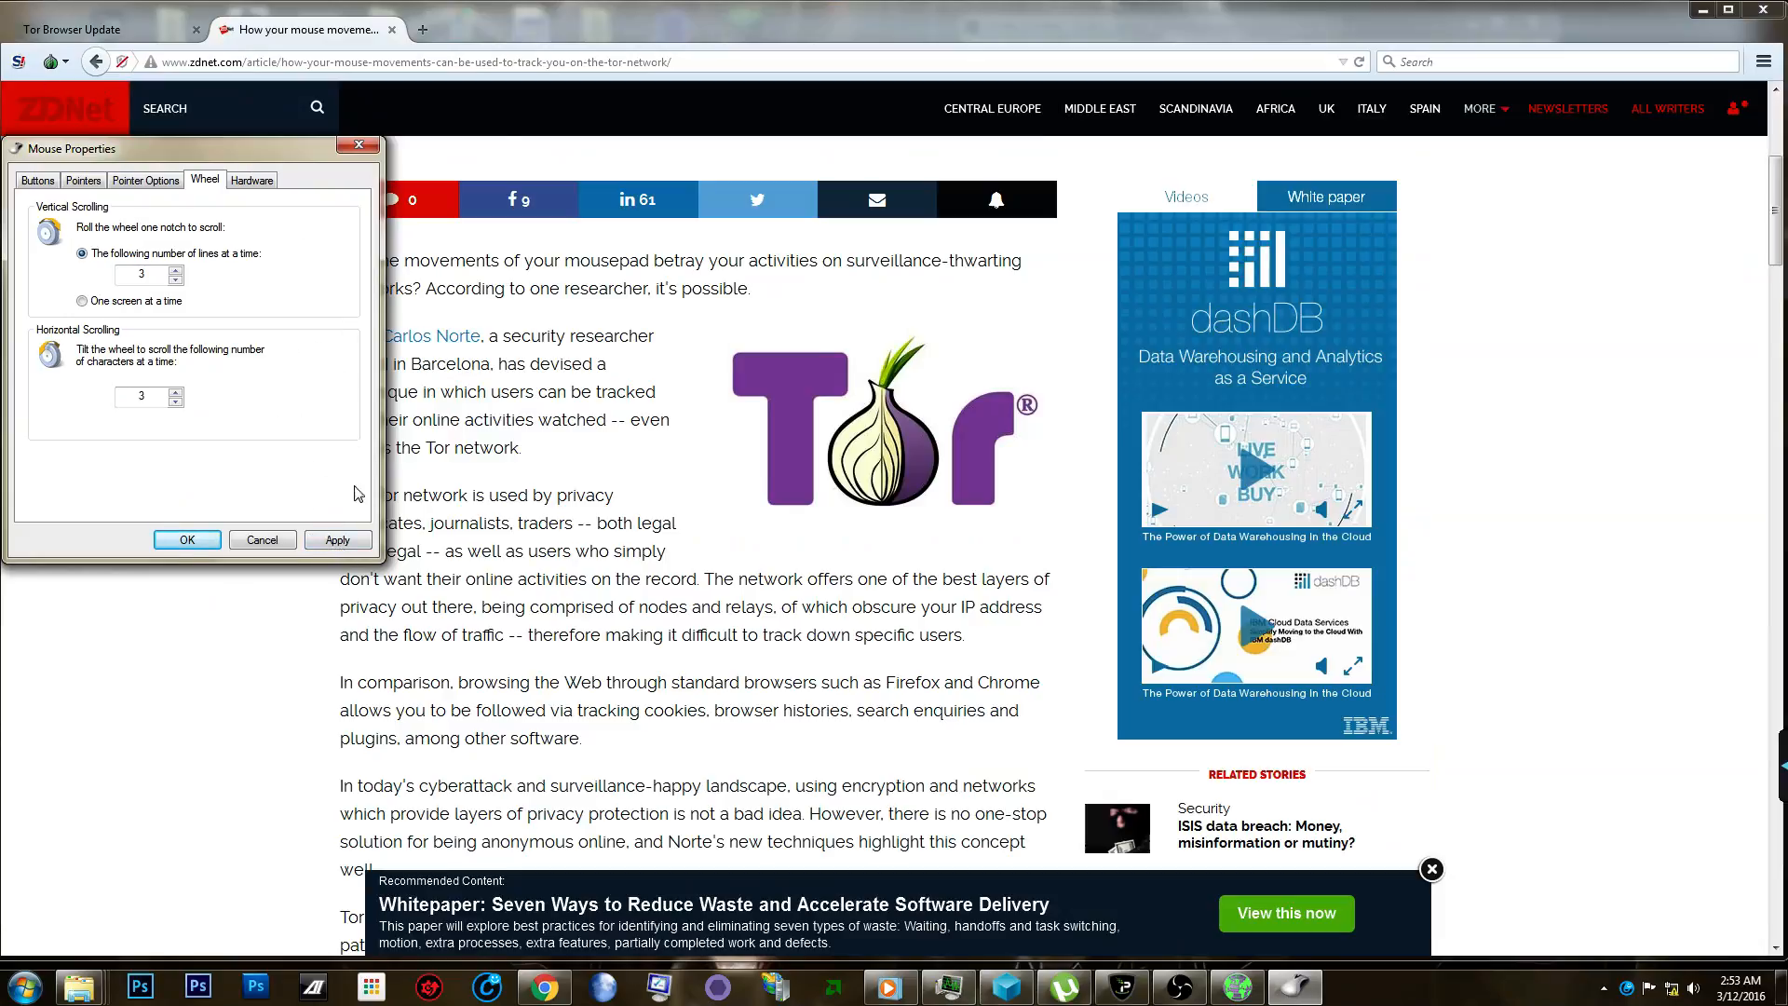
{"action": "left_click", "coordinate": [337, 540]}
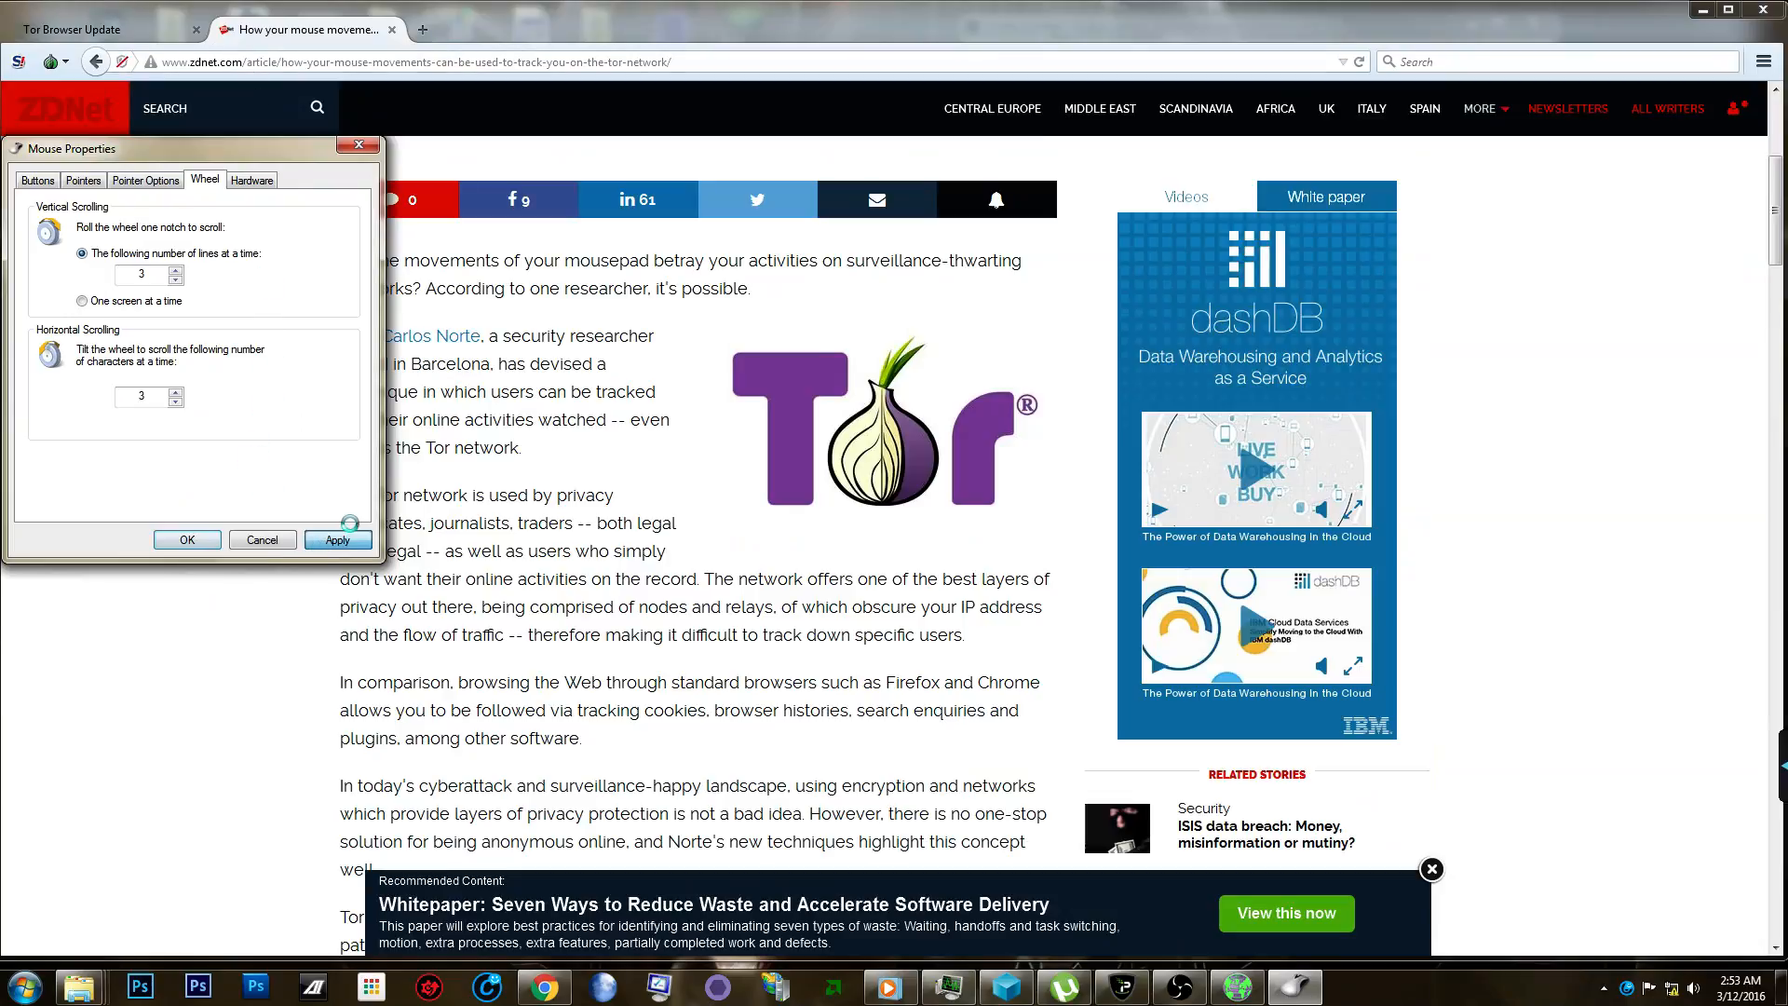
{"action": "left_click", "coordinate": [337, 540]}
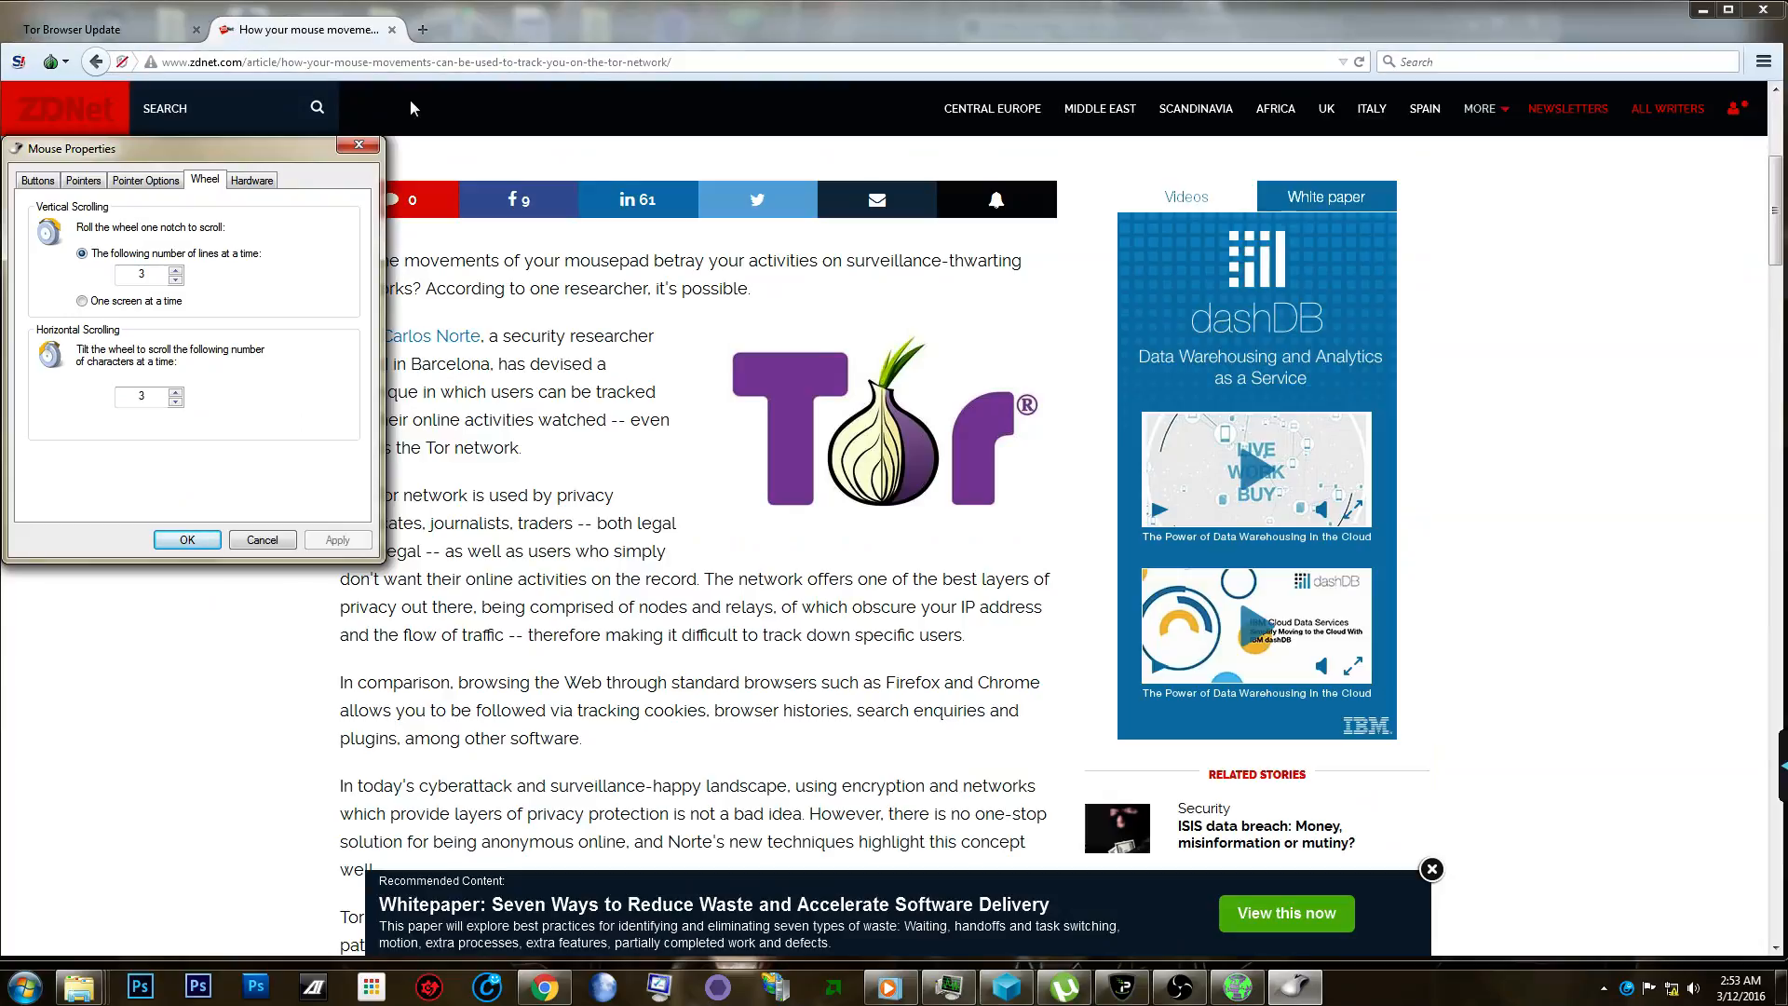
{"action": "mouse_move", "coordinate": [359, 186]}
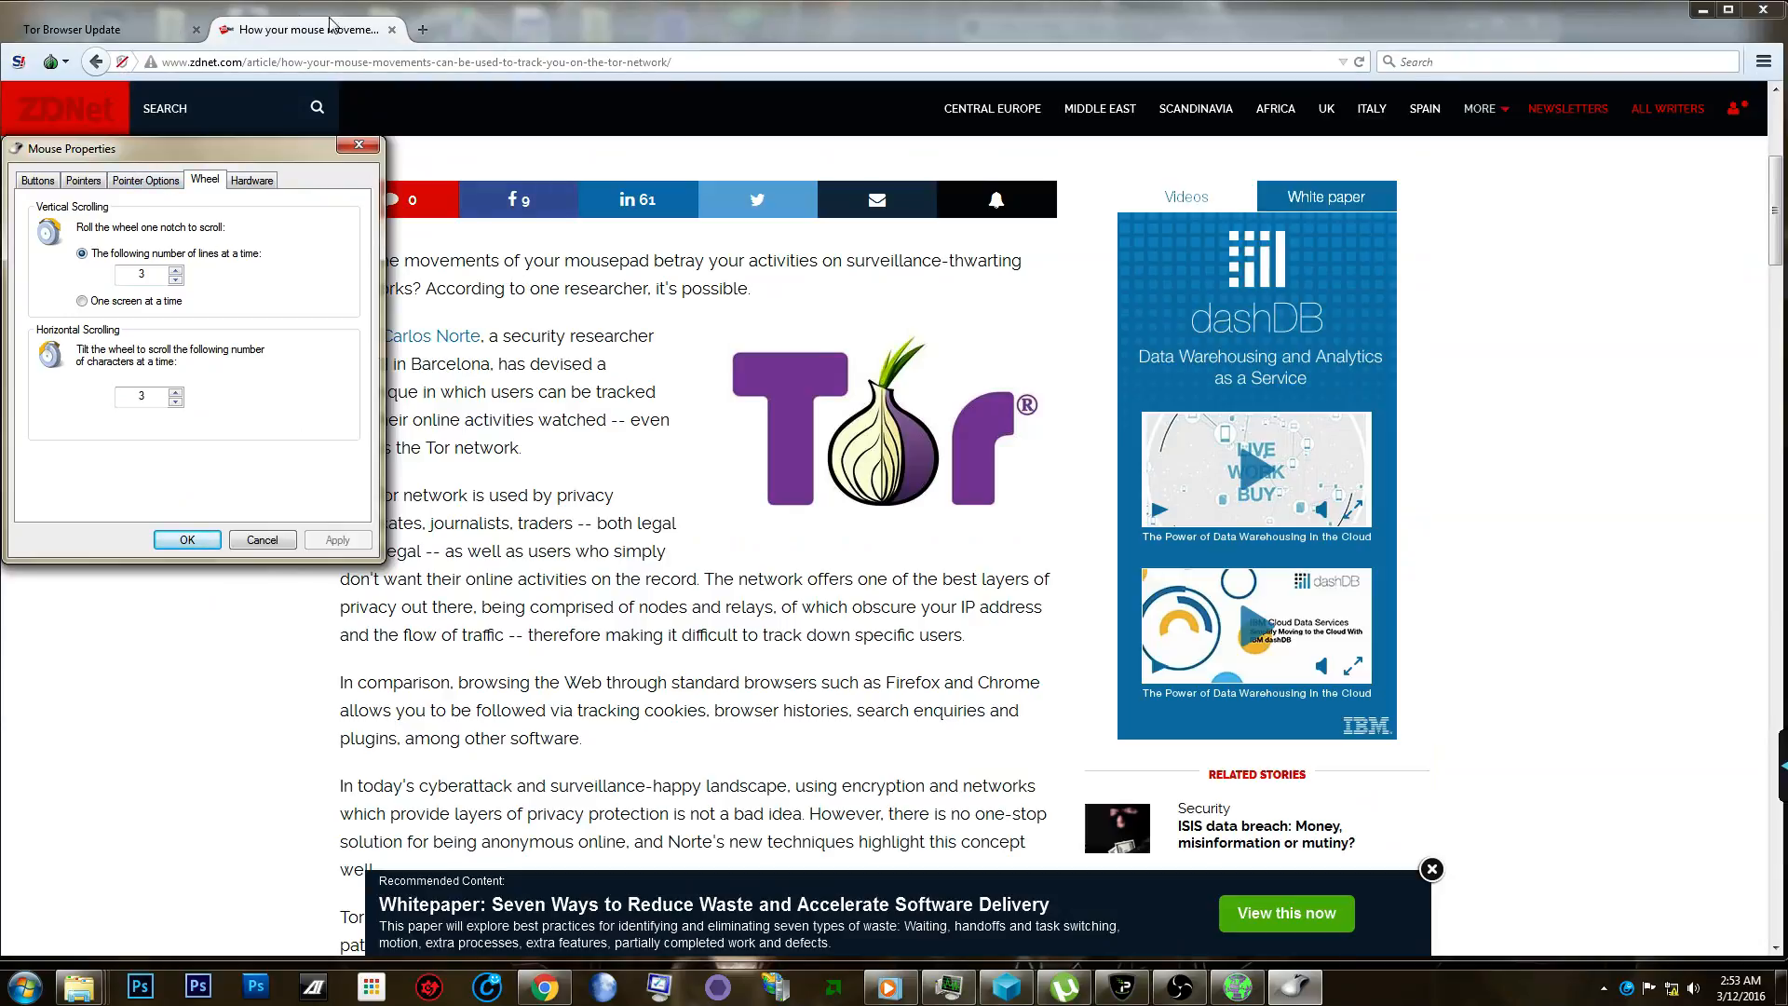
{"action": "mouse_move", "coordinate": [428, 455]}
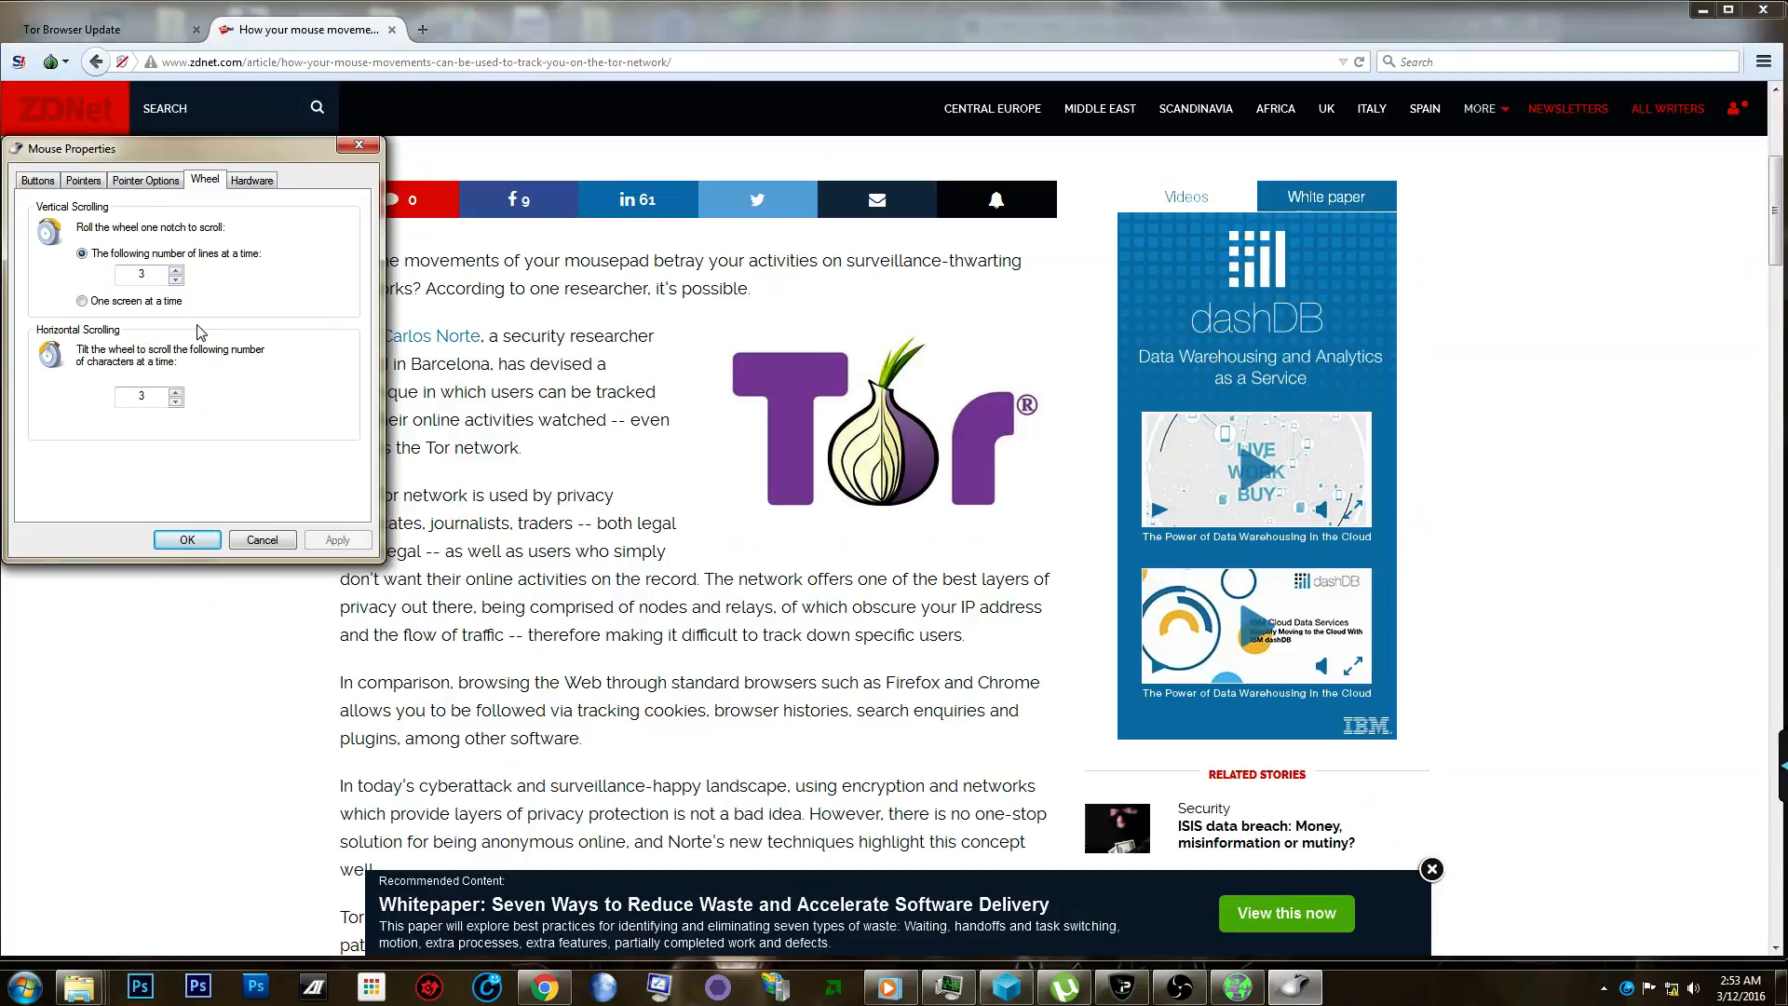
{"action": "mouse_move", "coordinate": [114, 337]}
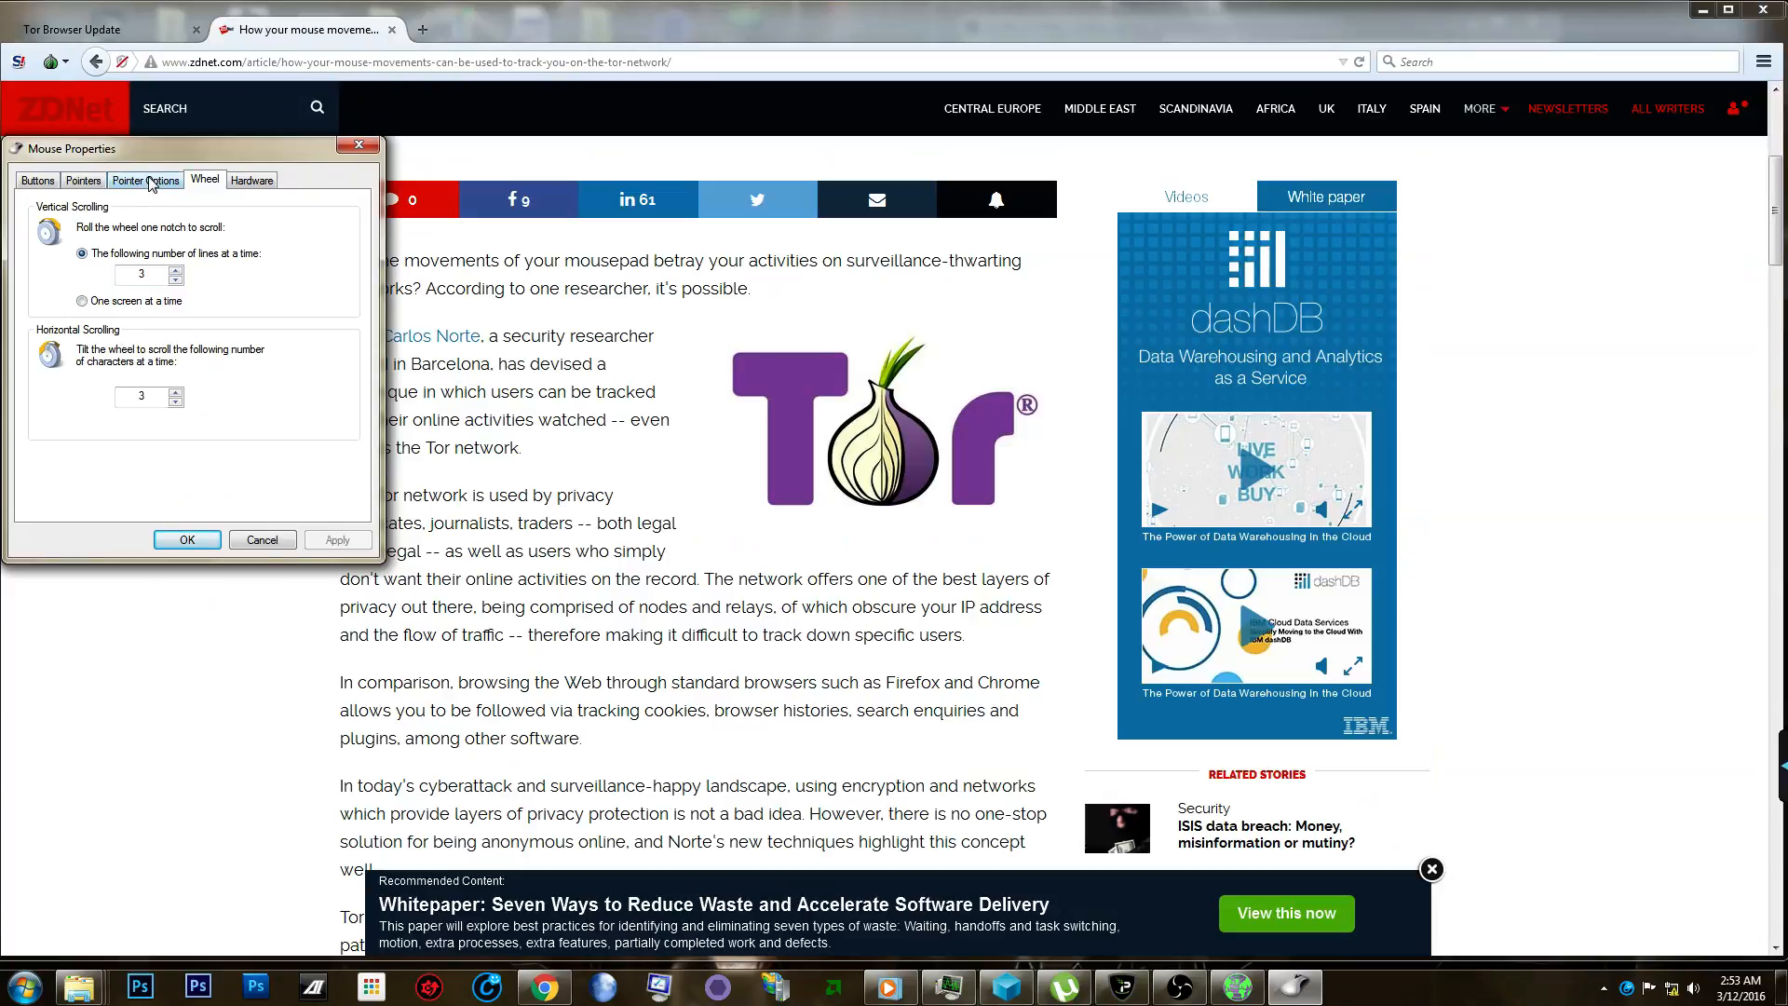
Review the Pointer Options, Wheel, Pointers and Buttons tabs, then cancel Mouse Properties without saving.
{"action": "left_click", "coordinate": [145, 179]}
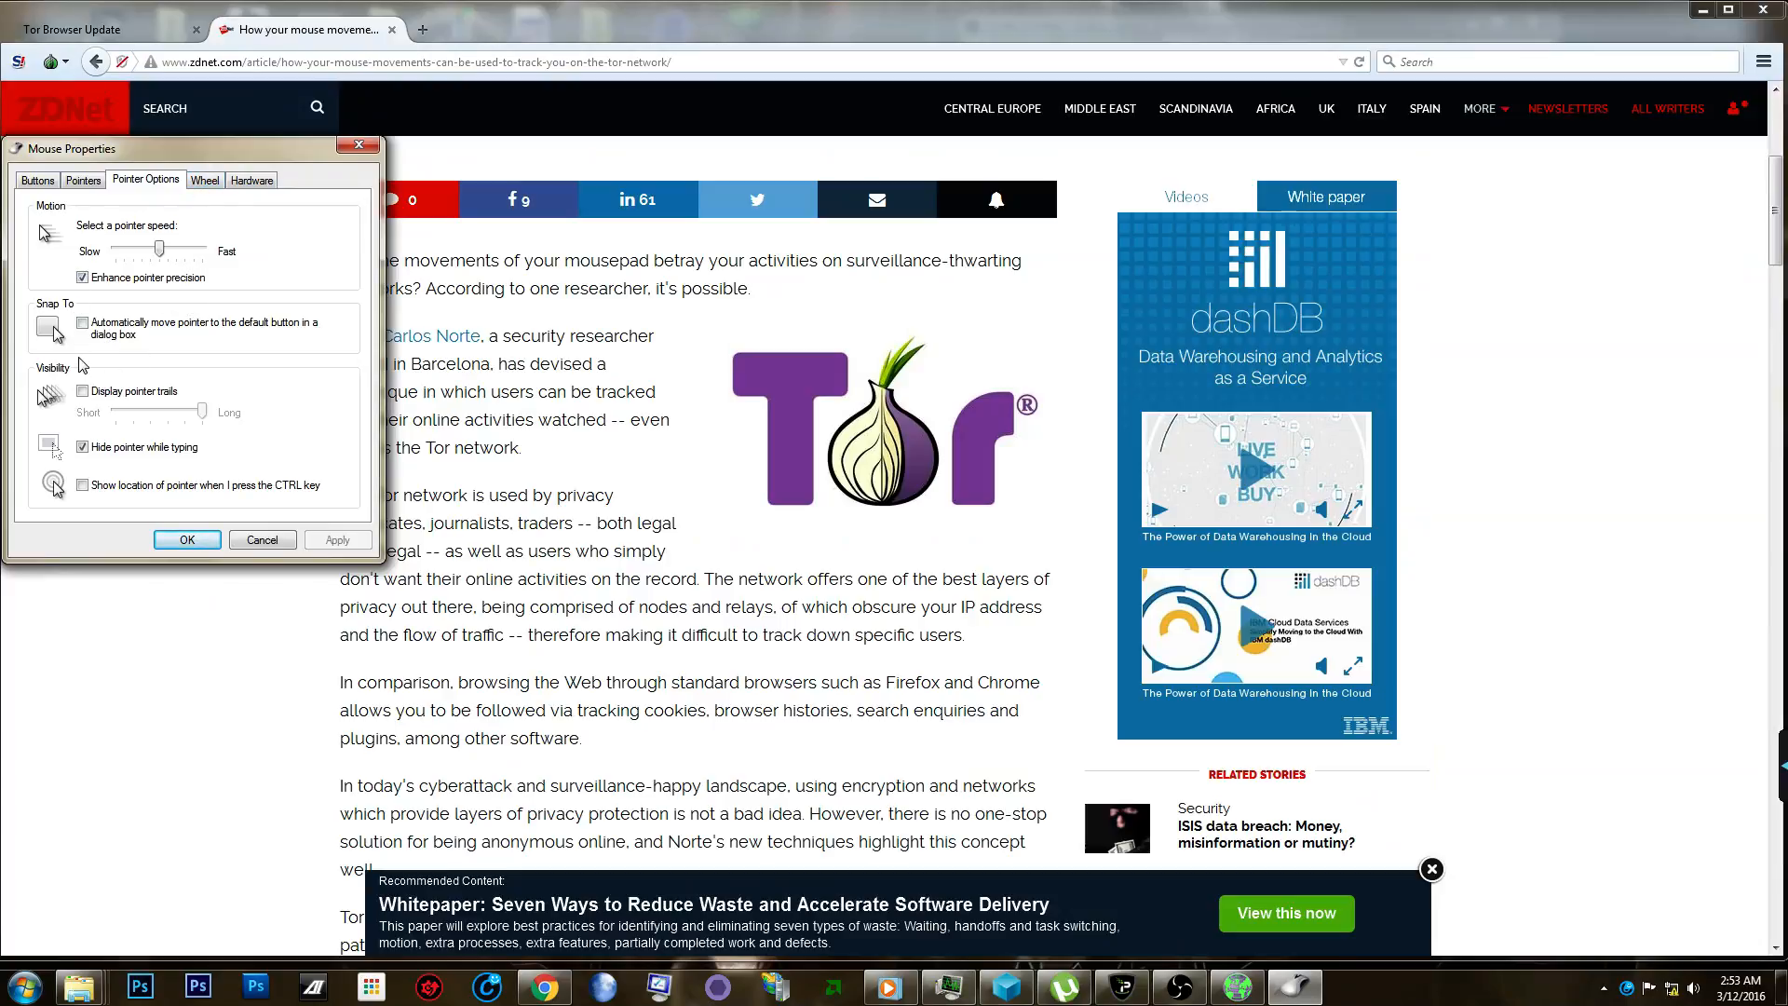
{"action": "mouse_move", "coordinate": [51, 436]}
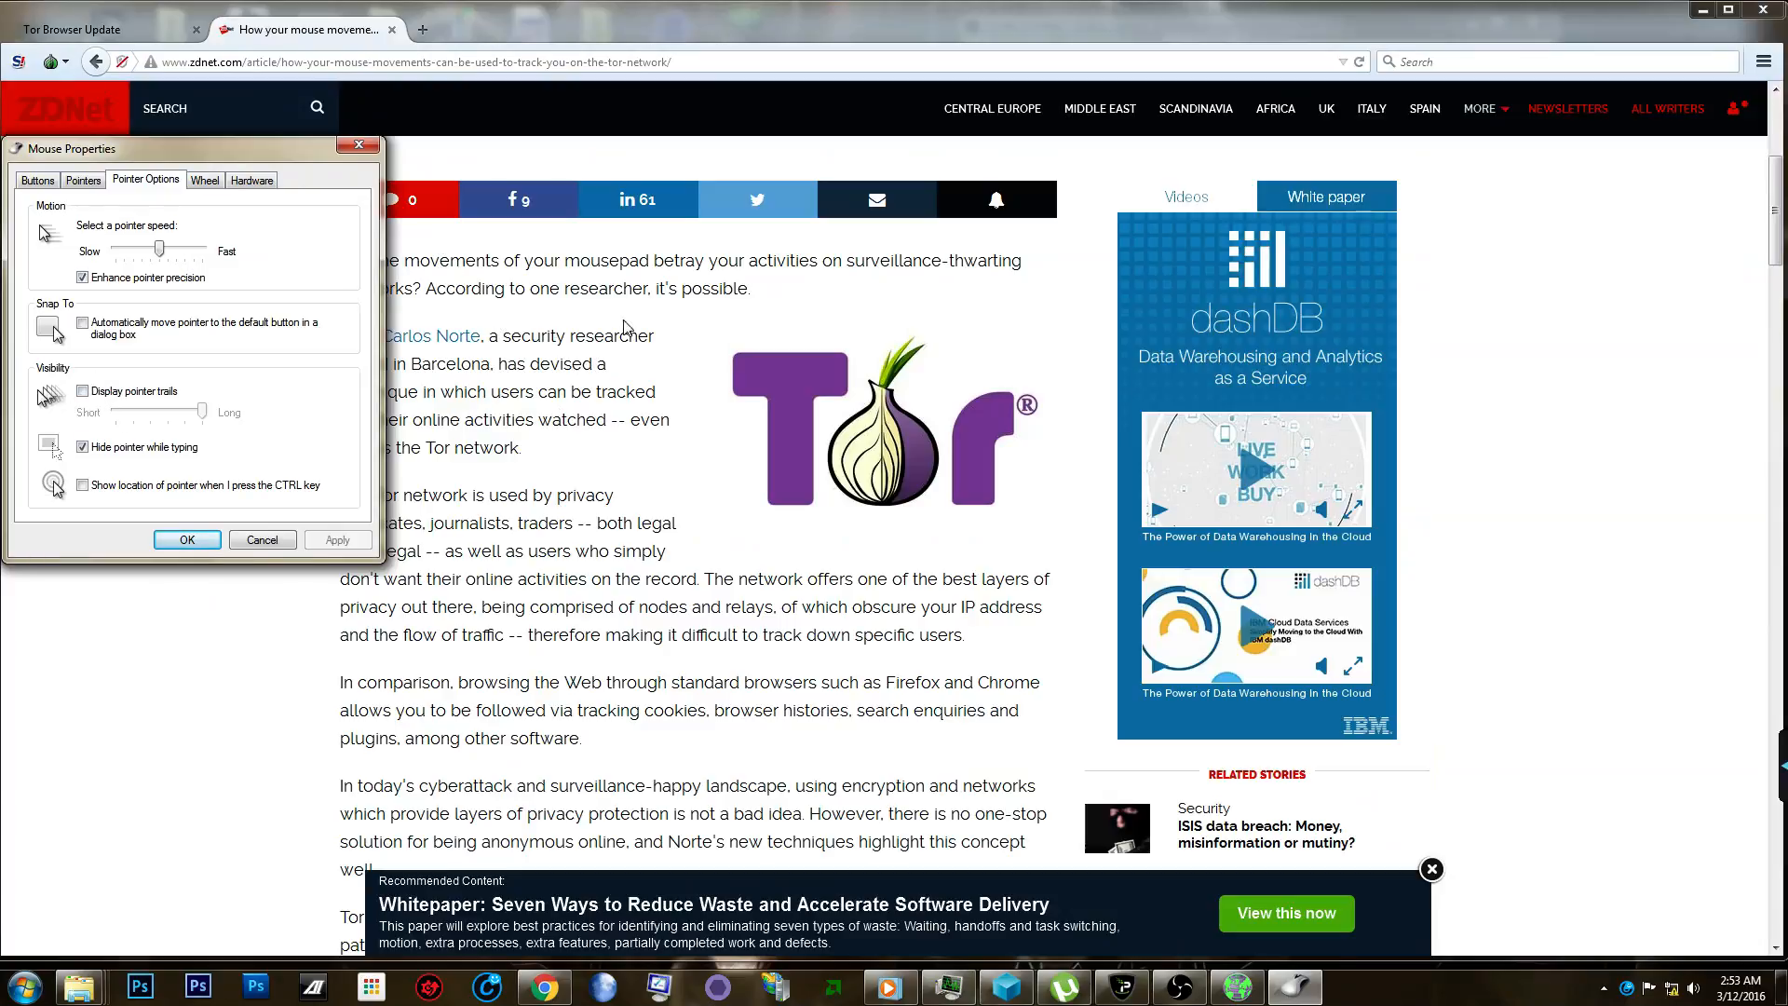
{"action": "left_click", "coordinate": [204, 179]}
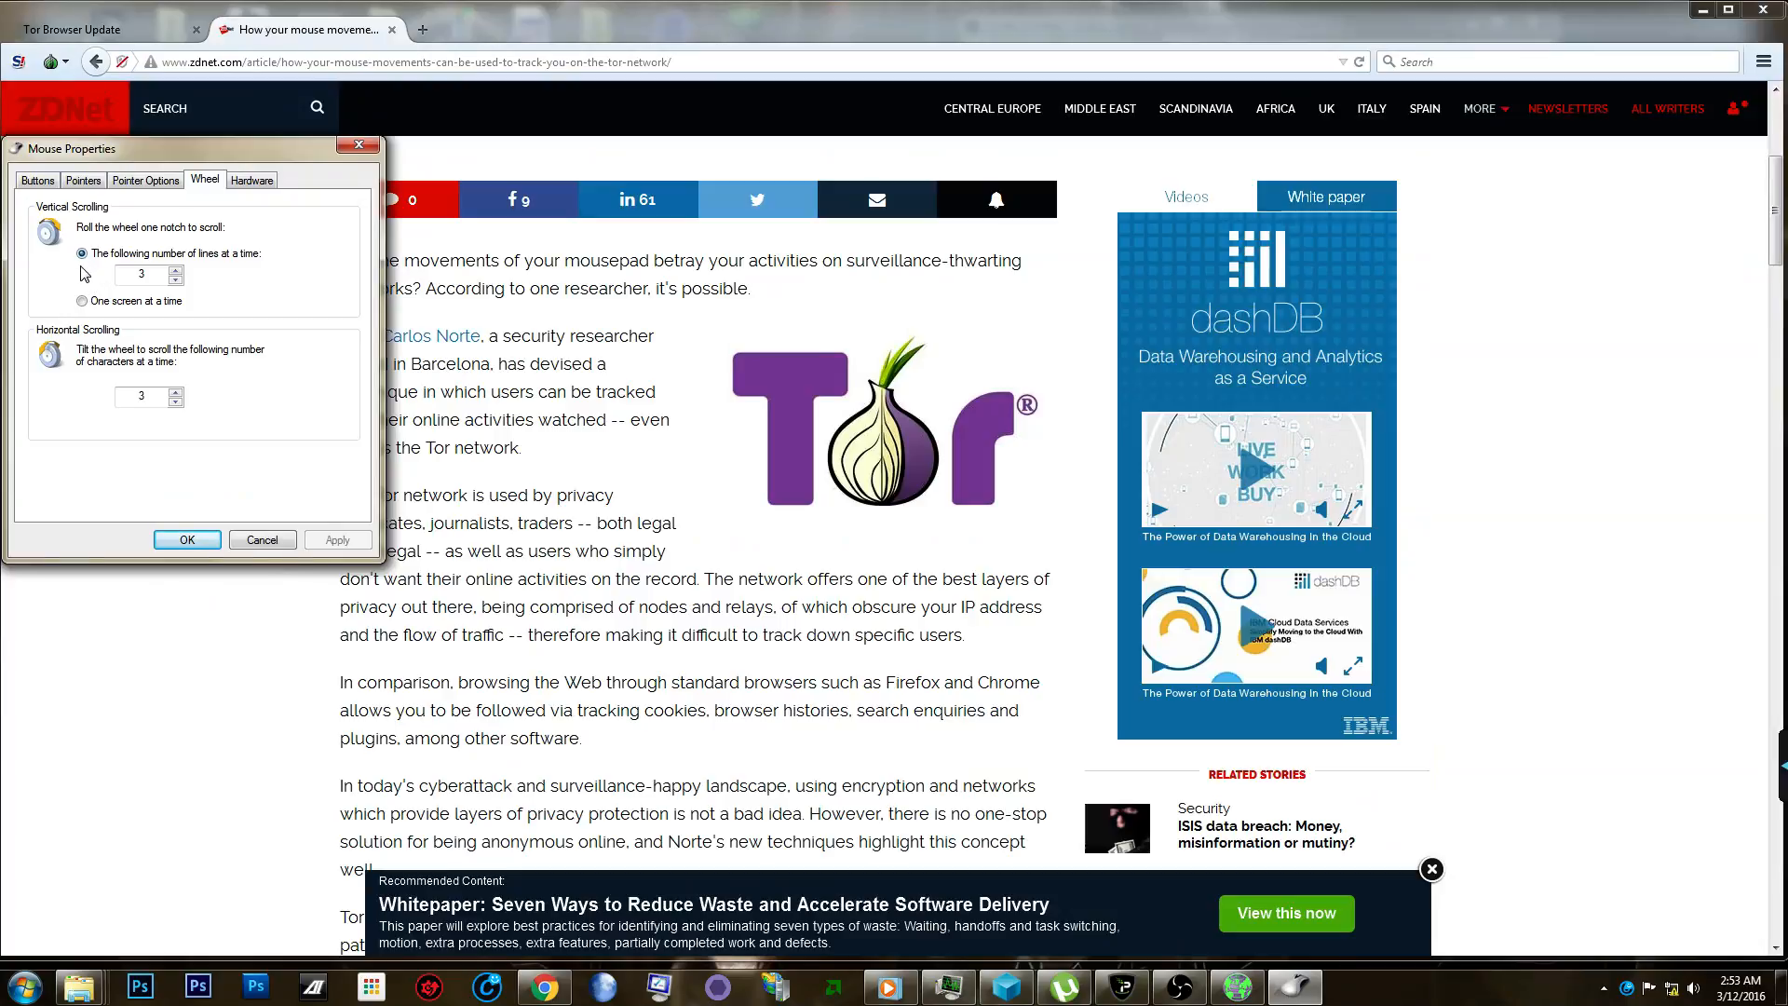
{"action": "mouse_move", "coordinate": [281, 375]}
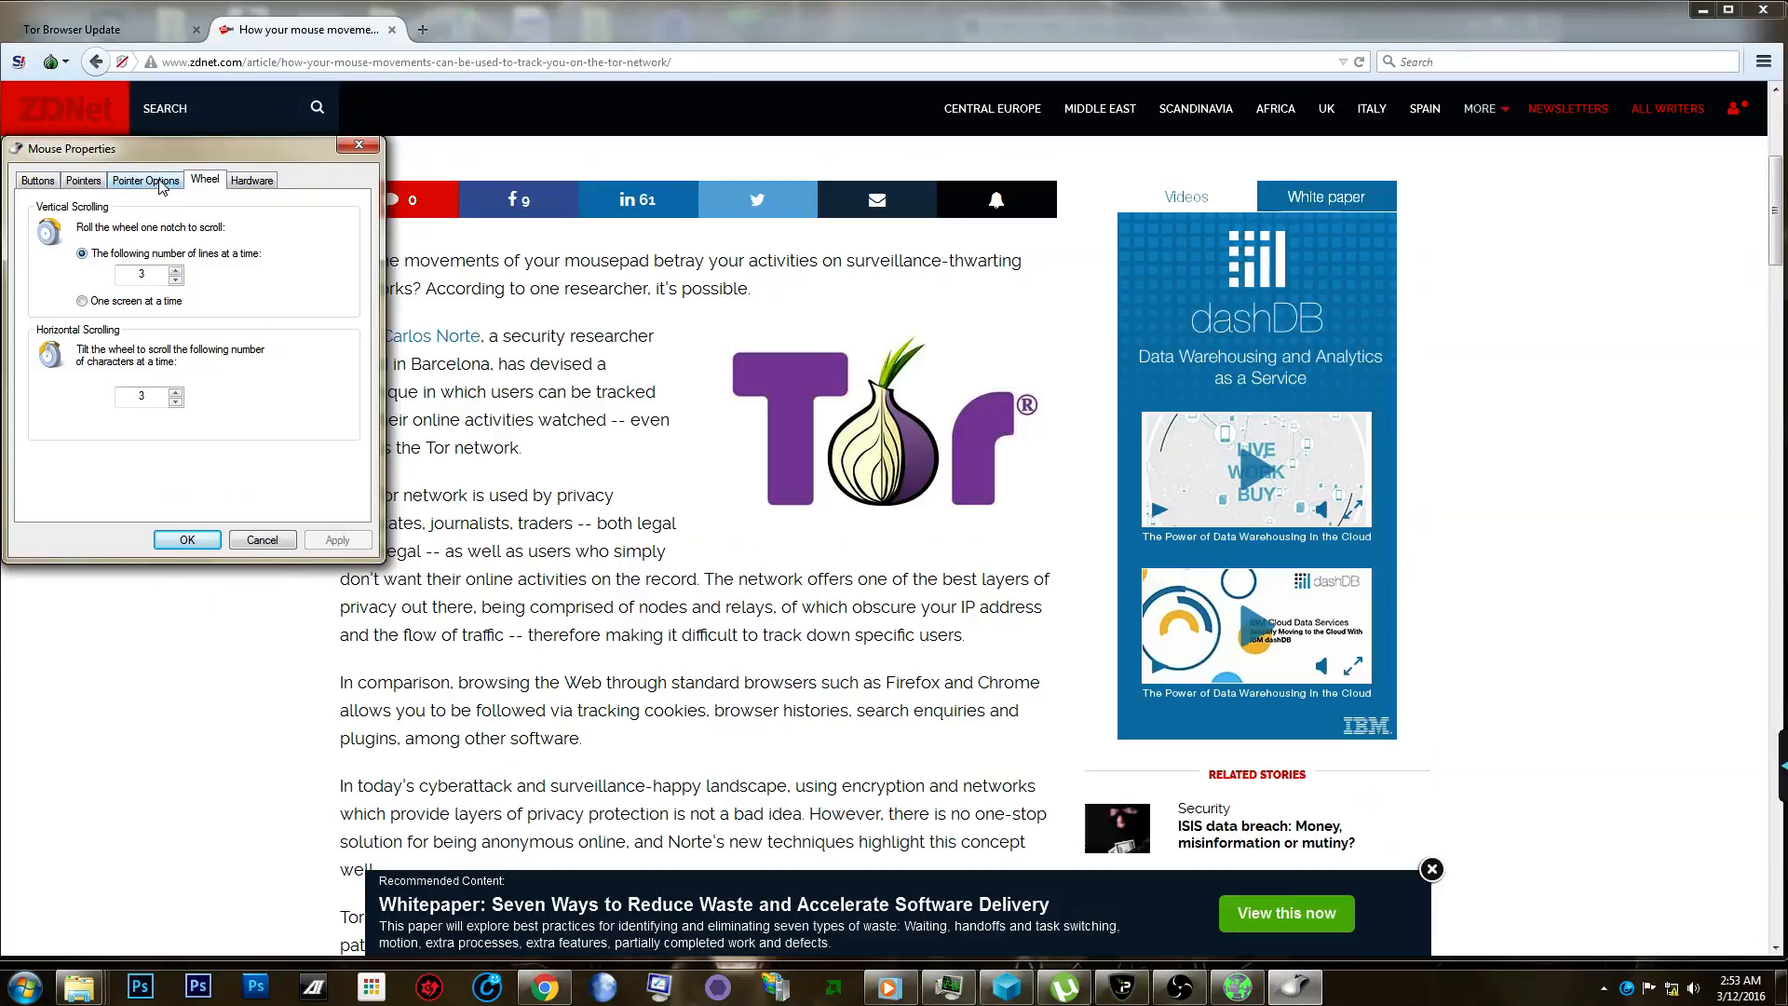
{"action": "left_click", "coordinate": [82, 180]}
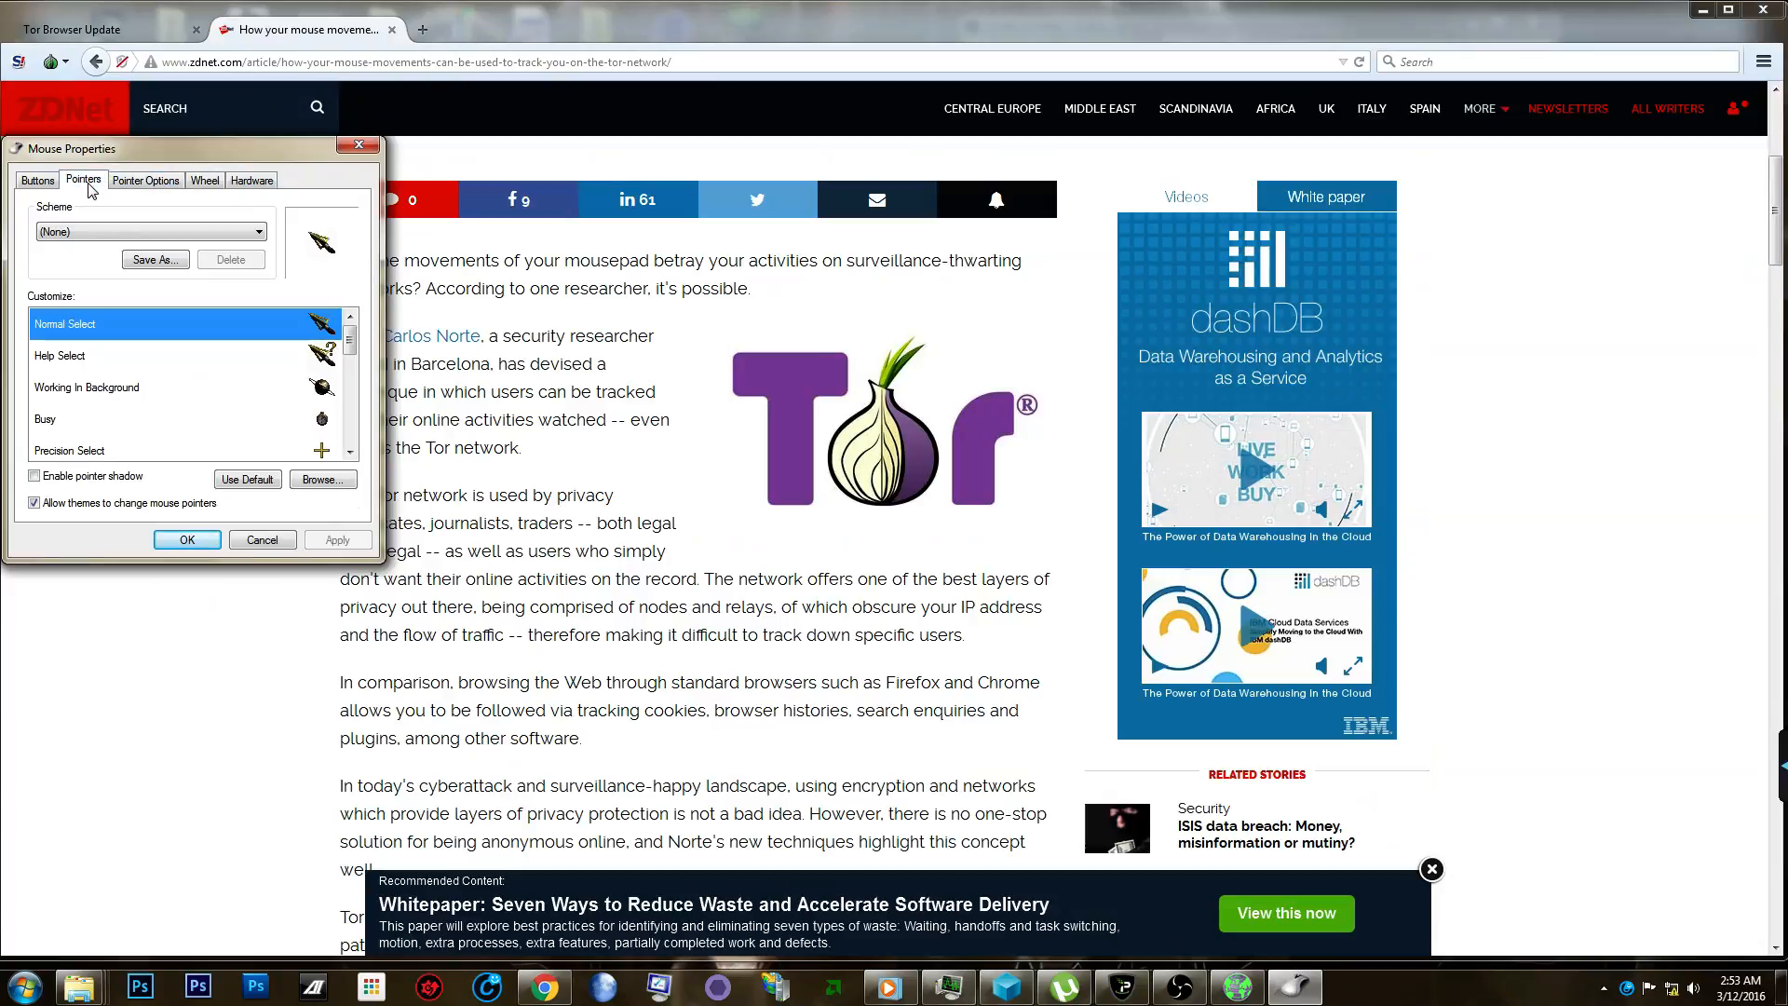
{"action": "left_click", "coordinate": [37, 179]}
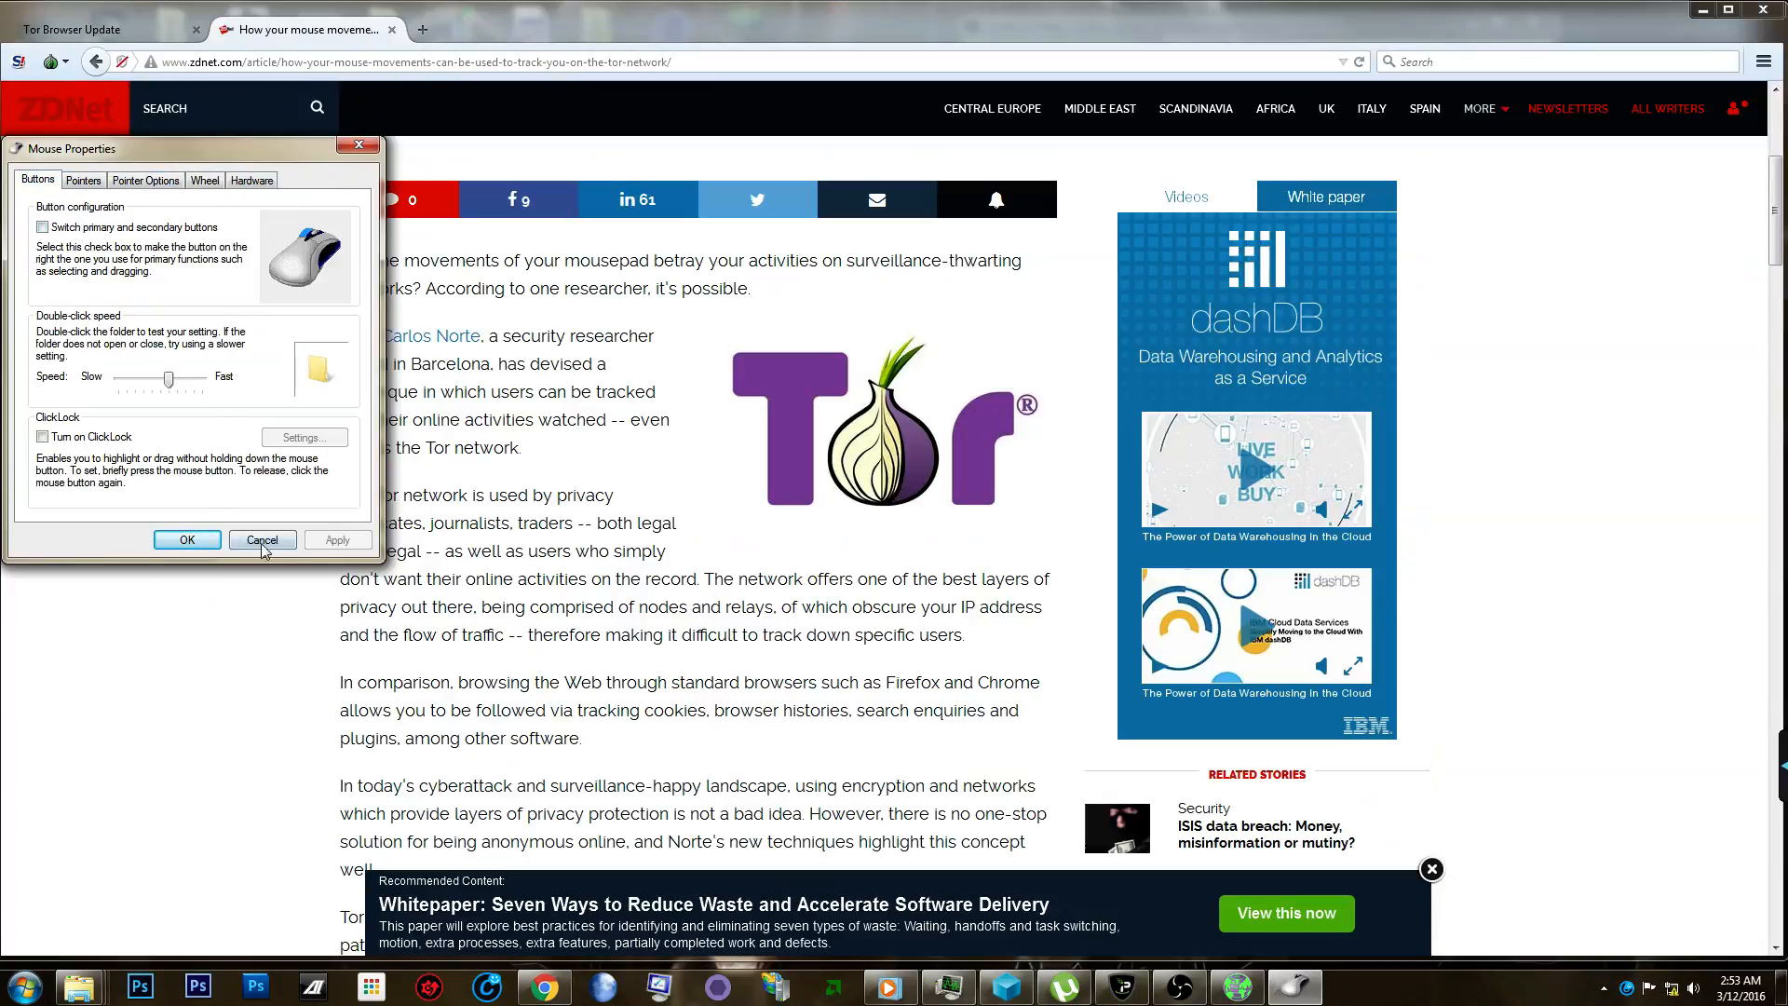
{"action": "left_click", "coordinate": [261, 540]}
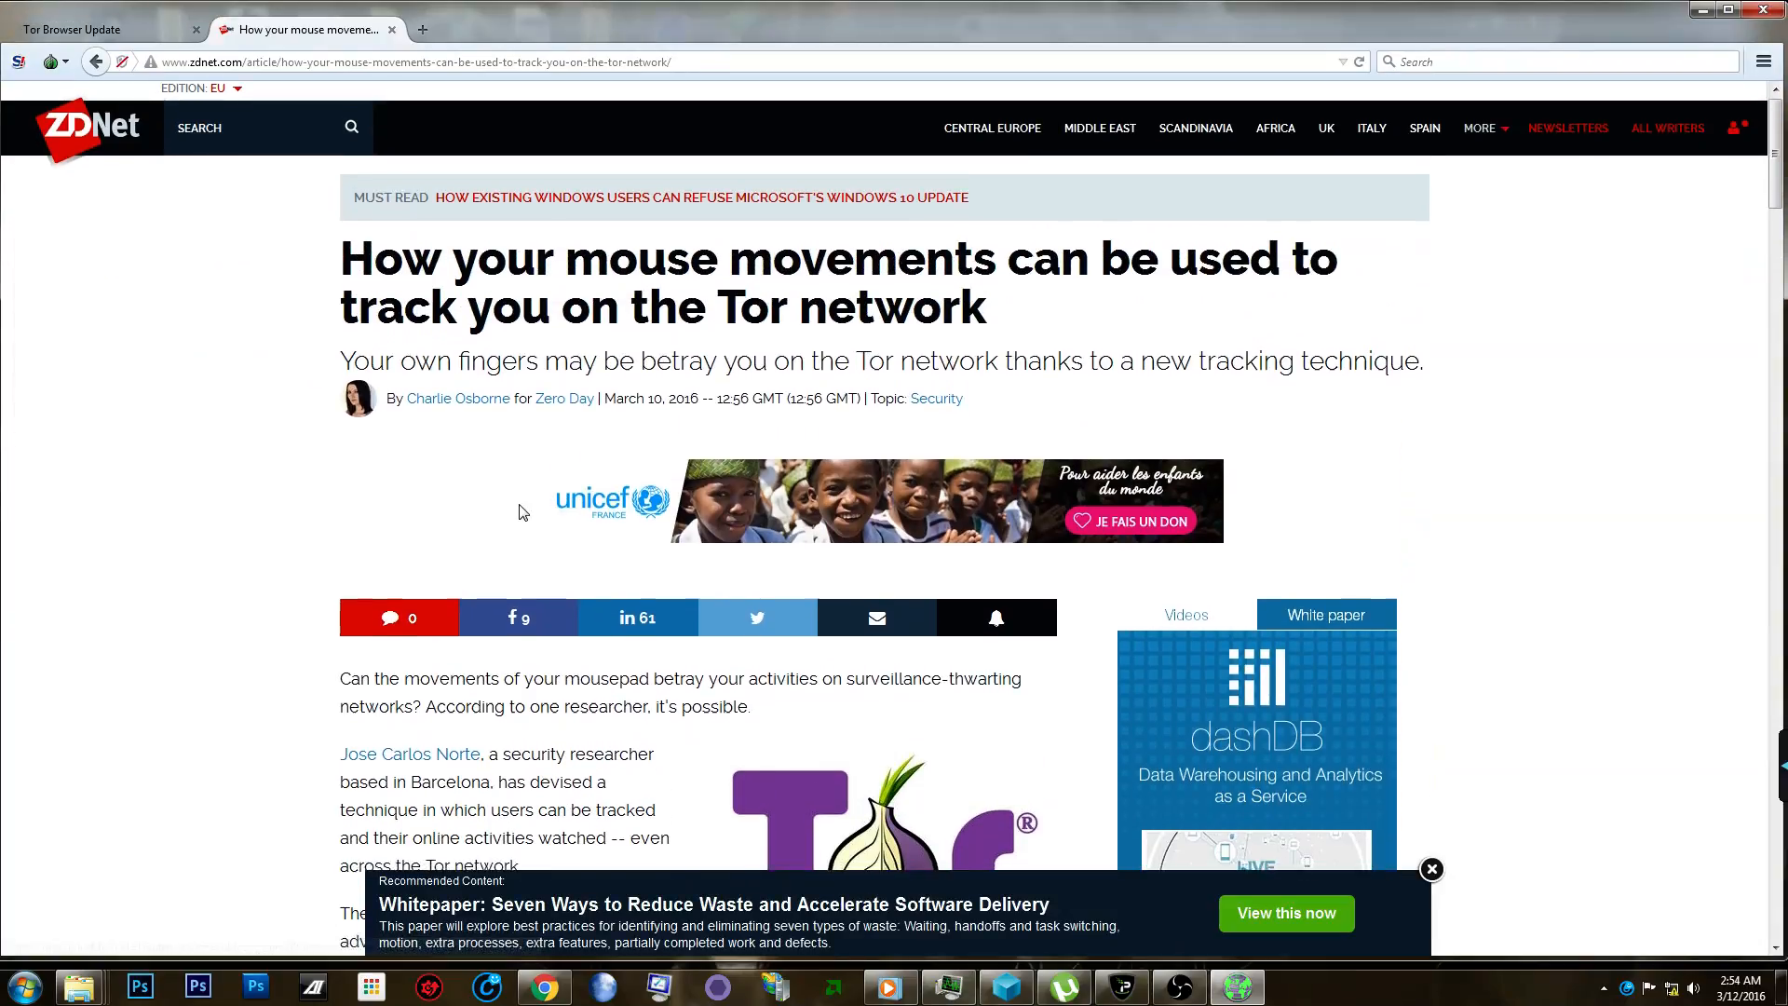
{"action": "scroll", "scroll_direction": "down", "scroll_amount": 3}
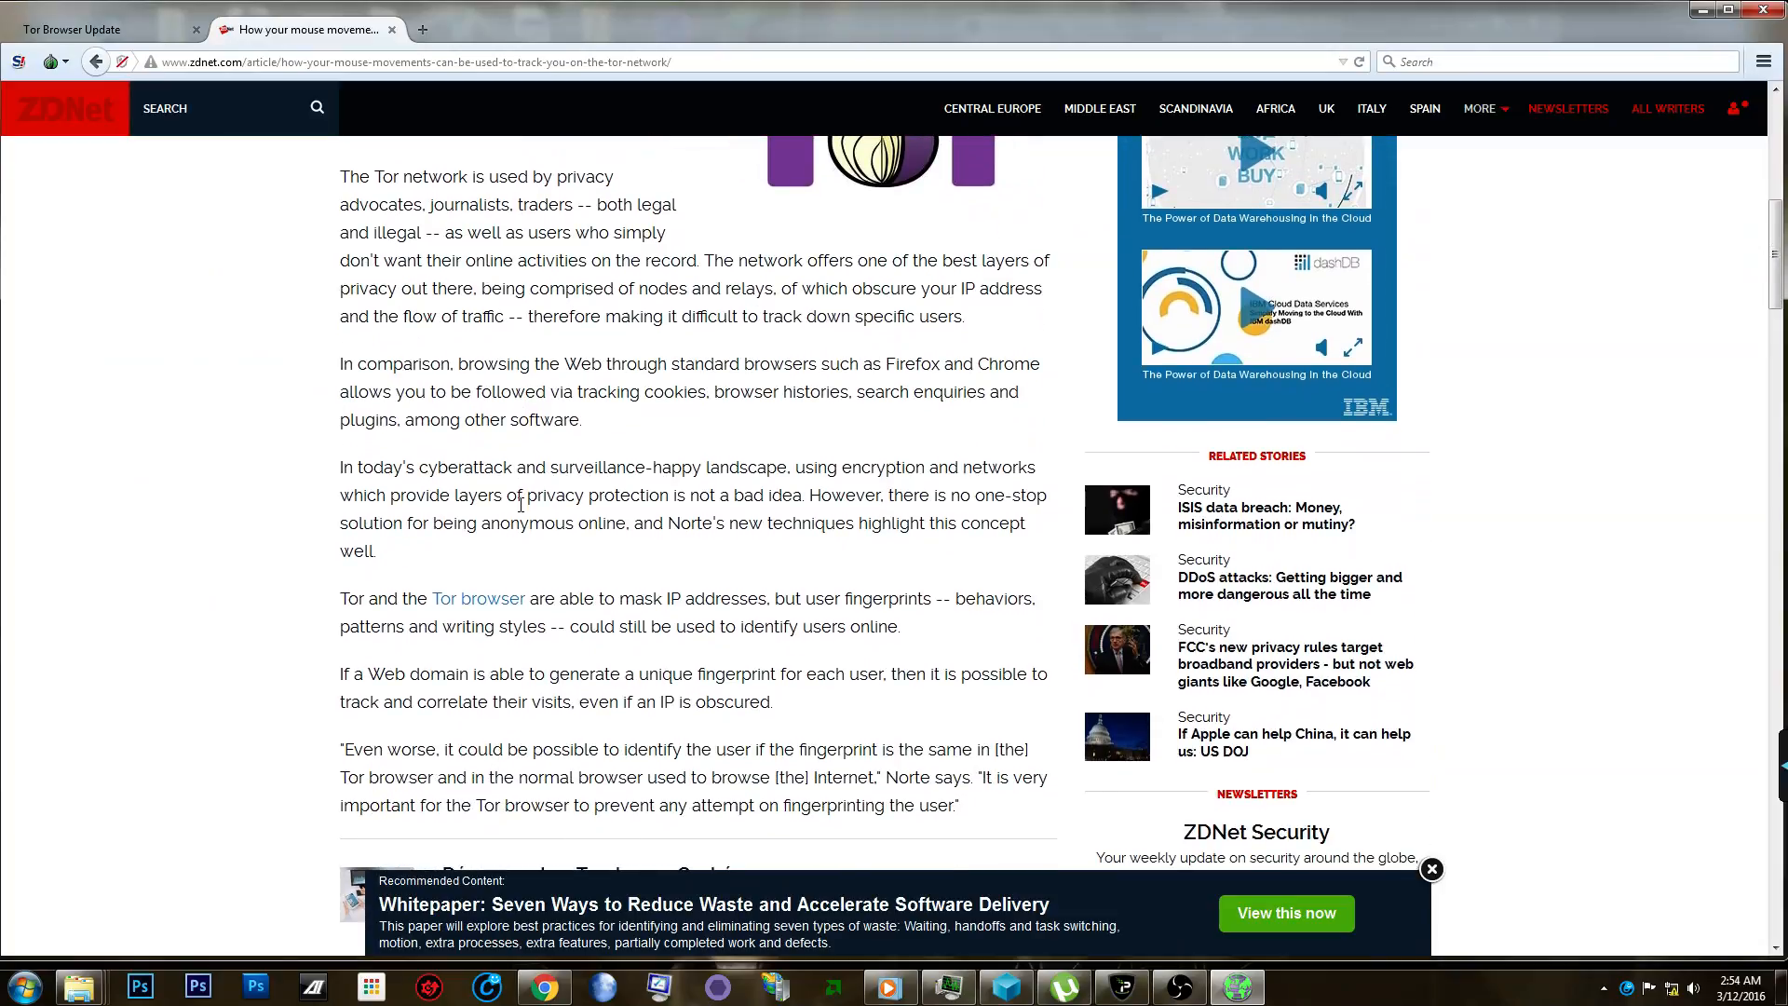
{"action": "scroll", "scroll_direction": "down", "scroll_amount": 3}
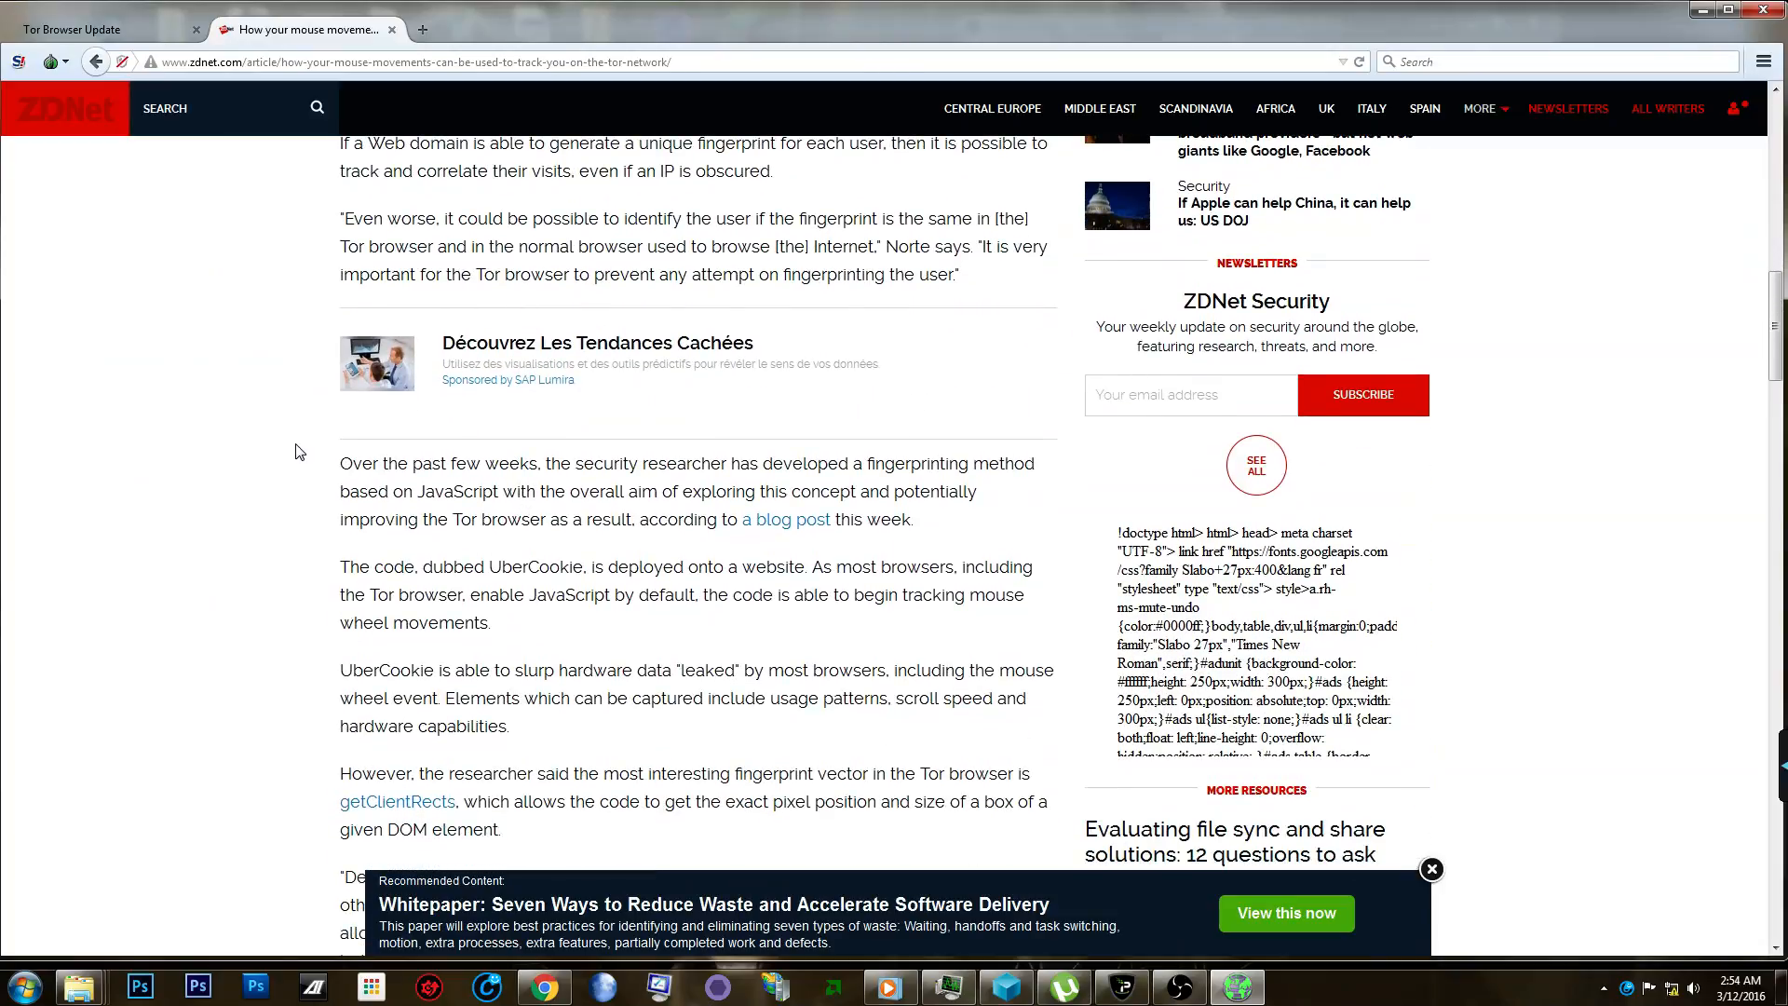
{"action": "scroll", "scroll_direction": "down", "scroll_amount": 3}
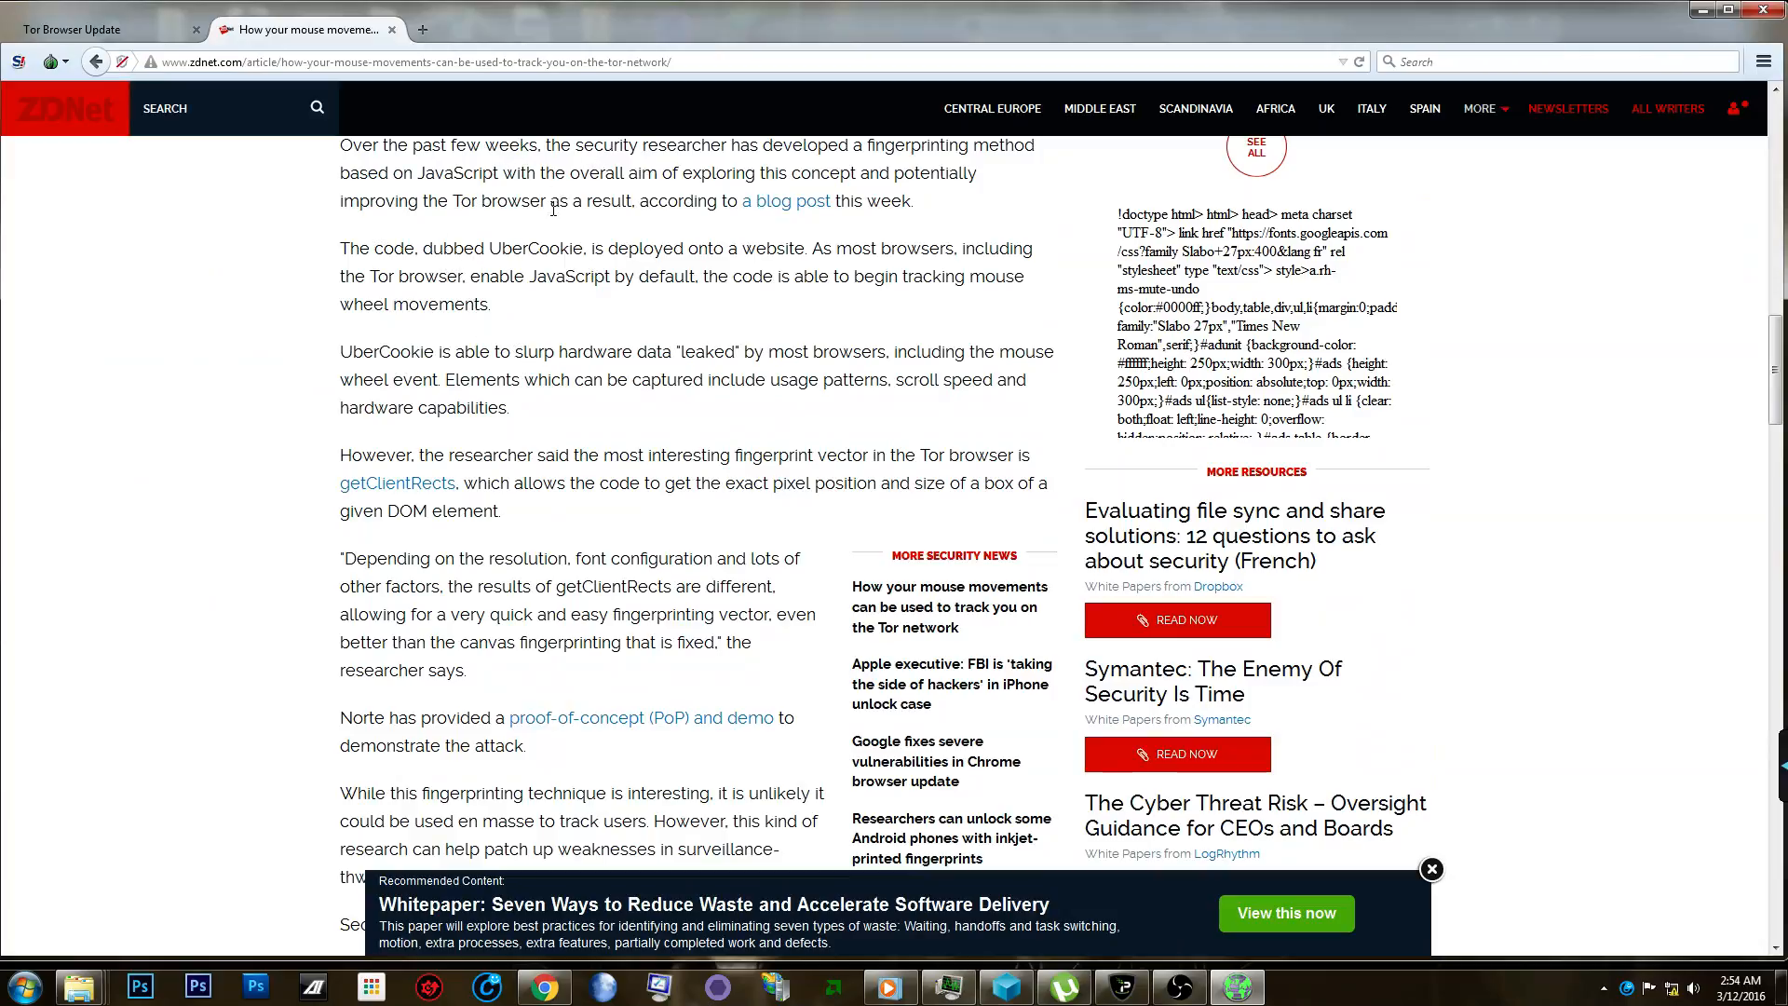
{"action": "scroll", "scroll_direction": "down", "scroll_amount": 3}
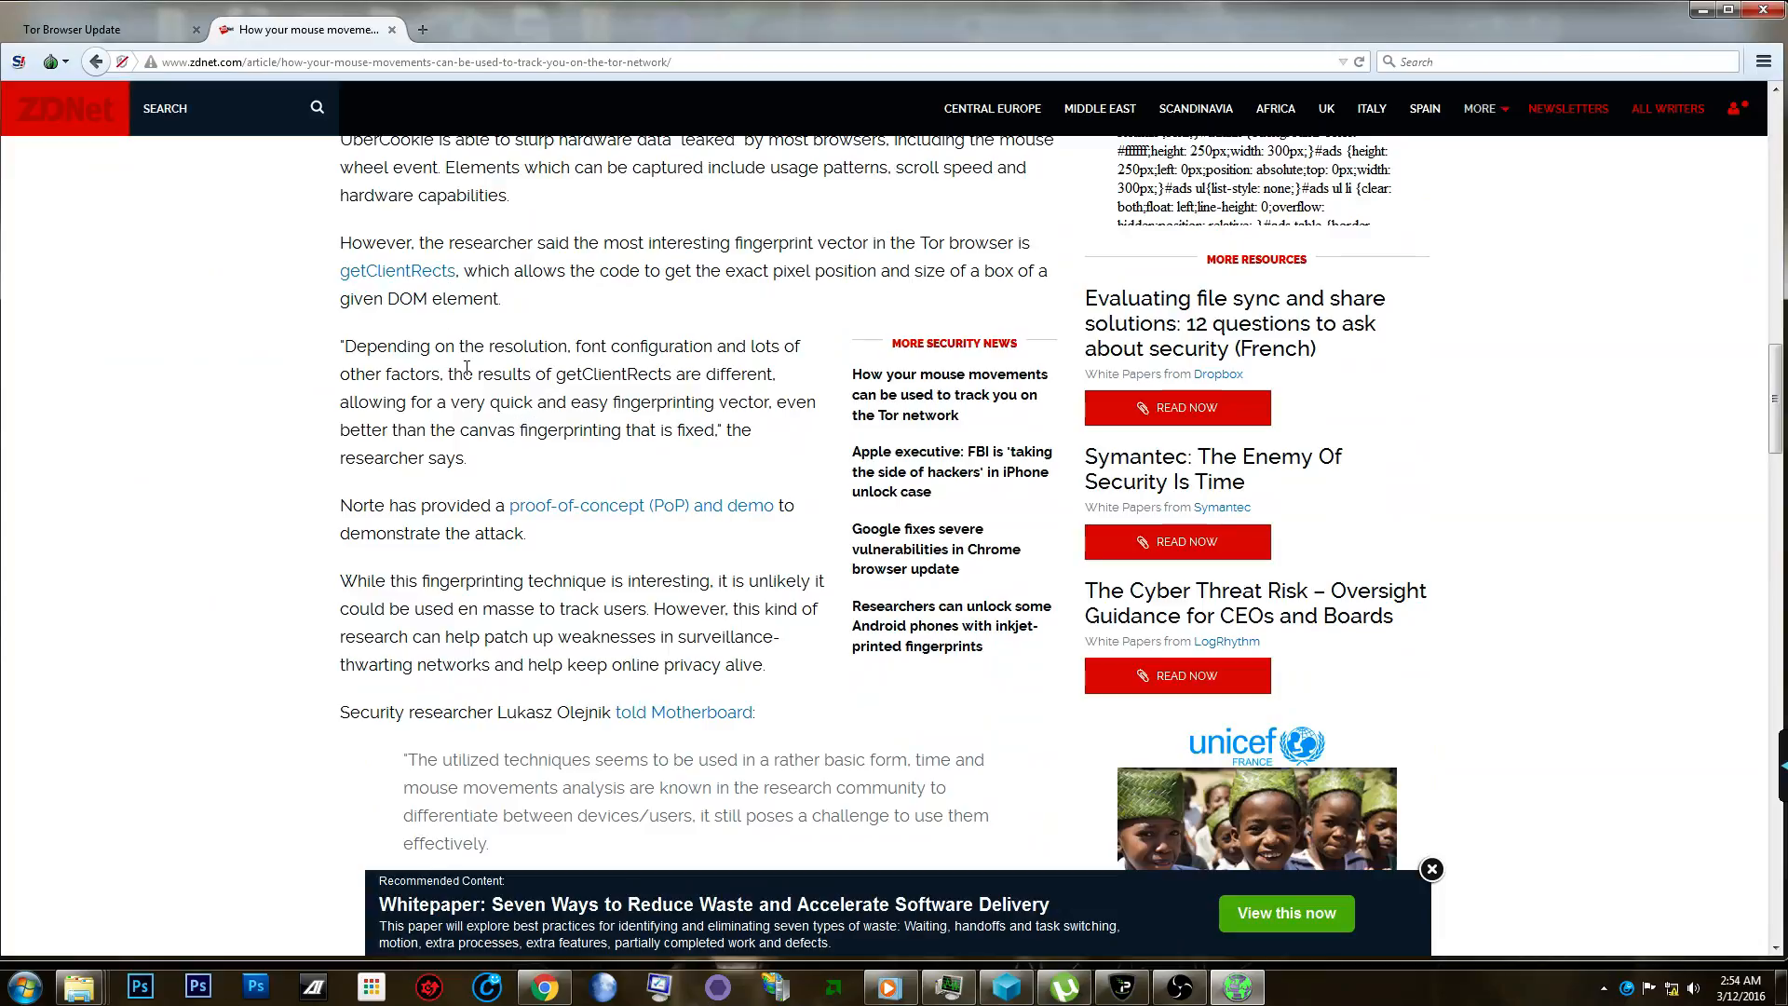
{"action": "mouse_move", "coordinate": [543, 517]}
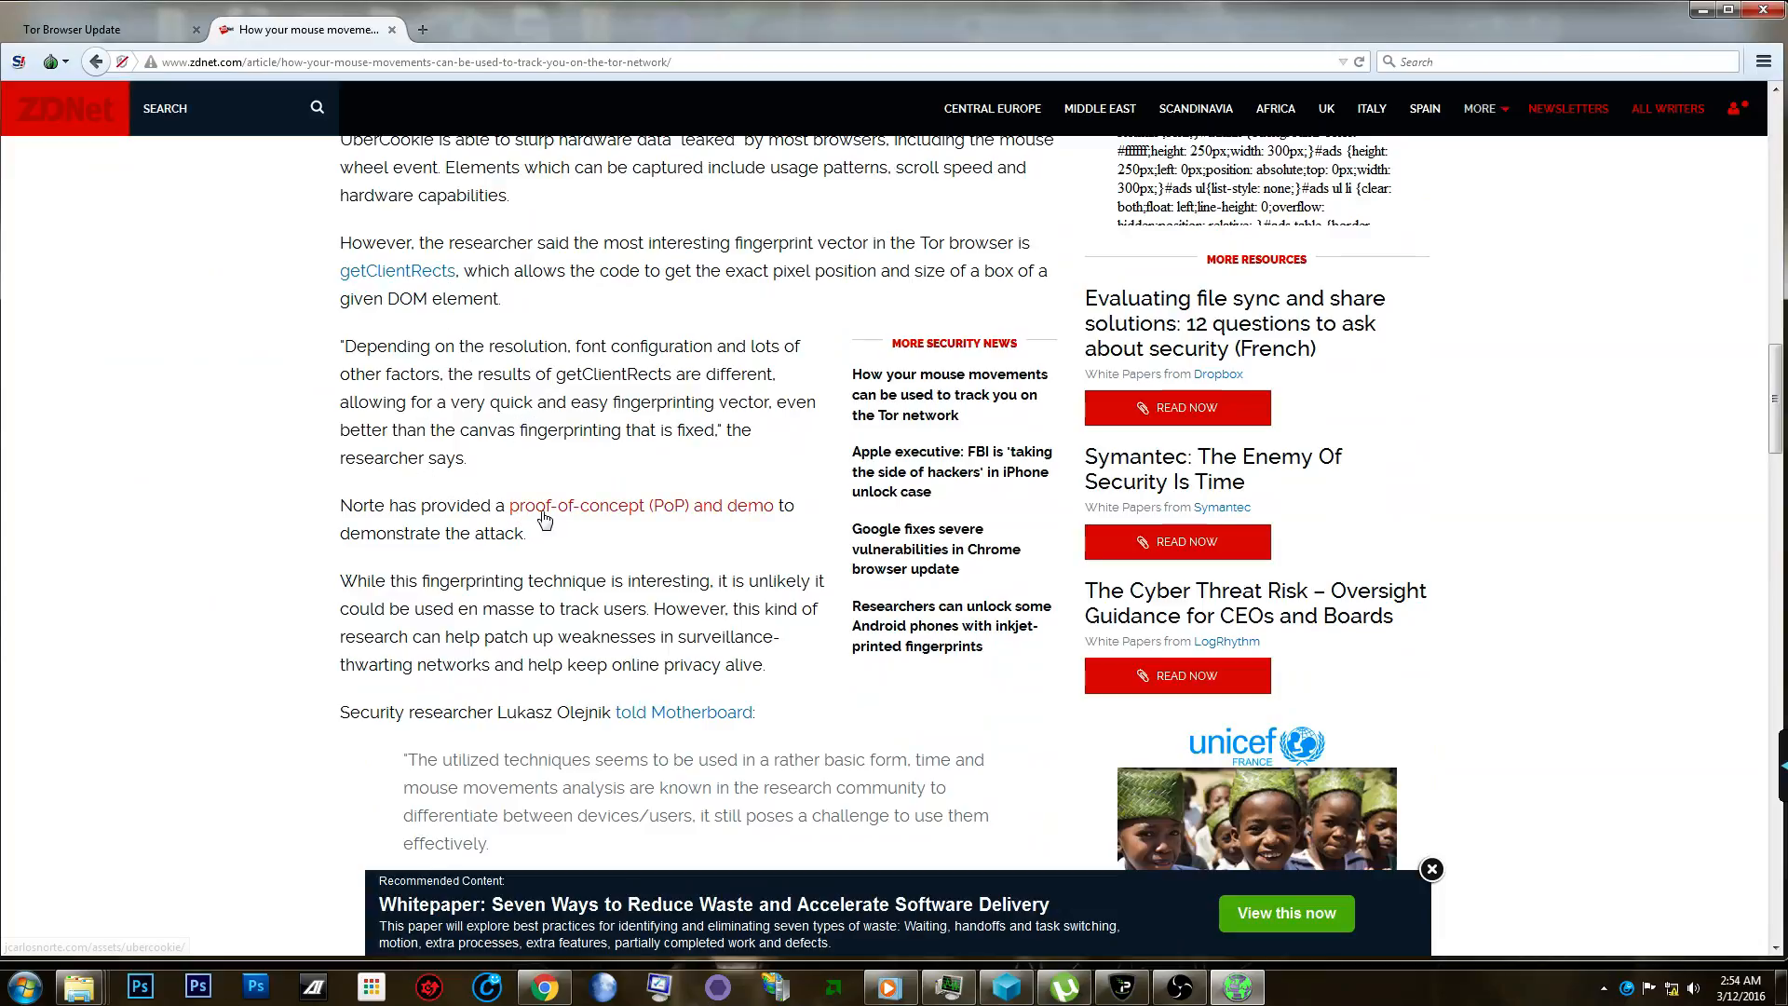
{"action": "mouse_move", "coordinate": [646, 521]}
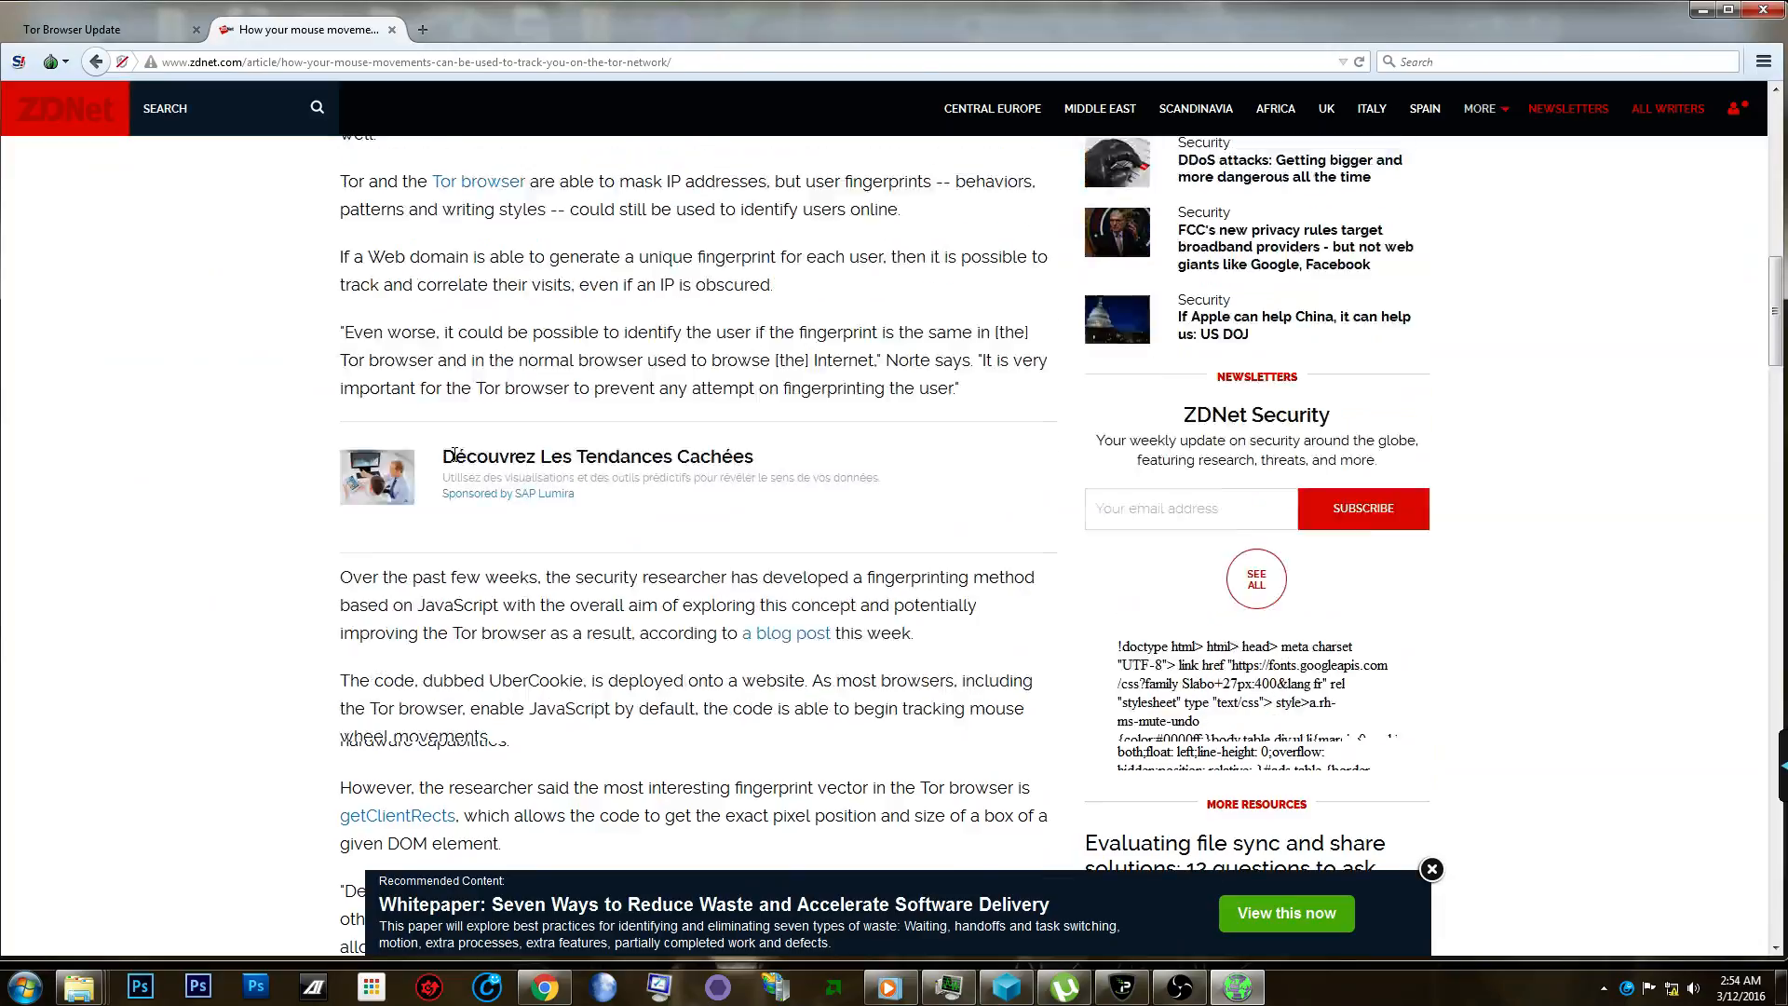
{"action": "scroll", "scroll_direction": "up", "scroll_amount": 3}
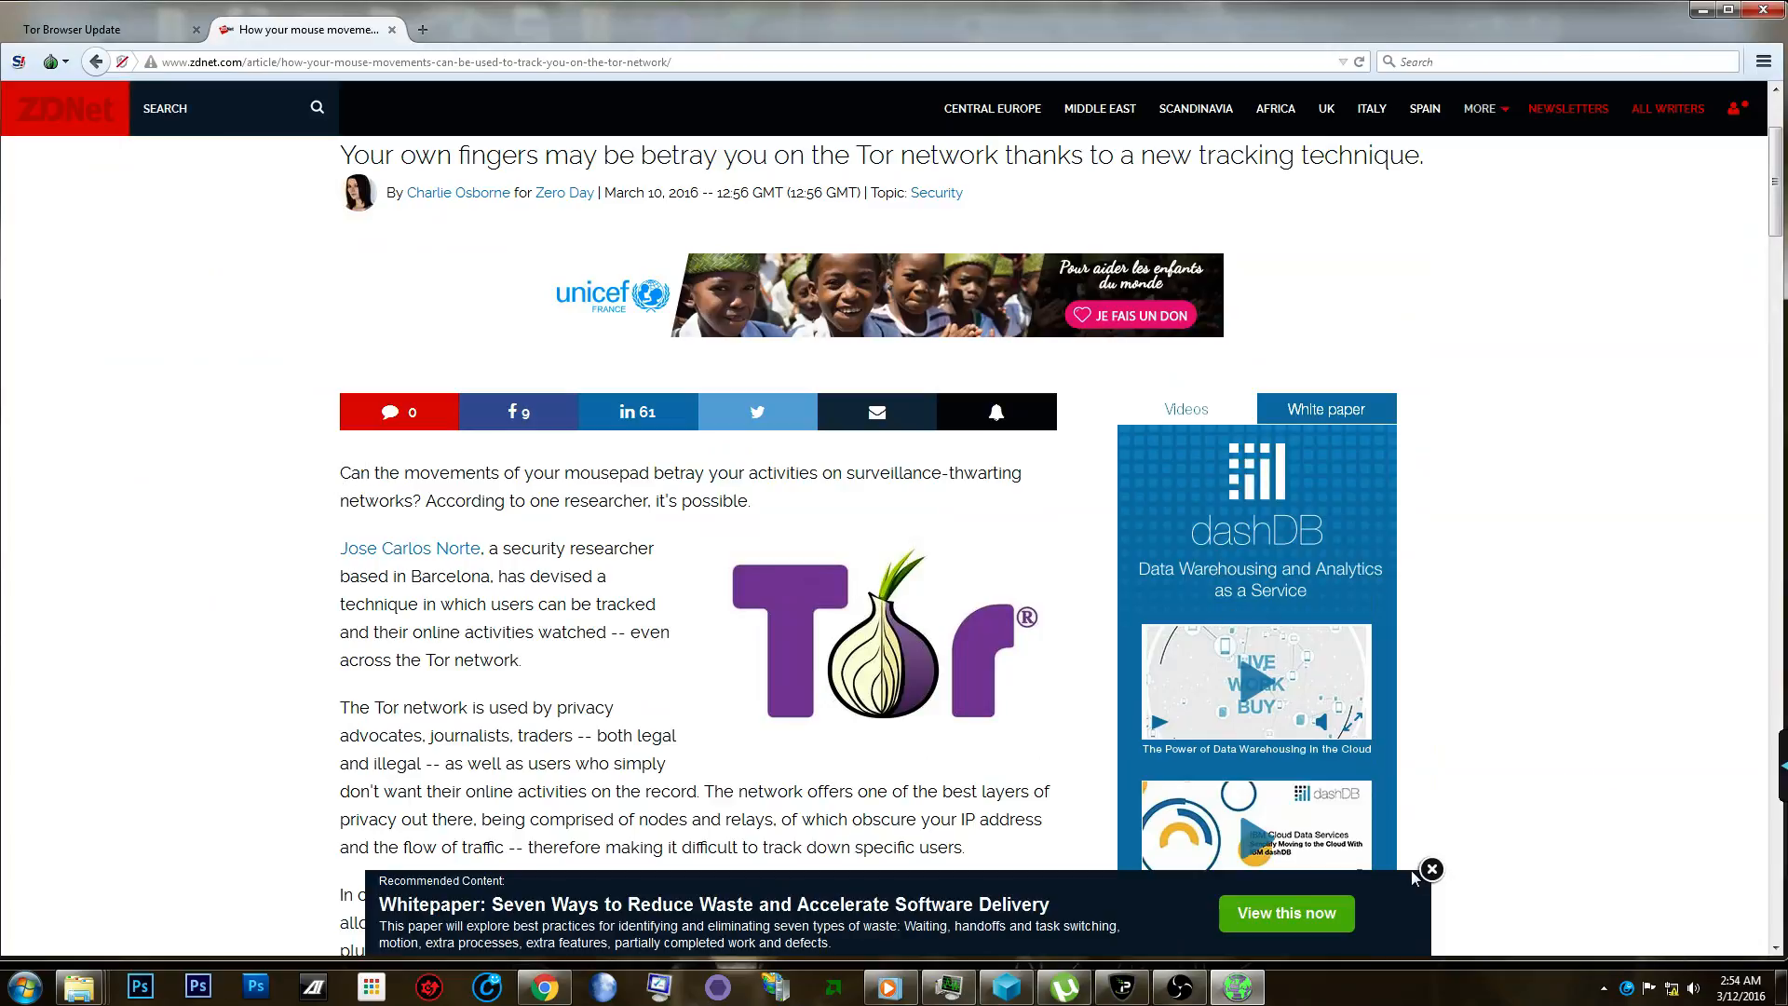
Dismiss the Recommended Content whitepaper banner so the article's headline and opening are visible again.
{"action": "left_click", "coordinate": [1433, 869]}
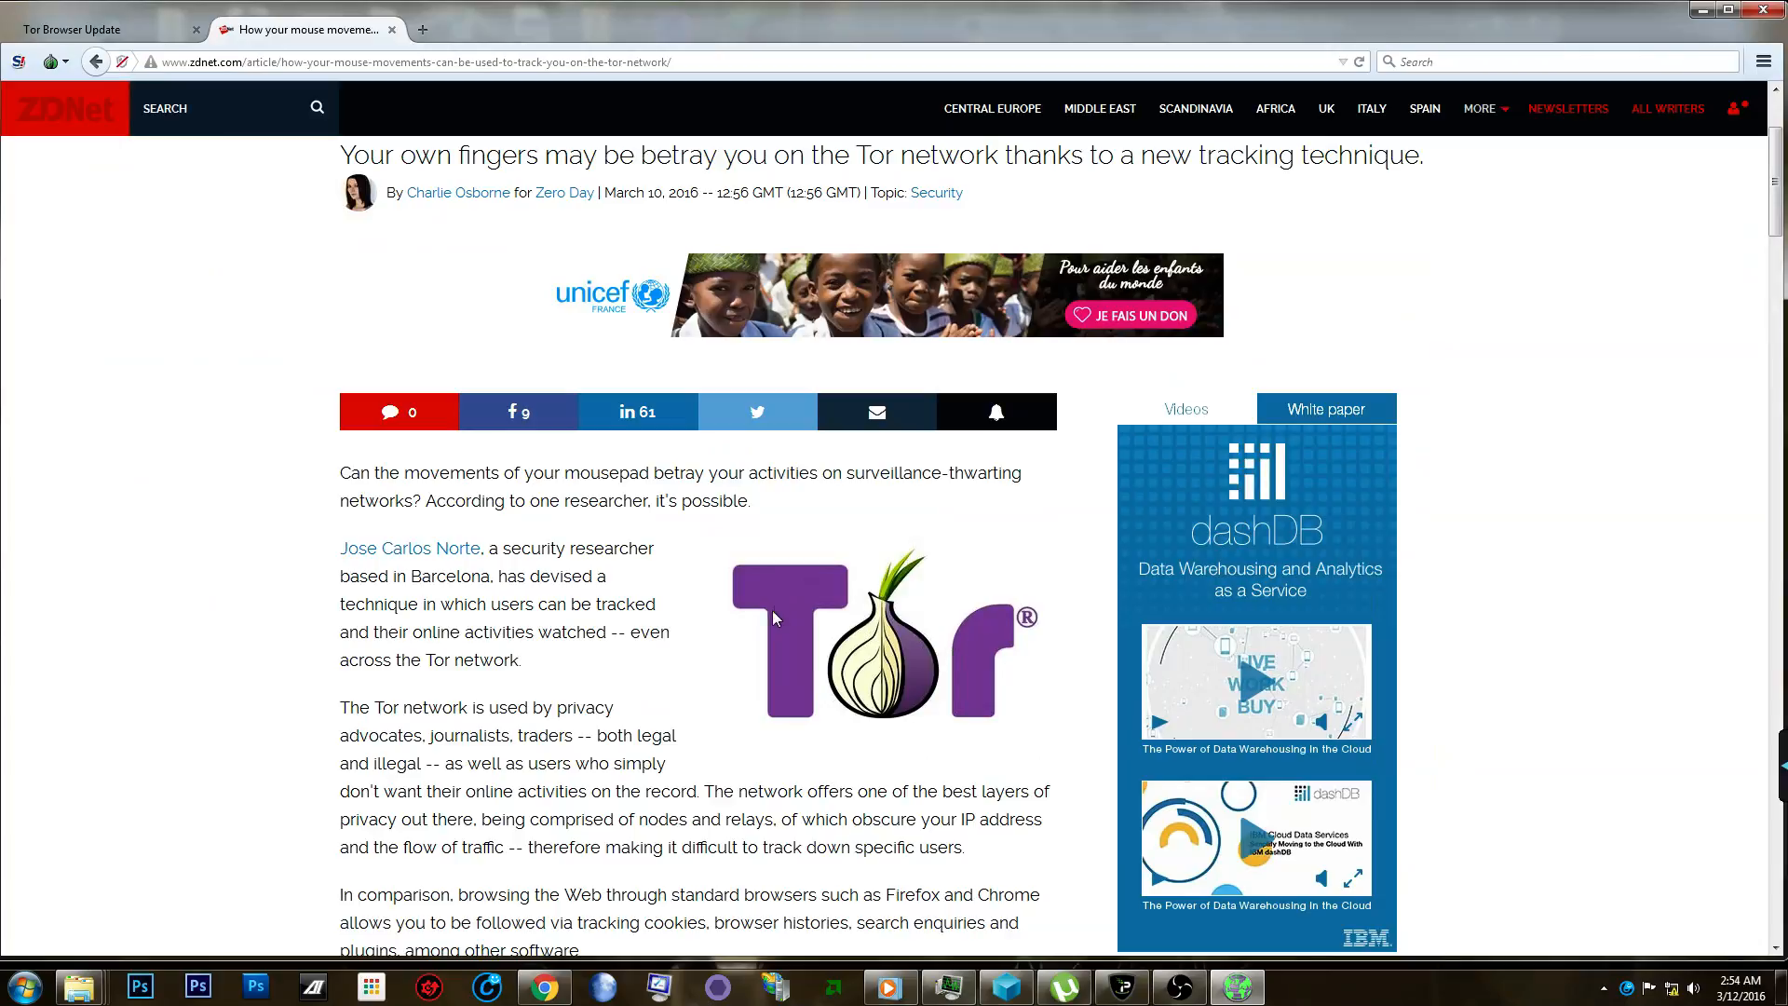
{"action": "mouse_move", "coordinate": [458, 192]}
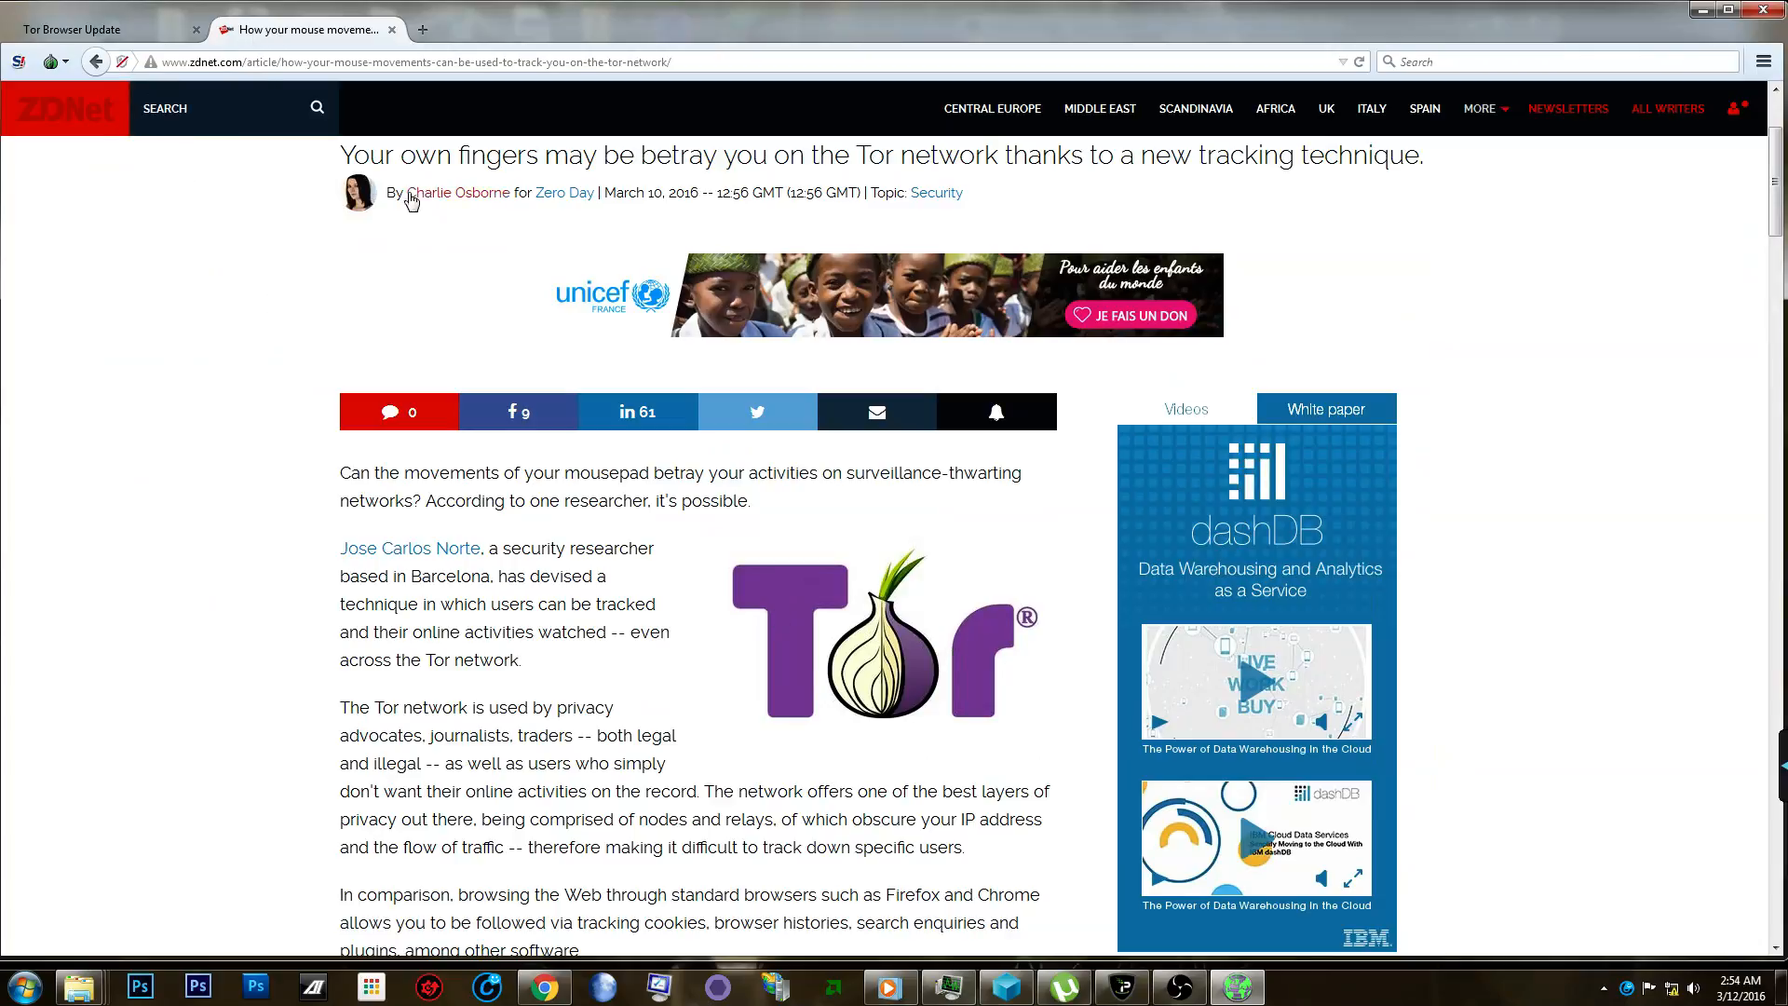
{"action": "mouse_move", "coordinate": [218, 443]}
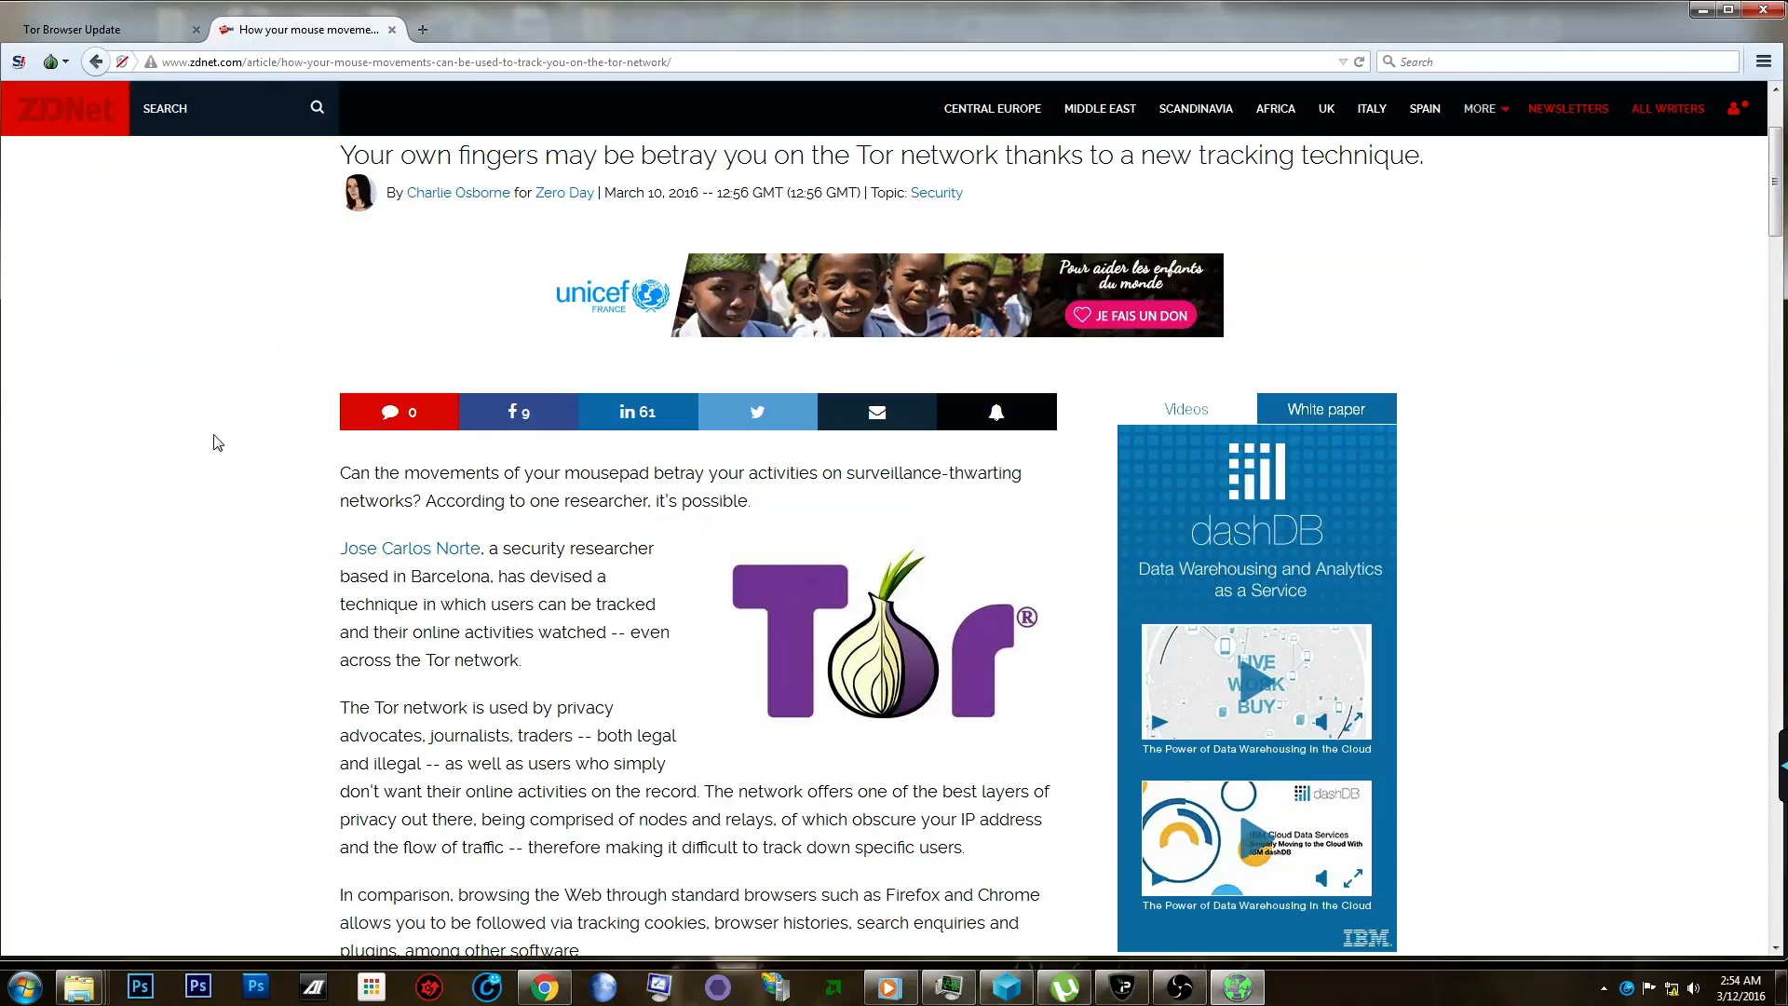
{"action": "mouse_move", "coordinate": [648, 492]}
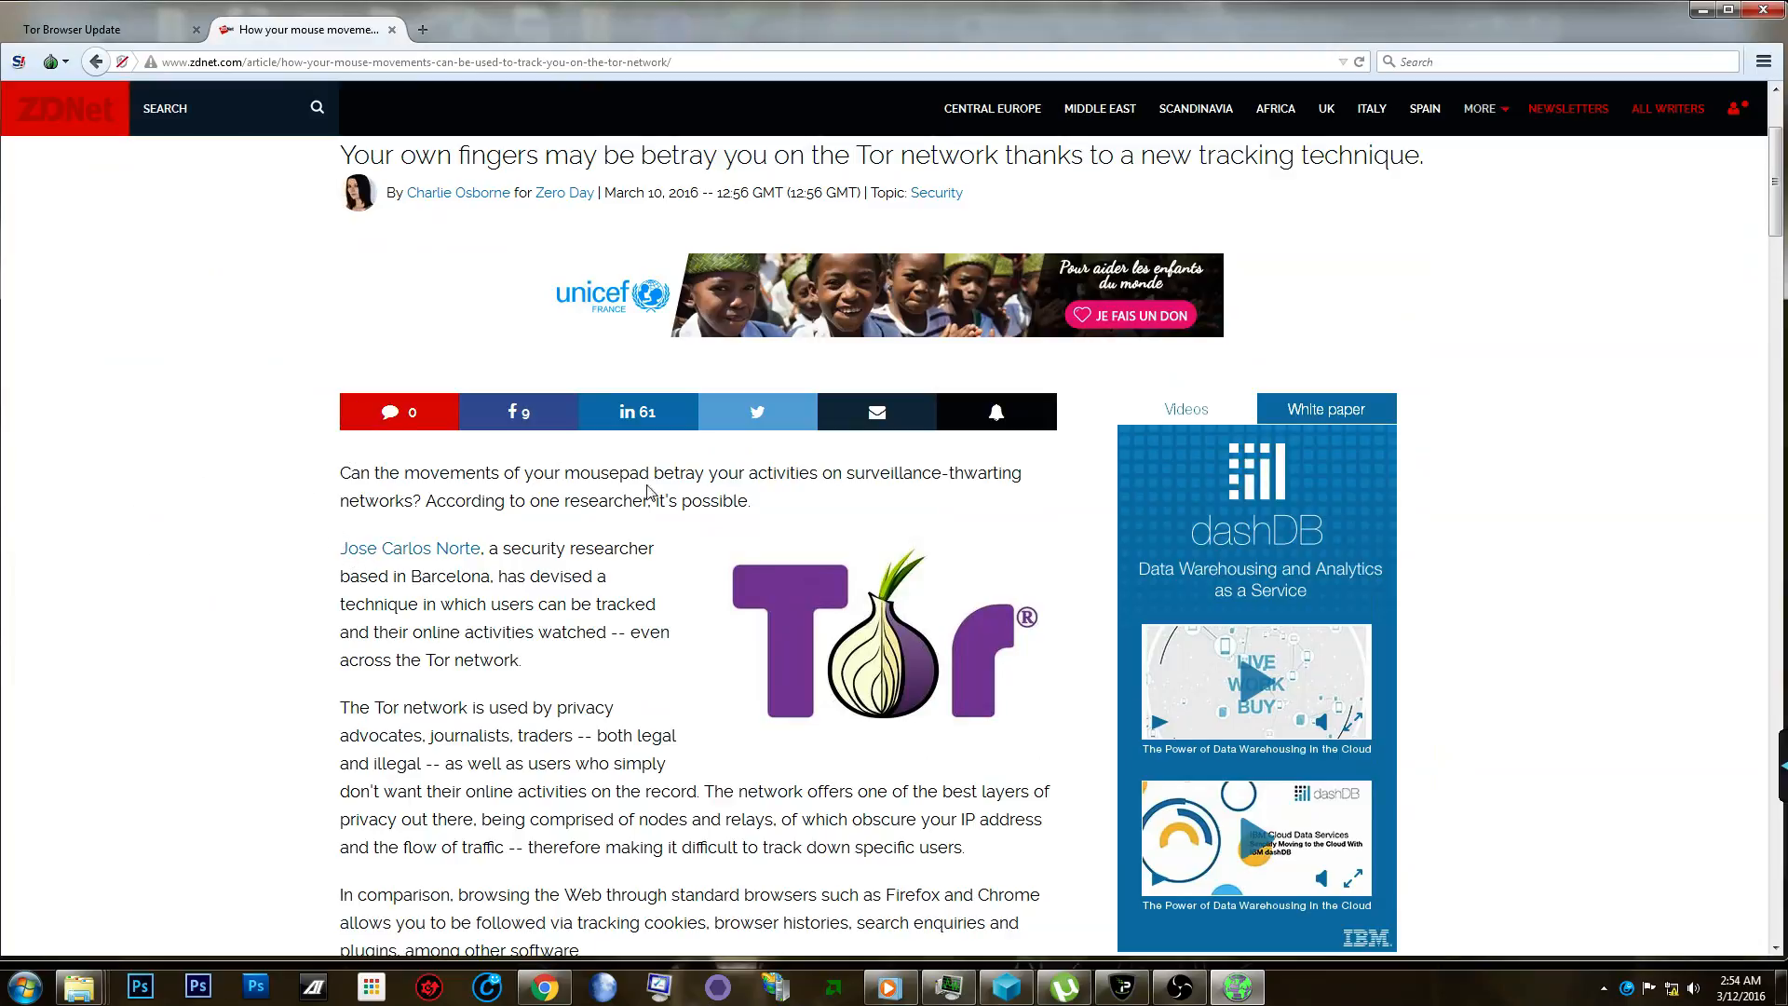
{"action": "mouse_move", "coordinate": [178, 559]}
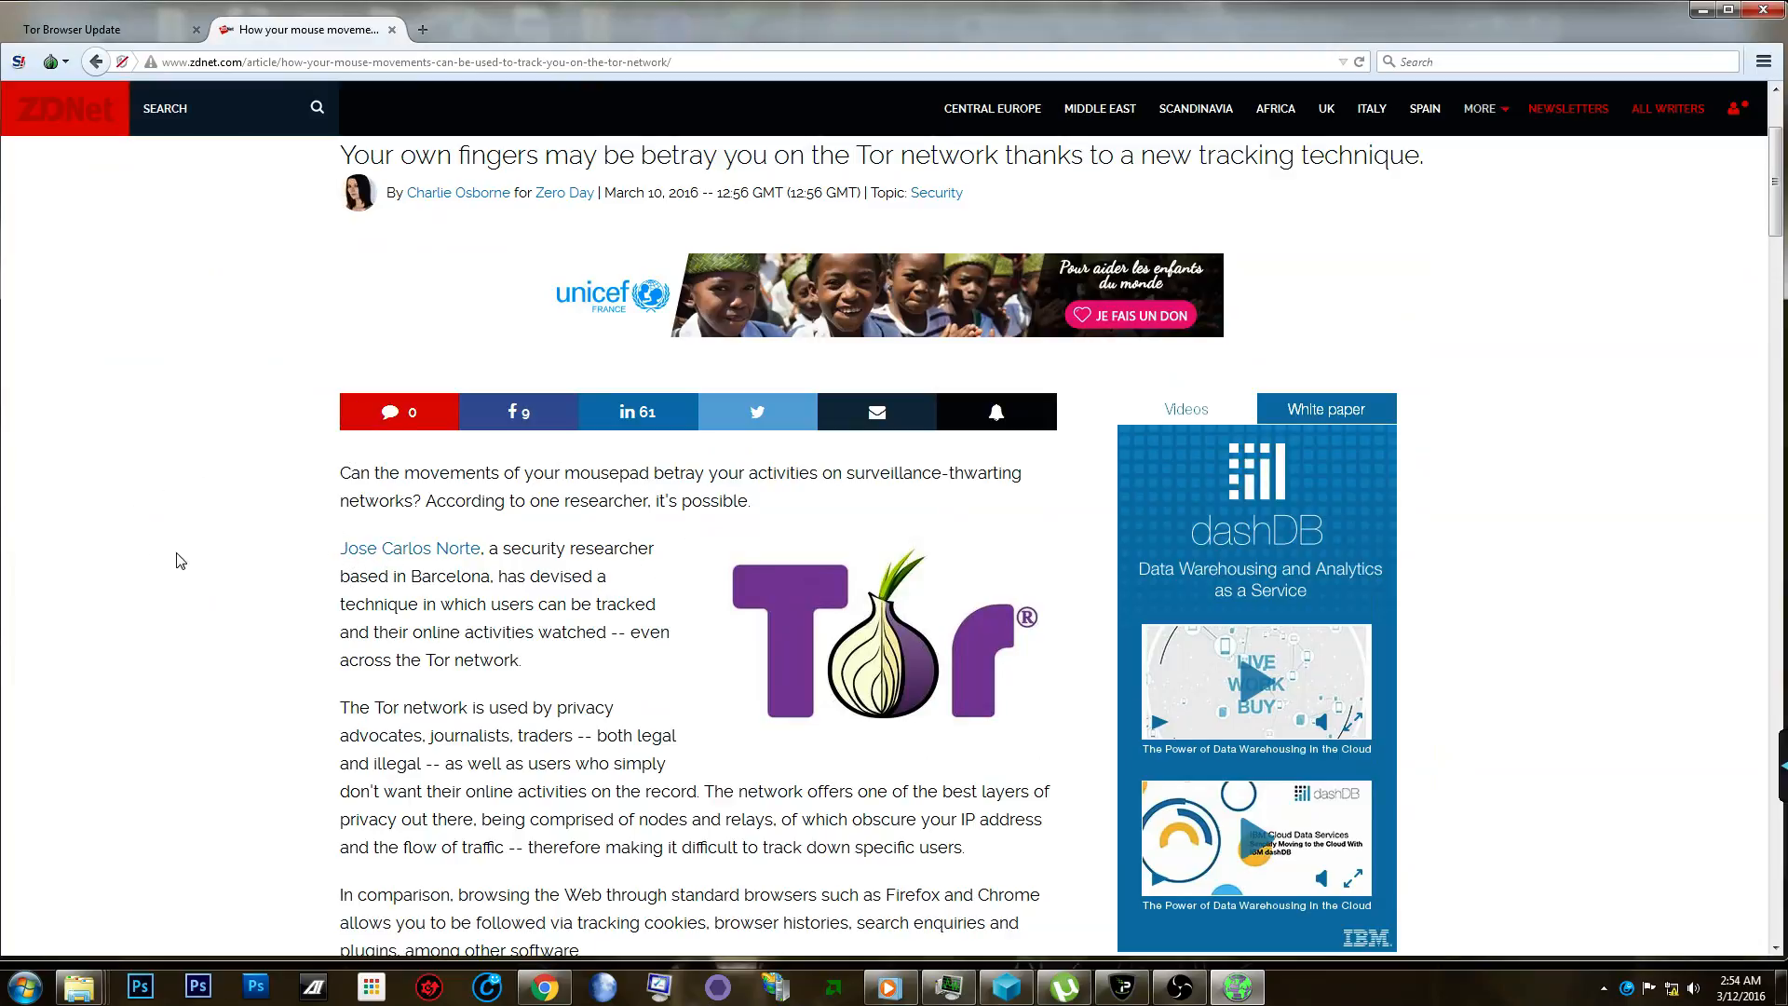
{"action": "mouse_move", "coordinate": [240, 561]}
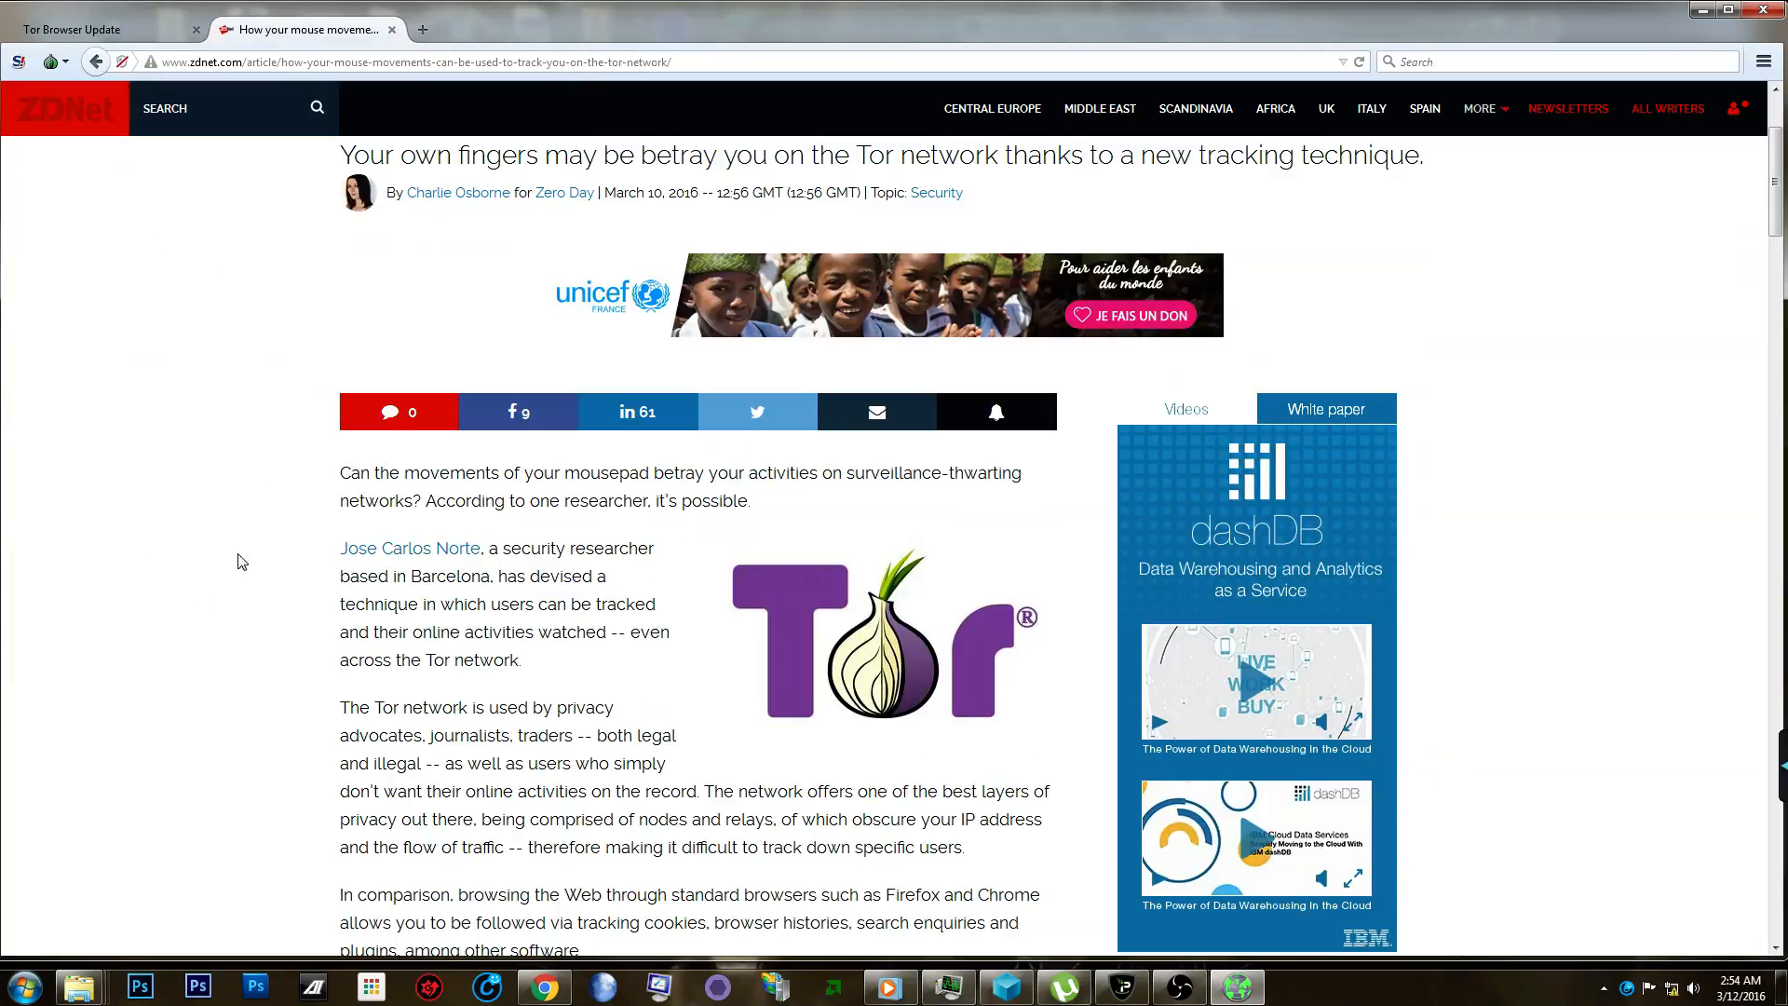
{"action": "mouse_move", "coordinate": [274, 506]}
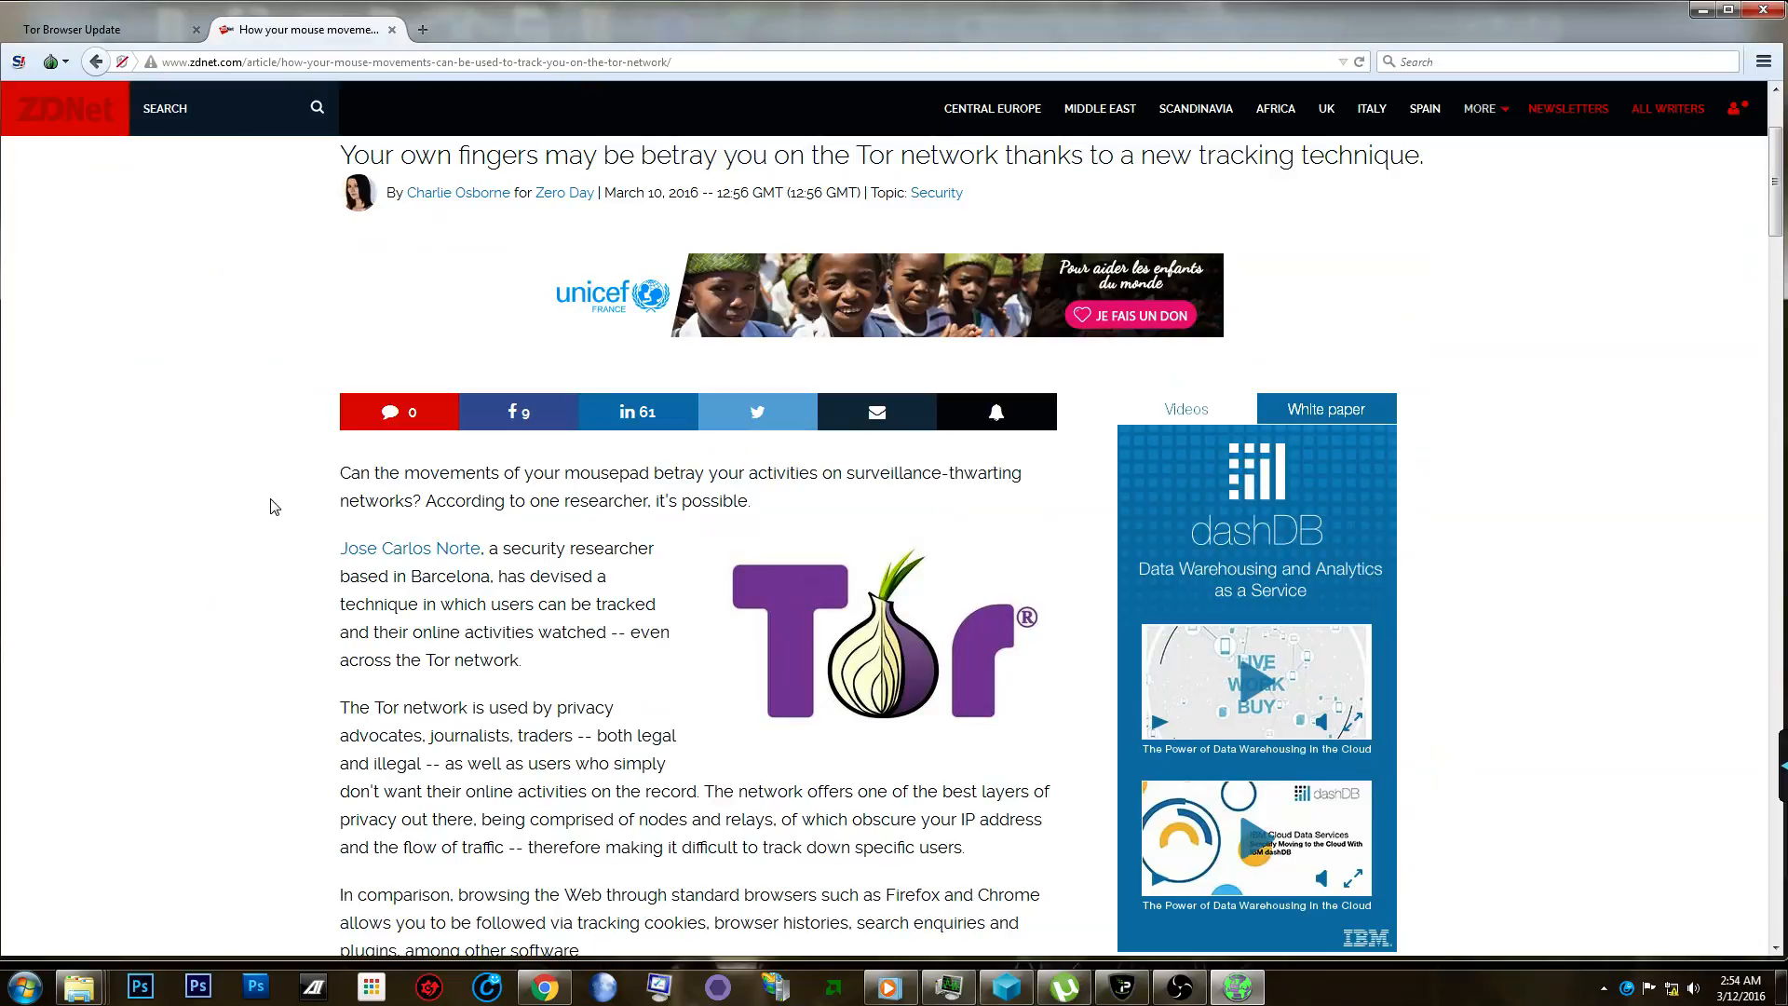
{"action": "mouse_move", "coordinate": [278, 494]}
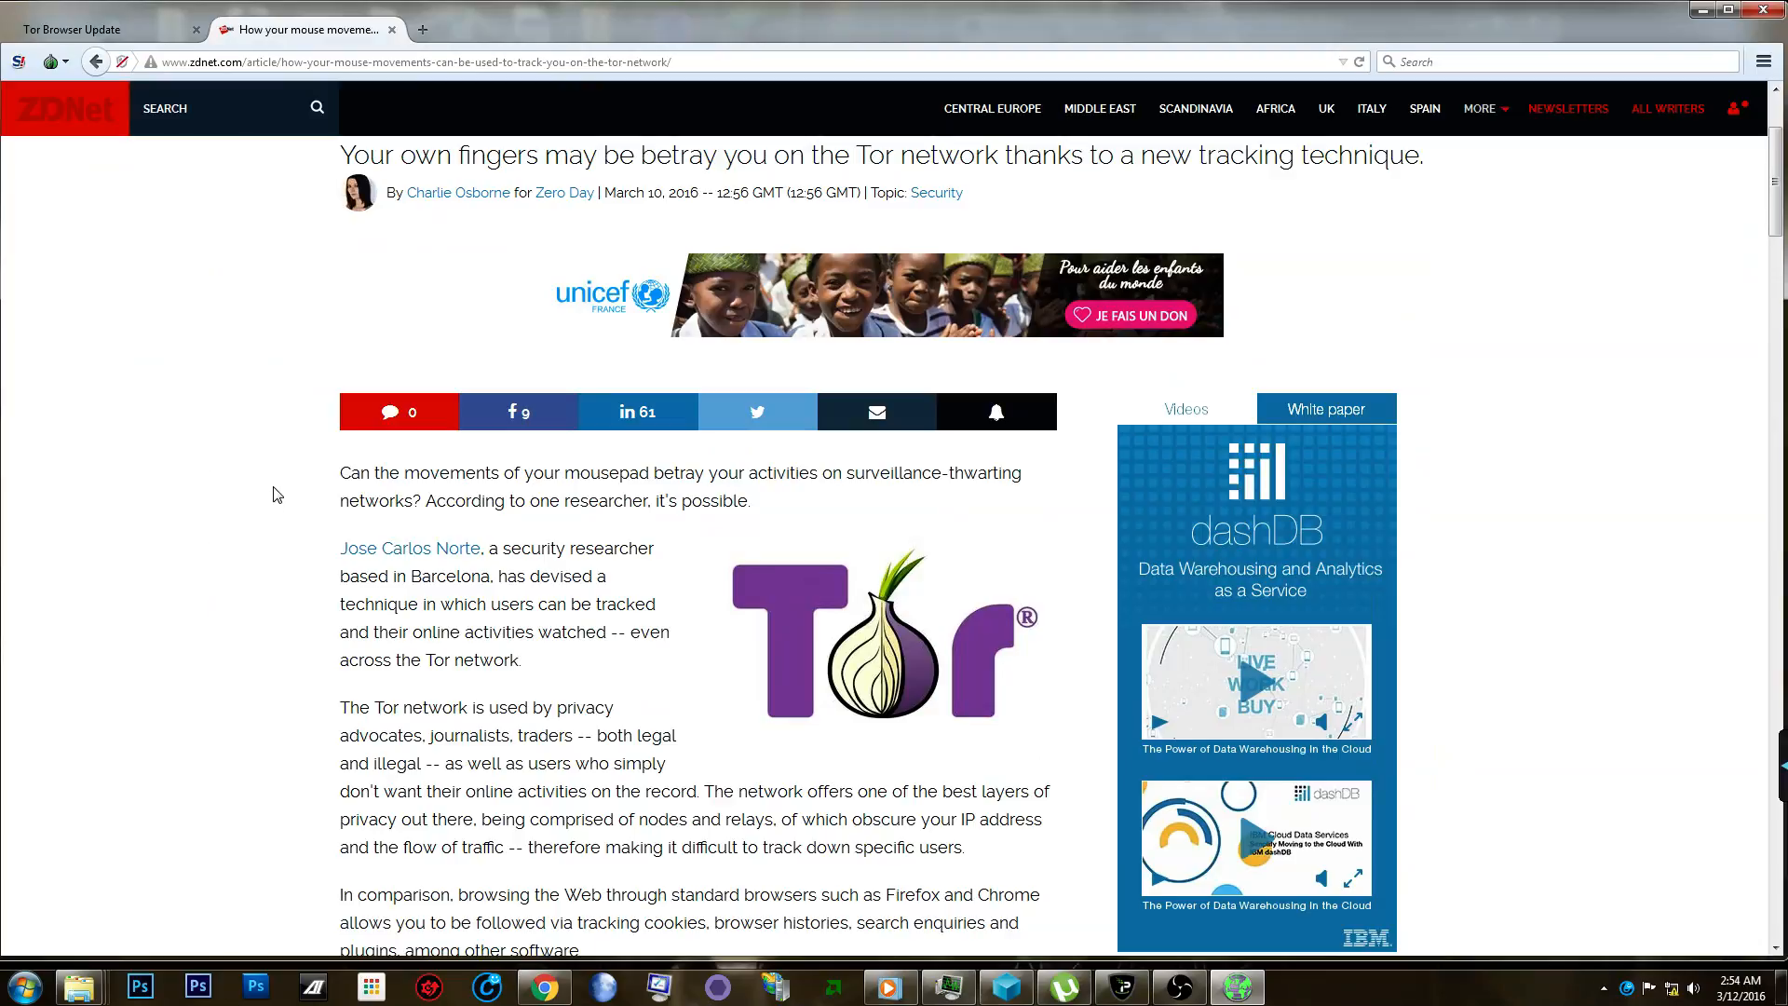
{"action": "mouse_move", "coordinate": [490, 545]}
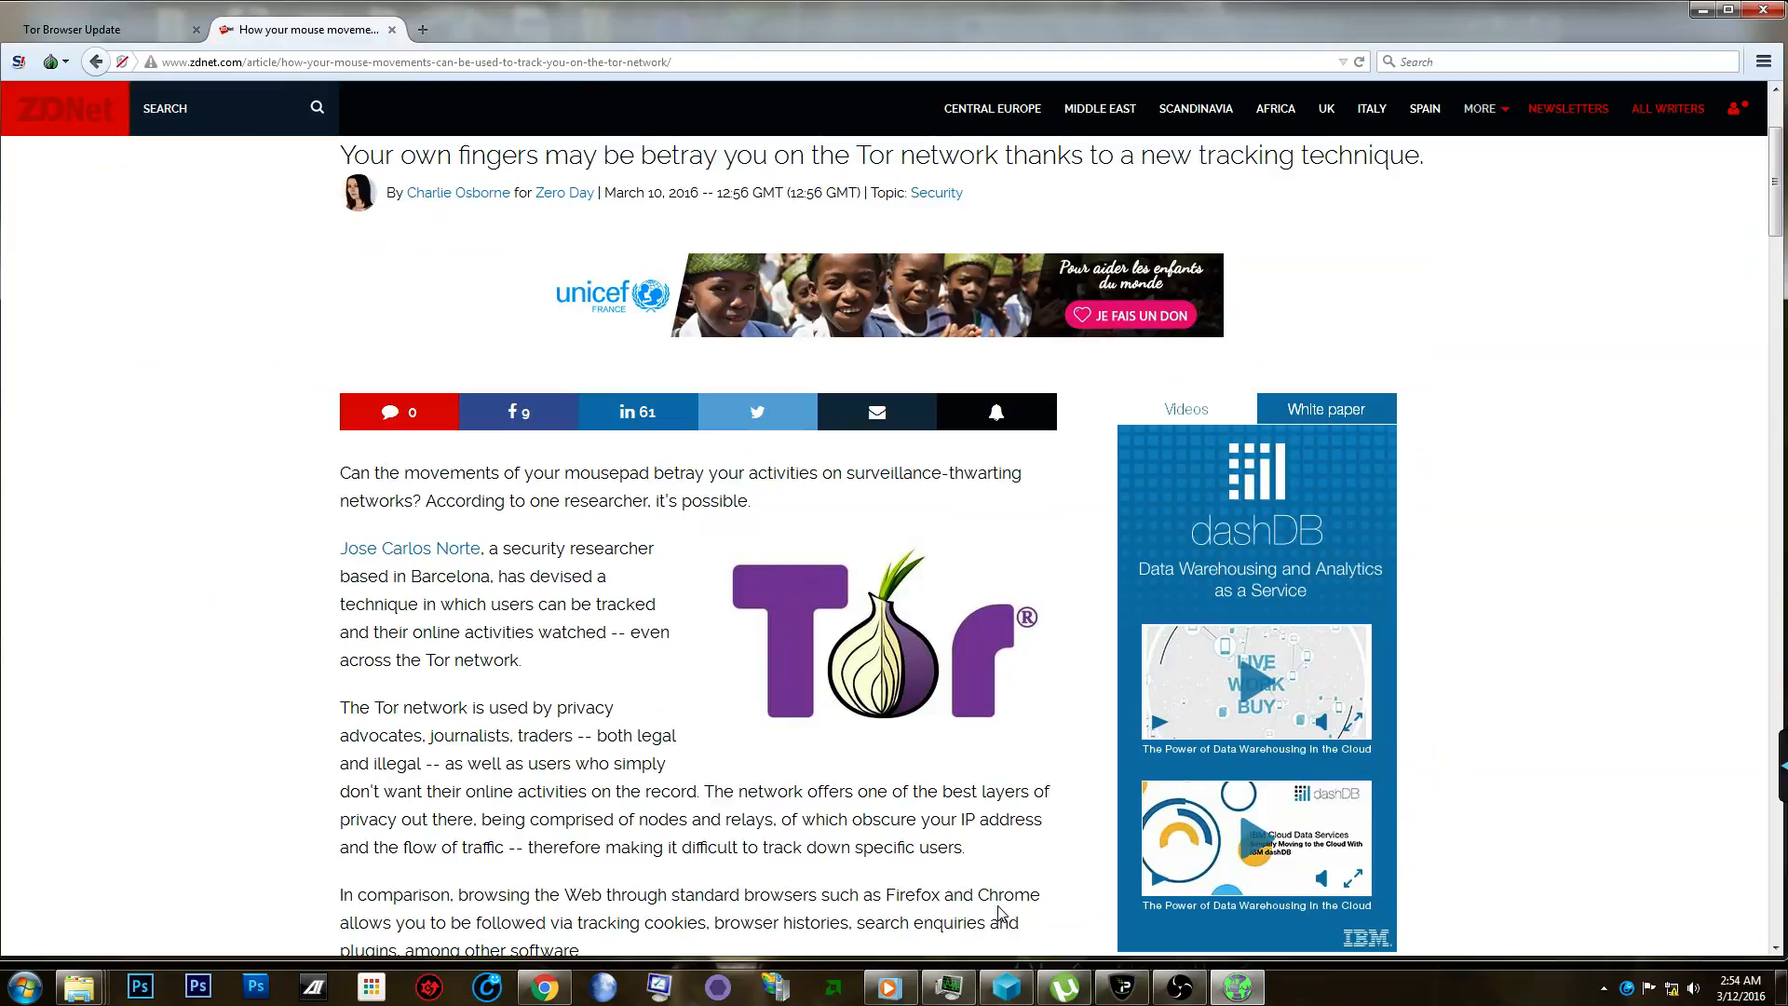
{"action": "mouse_move", "coordinate": [208, 551]}
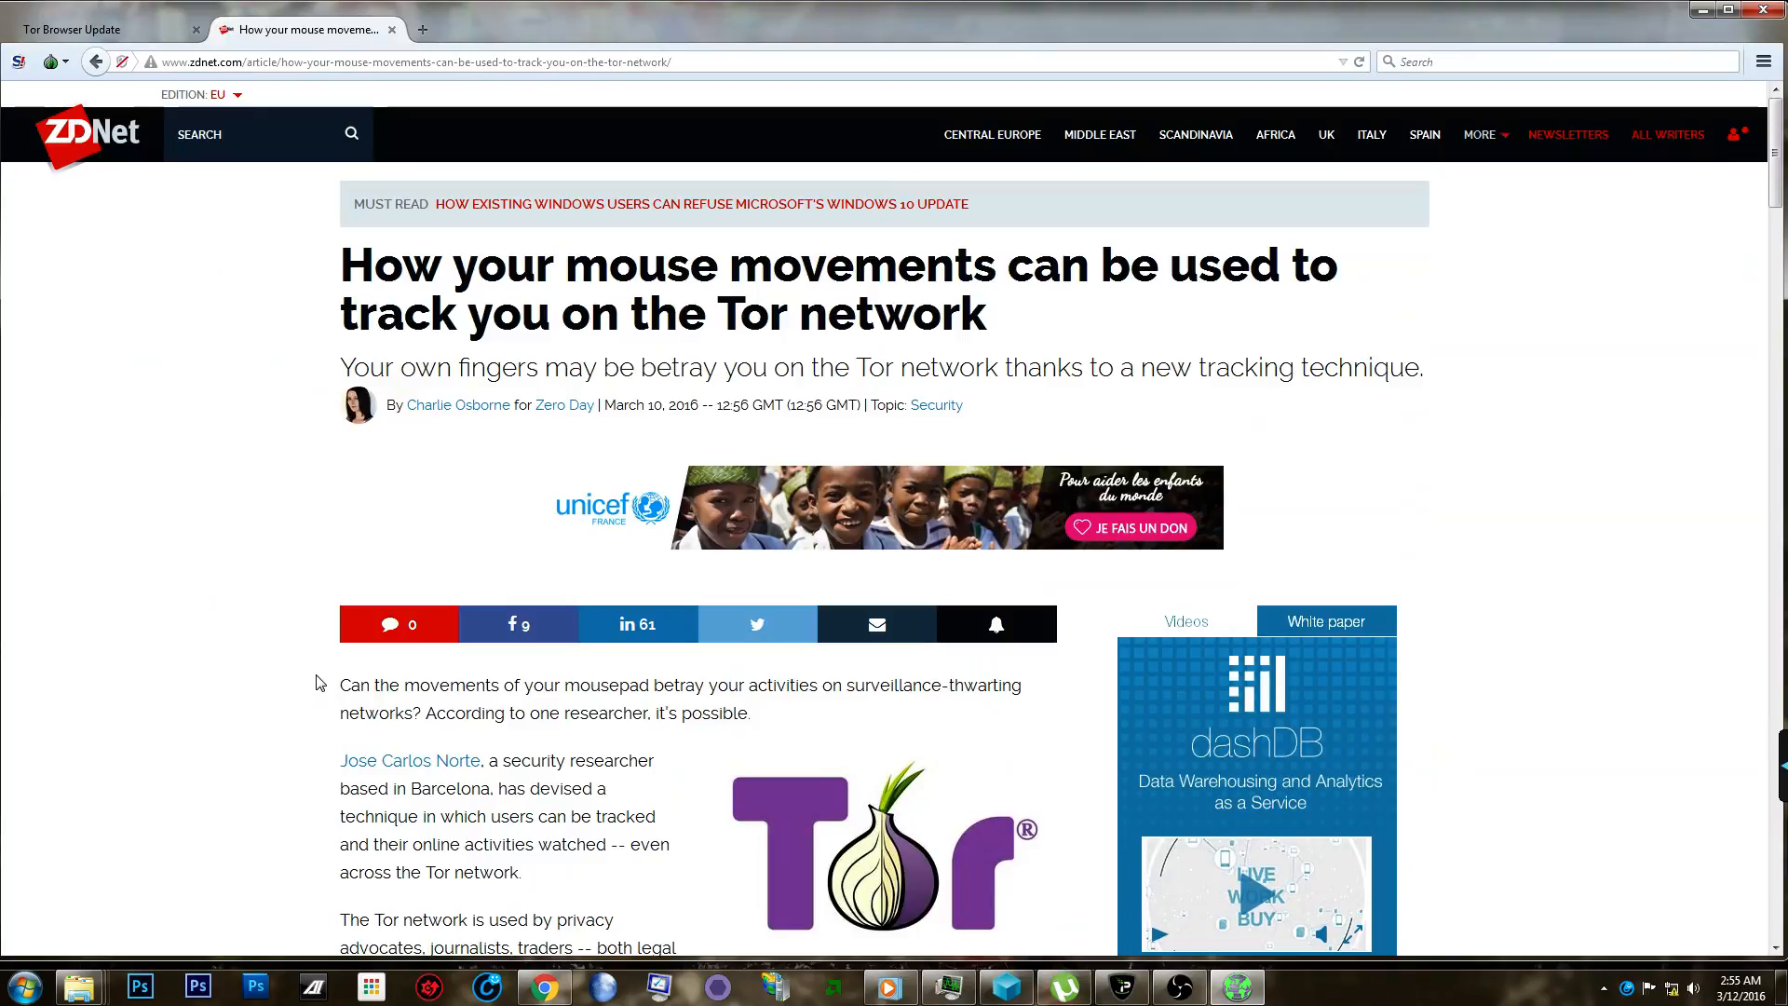
{"action": "mouse_move", "coordinate": [322, 662]}
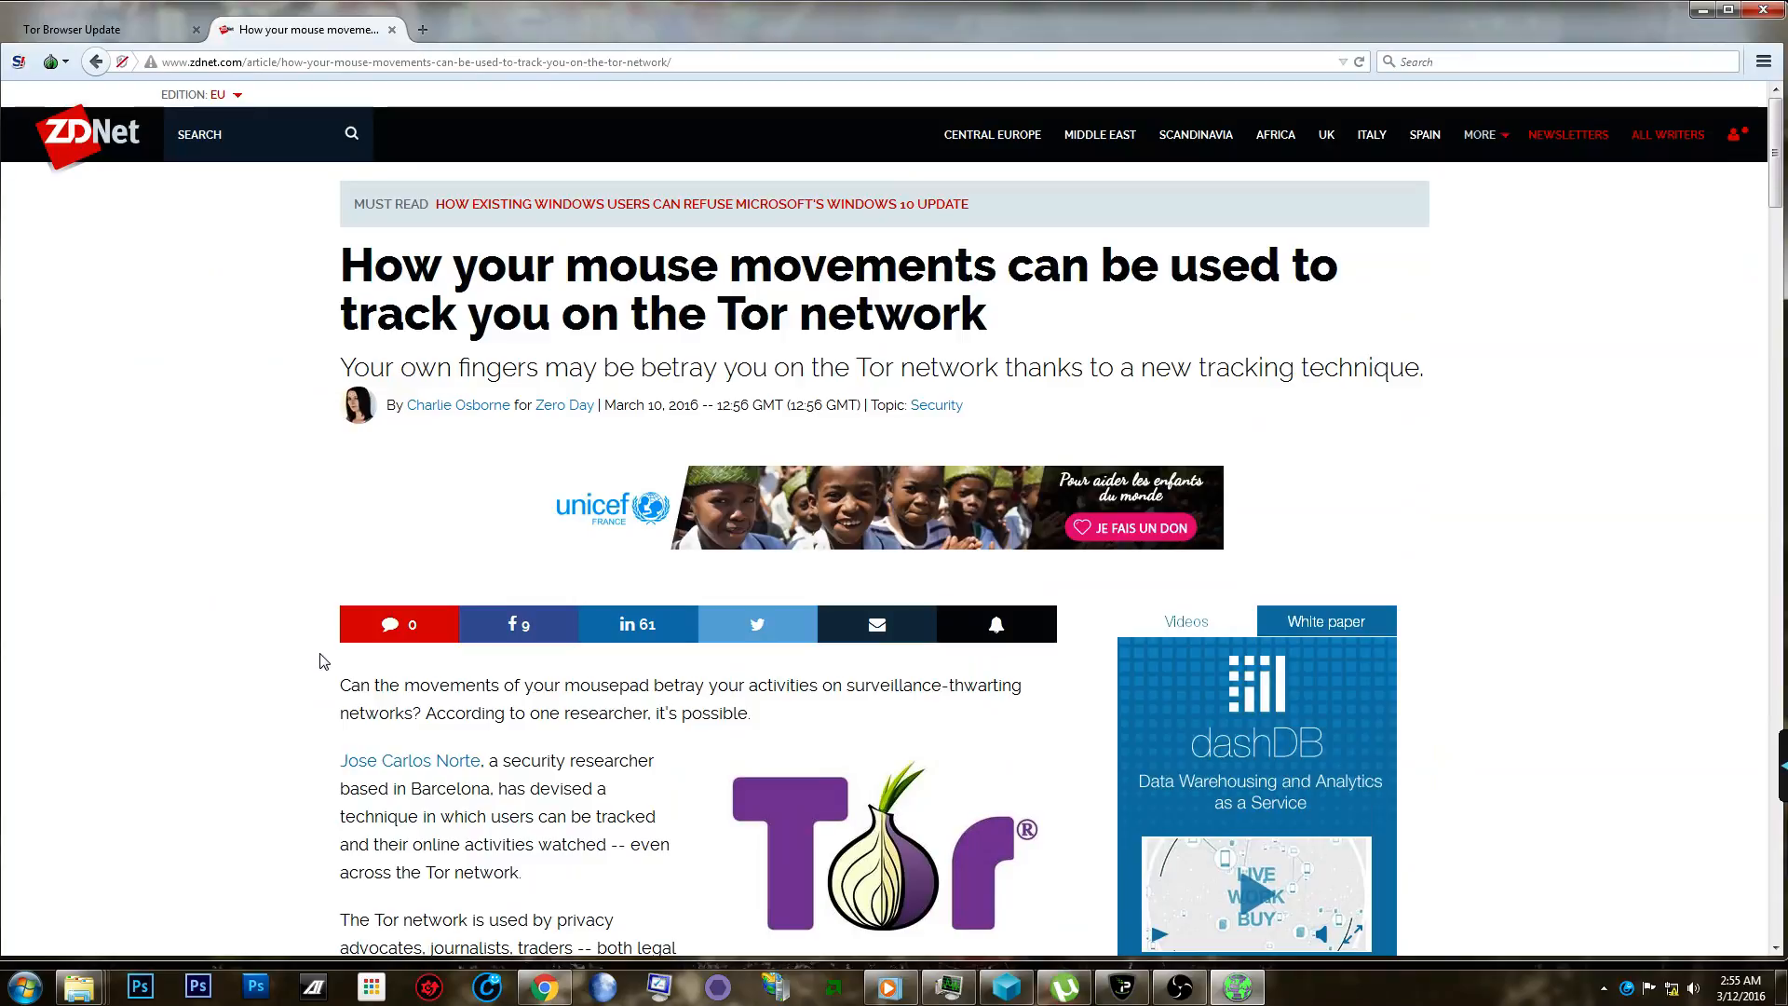
{"action": "mouse_move", "coordinate": [274, 533]}
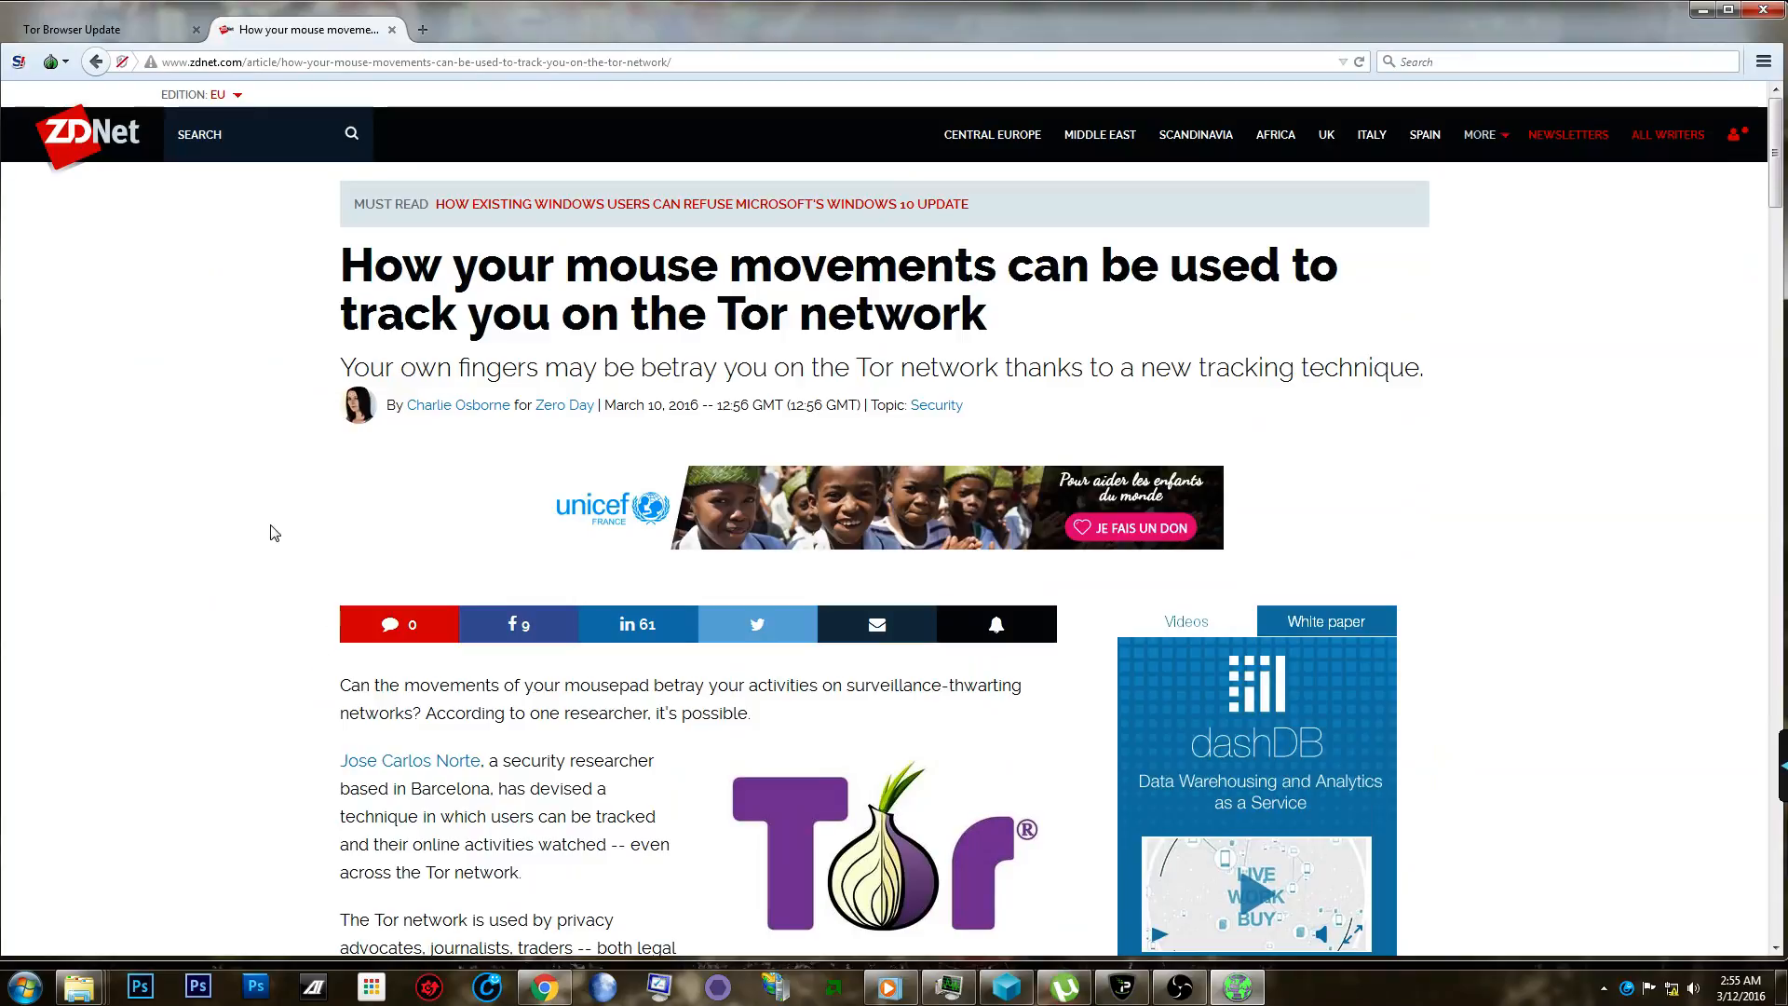